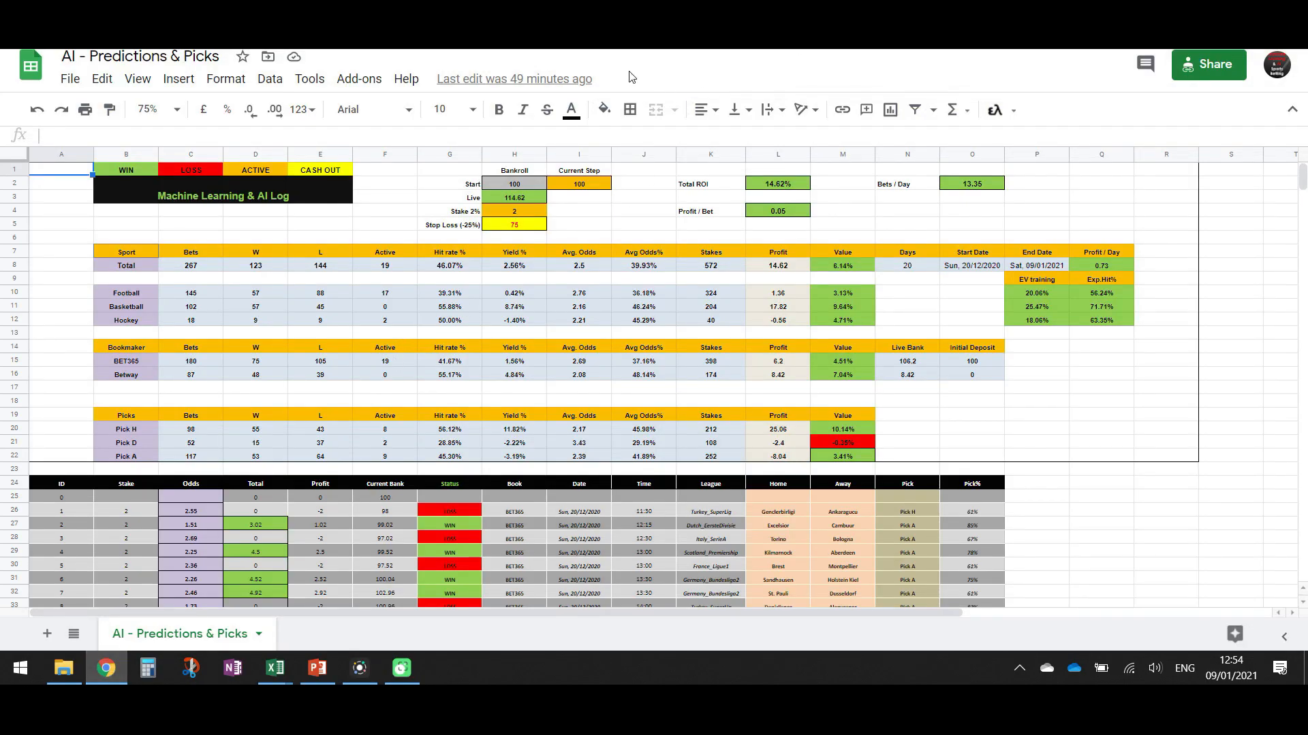
pyautogui.moveTo(1277, 91)
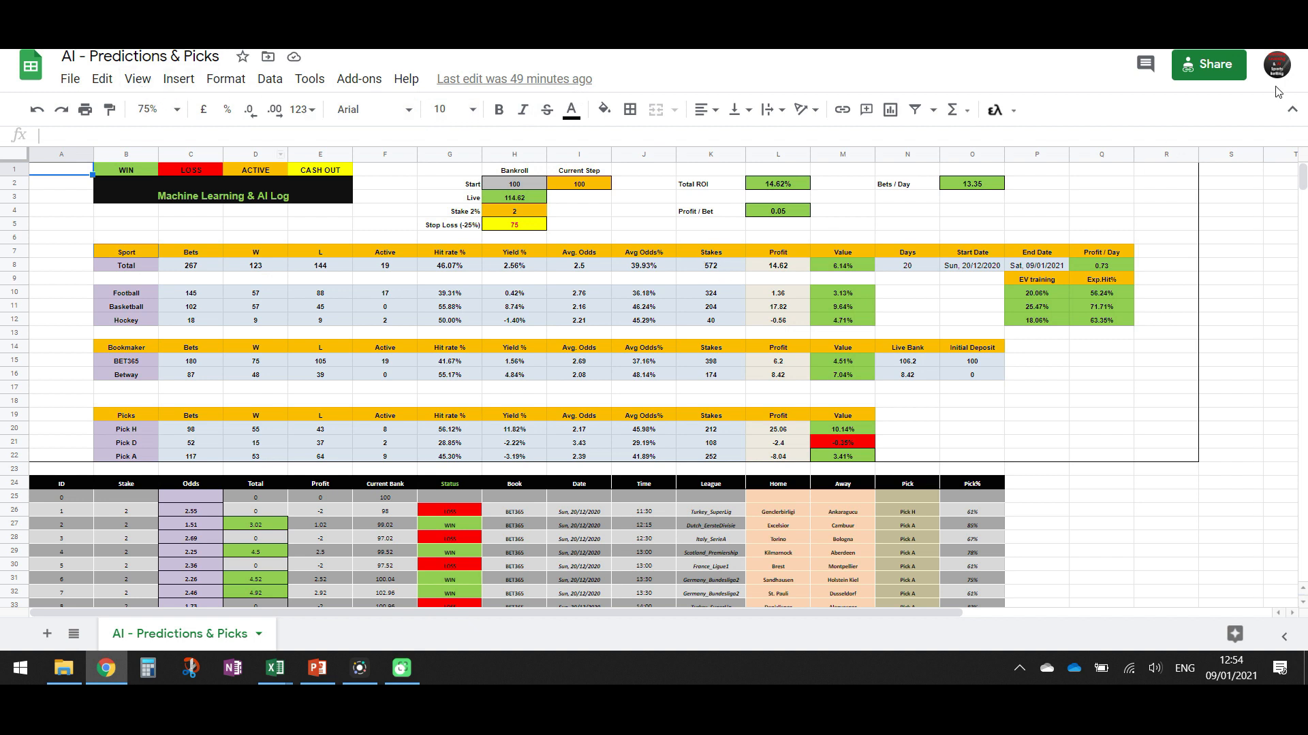
pyautogui.moveTo(1098, 104)
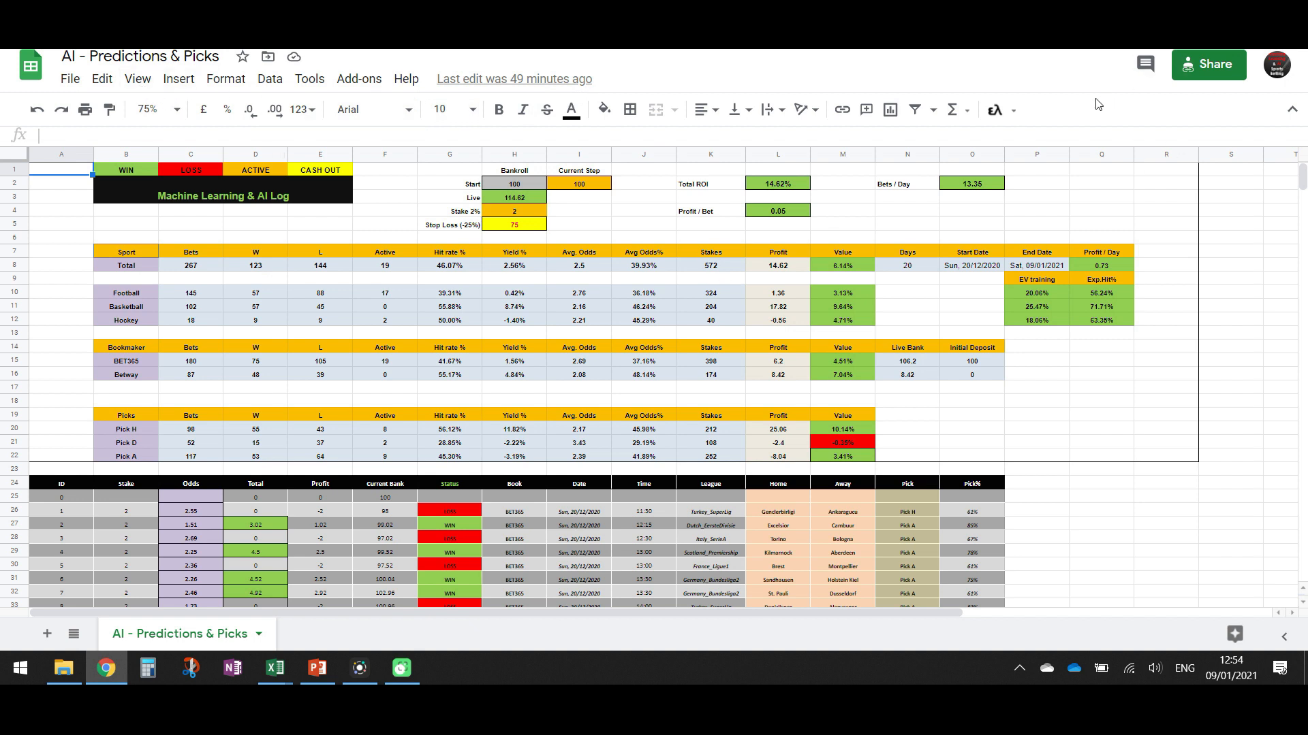
pyautogui.moveTo(992, 175)
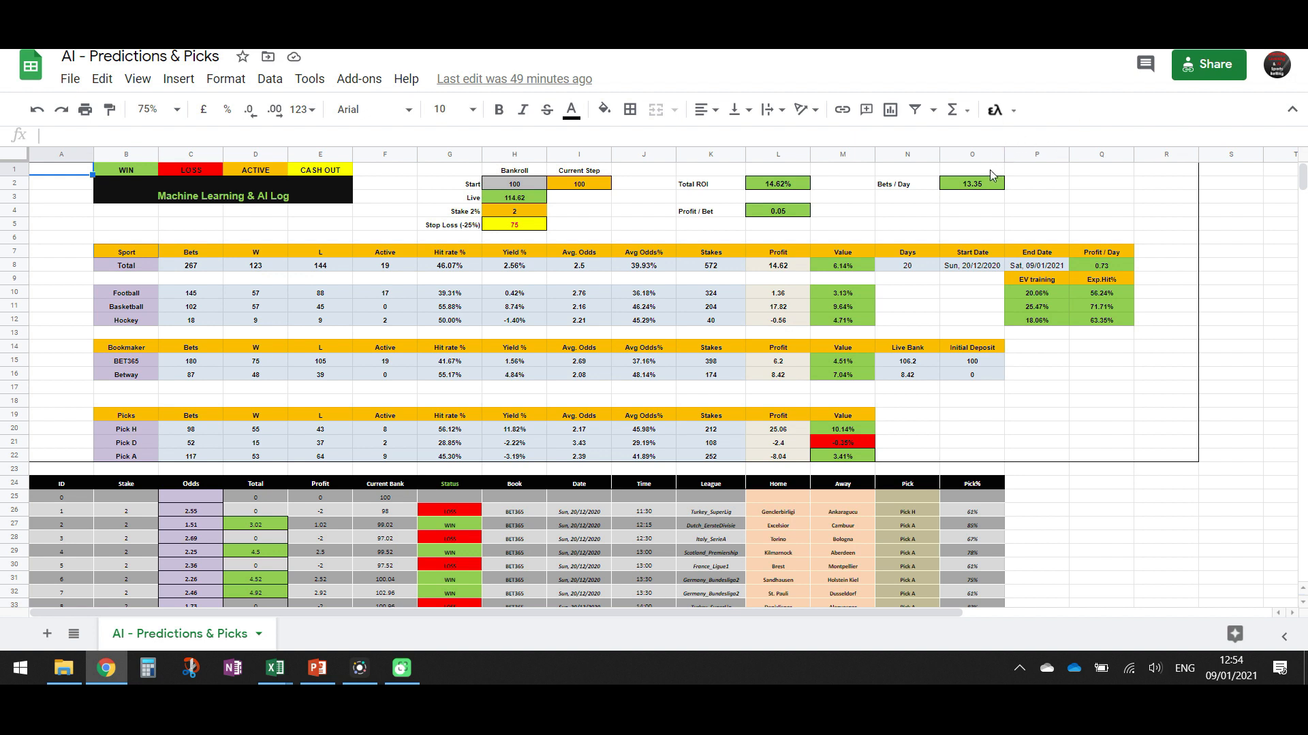
pyautogui.moveTo(850, 241)
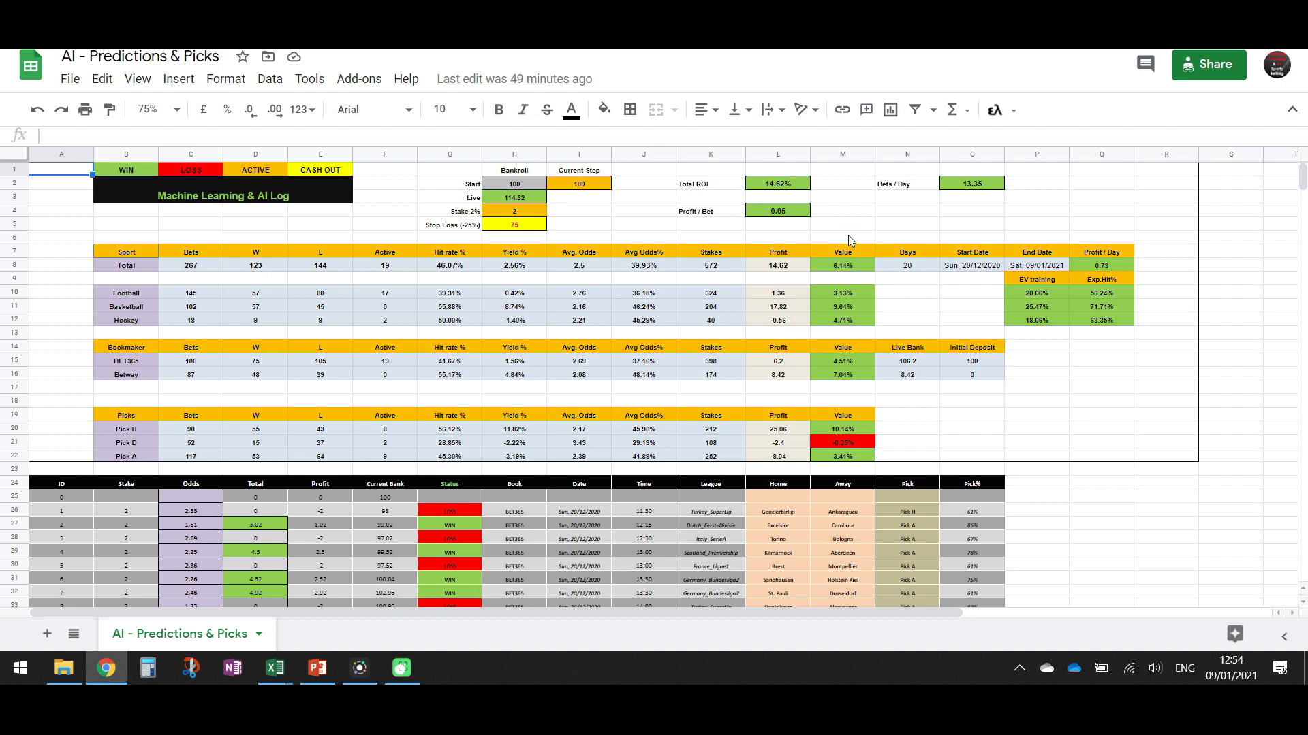
pyautogui.moveTo(735, 317)
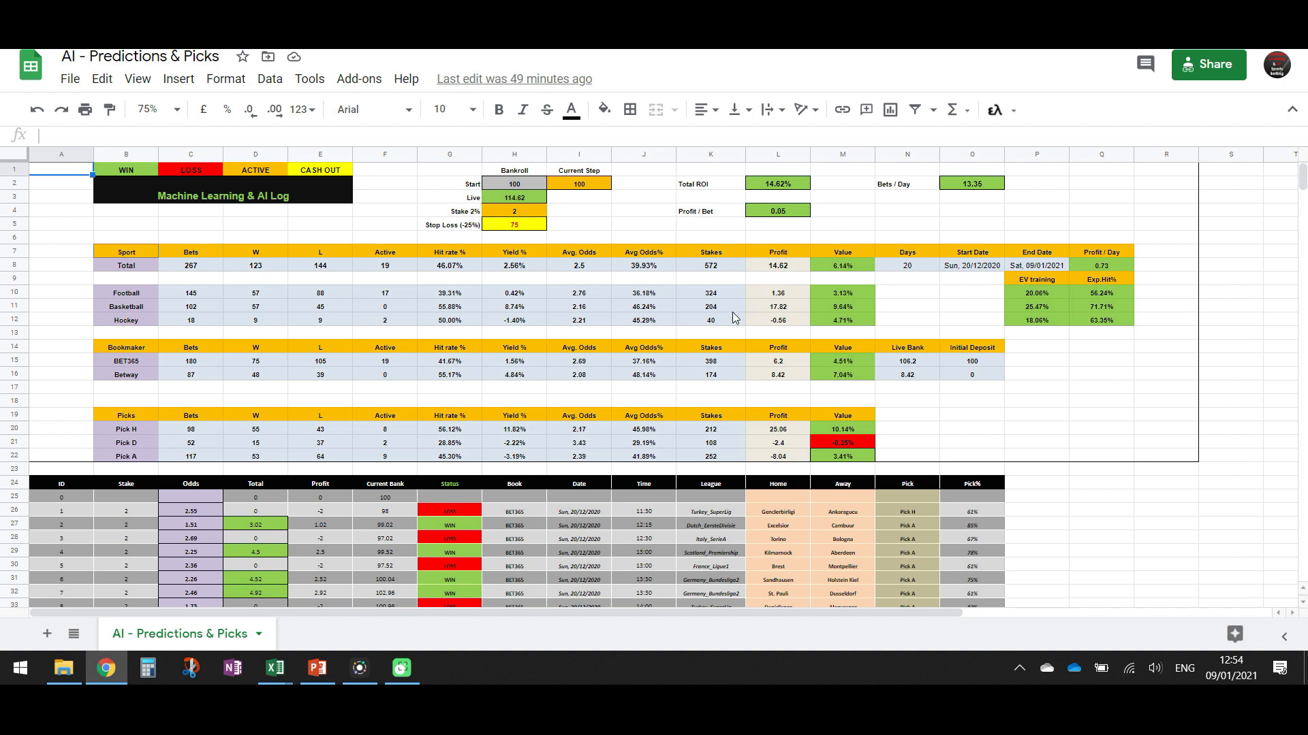
pyautogui.moveTo(365, 366)
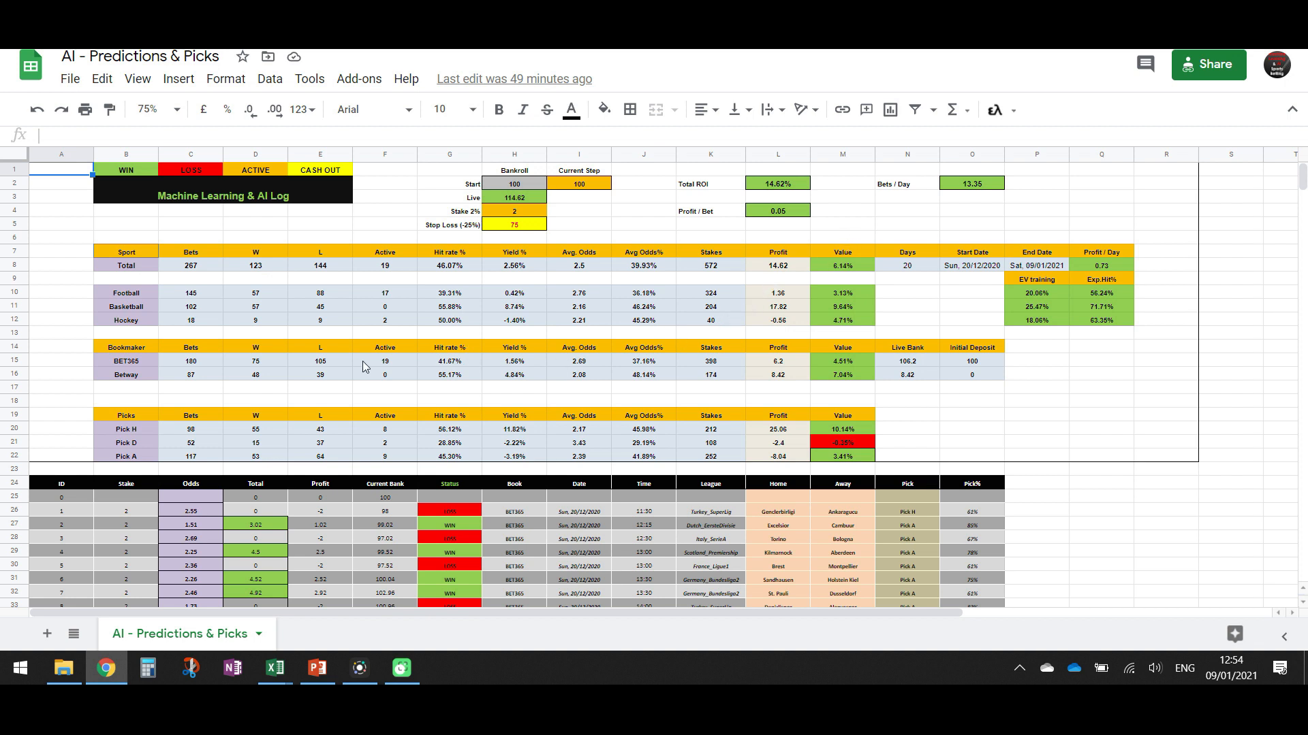
pyautogui.moveTo(207, 275)
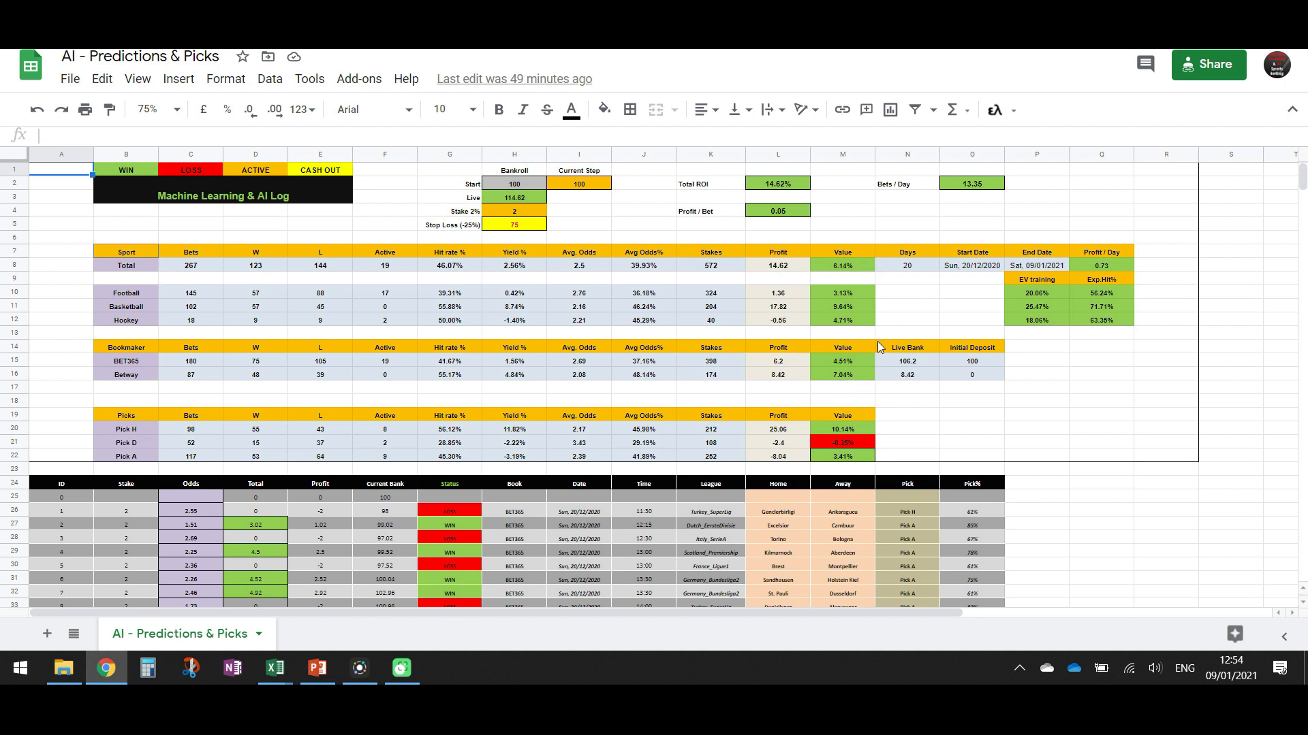
pyautogui.moveTo(852, 365)
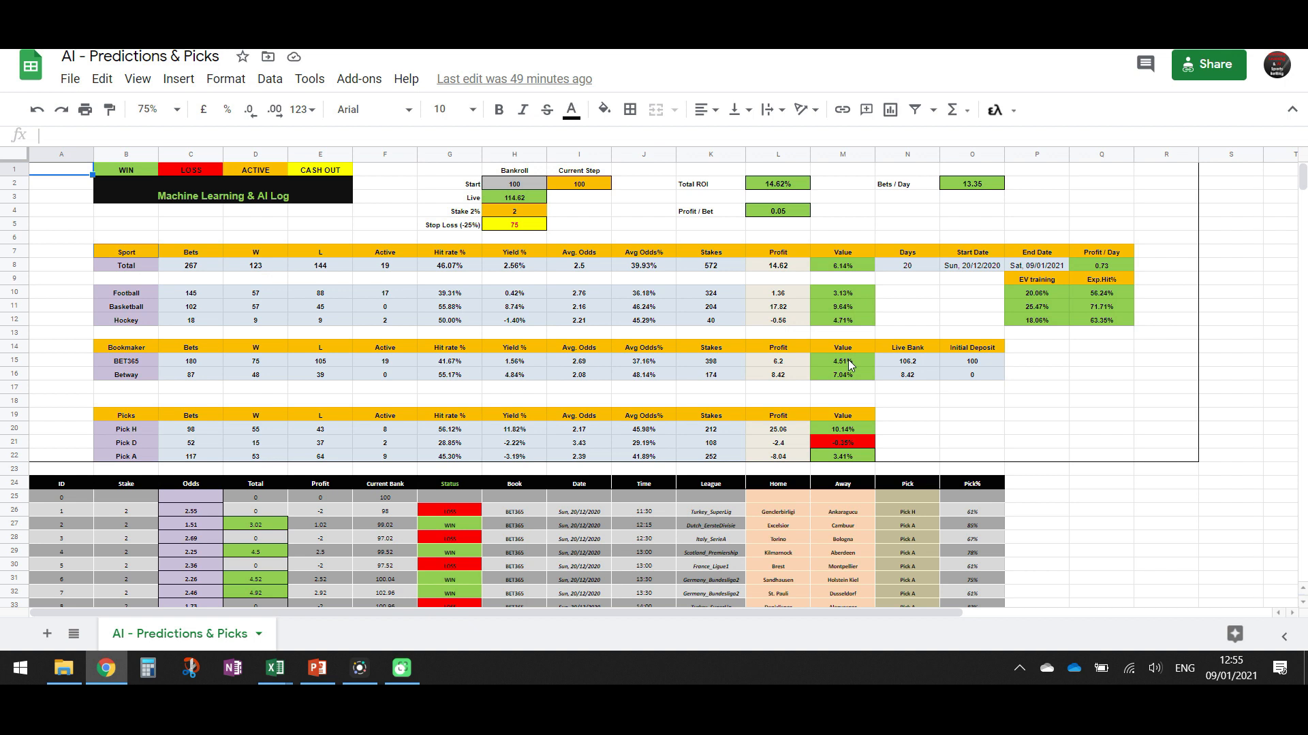
pyautogui.moveTo(907, 272)
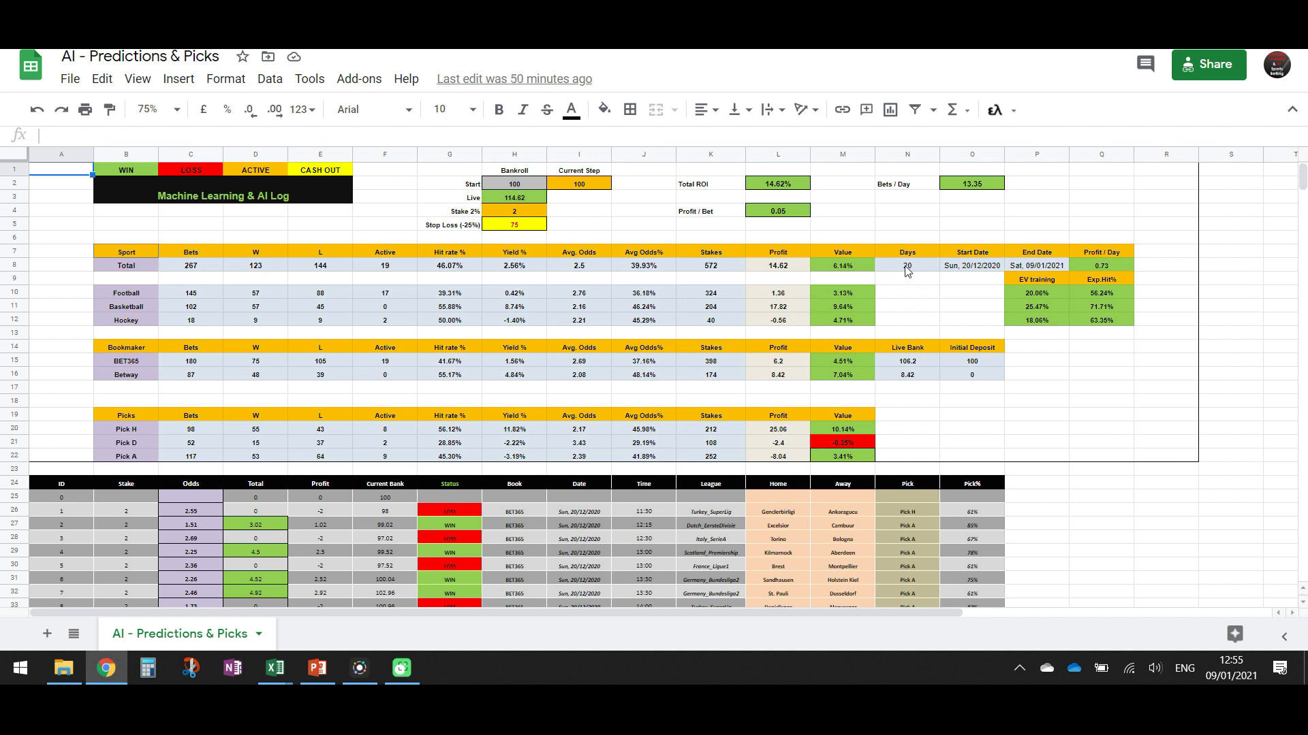
pyautogui.moveTo(909, 272)
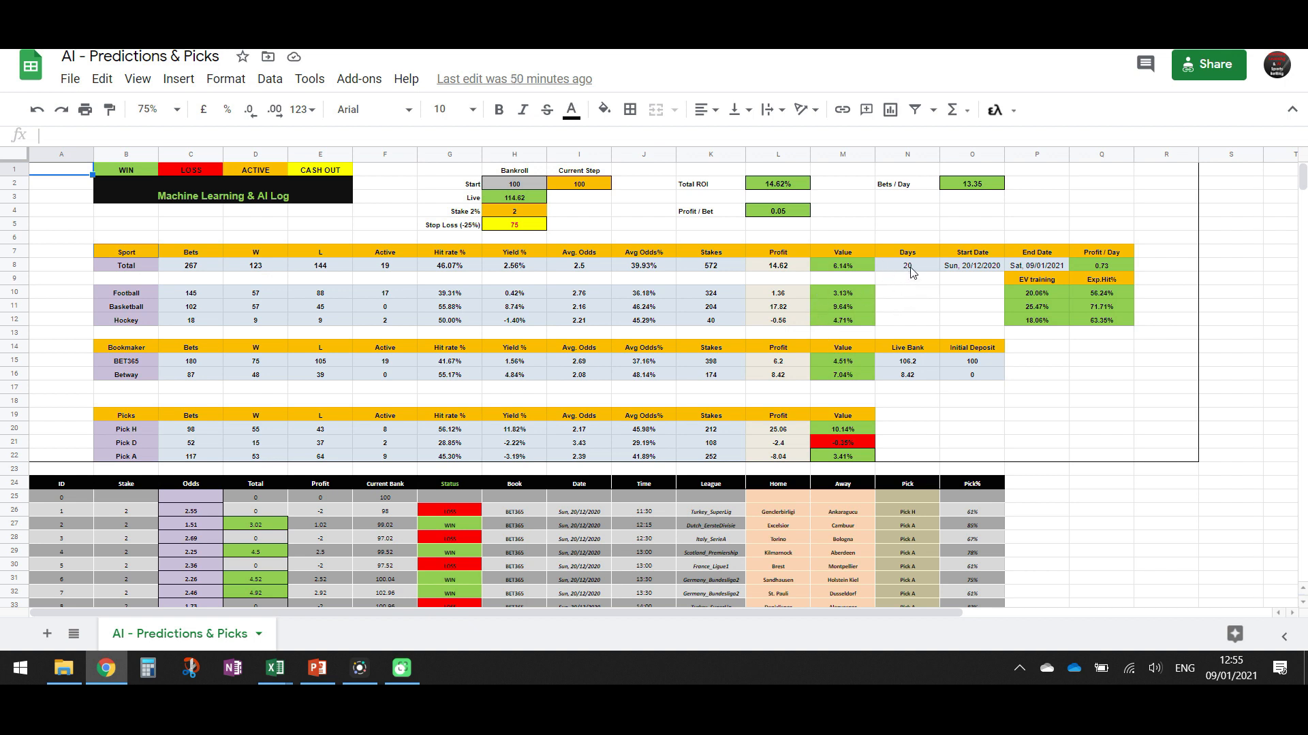
pyautogui.moveTo(899, 272)
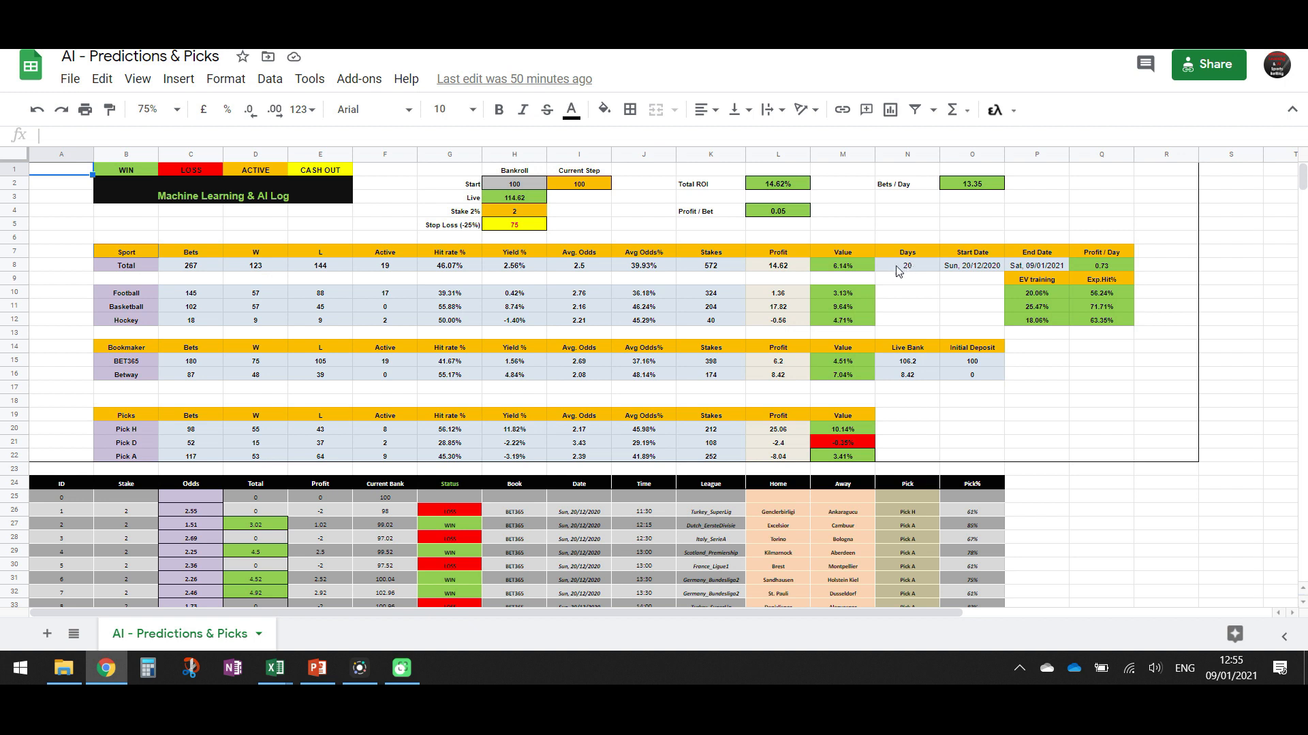
pyautogui.moveTo(779, 197)
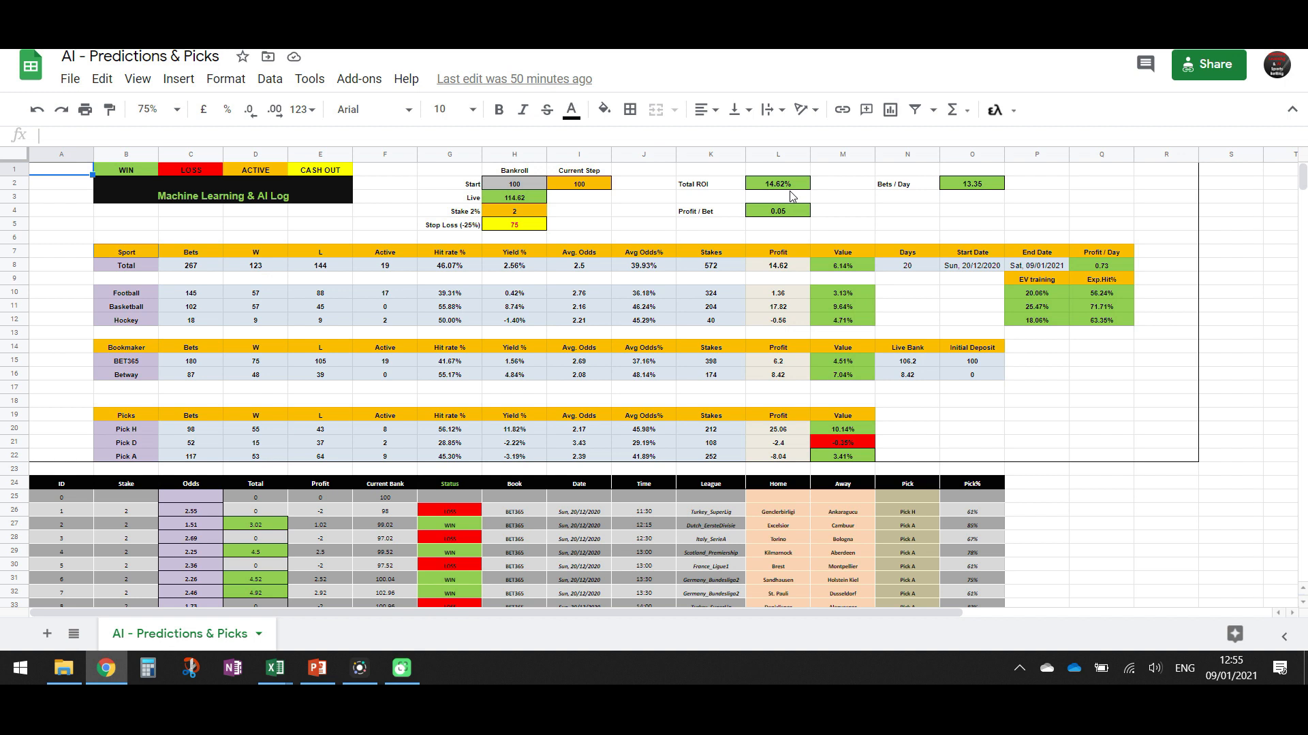
pyautogui.moveTo(687, 196)
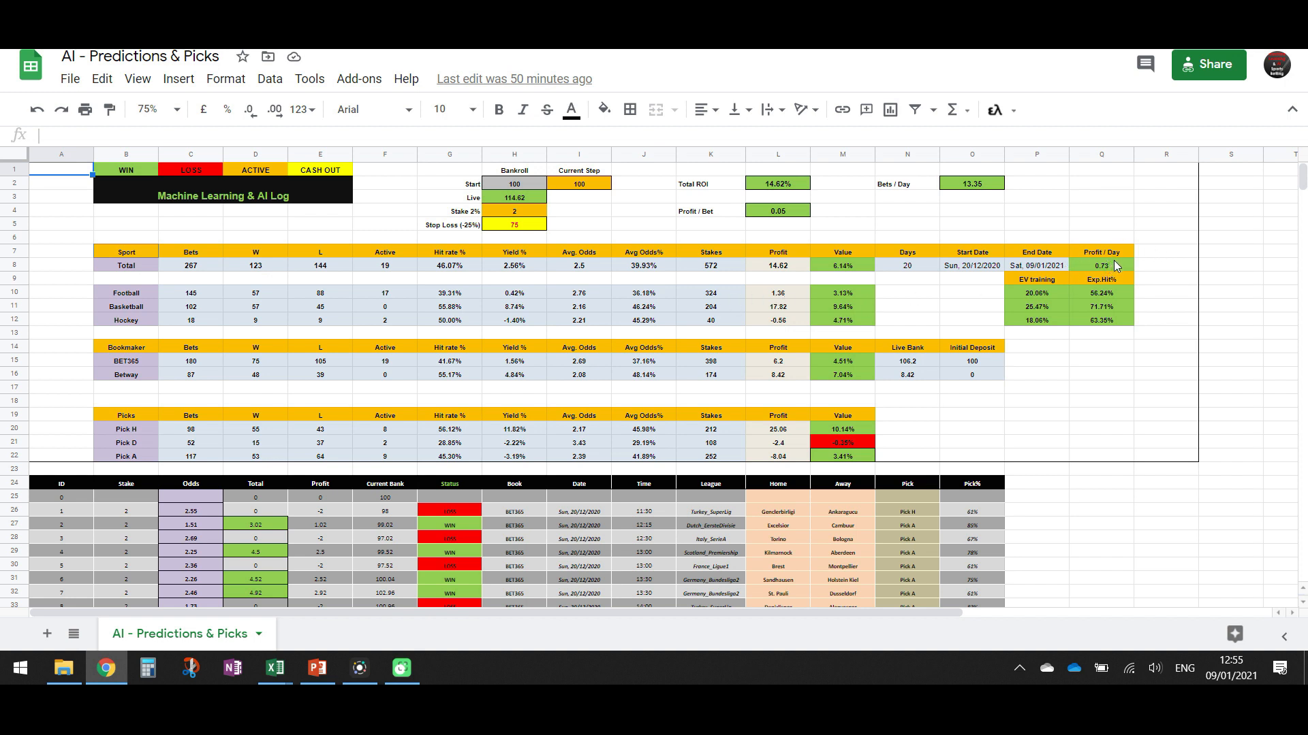
pyautogui.moveTo(1106, 275)
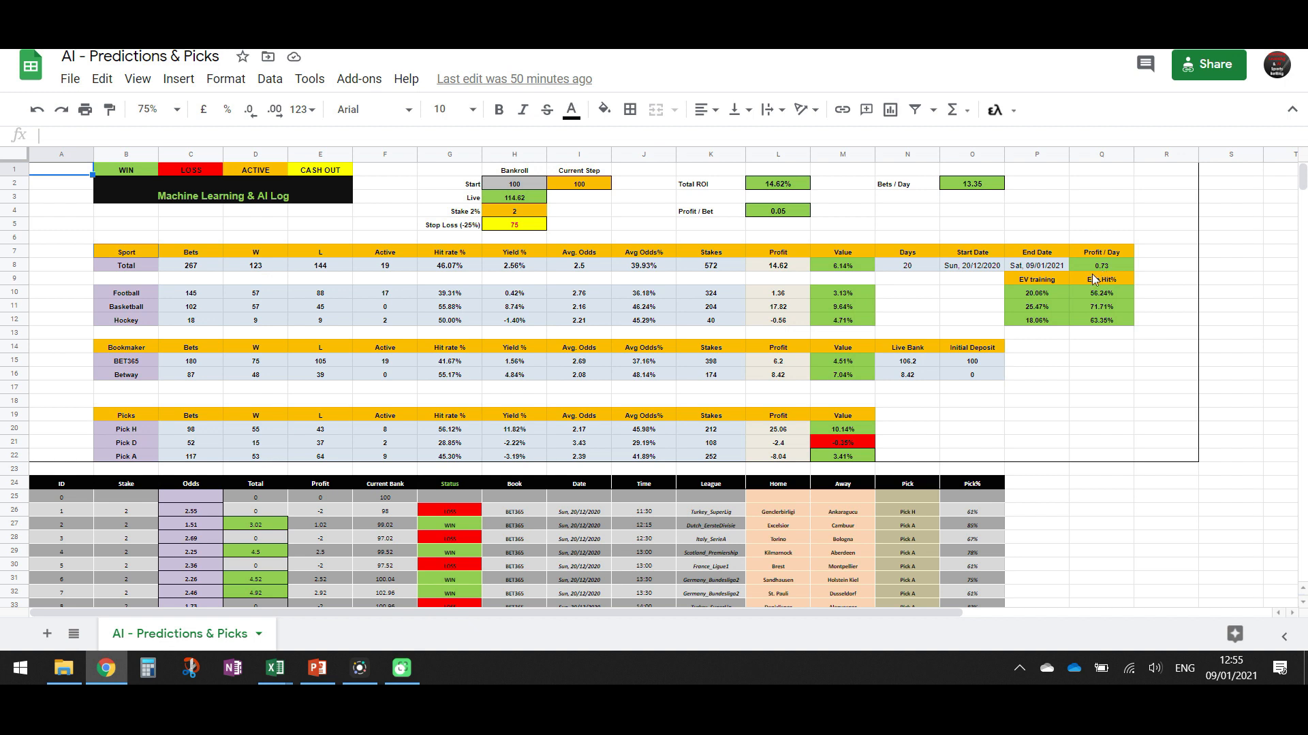
pyautogui.moveTo(853, 292)
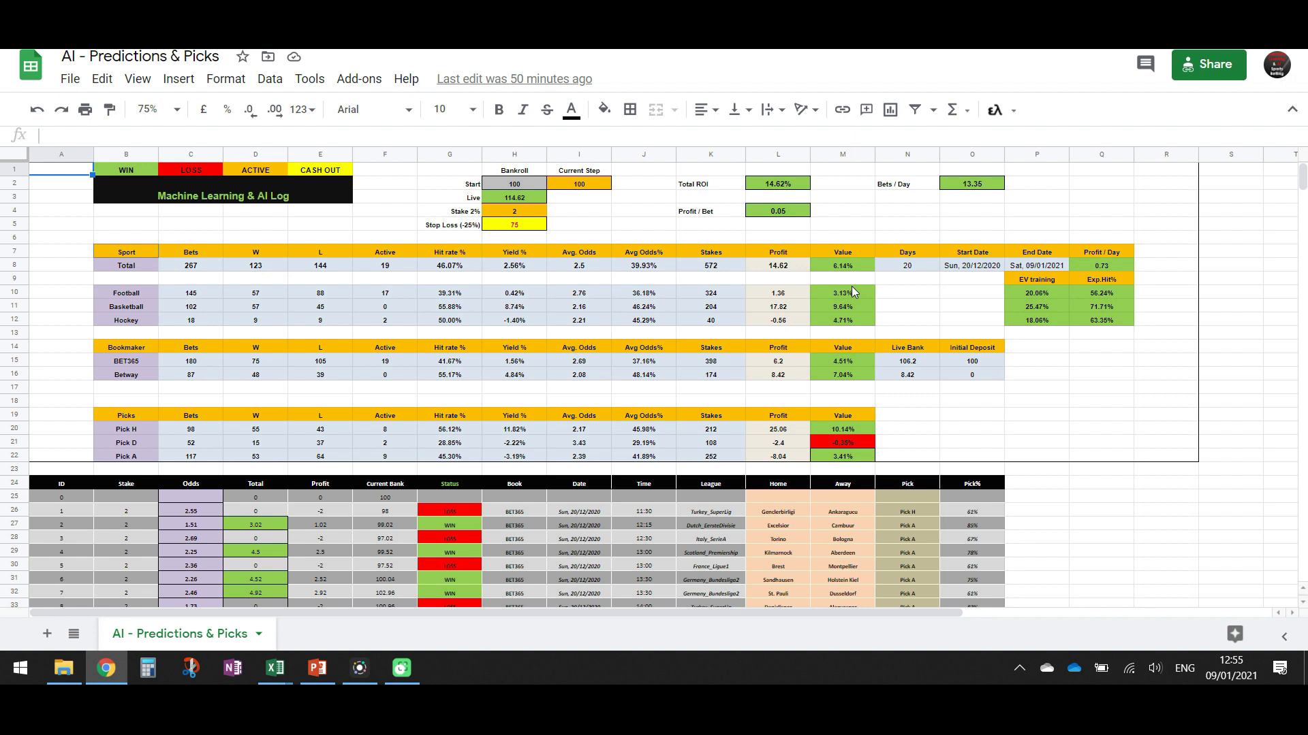
pyautogui.moveTo(841, 277)
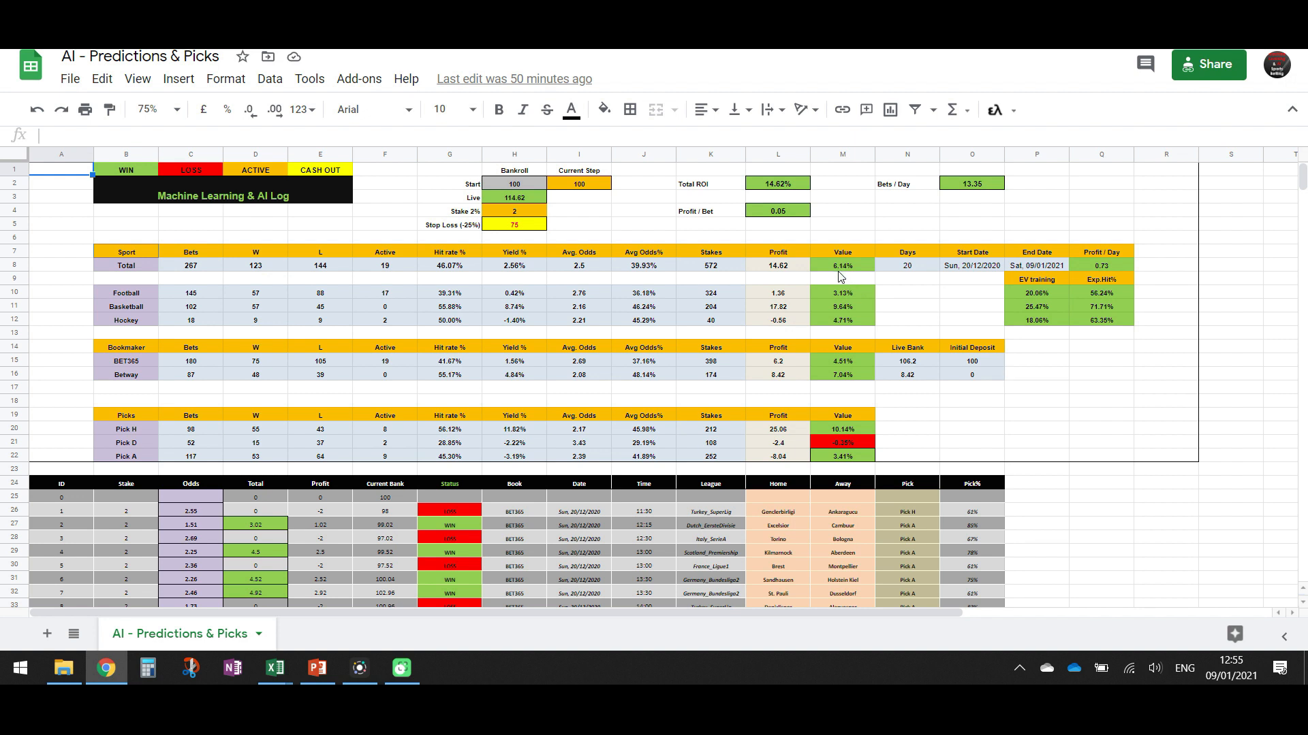
pyautogui.moveTo(853, 274)
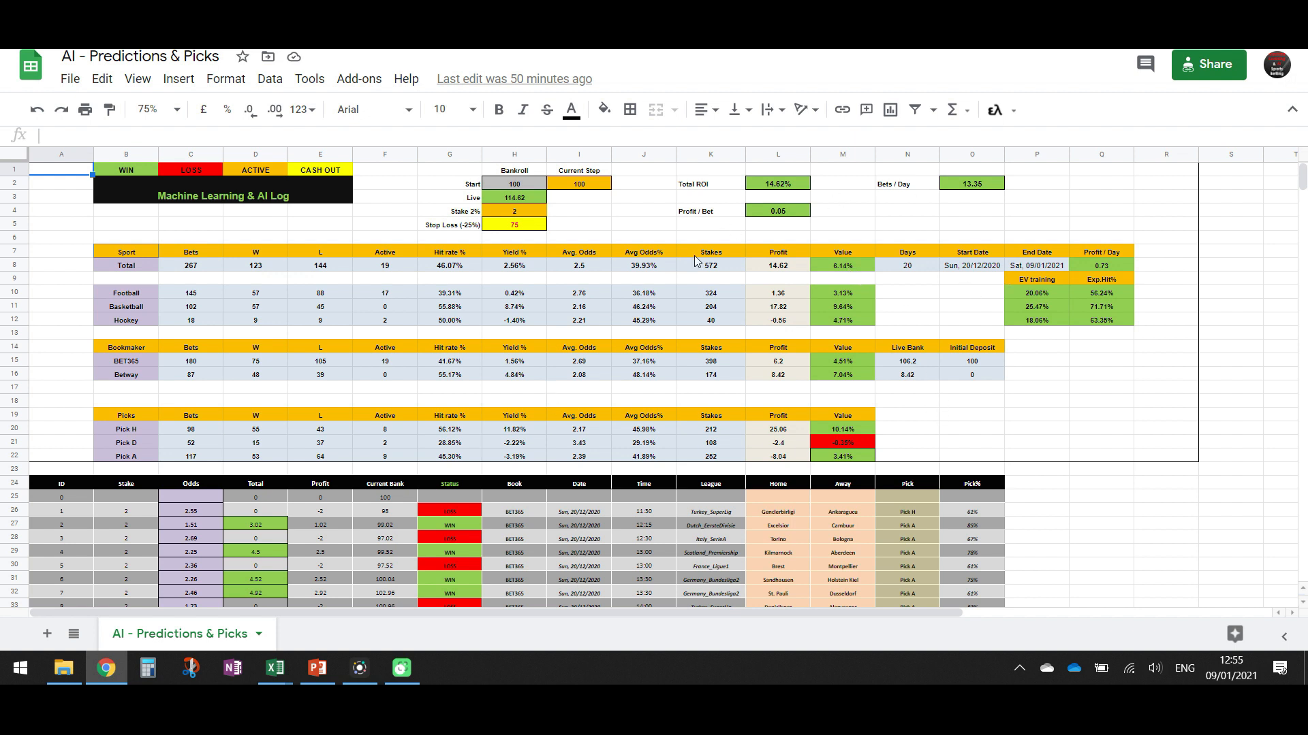
pyautogui.moveTo(616, 381)
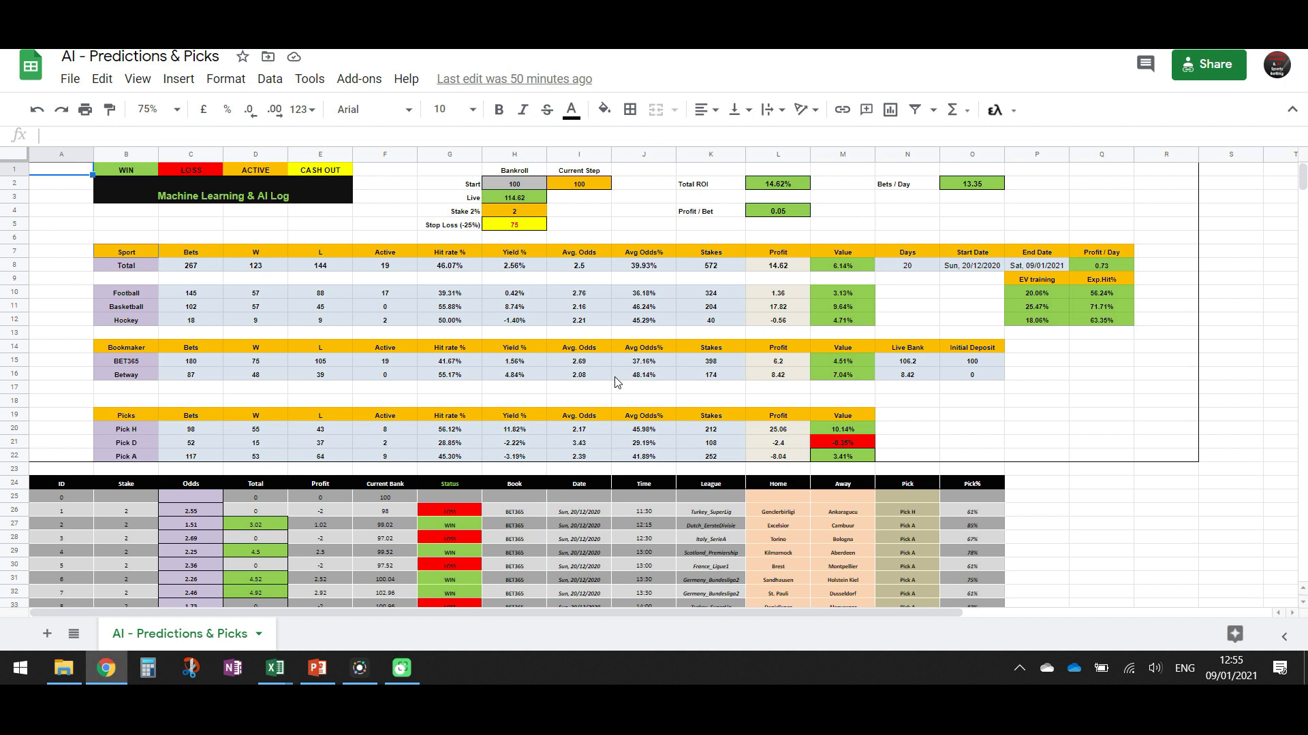
pyautogui.moveTo(630, 388)
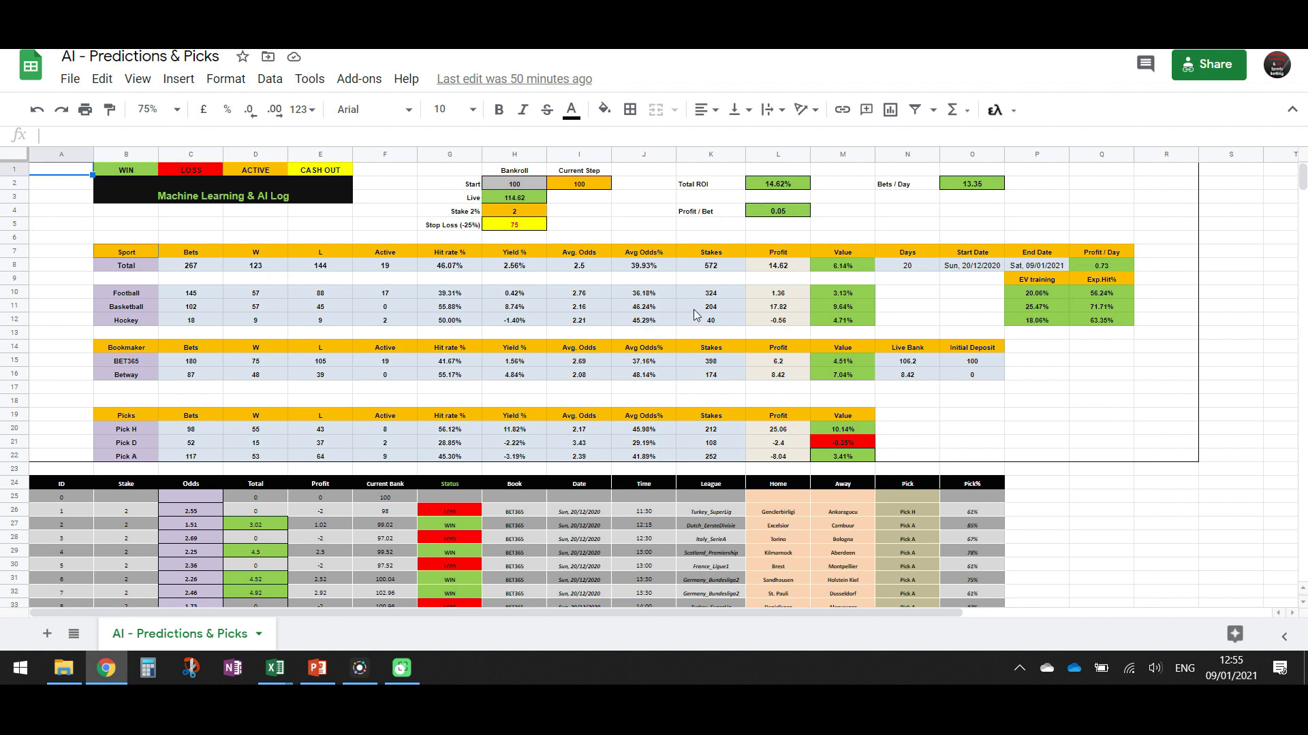
pyautogui.moveTo(837, 276)
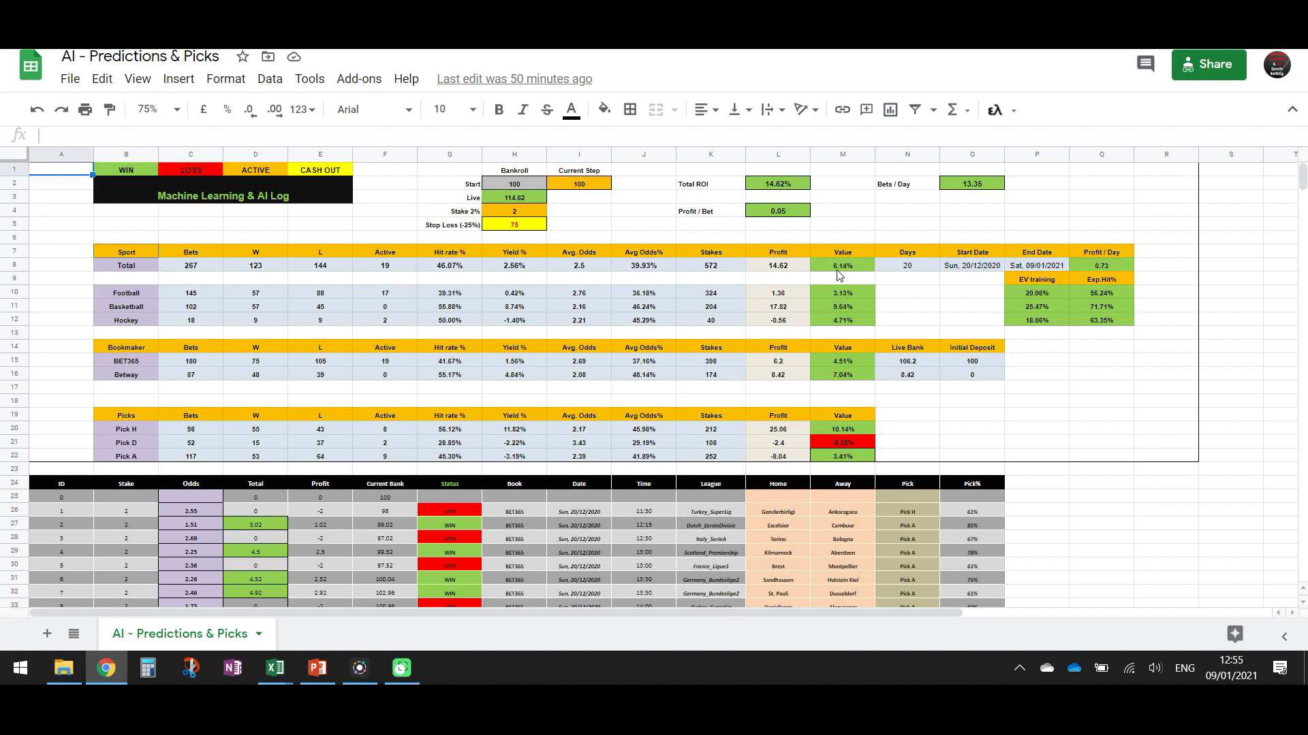
pyautogui.moveTo(687, 265)
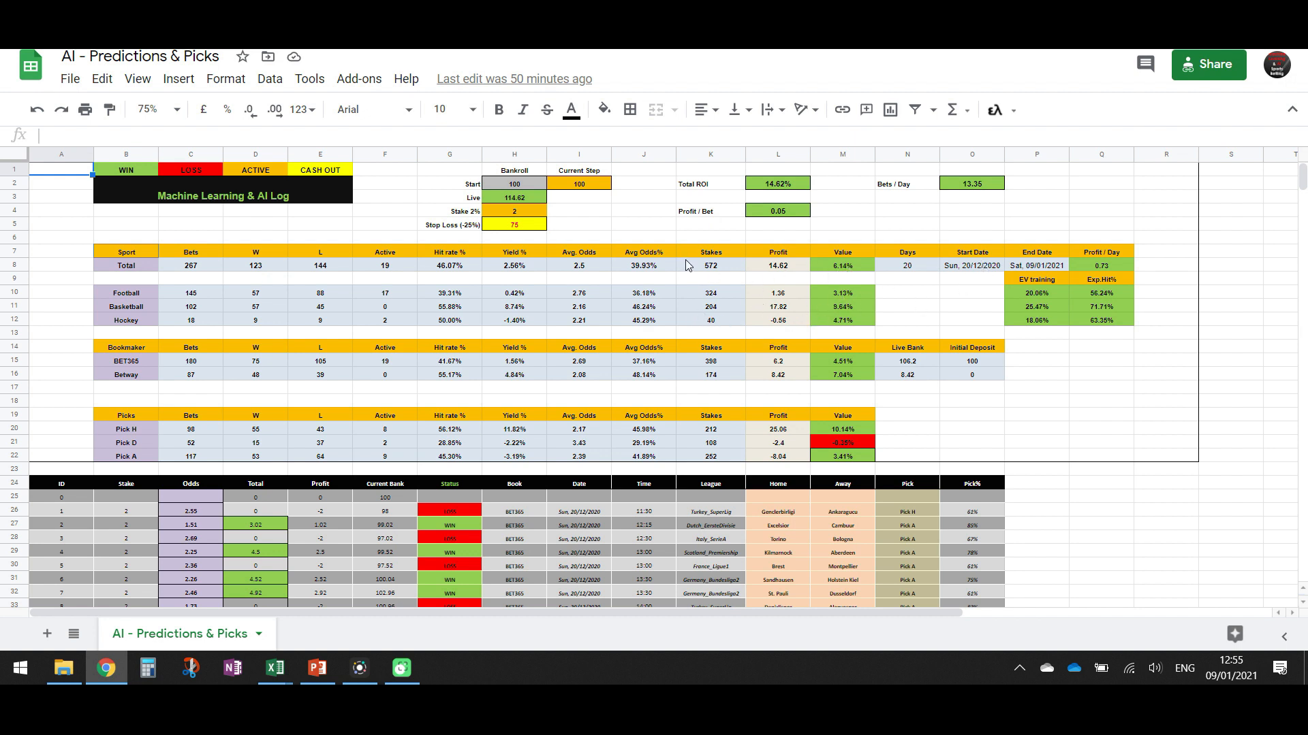
pyautogui.moveTo(676, 432)
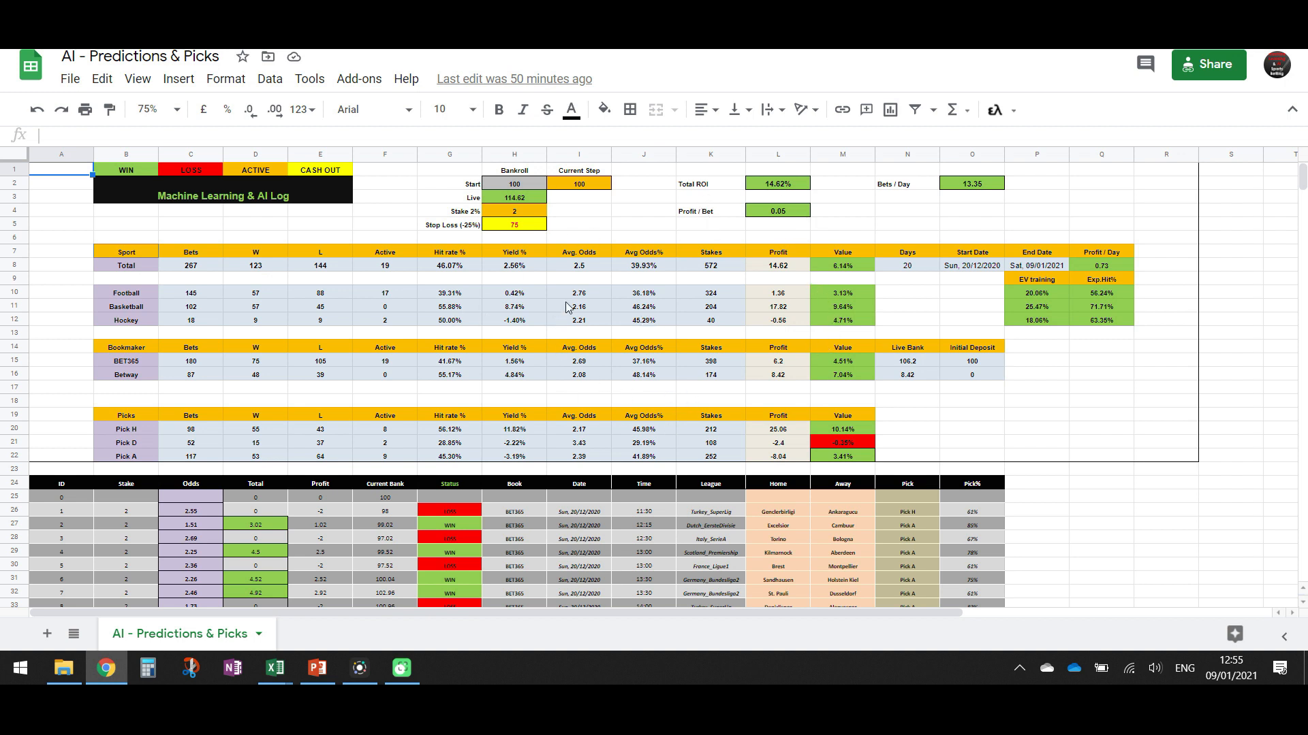
pyautogui.moveTo(599, 370)
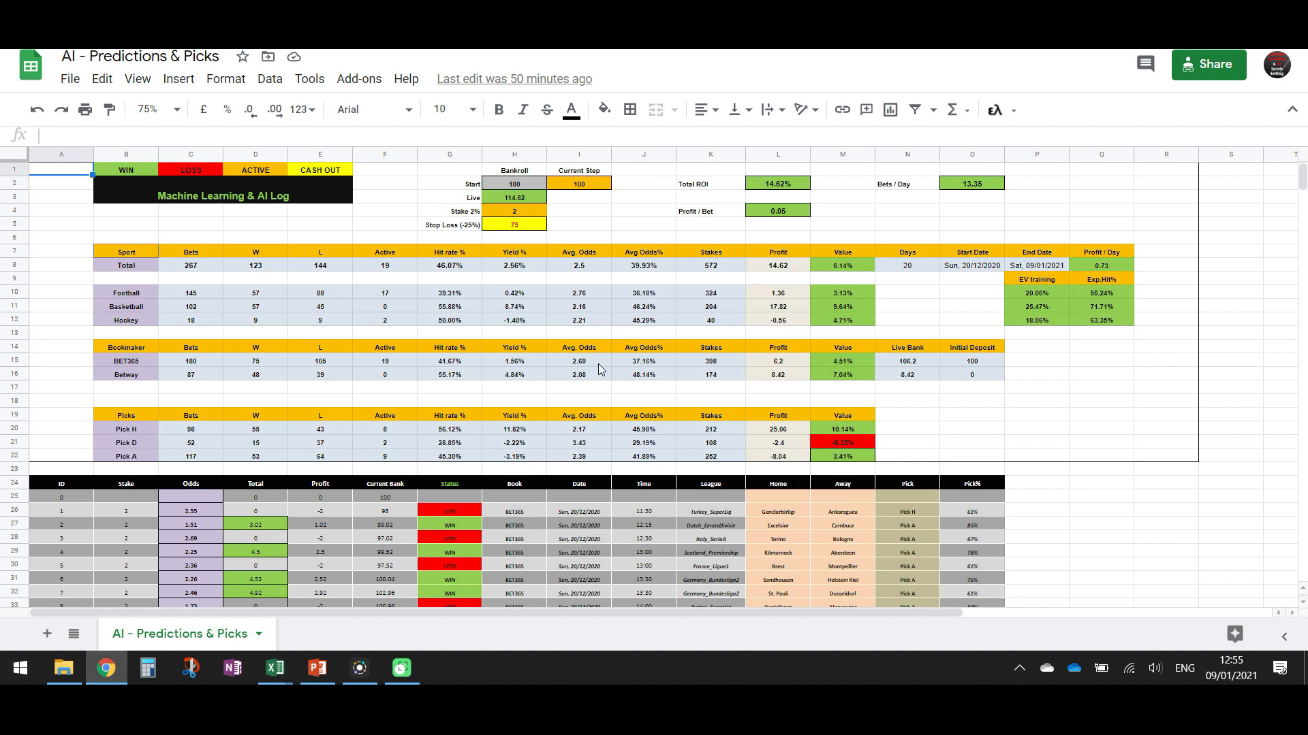
pyautogui.moveTo(672, 395)
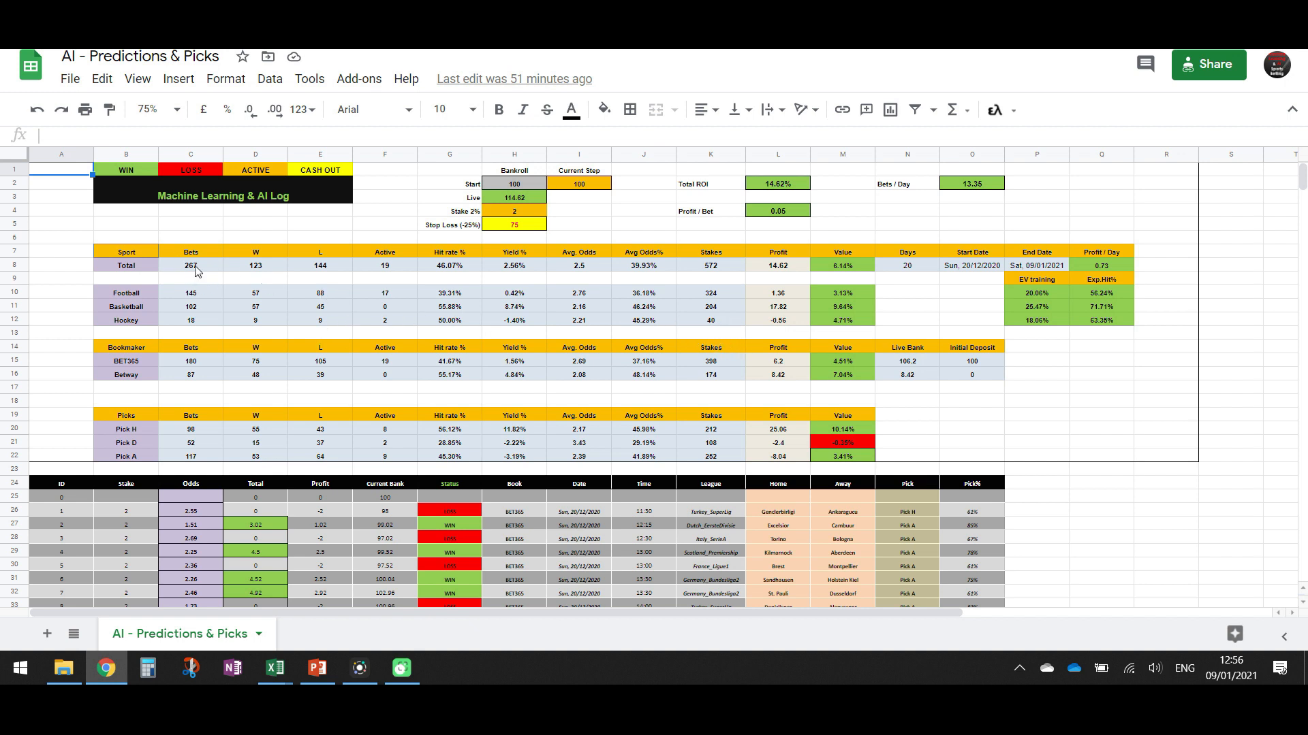
pyautogui.moveTo(254, 285)
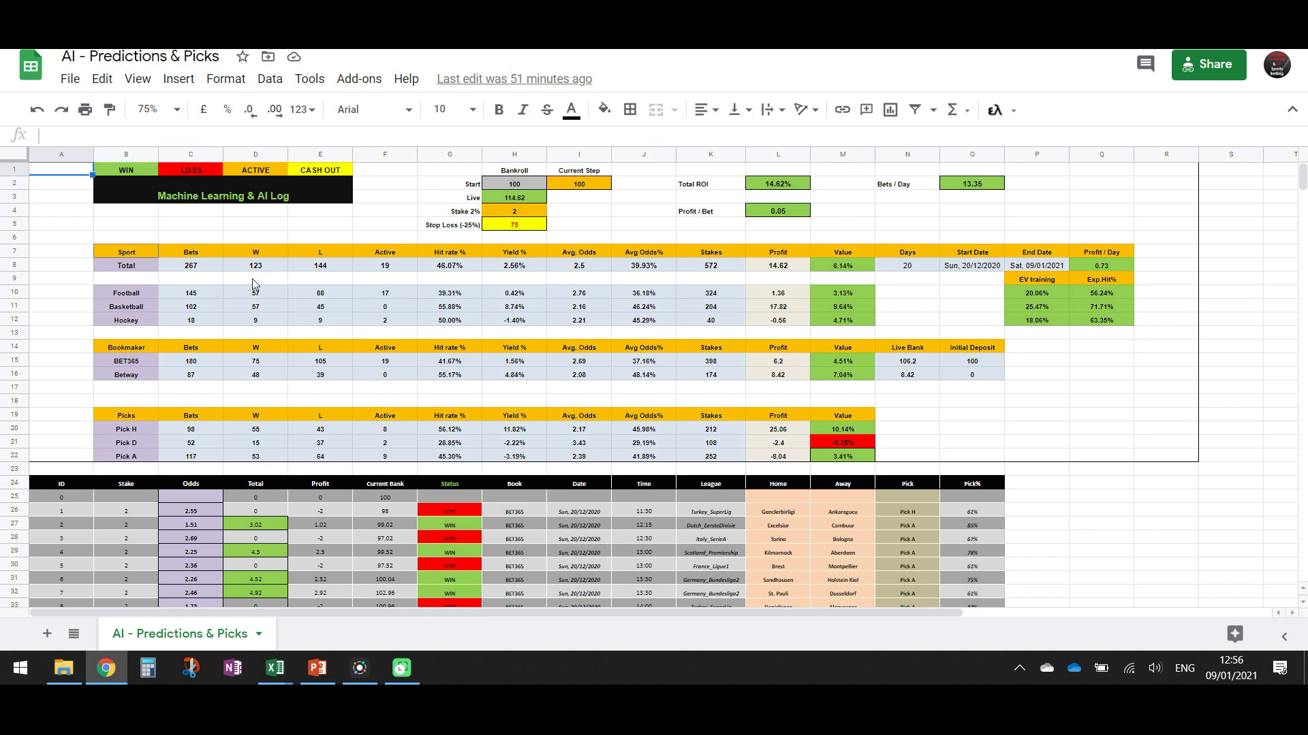
pyautogui.moveTo(307, 287)
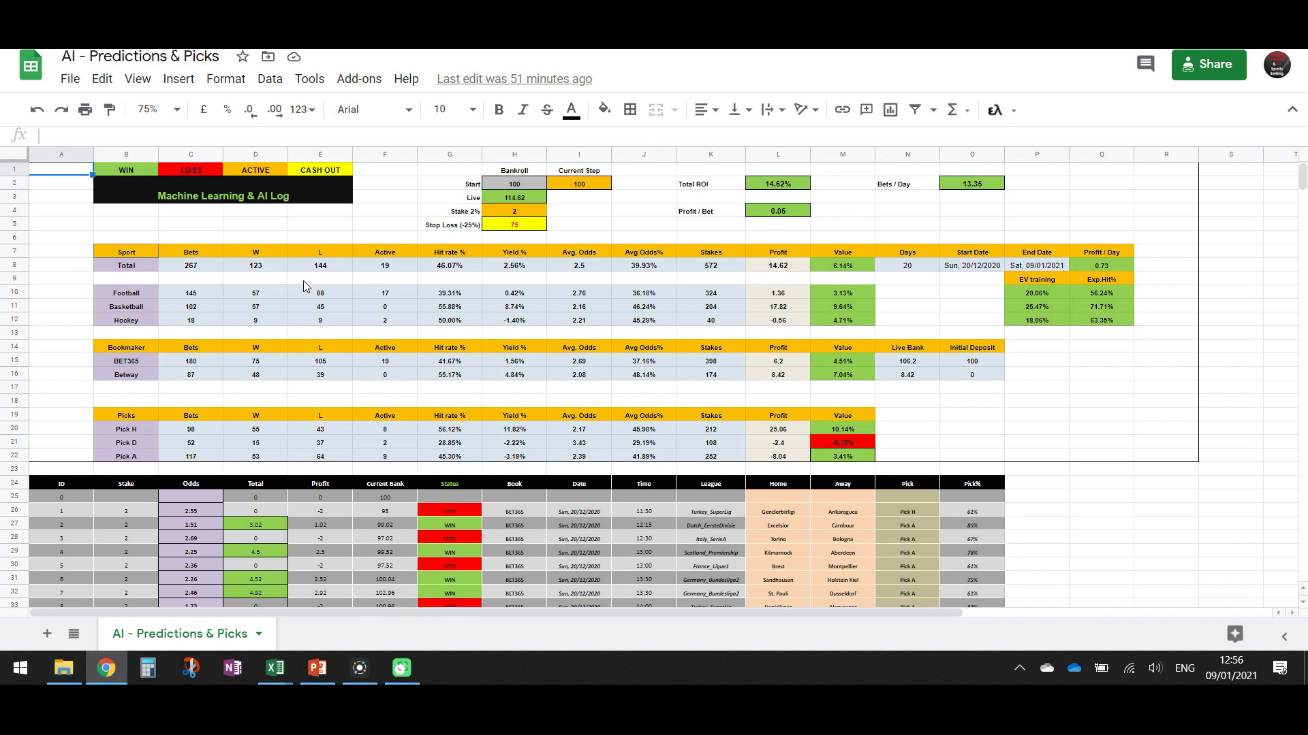
pyautogui.moveTo(400, 258)
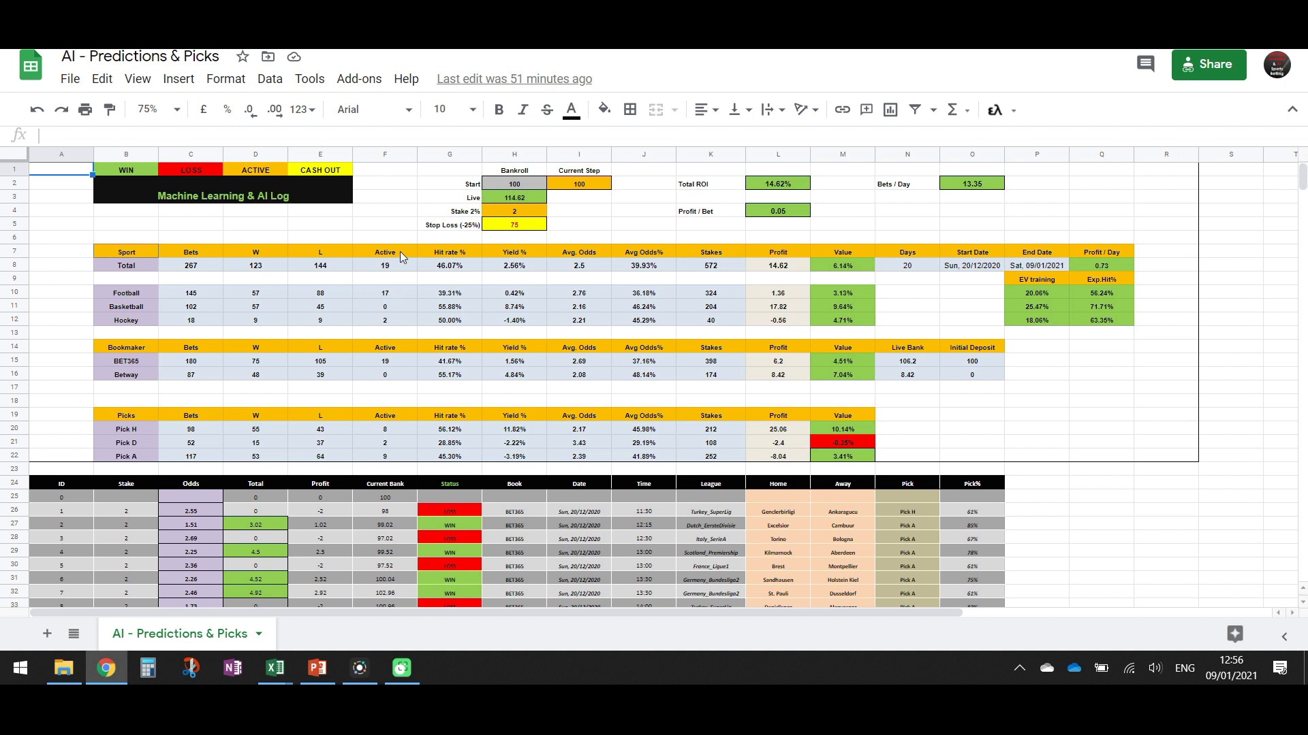
pyautogui.moveTo(373, 284)
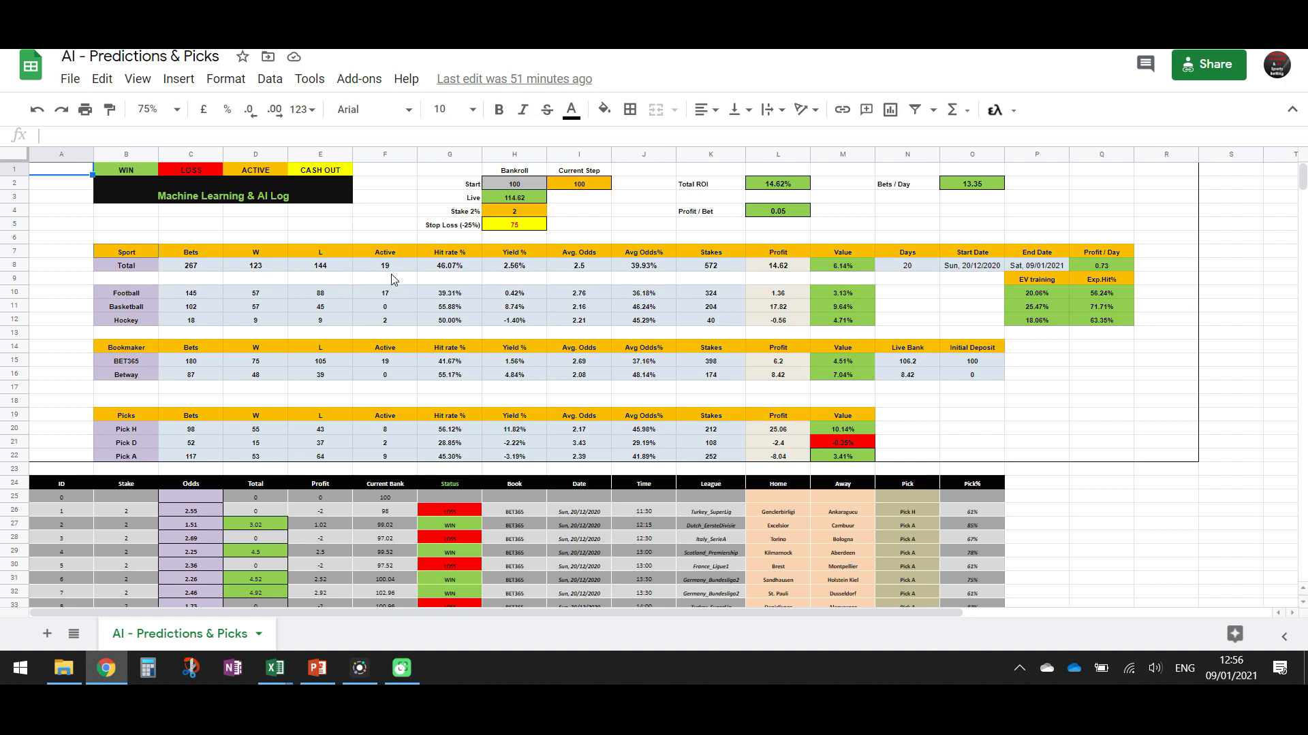
pyautogui.moveTo(463, 290)
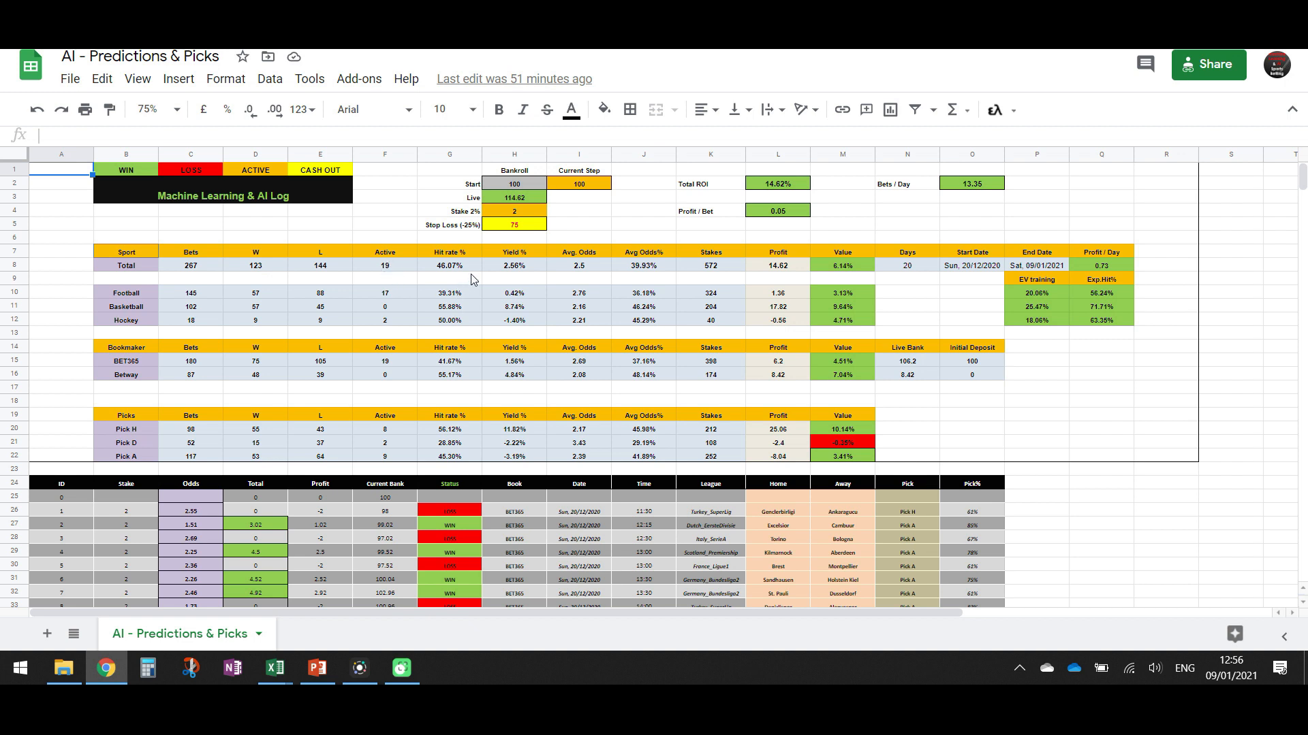
pyautogui.moveTo(455, 269)
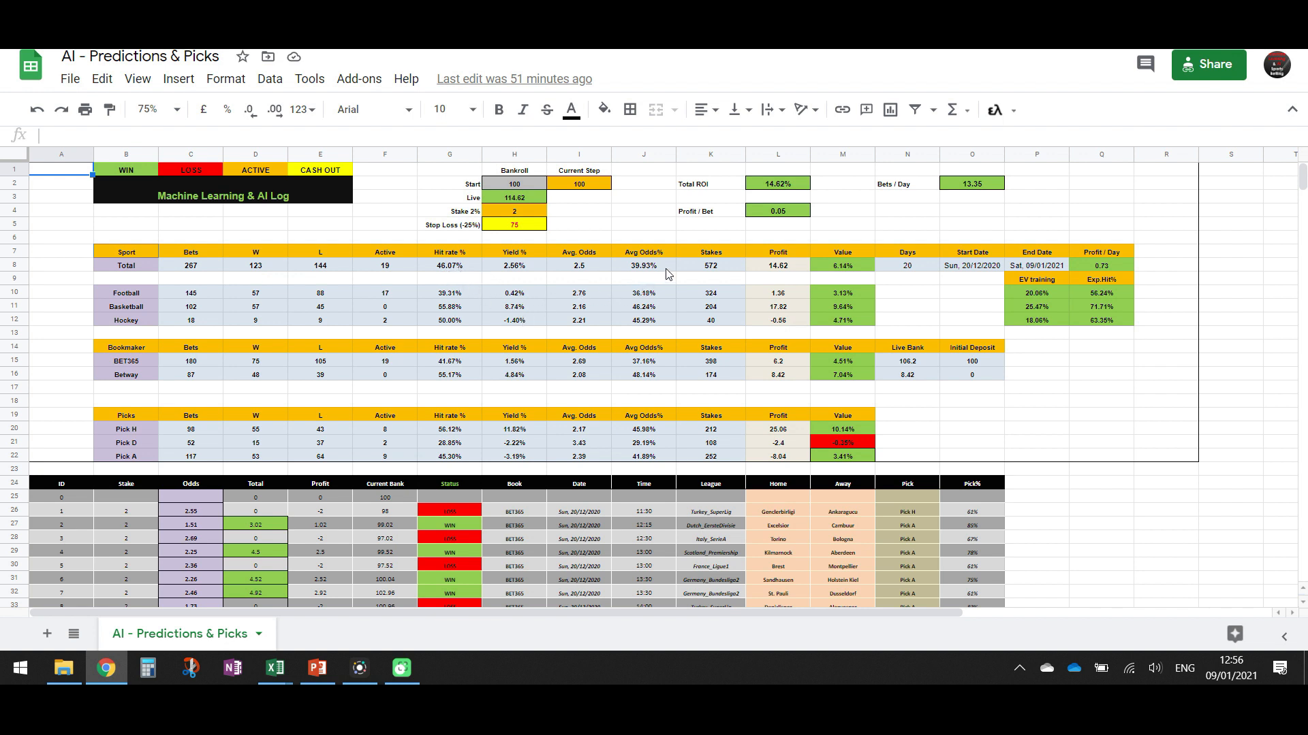
pyautogui.moveTo(590, 271)
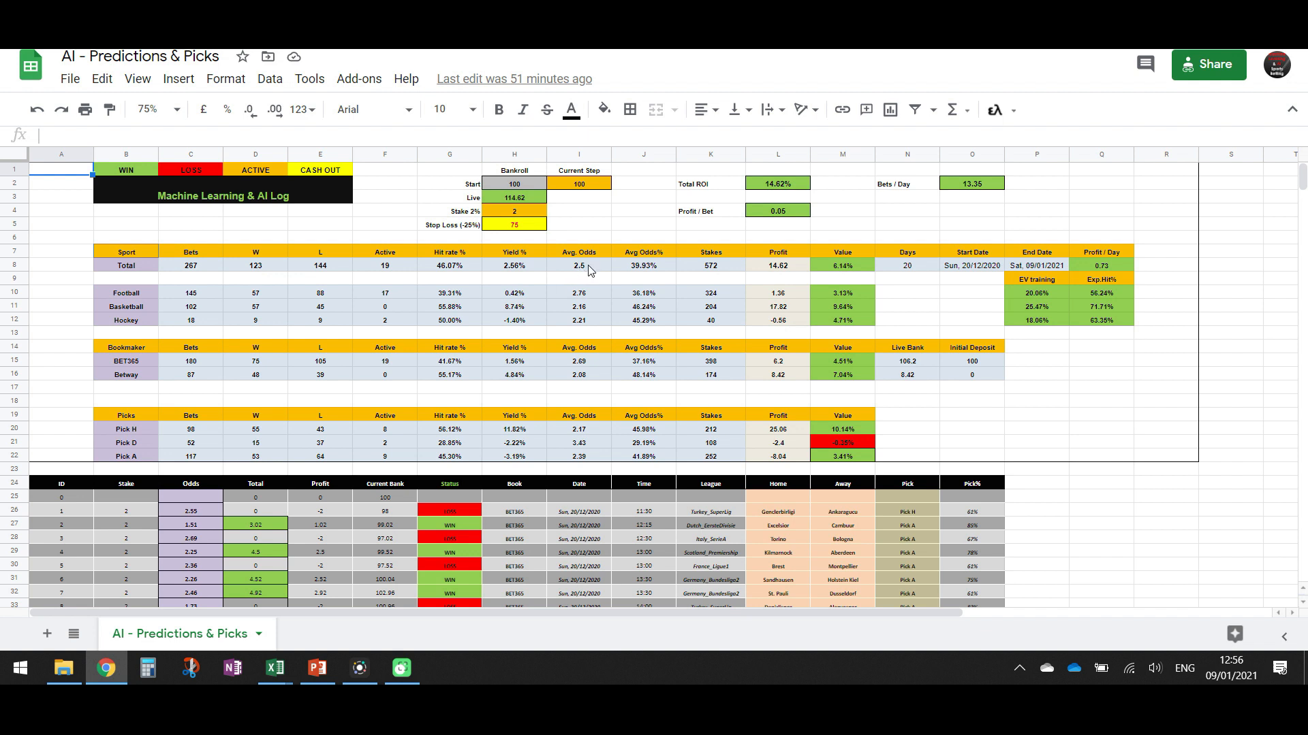
pyautogui.moveTo(648, 288)
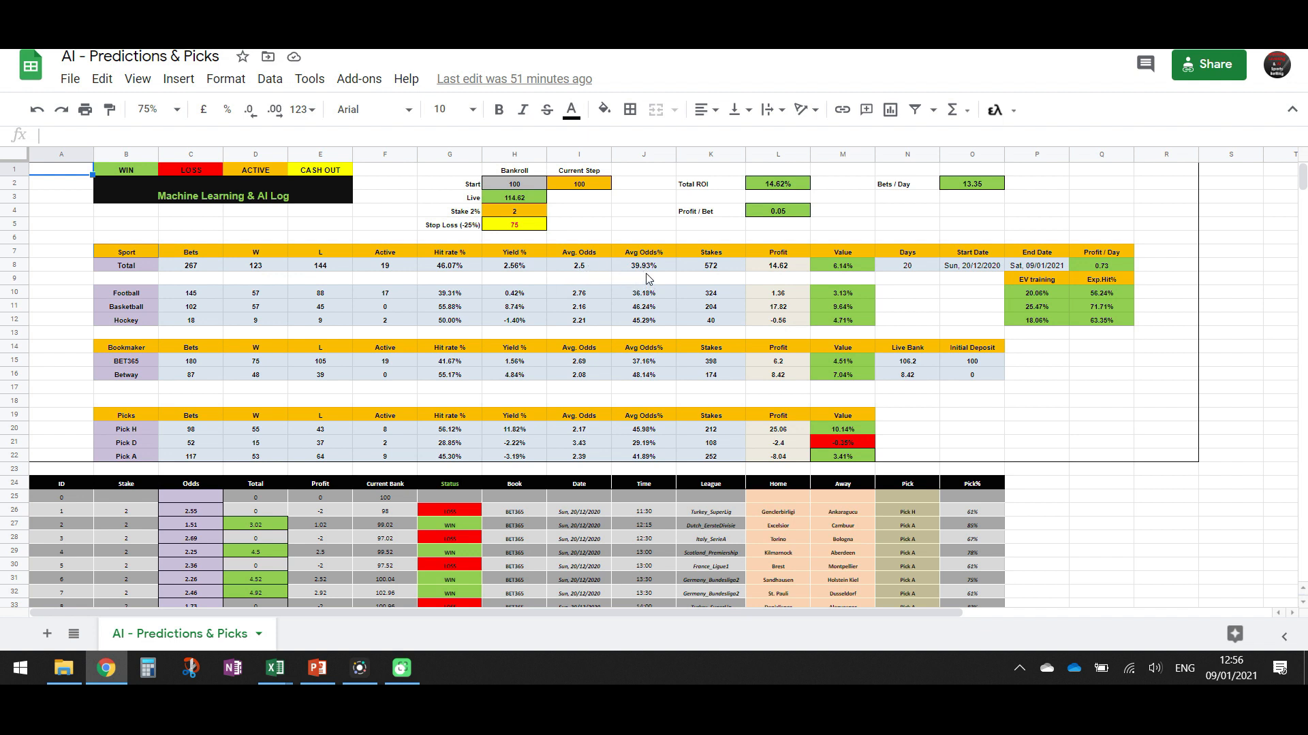
pyautogui.moveTo(650, 275)
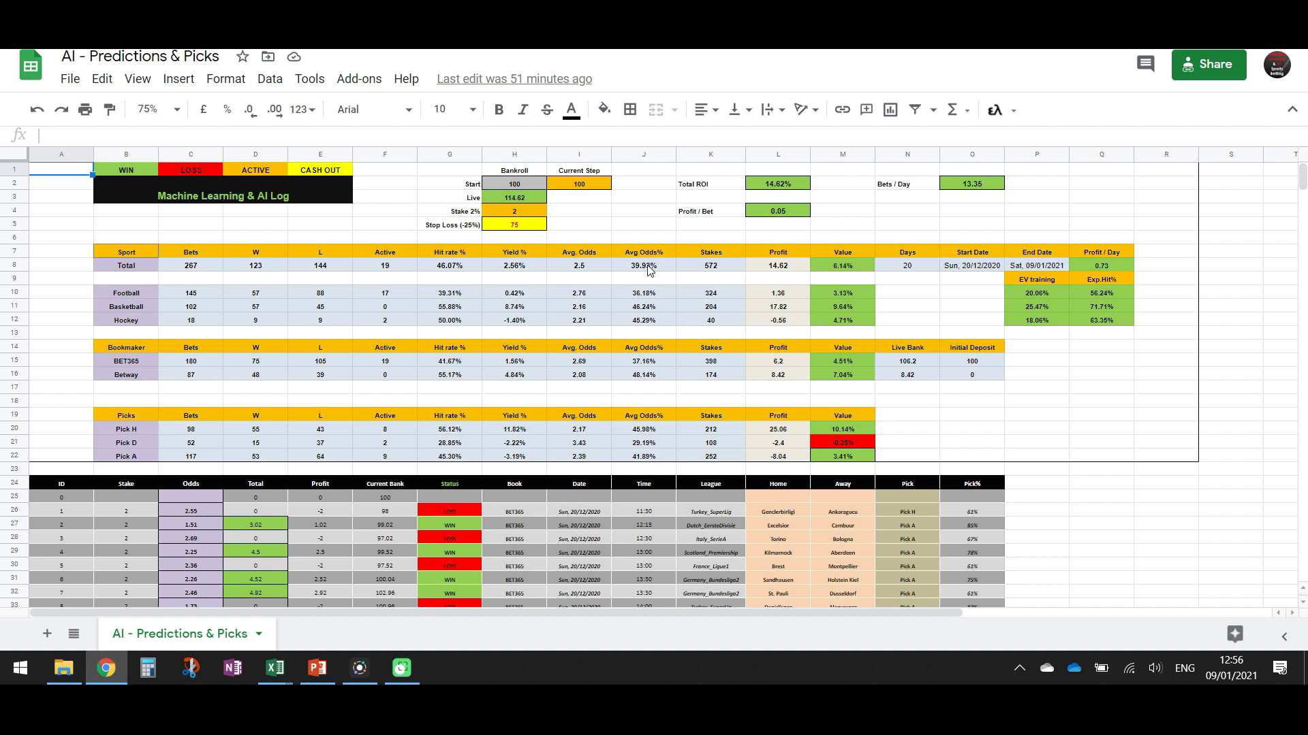
pyautogui.moveTo(452, 267)
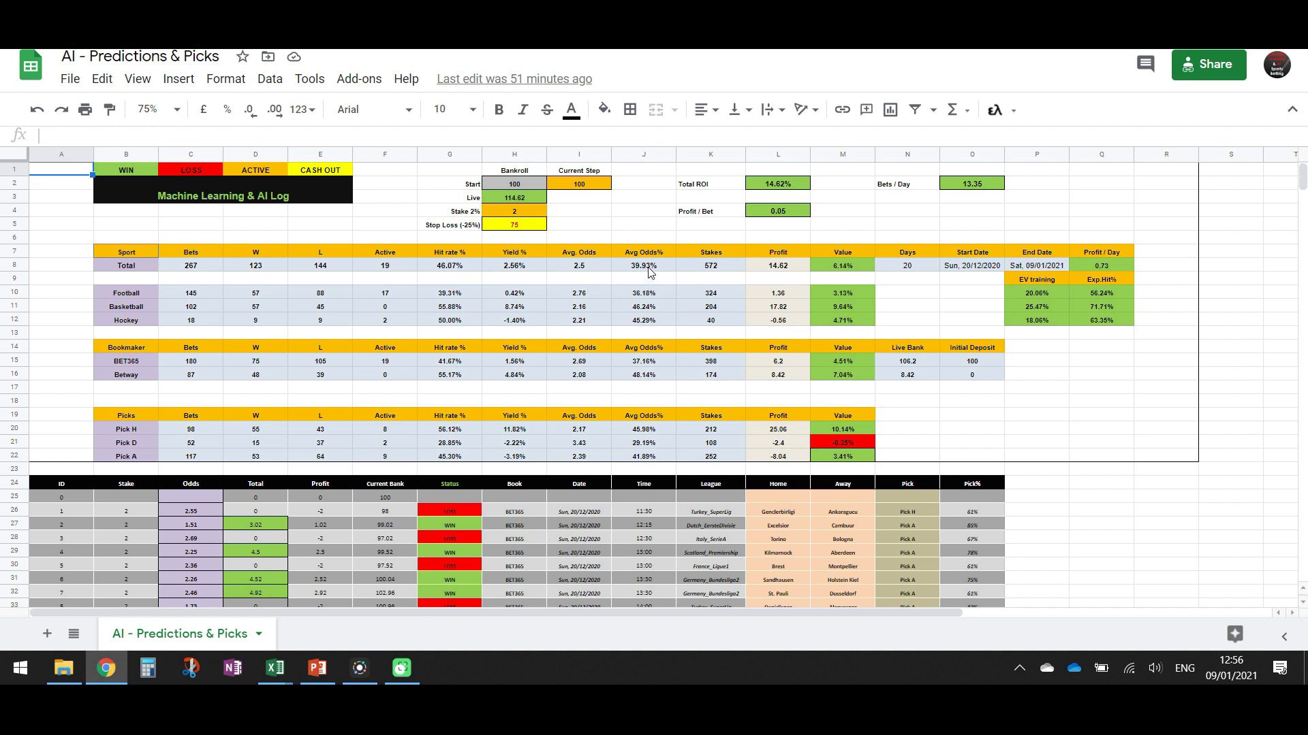
pyautogui.moveTo(847, 282)
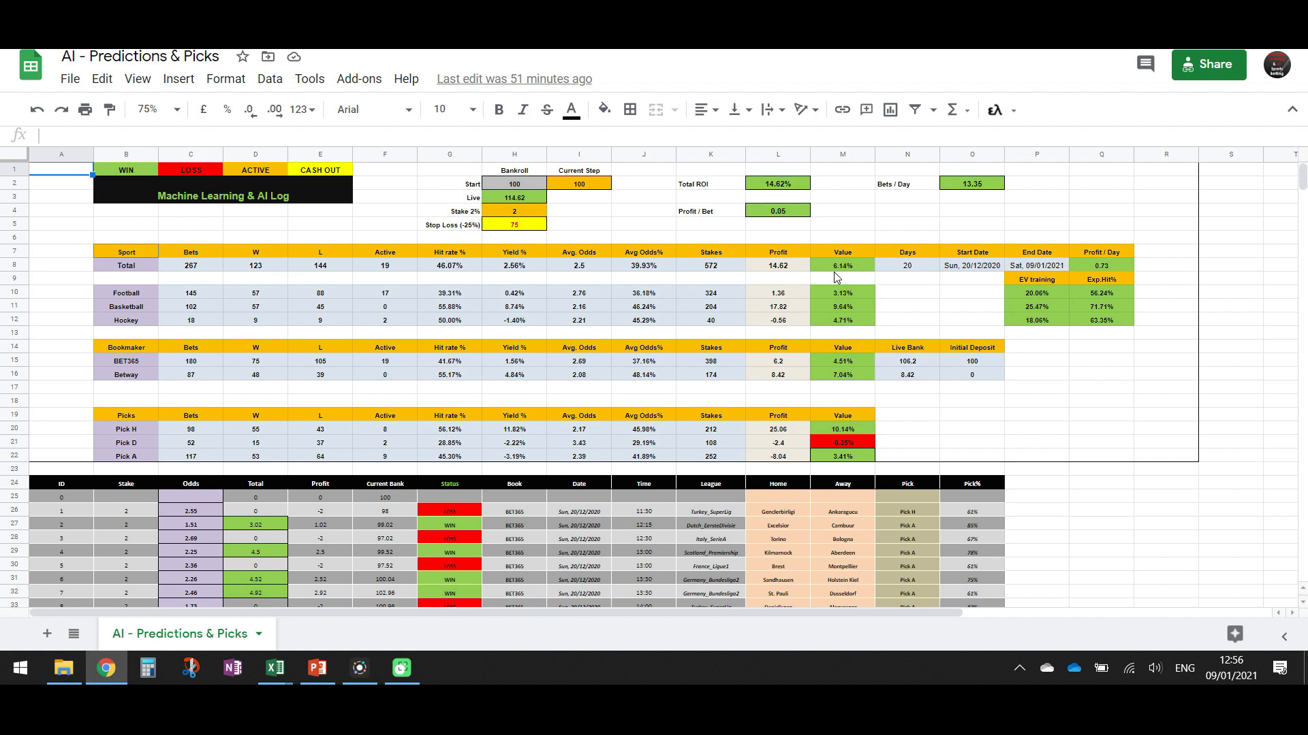
pyautogui.moveTo(843, 274)
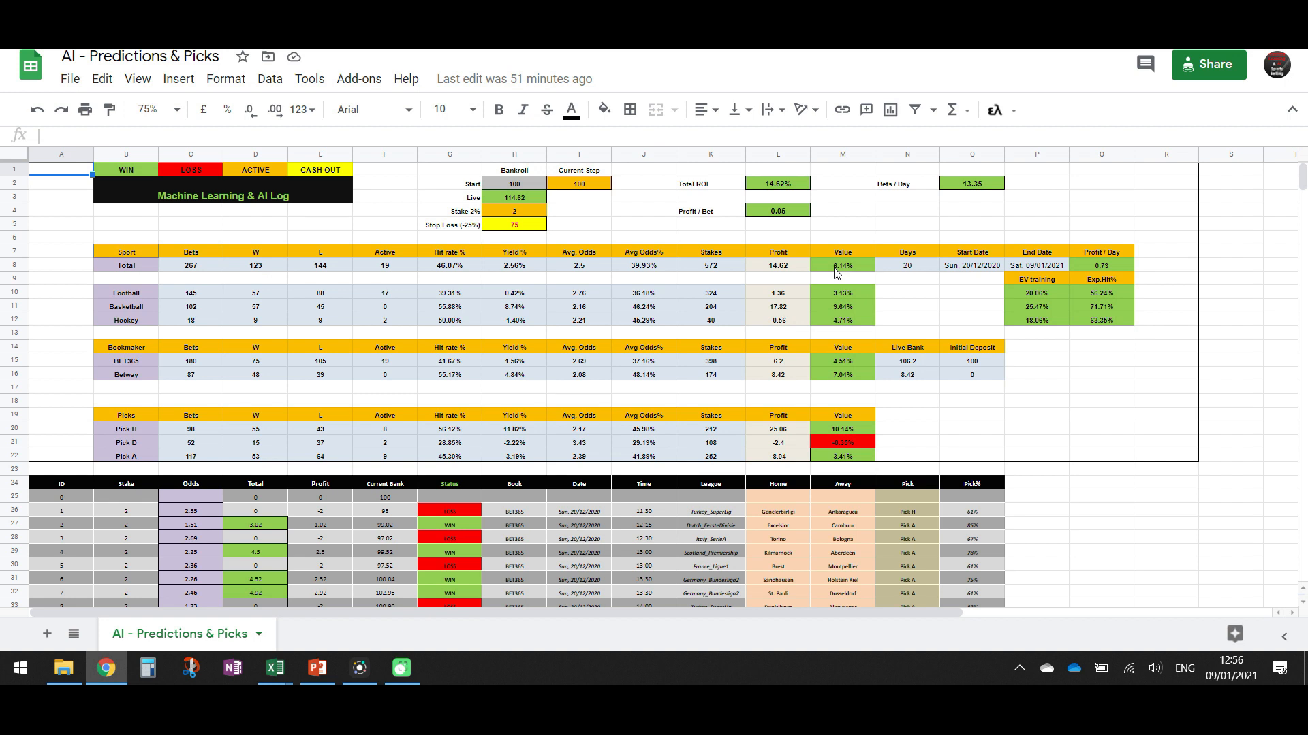
pyautogui.moveTo(853, 287)
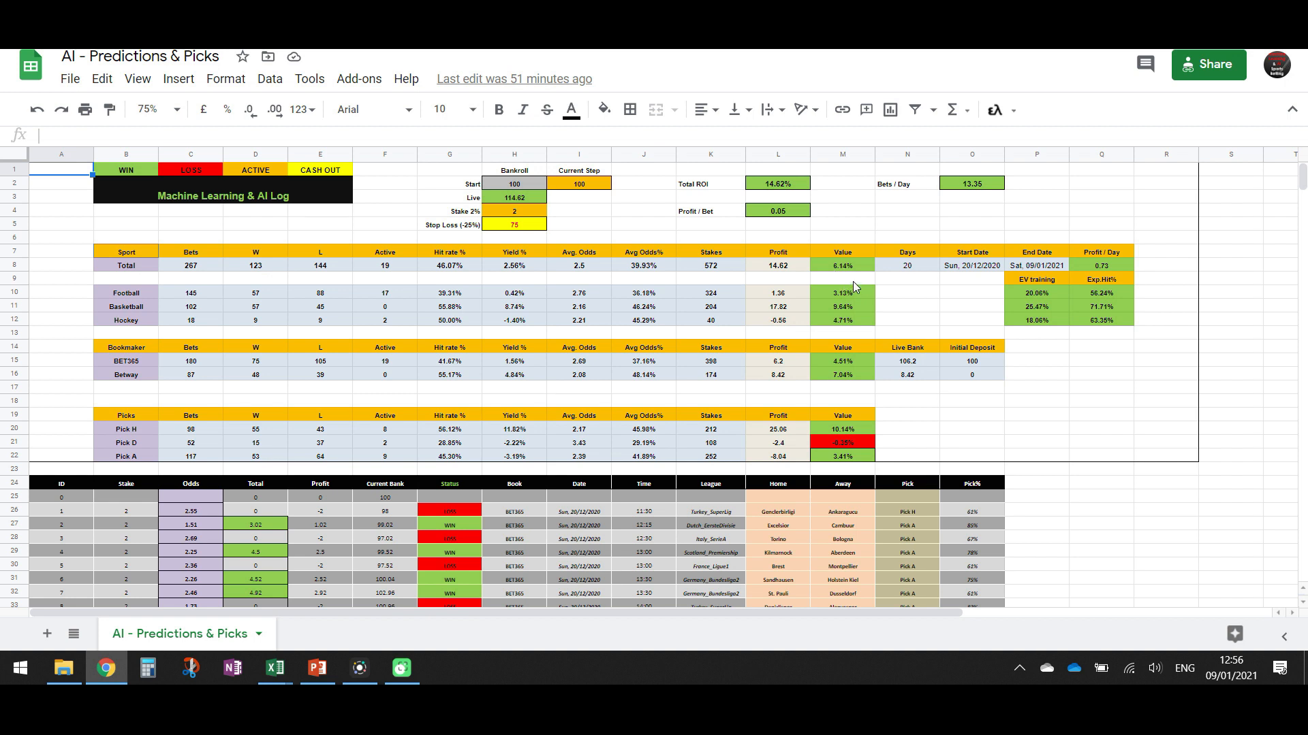
pyautogui.moveTo(907, 272)
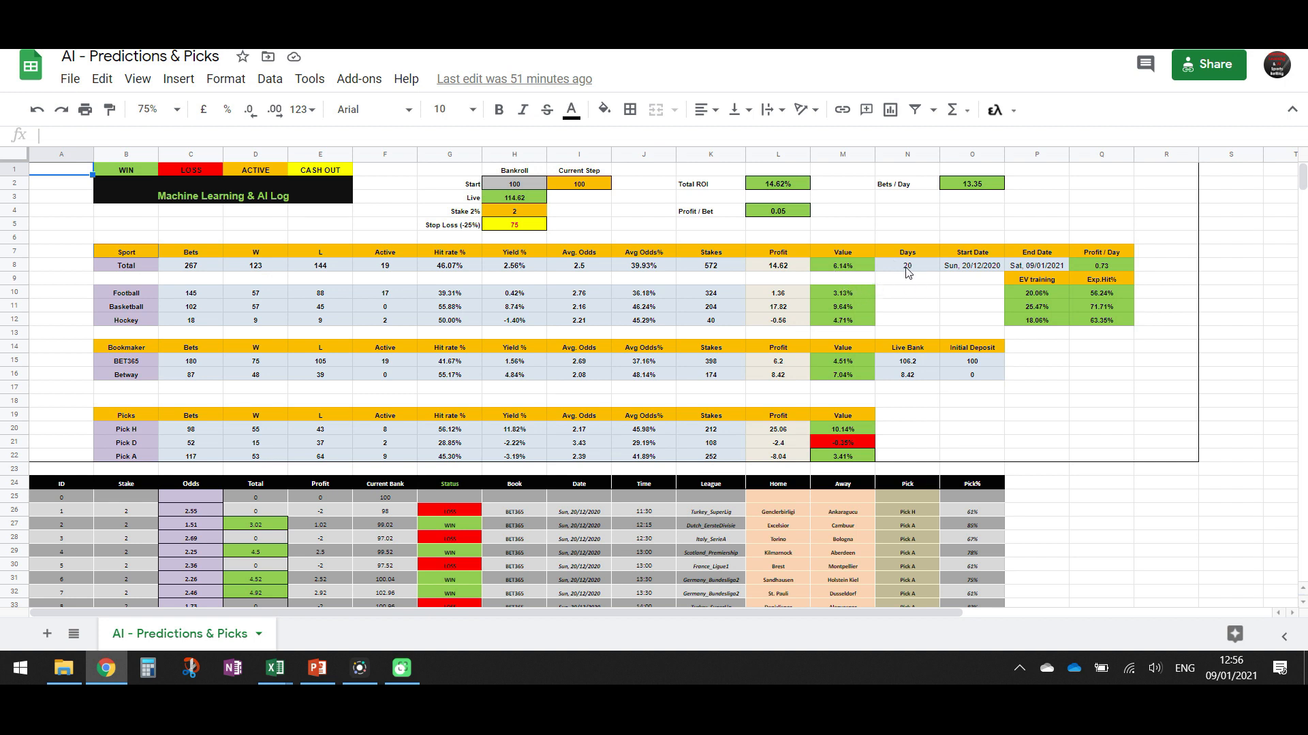
pyautogui.moveTo(771, 313)
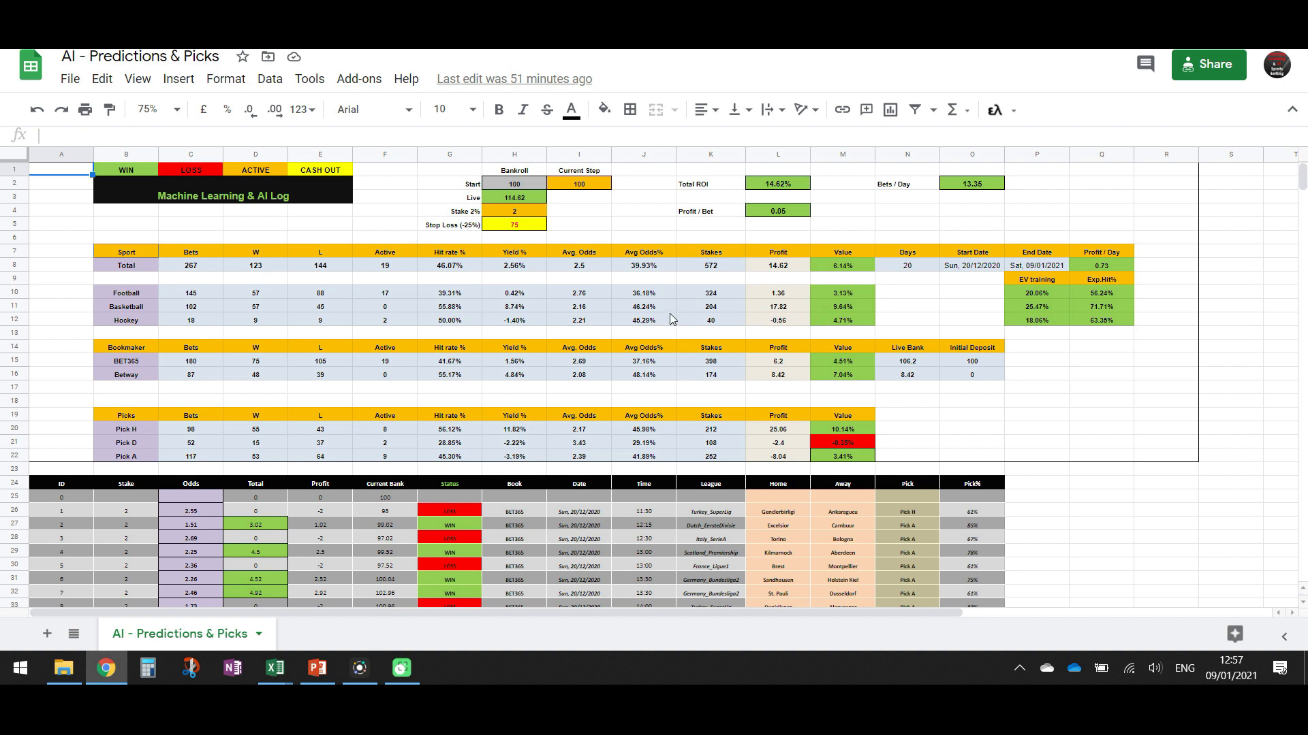
pyautogui.moveTo(508, 277)
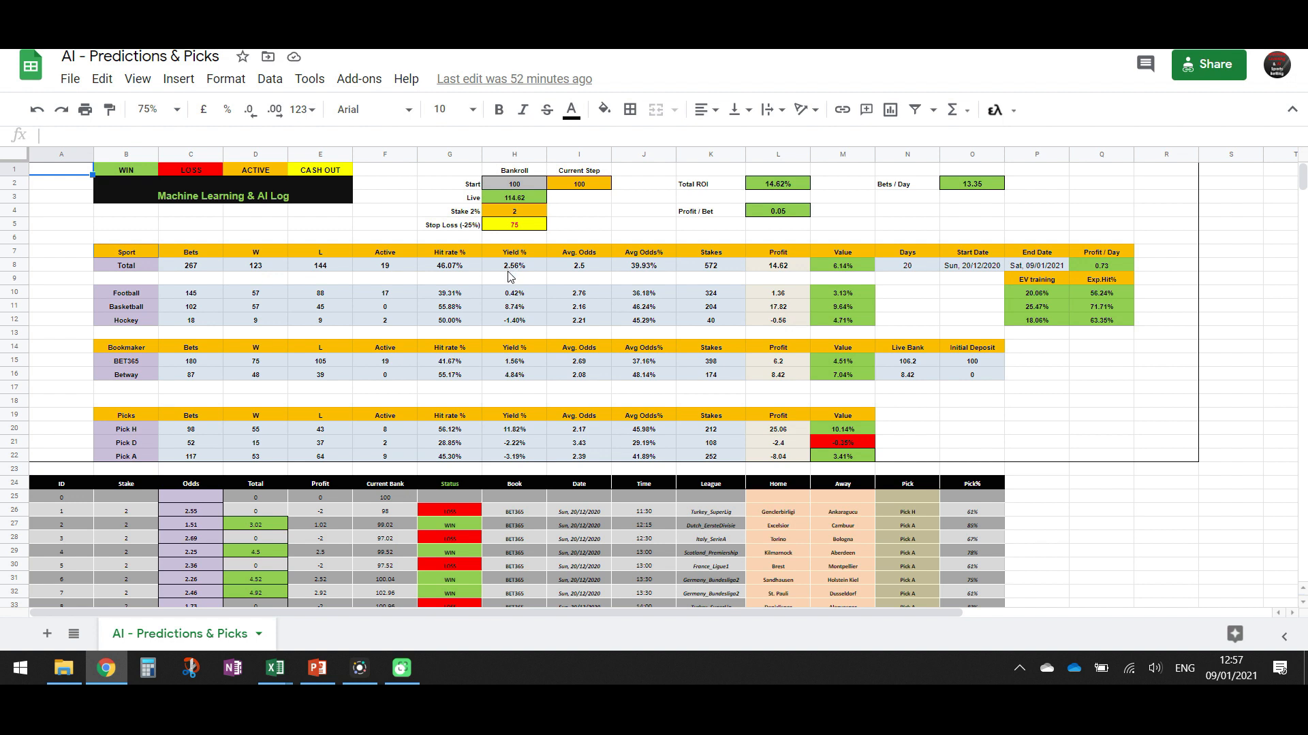
pyautogui.moveTo(522, 275)
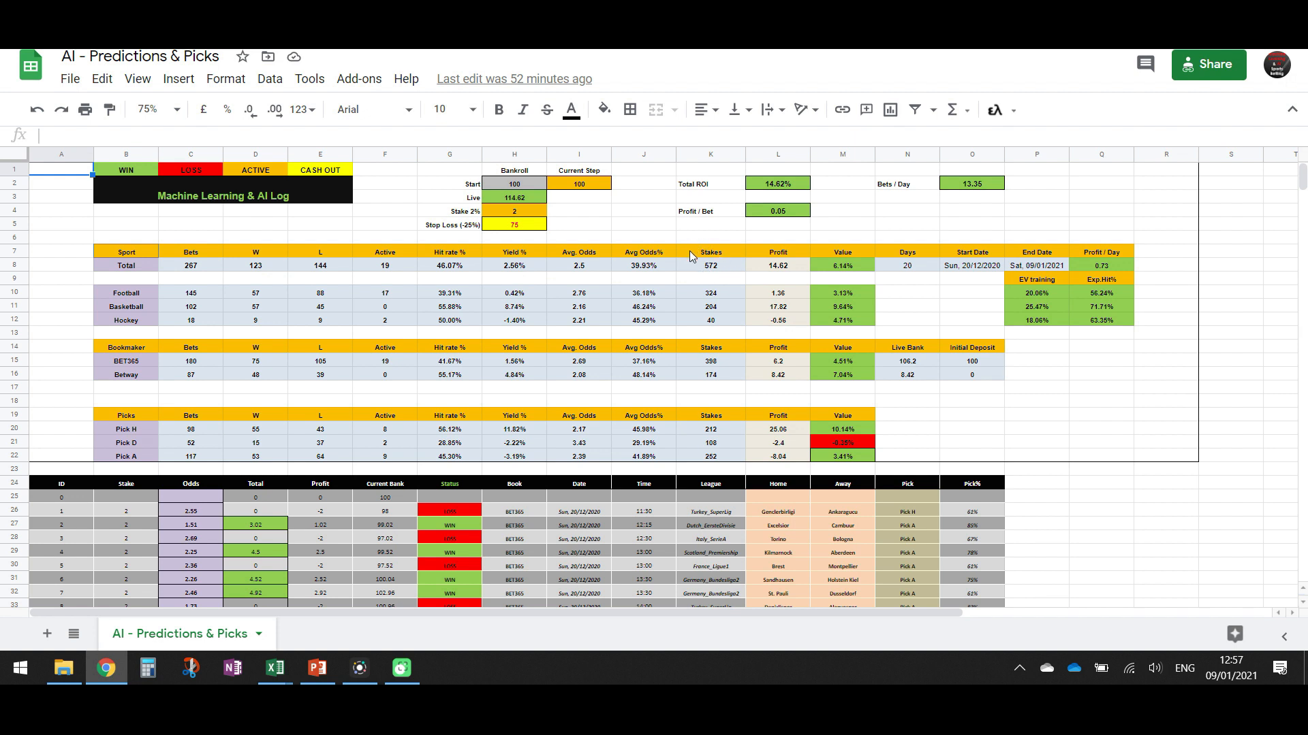
pyautogui.moveTo(715, 277)
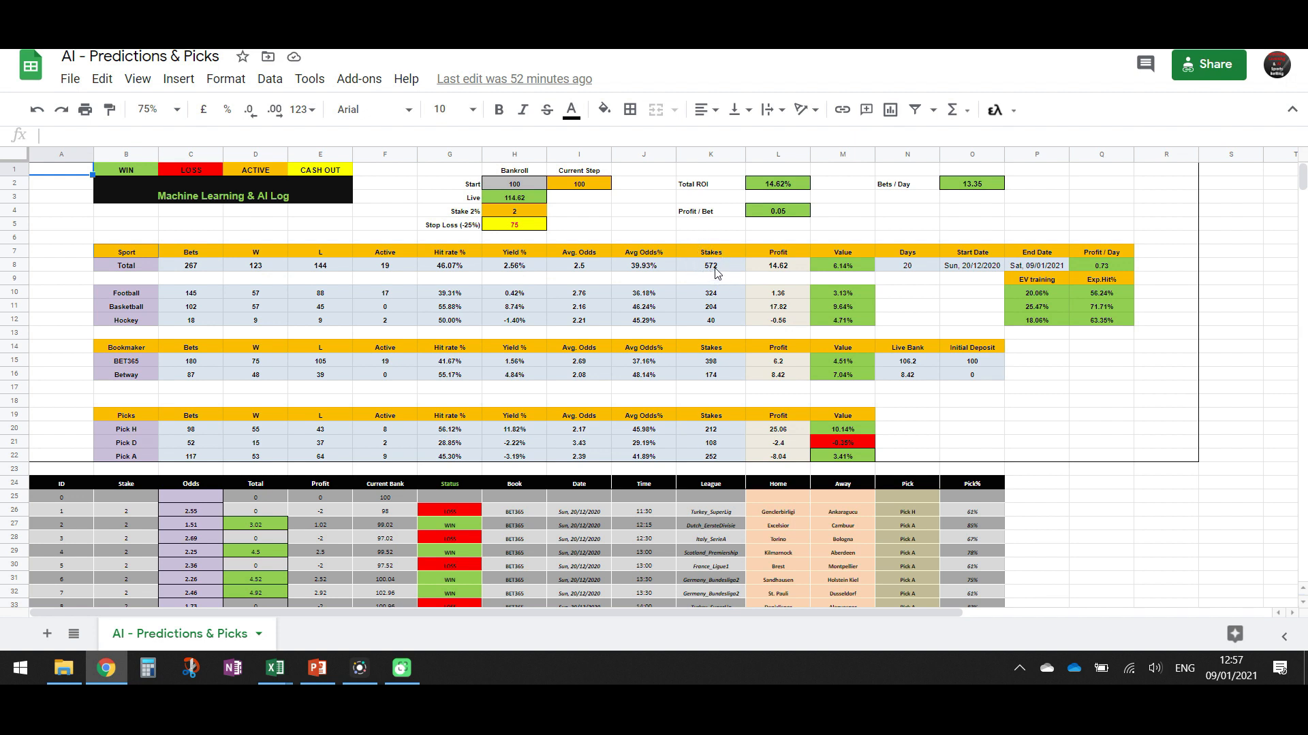
pyautogui.moveTo(762, 284)
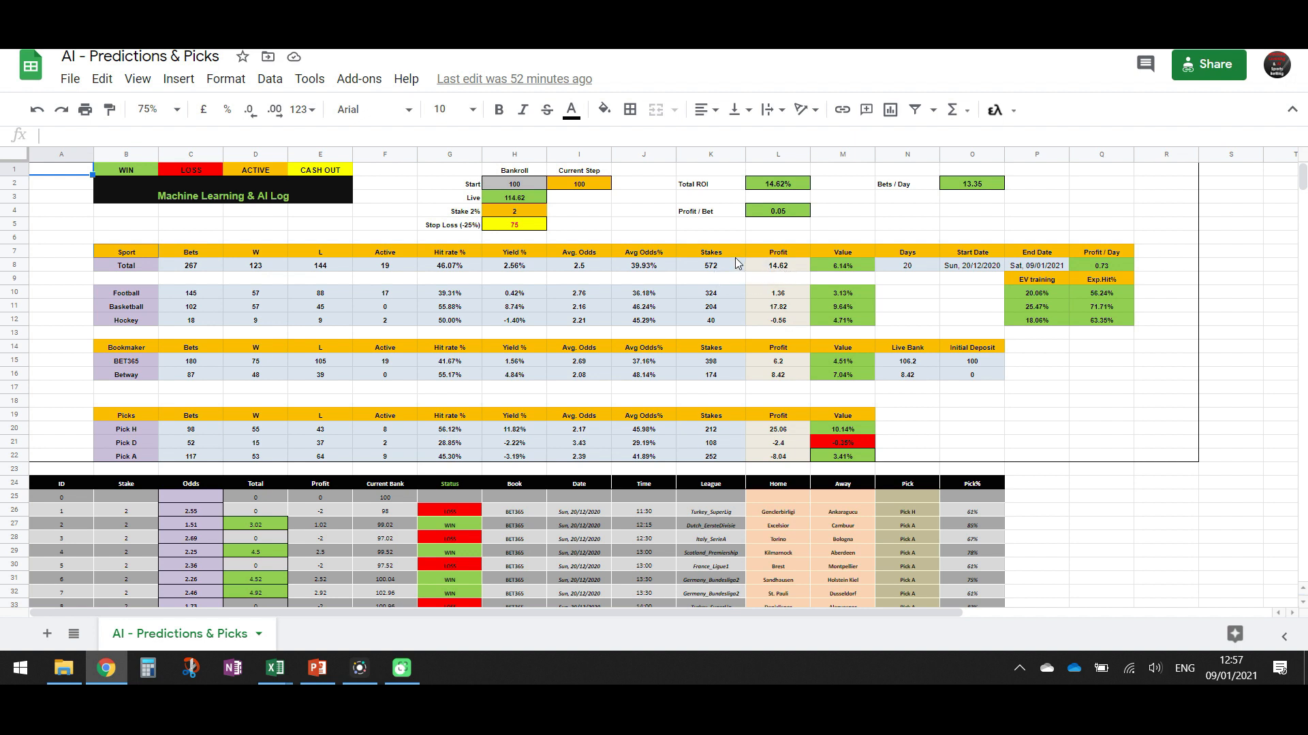
pyautogui.moveTo(723, 280)
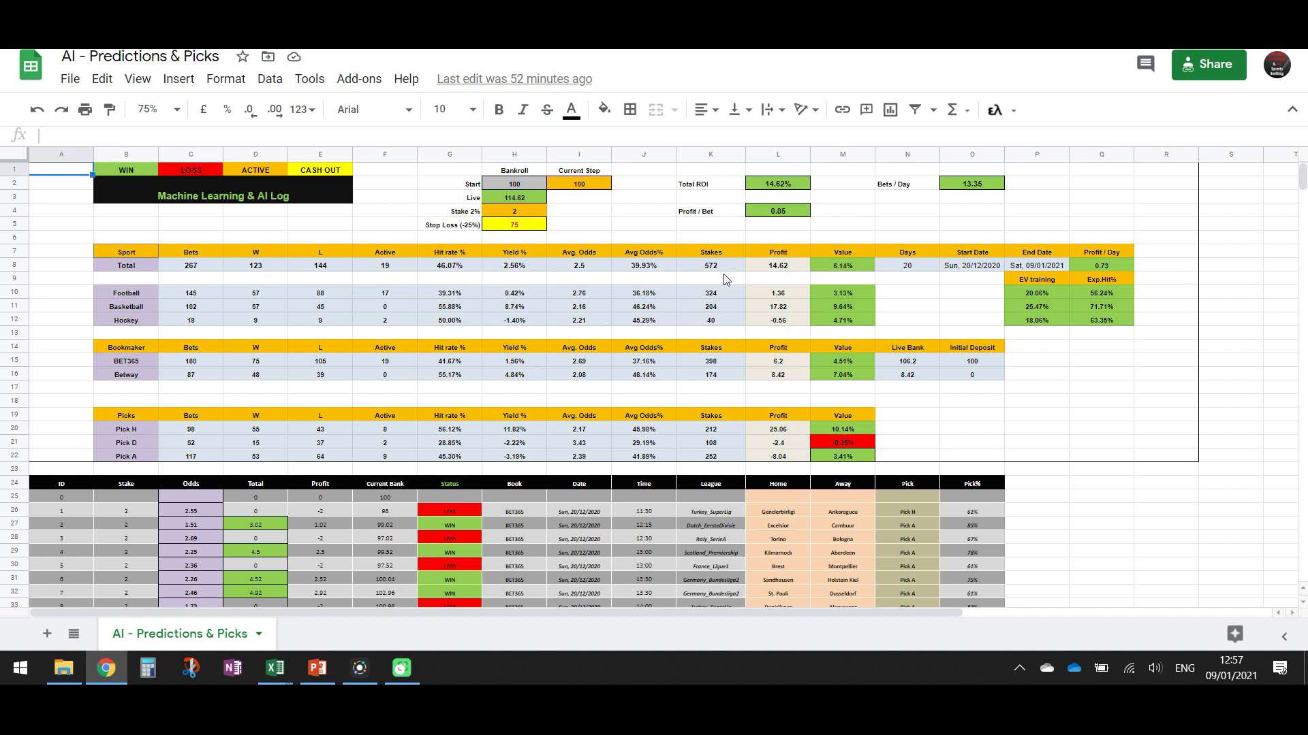
pyautogui.moveTo(790, 288)
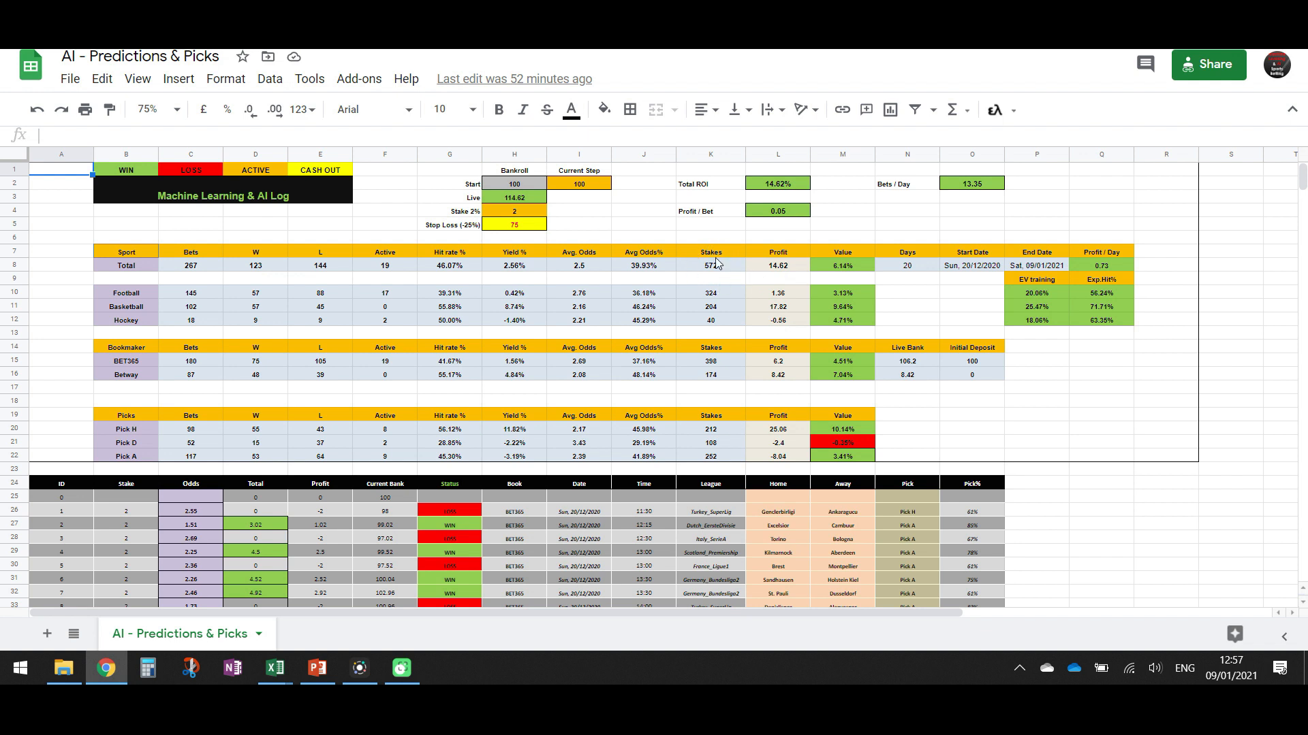
pyautogui.moveTo(718, 271)
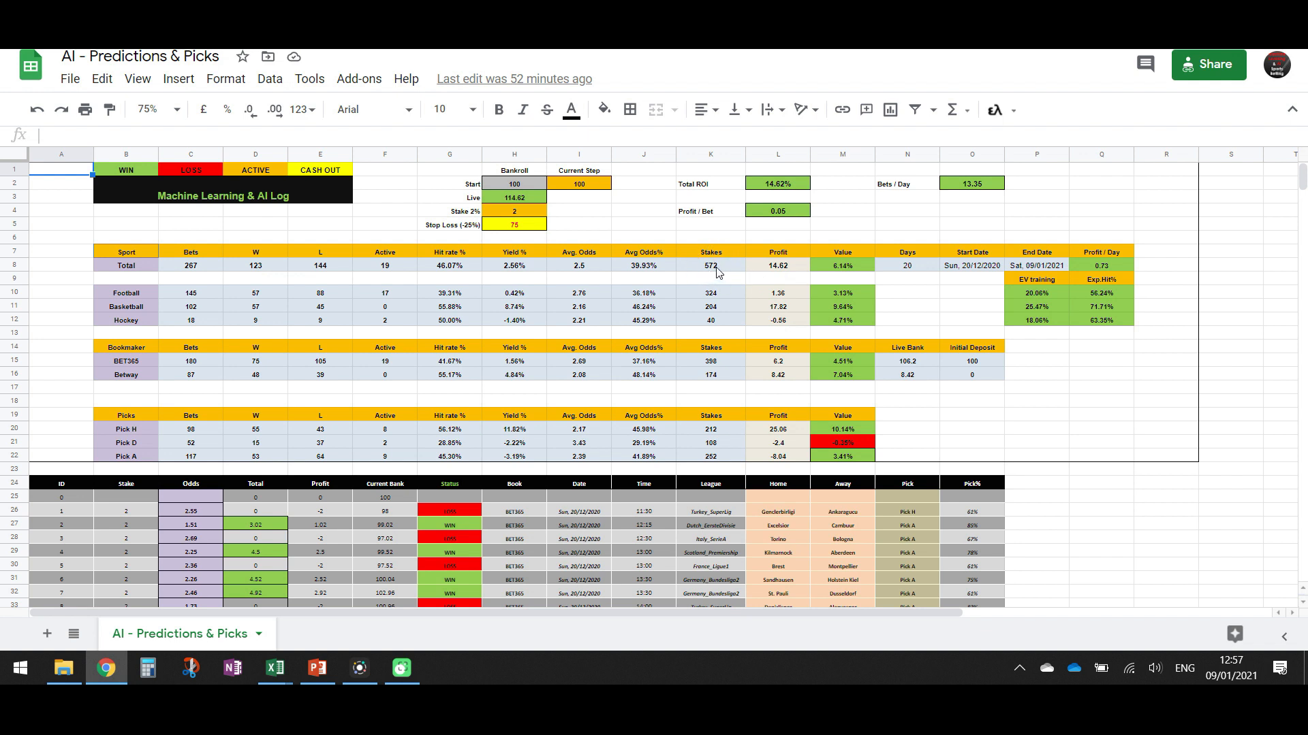
pyautogui.moveTo(692, 290)
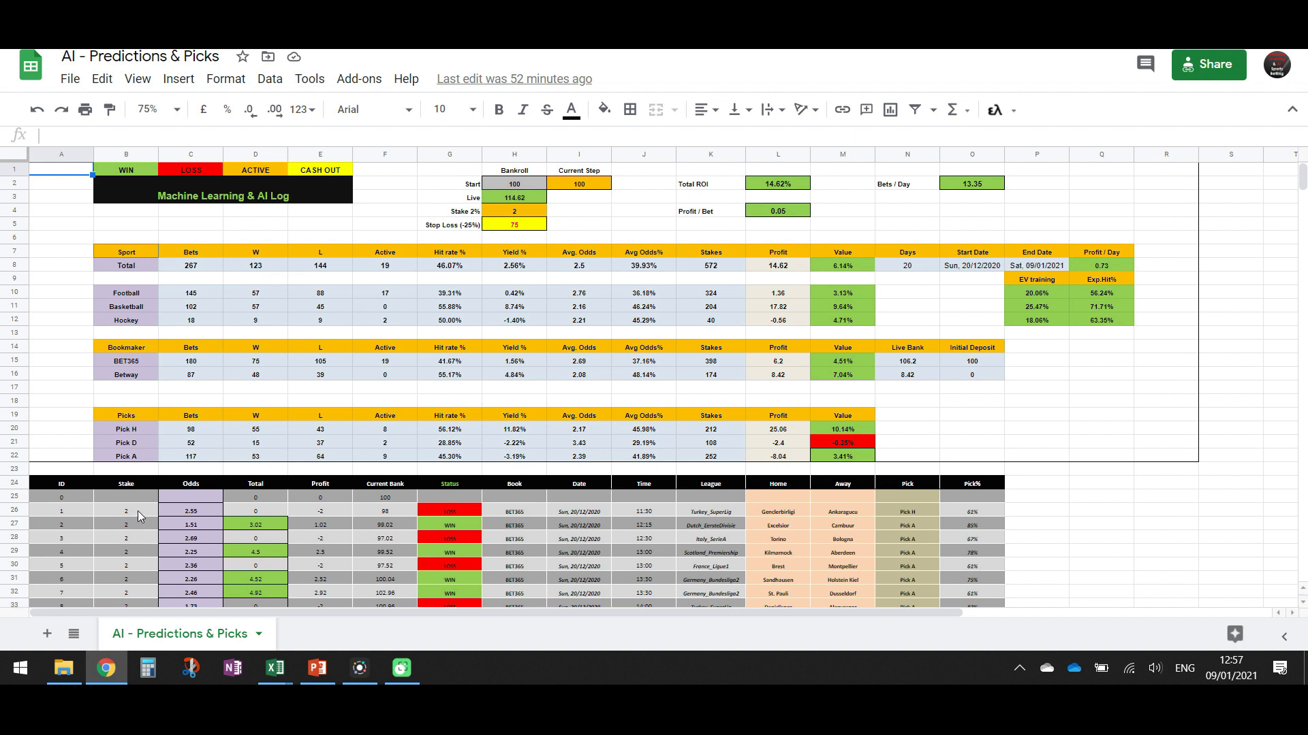
pyautogui.moveTo(198, 275)
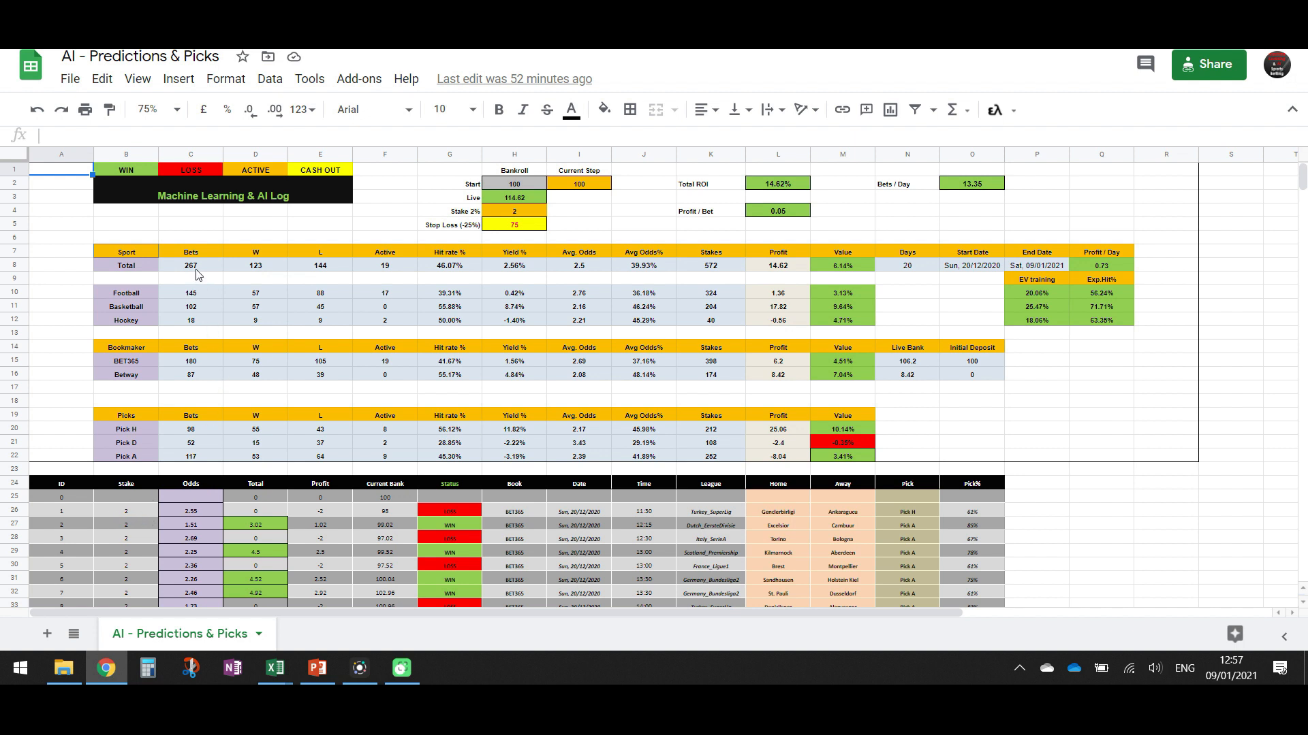
pyautogui.moveTo(263, 280)
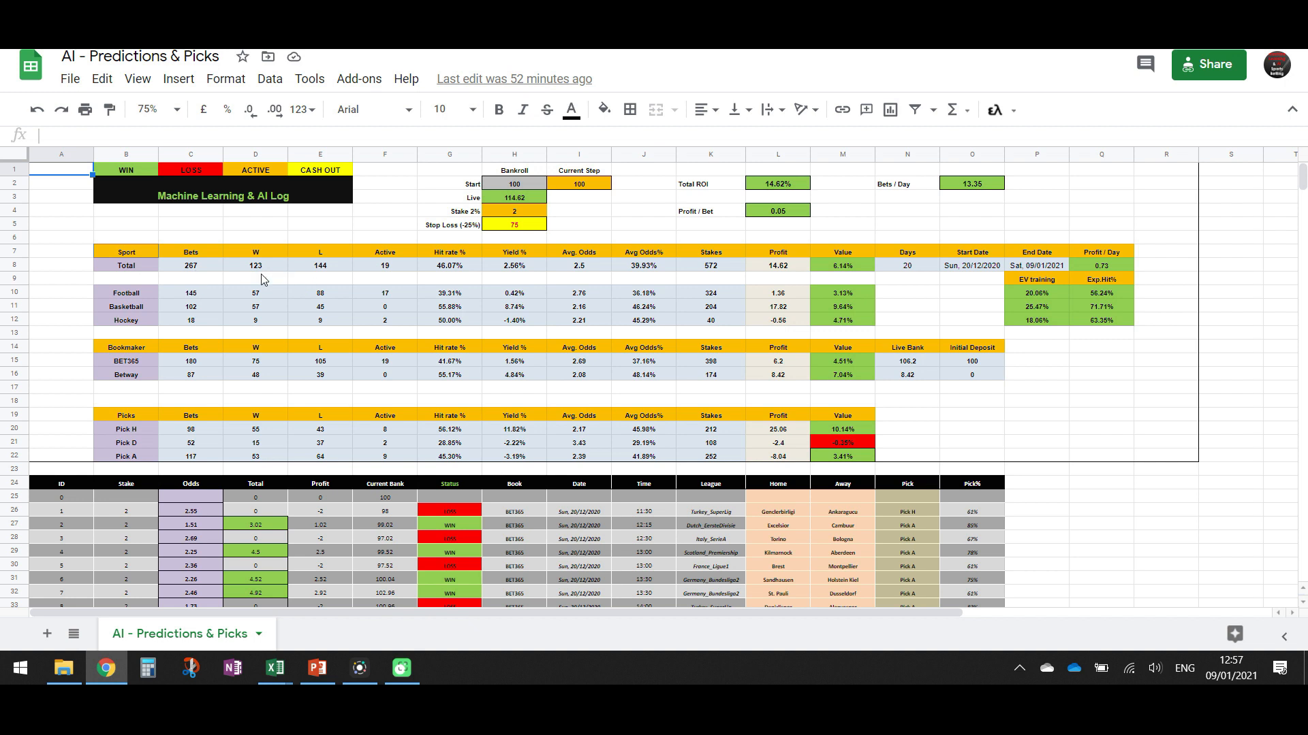
pyautogui.moveTo(706, 275)
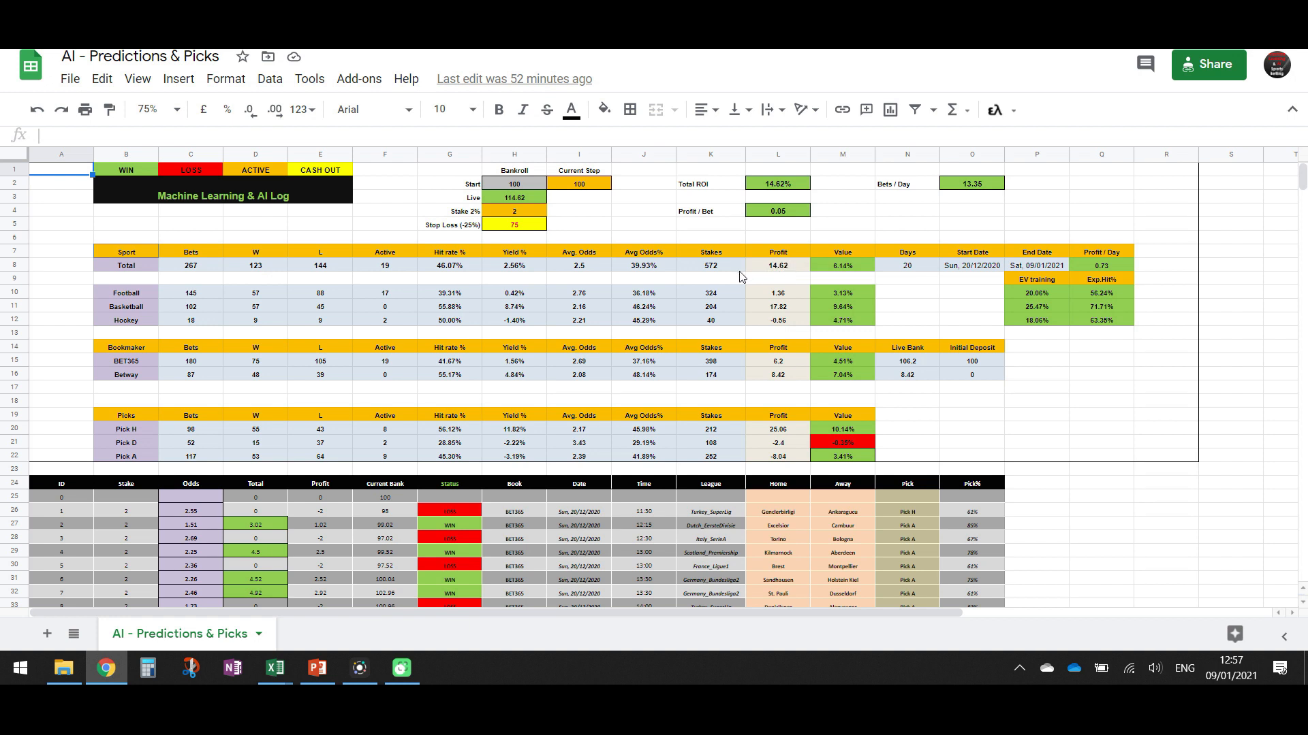
pyautogui.moveTo(508, 272)
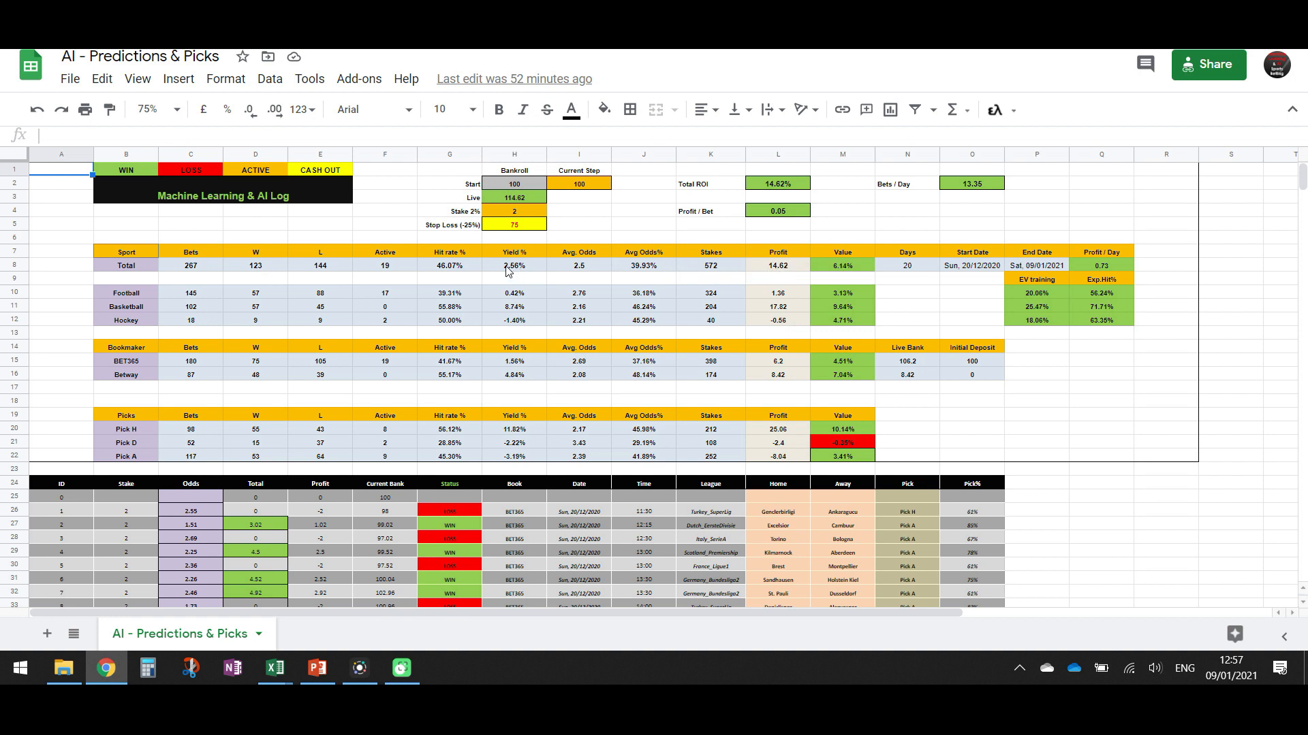
pyautogui.moveTo(518, 276)
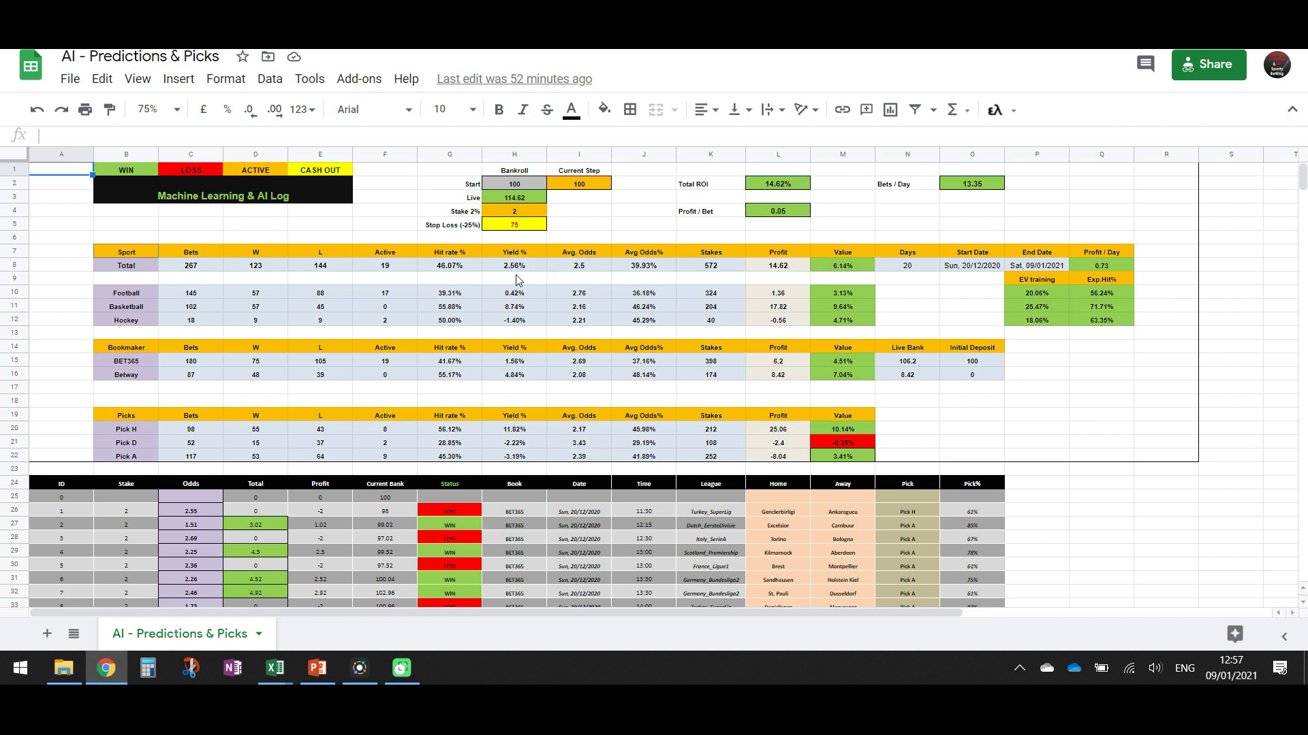
pyautogui.moveTo(738, 329)
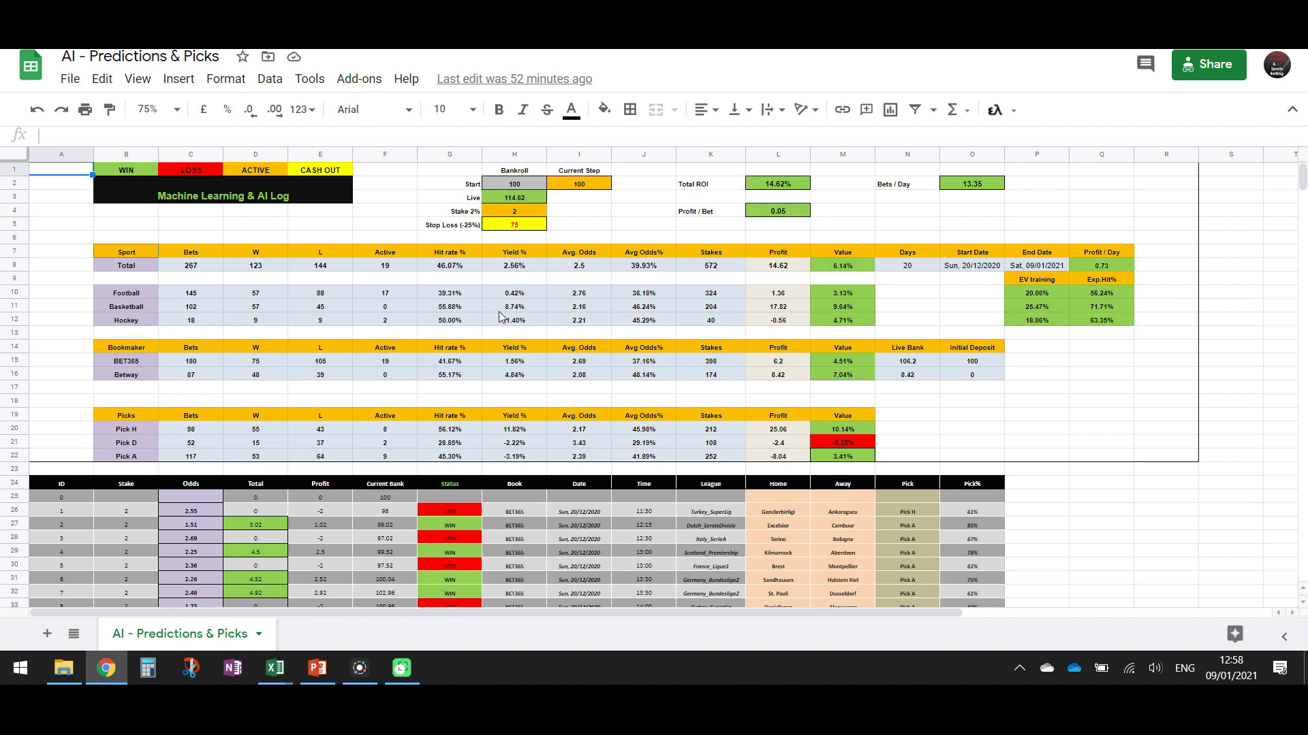
pyautogui.moveTo(207, 311)
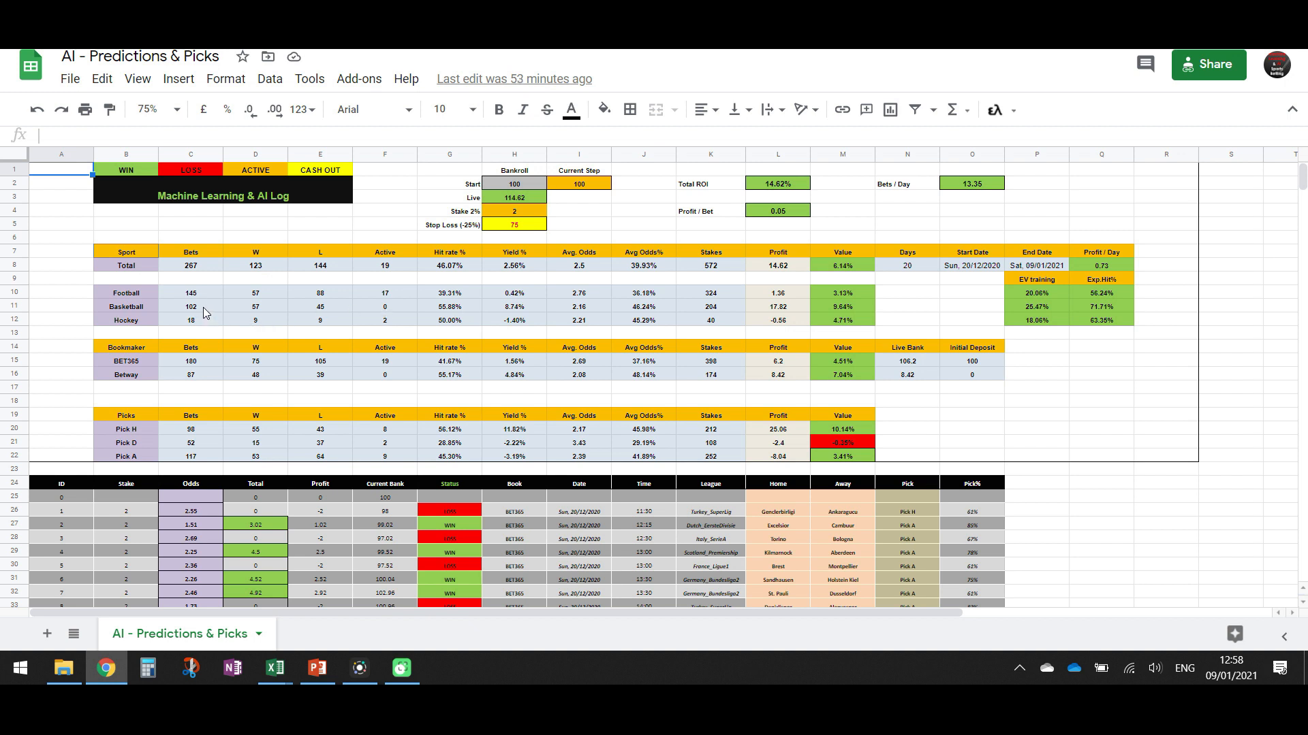
pyautogui.moveTo(200, 310)
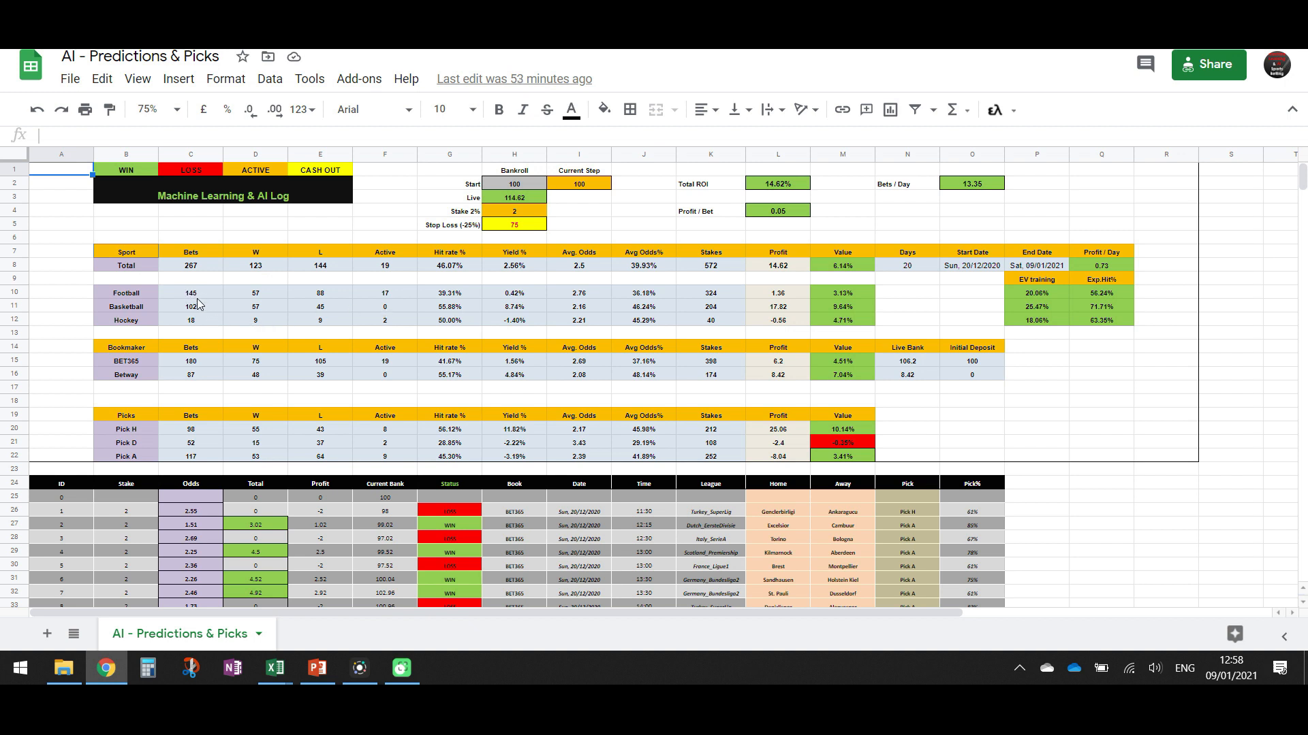
pyautogui.moveTo(262, 309)
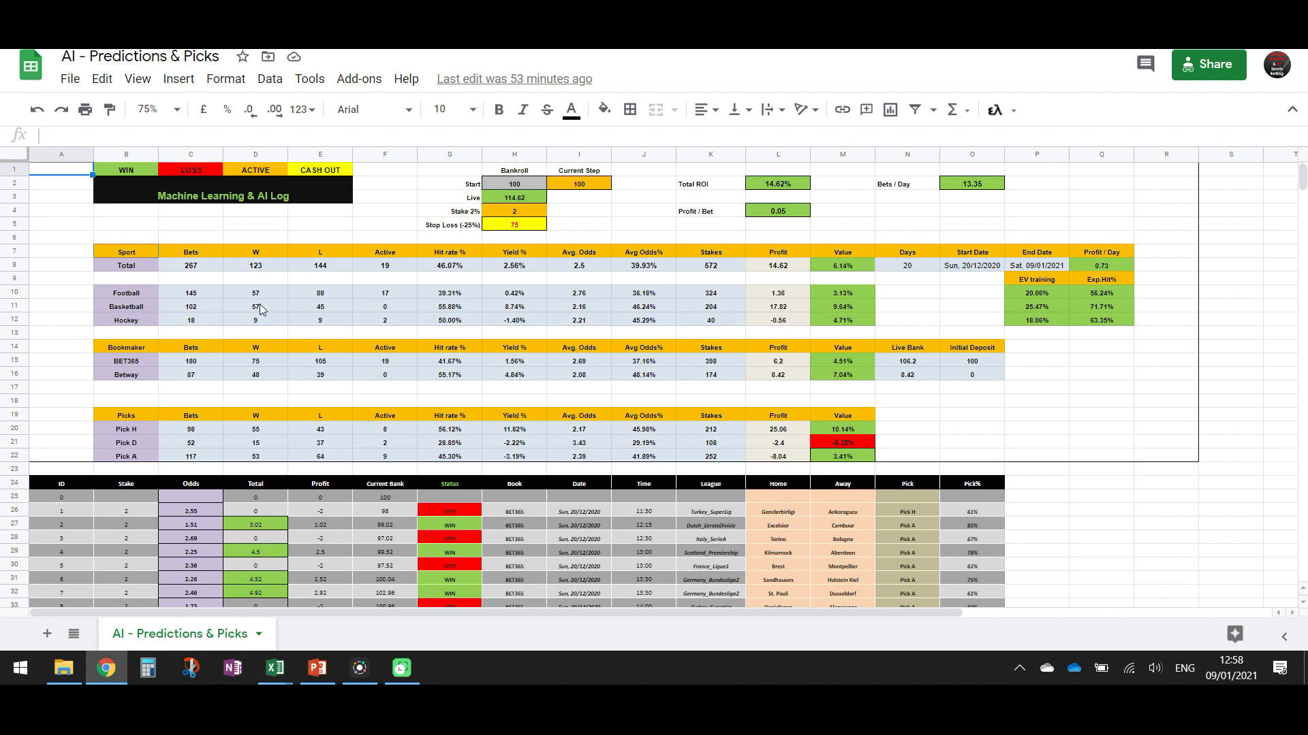
pyautogui.moveTo(318, 309)
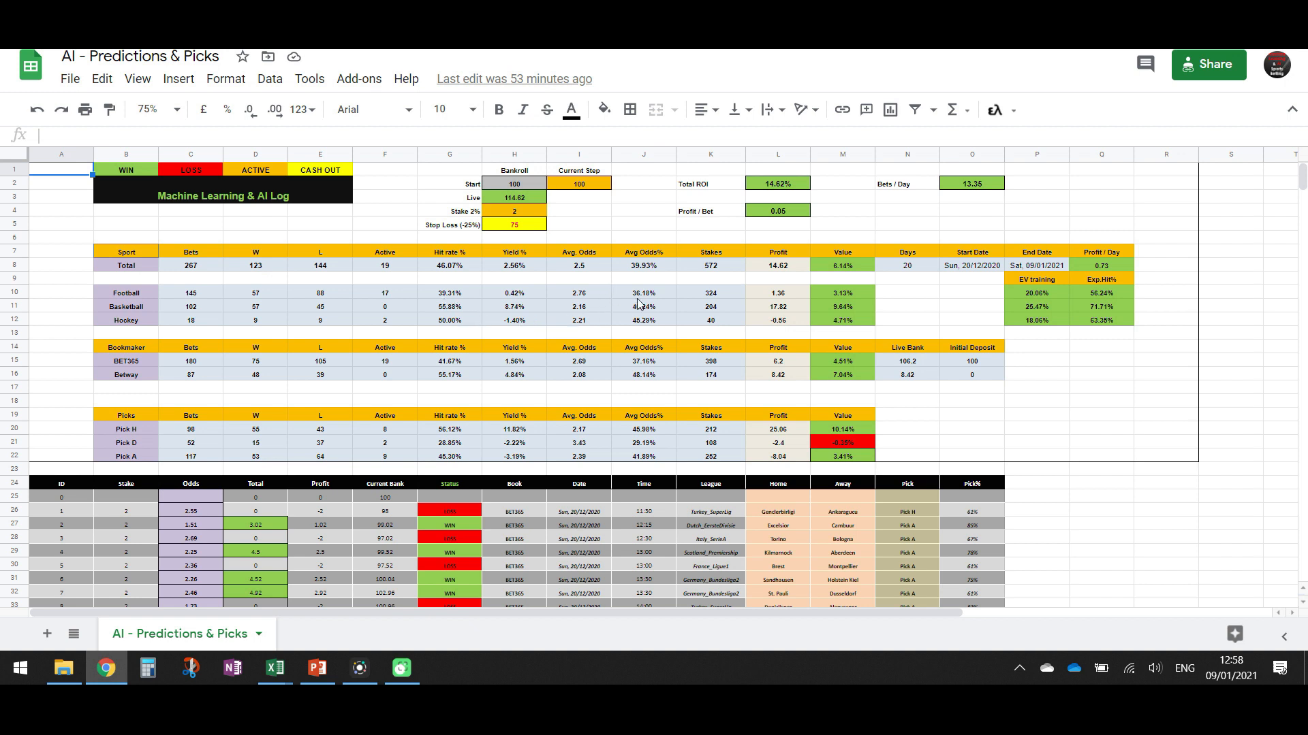
pyautogui.moveTo(641, 304)
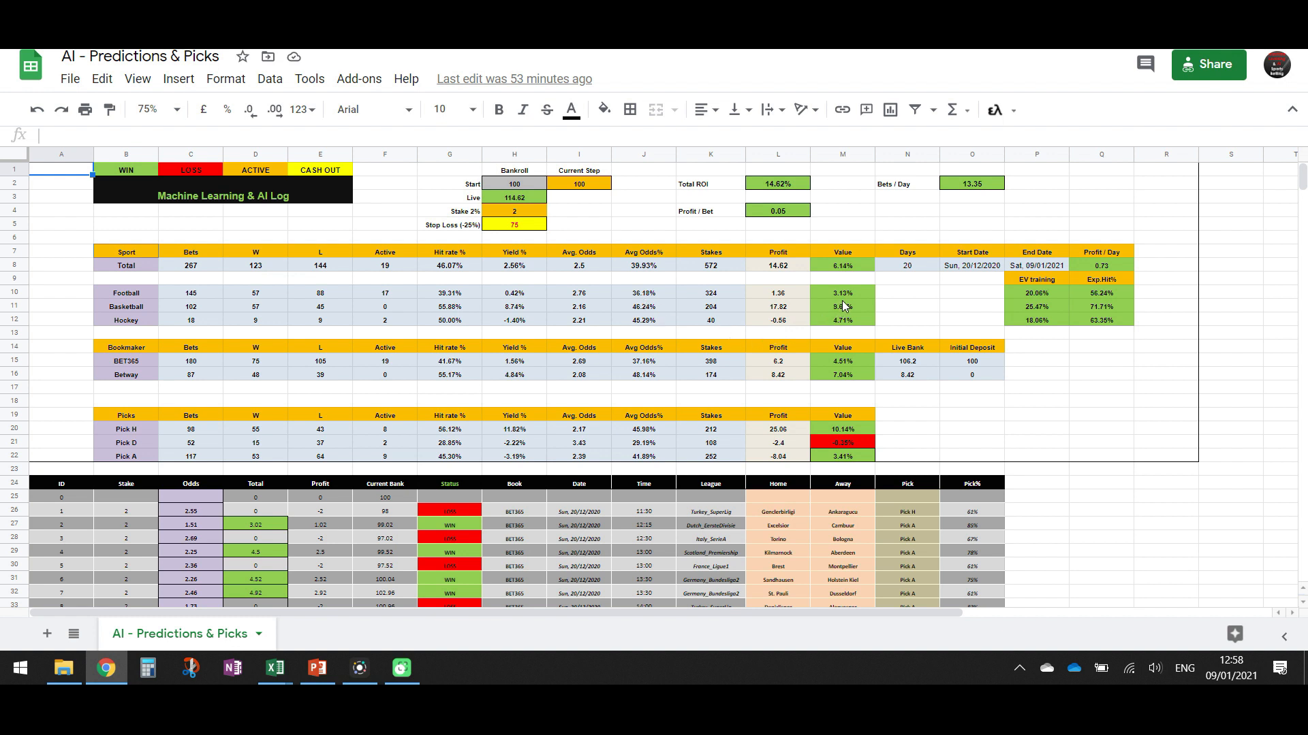
pyautogui.moveTo(782, 302)
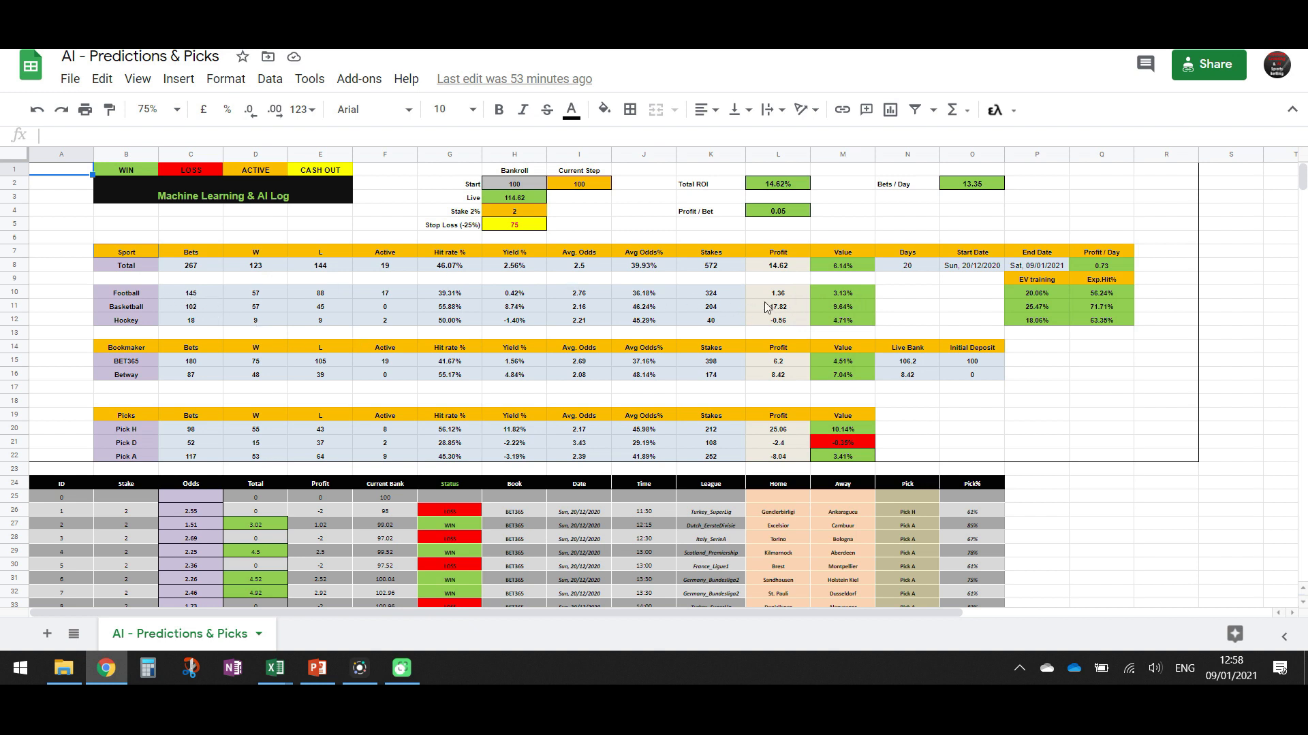
pyautogui.moveTo(782, 302)
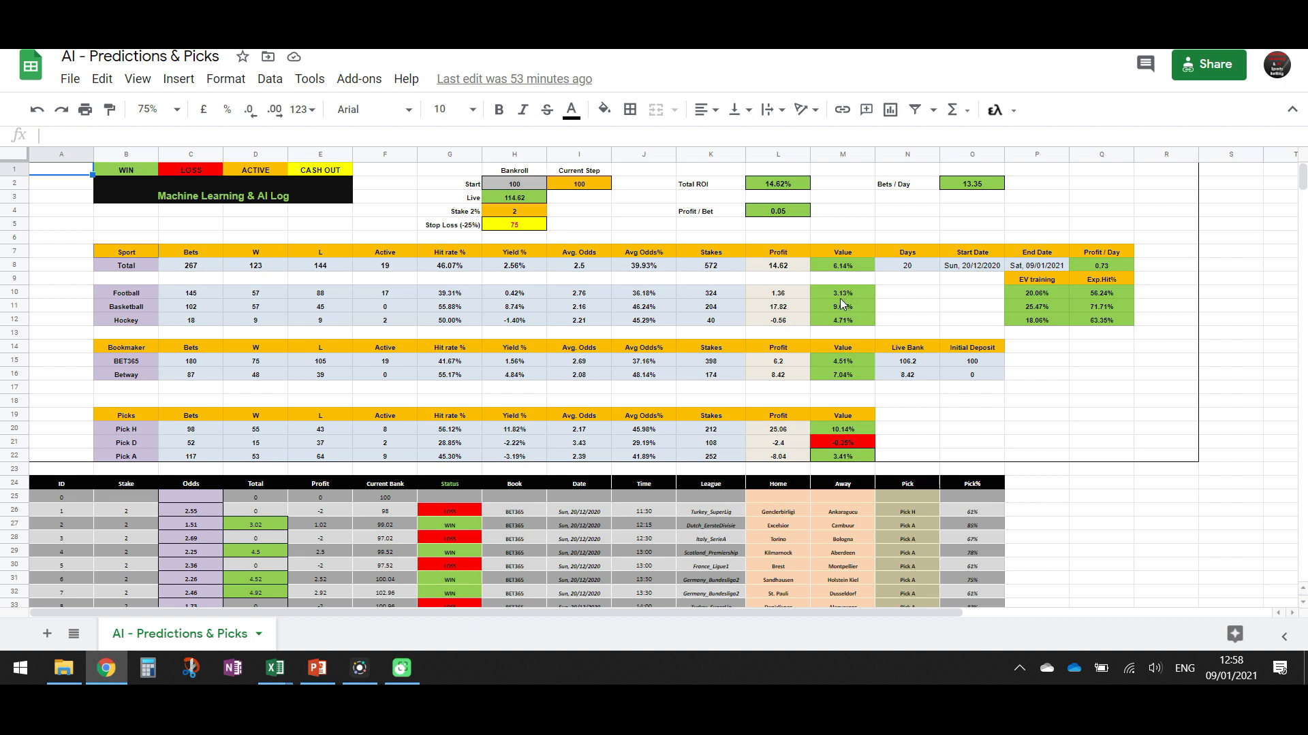
pyautogui.moveTo(831, 306)
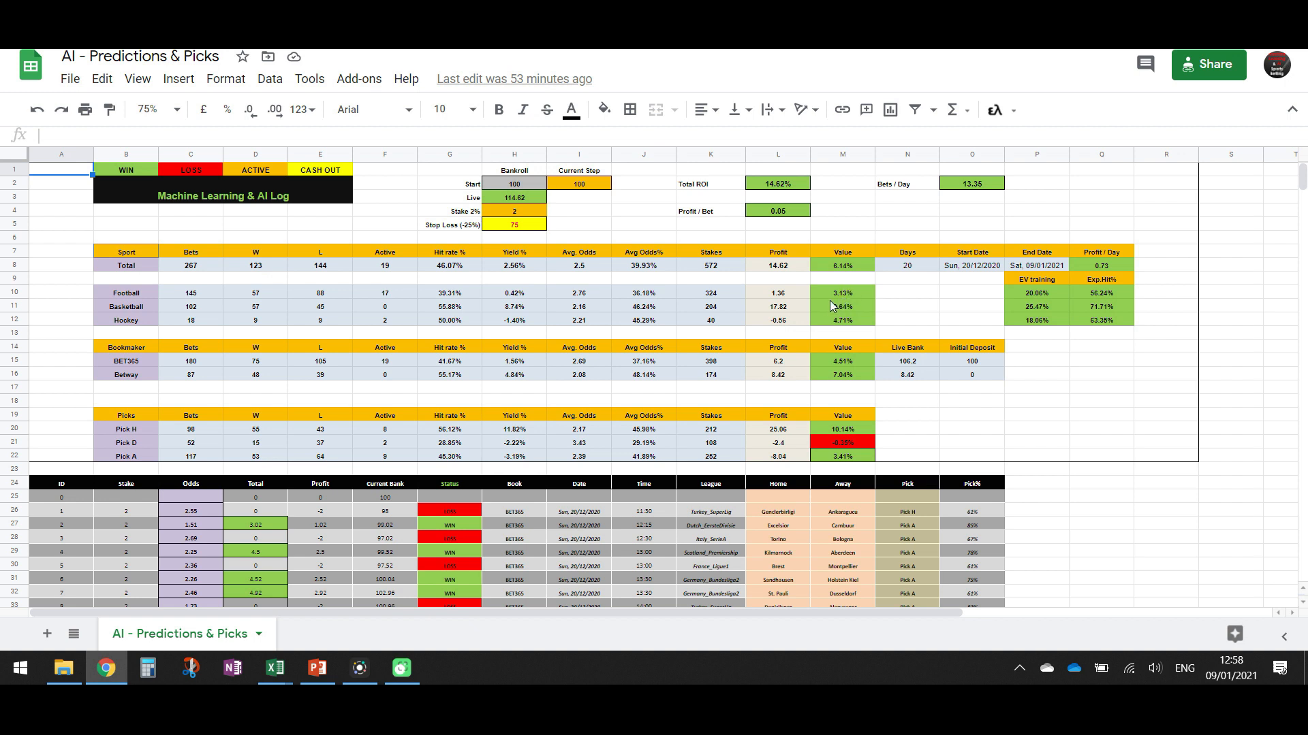
pyautogui.moveTo(780, 304)
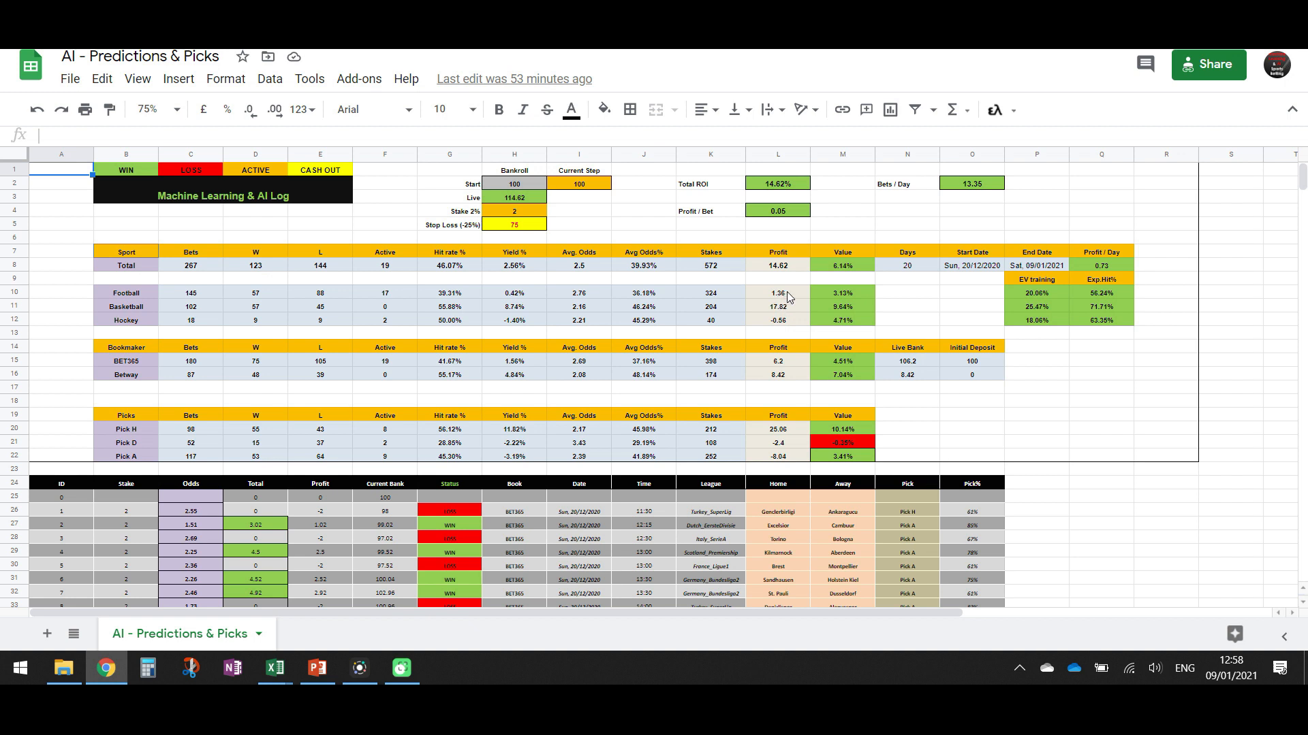
pyautogui.moveTo(792, 292)
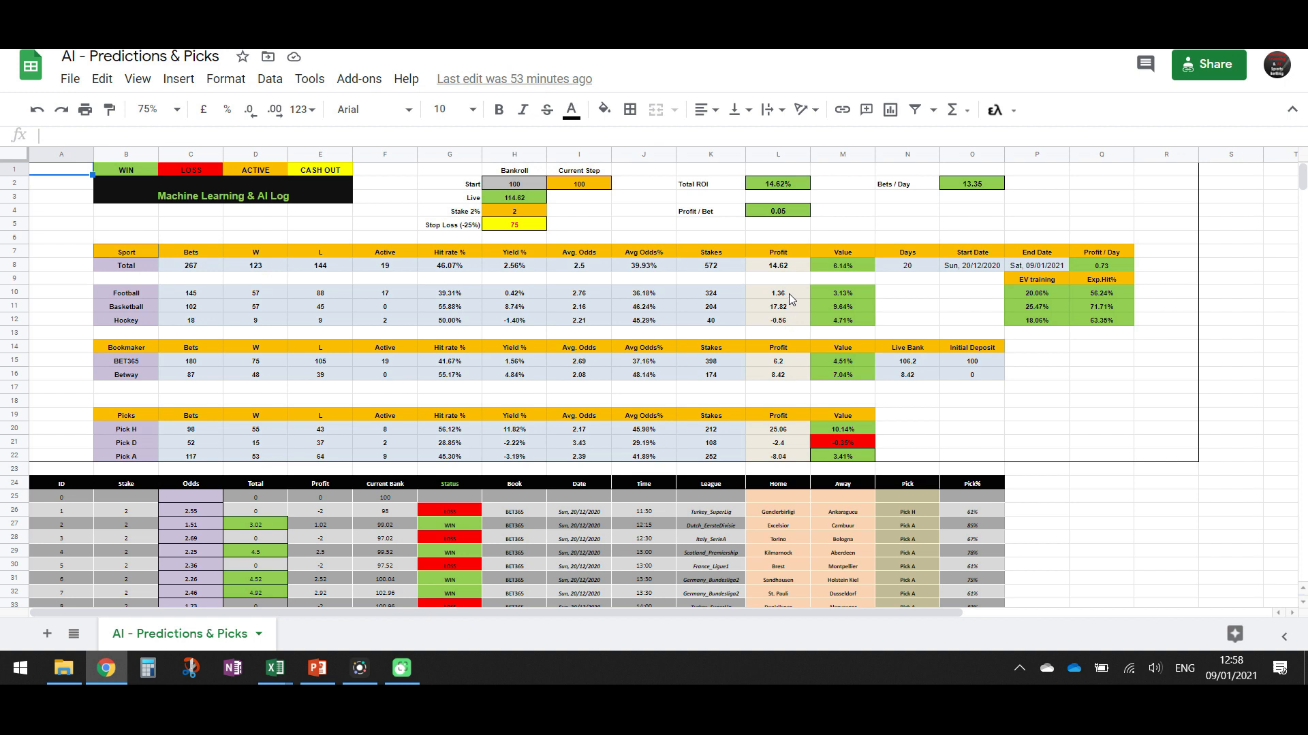
pyautogui.moveTo(362, 319)
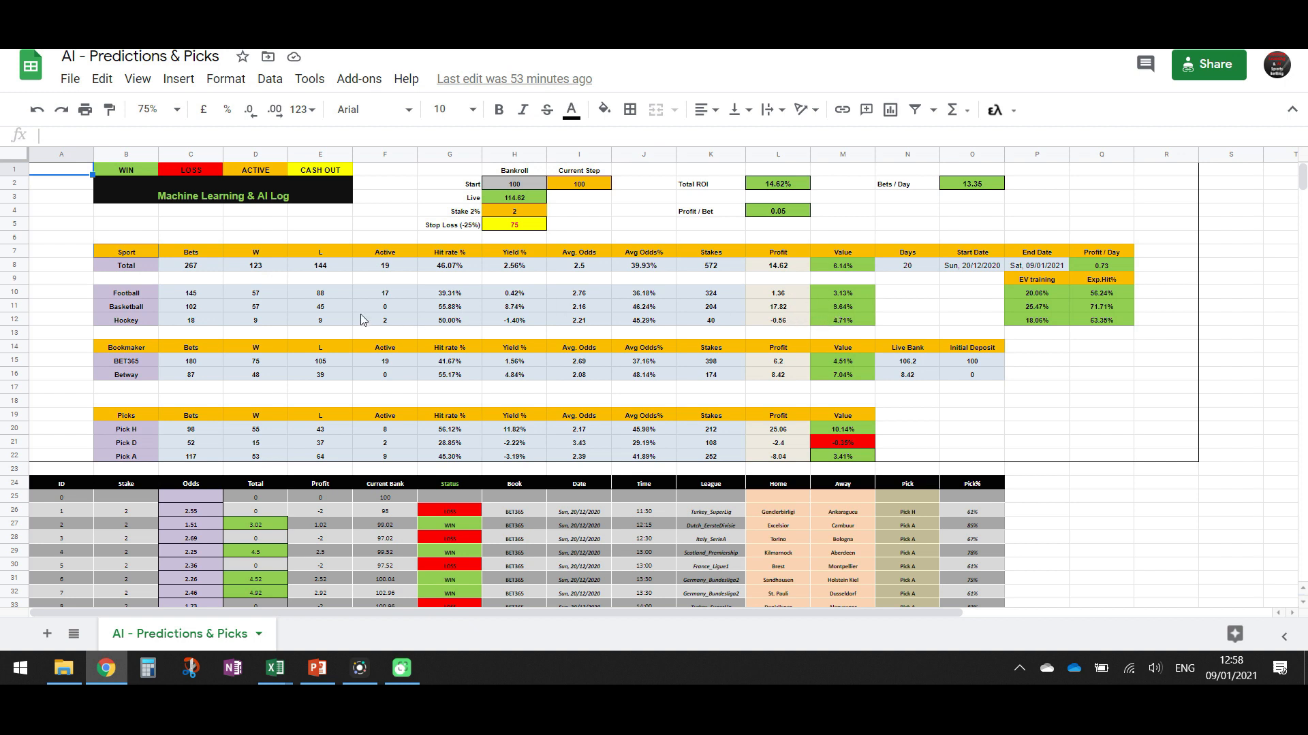
pyautogui.moveTo(167, 318)
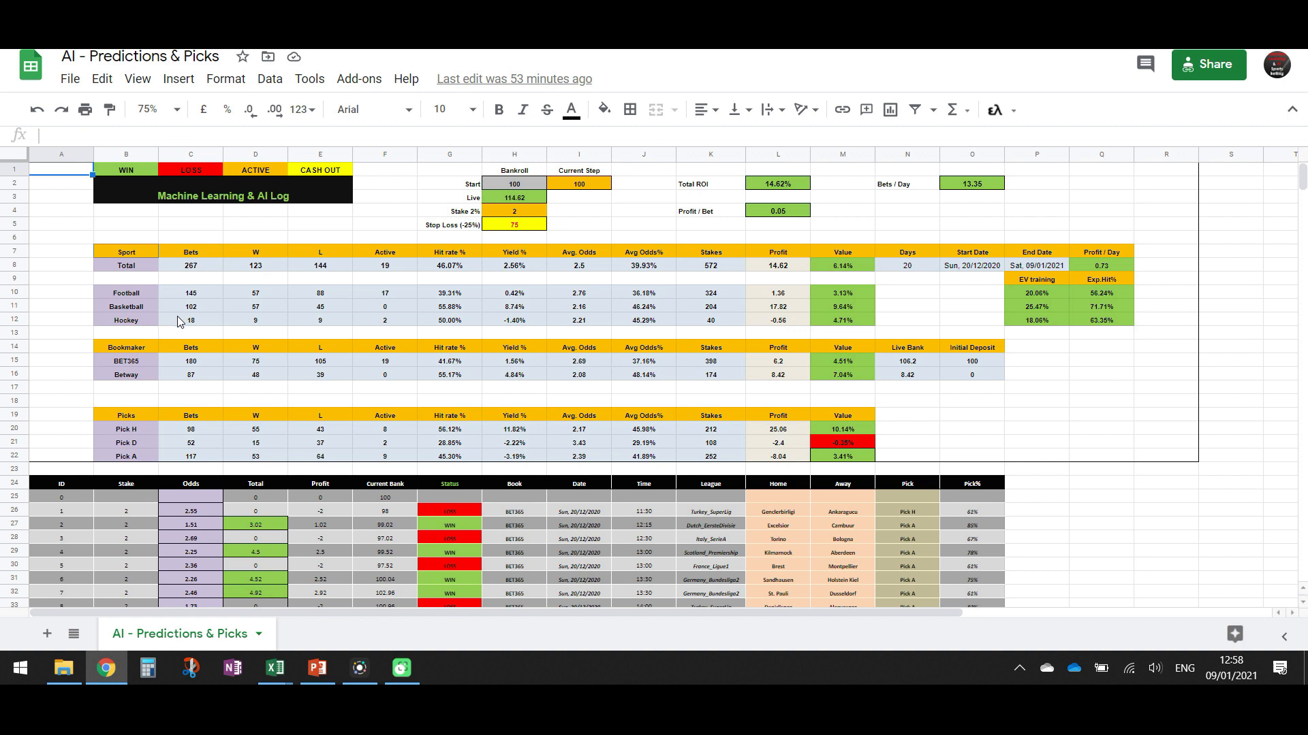
pyautogui.moveTo(223, 309)
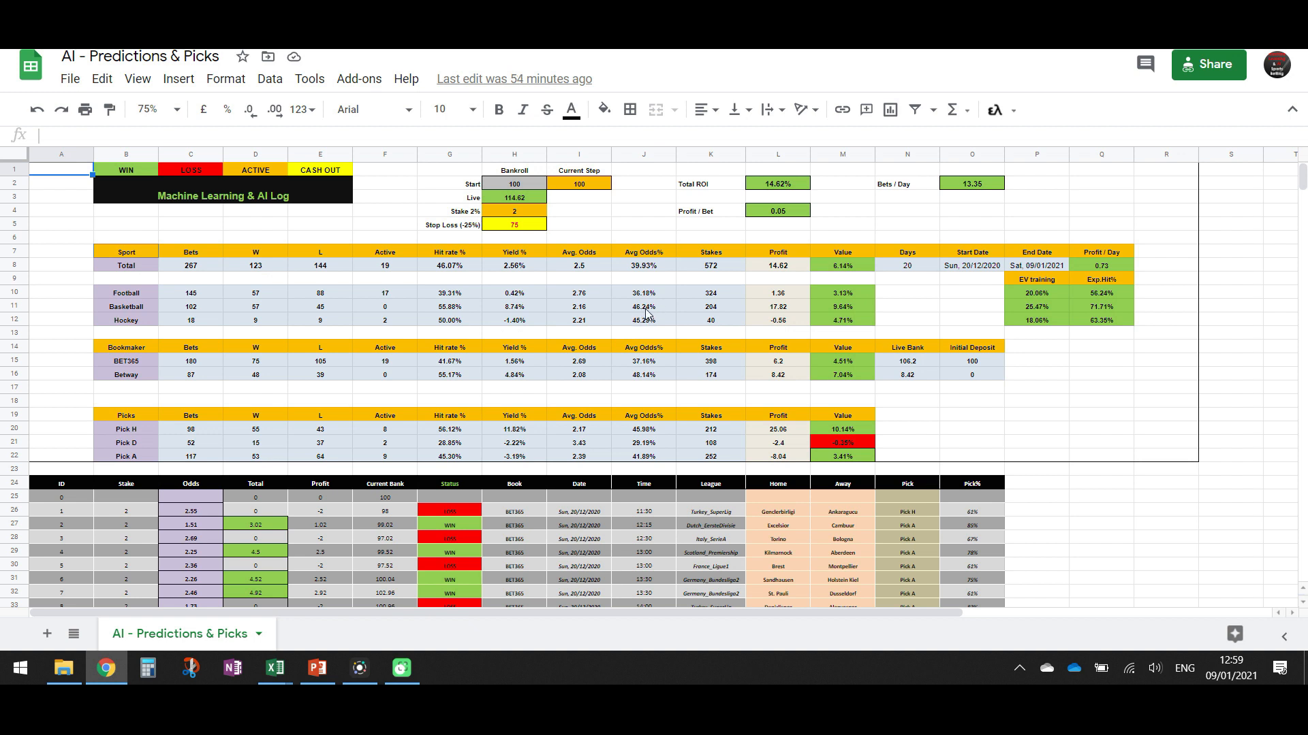
pyautogui.moveTo(586, 313)
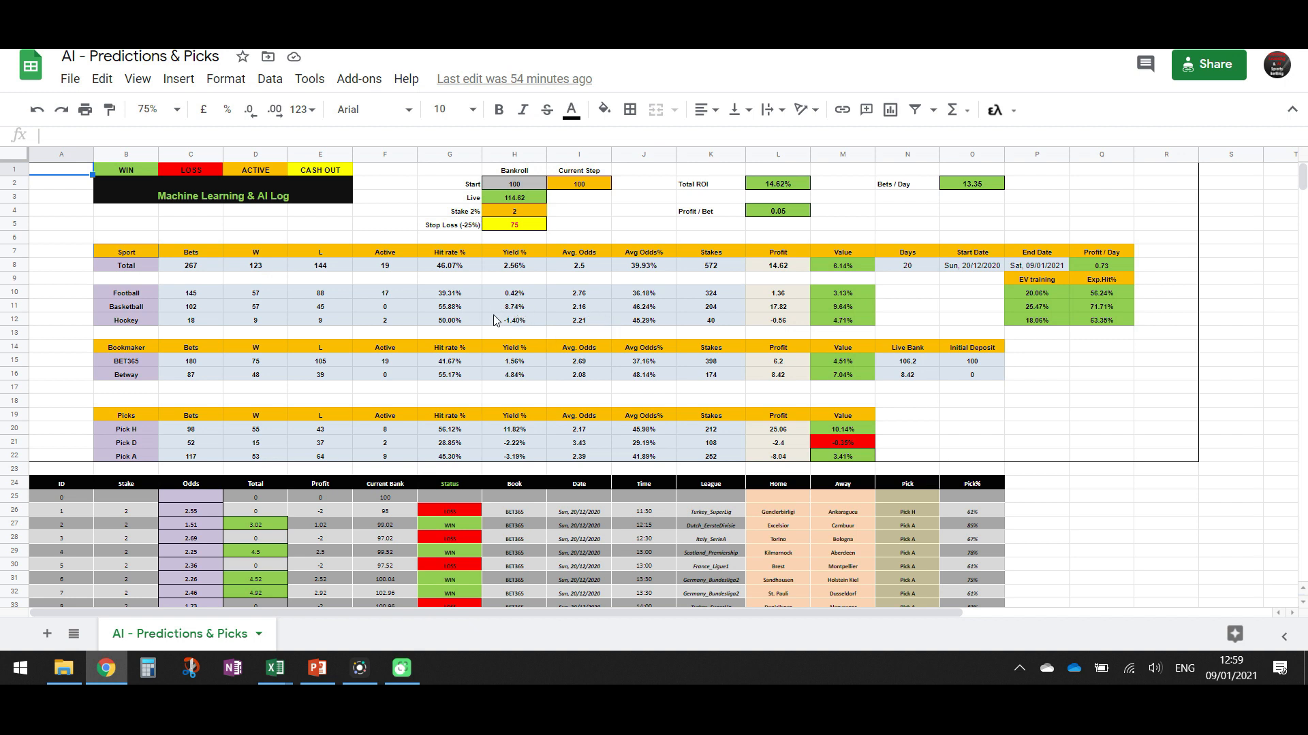
pyautogui.moveTo(263, 294)
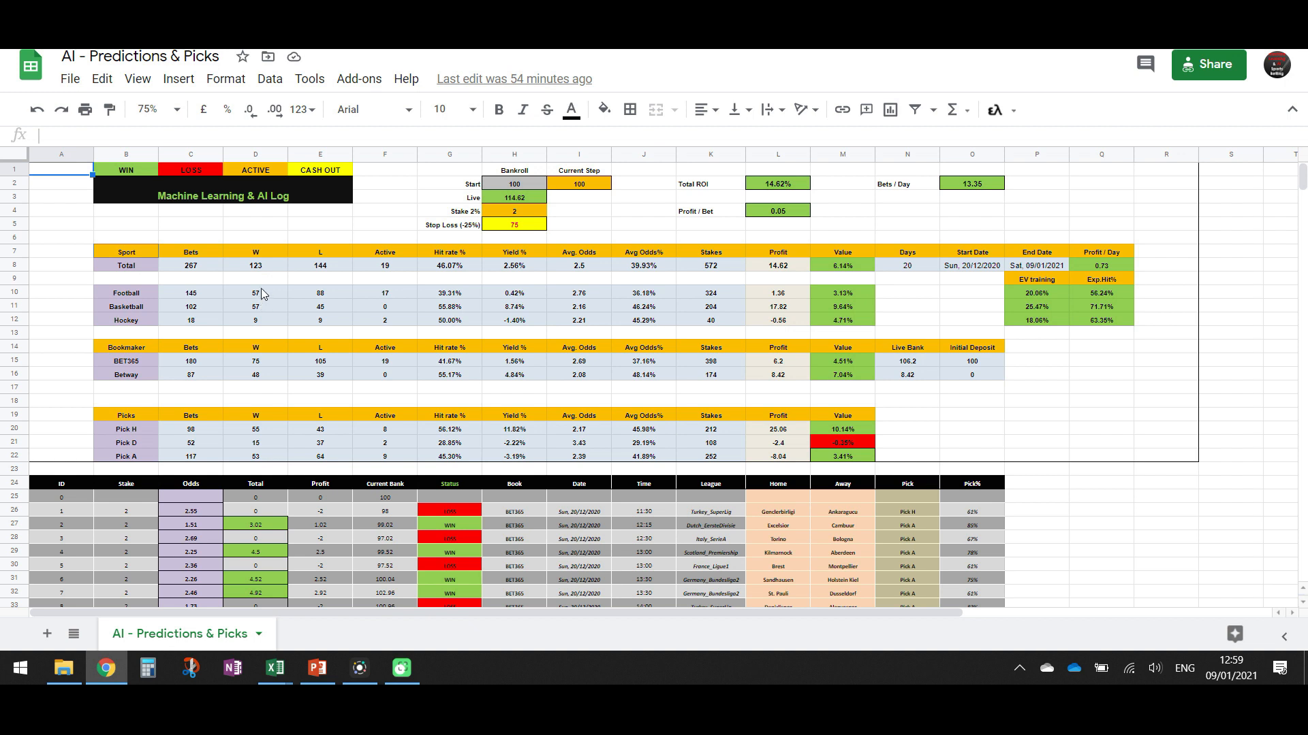
pyautogui.moveTo(201, 319)
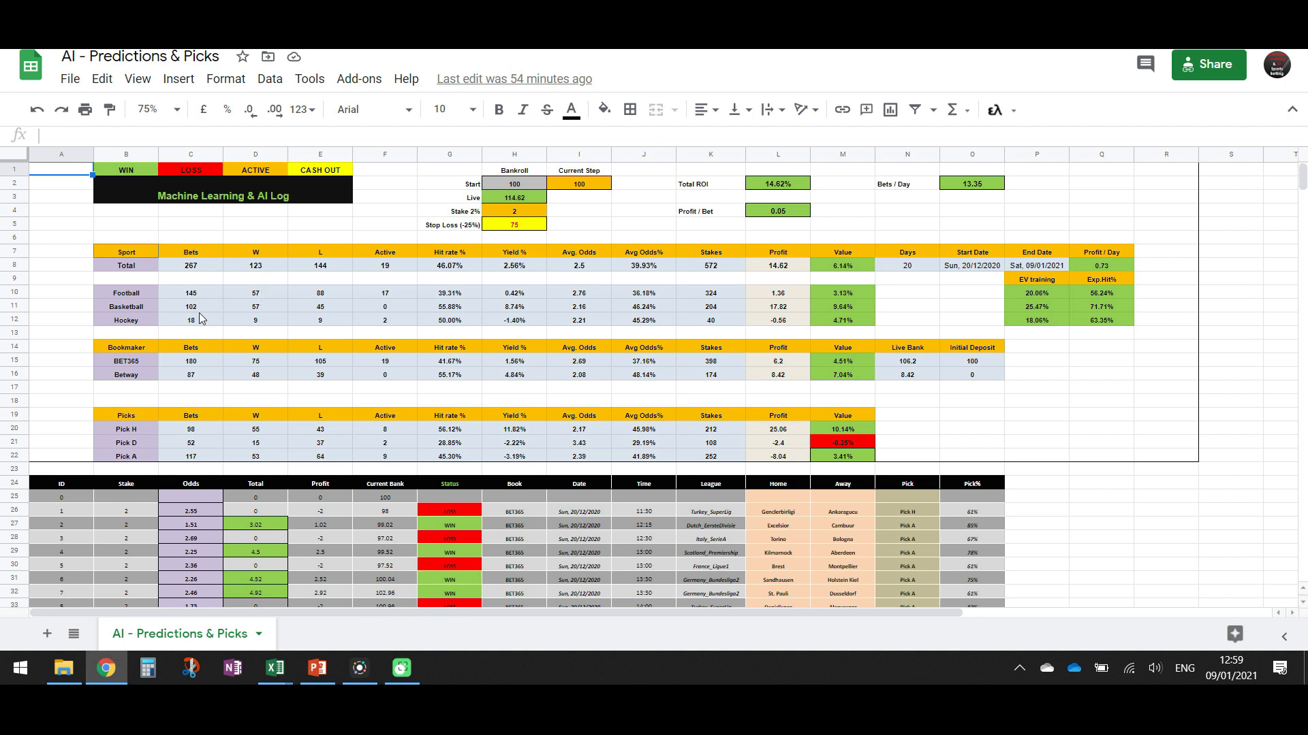
pyautogui.moveTo(191, 314)
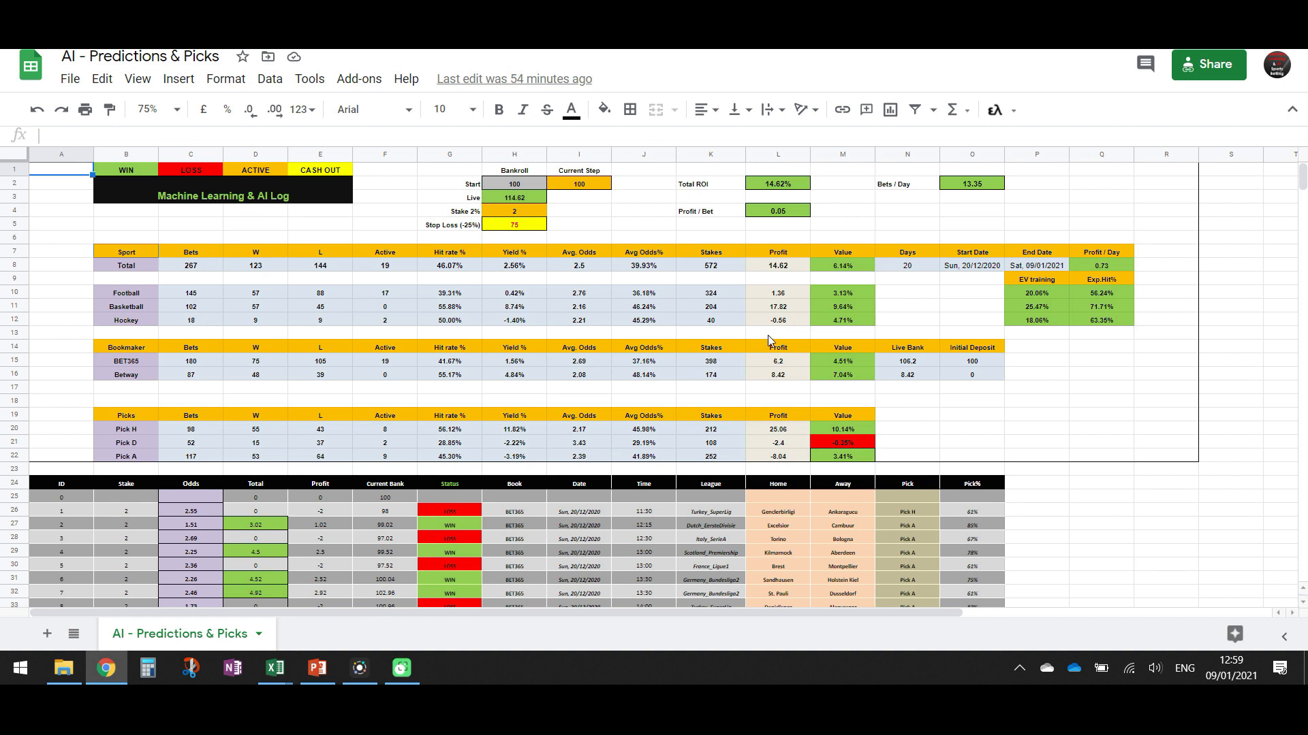
pyautogui.moveTo(849, 314)
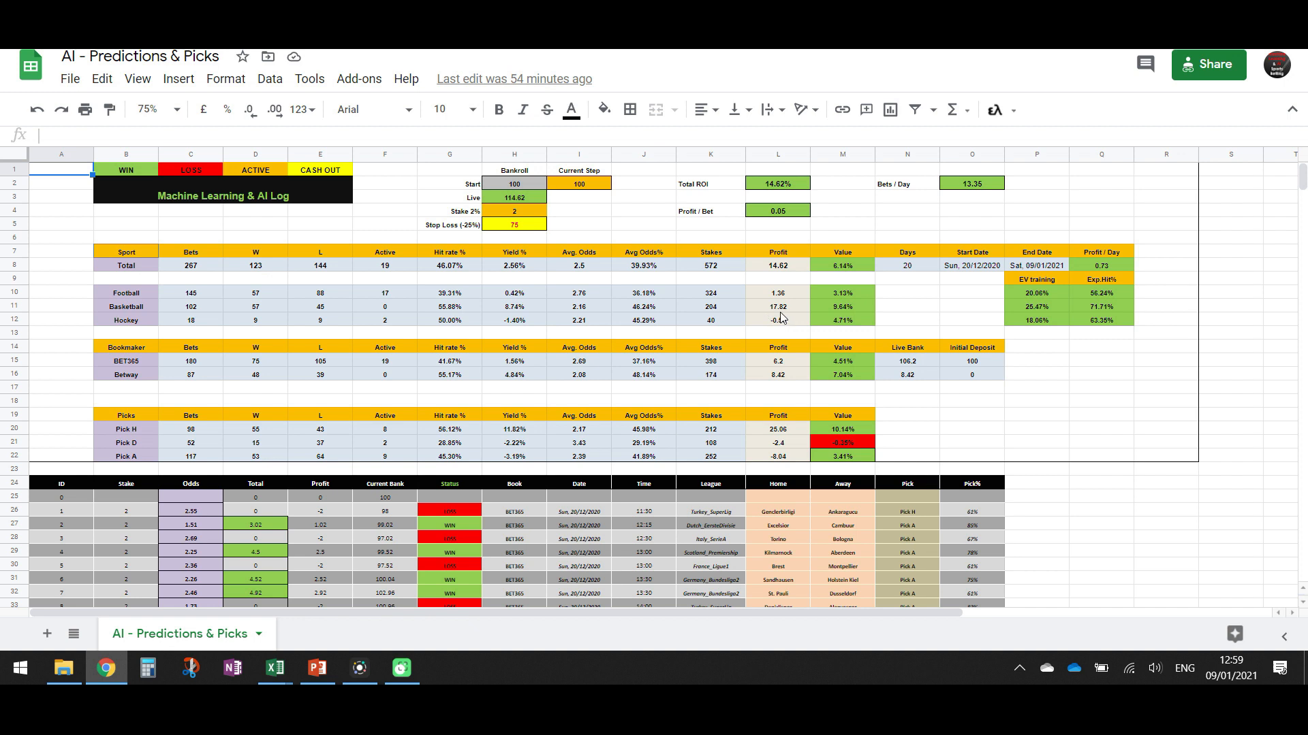
pyautogui.moveTo(786, 314)
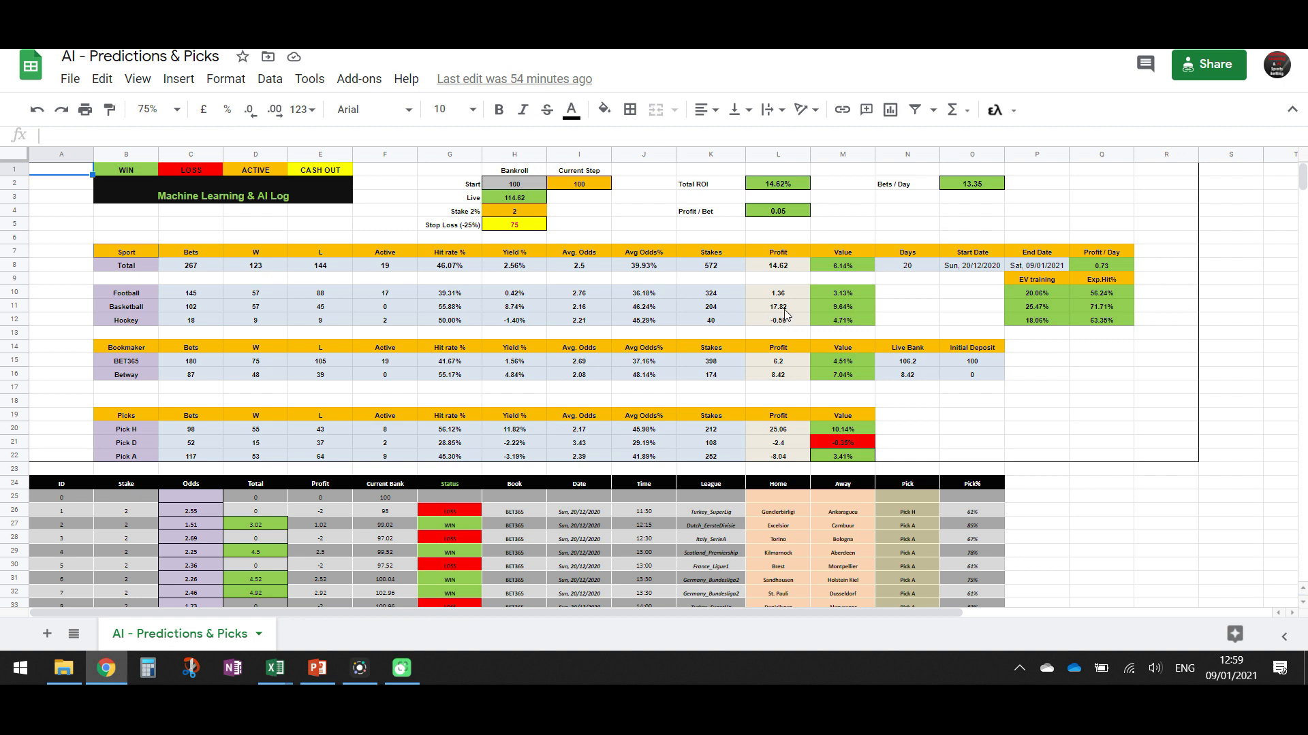
pyautogui.moveTo(821, 321)
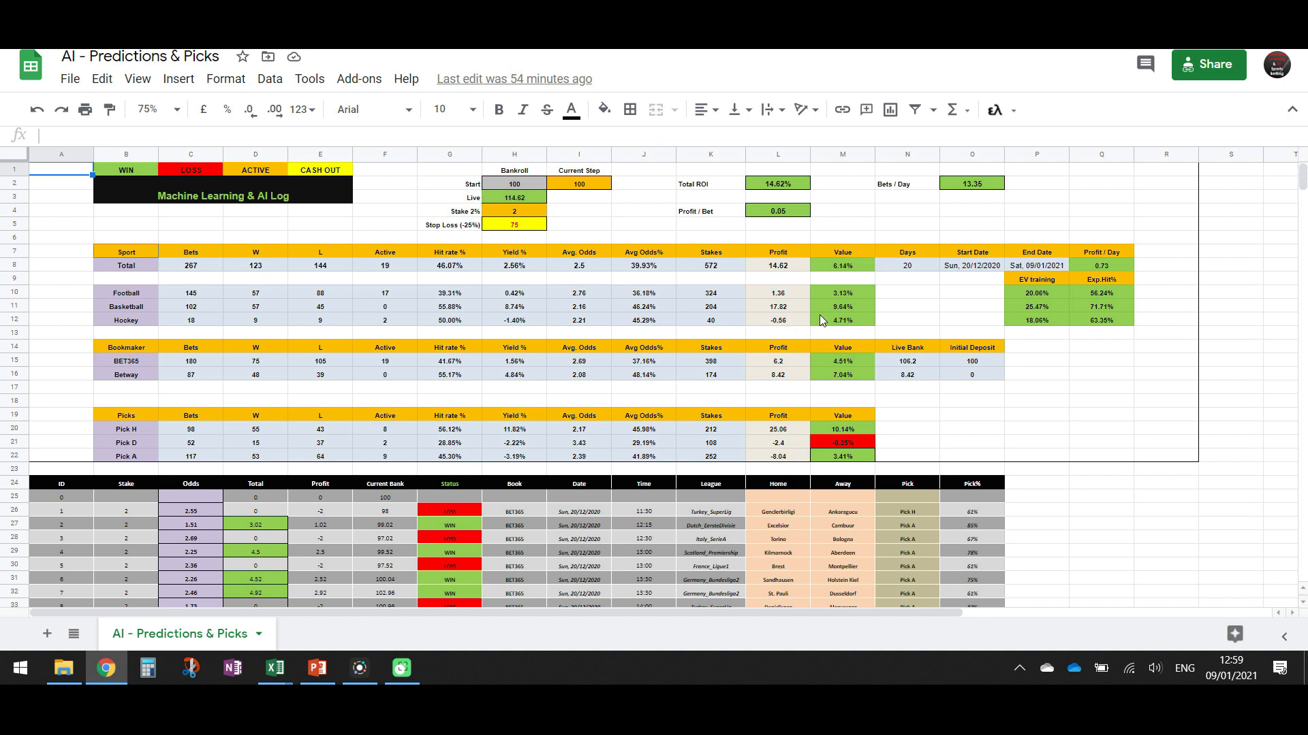
pyautogui.moveTo(790, 300)
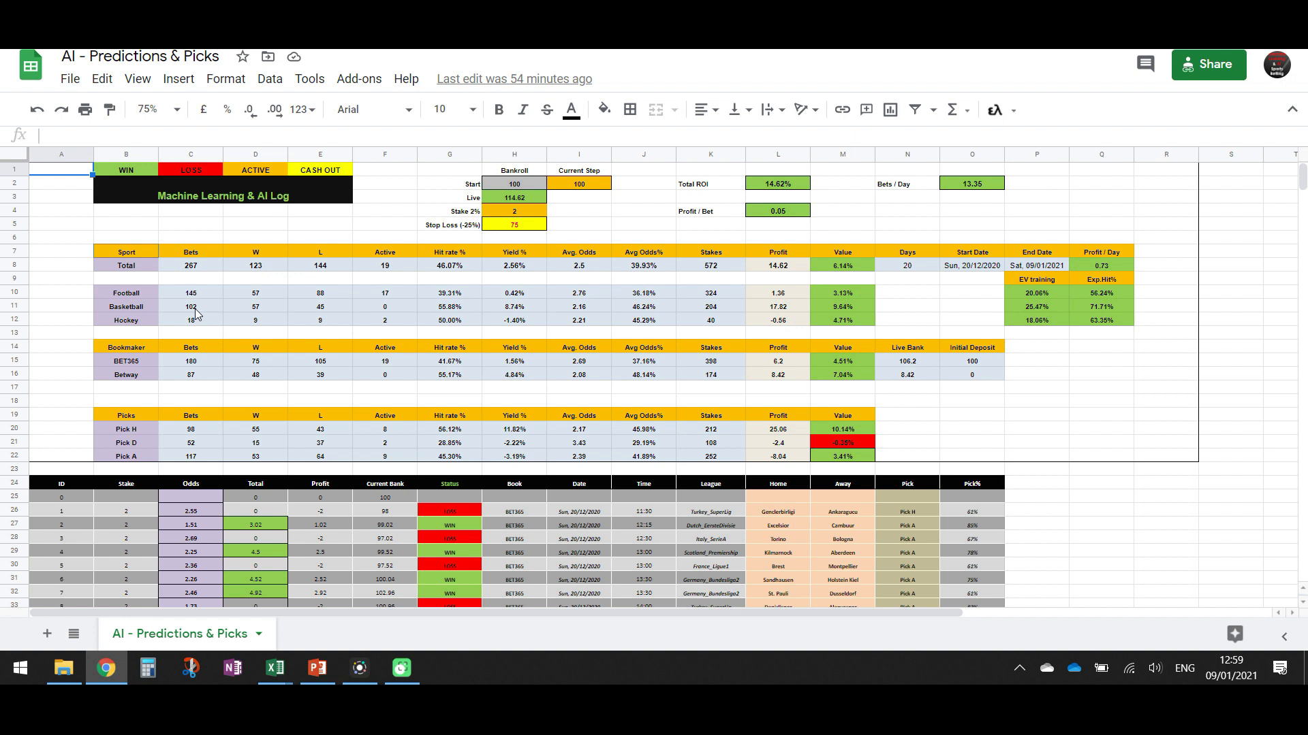
pyautogui.moveTo(205, 314)
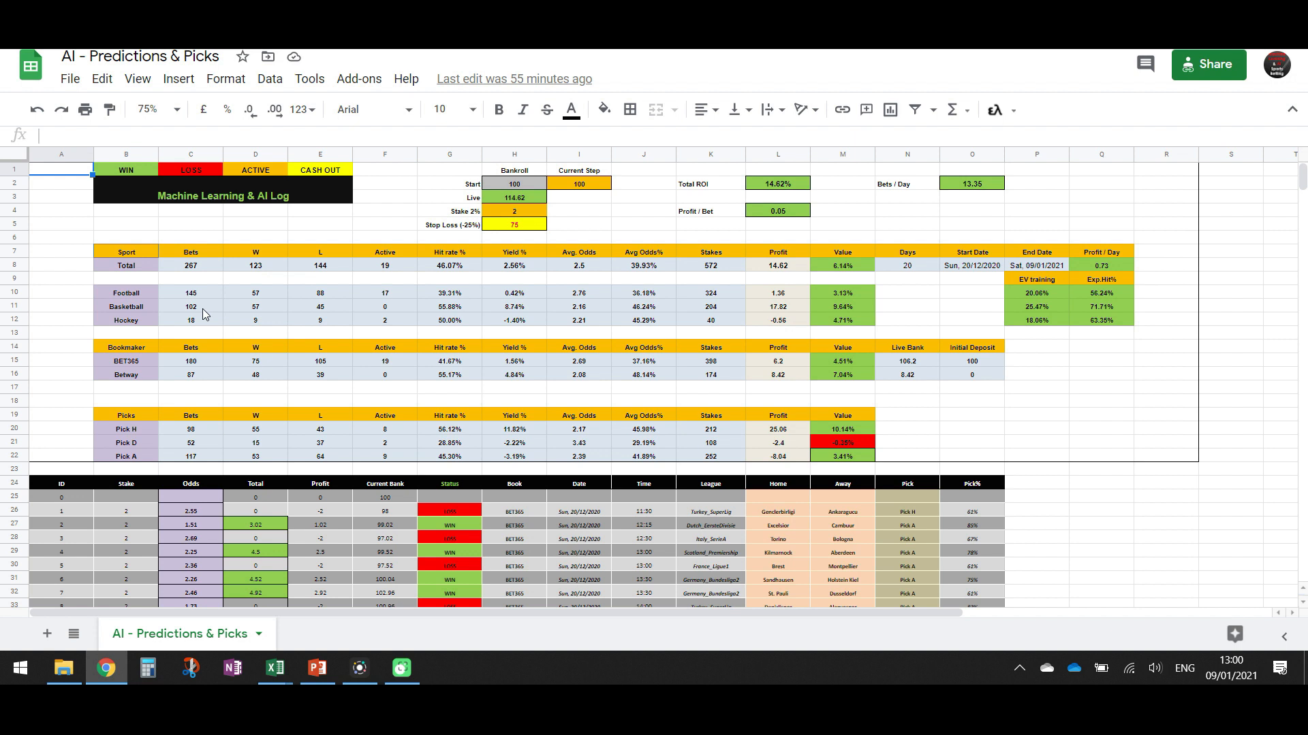
pyautogui.moveTo(237, 322)
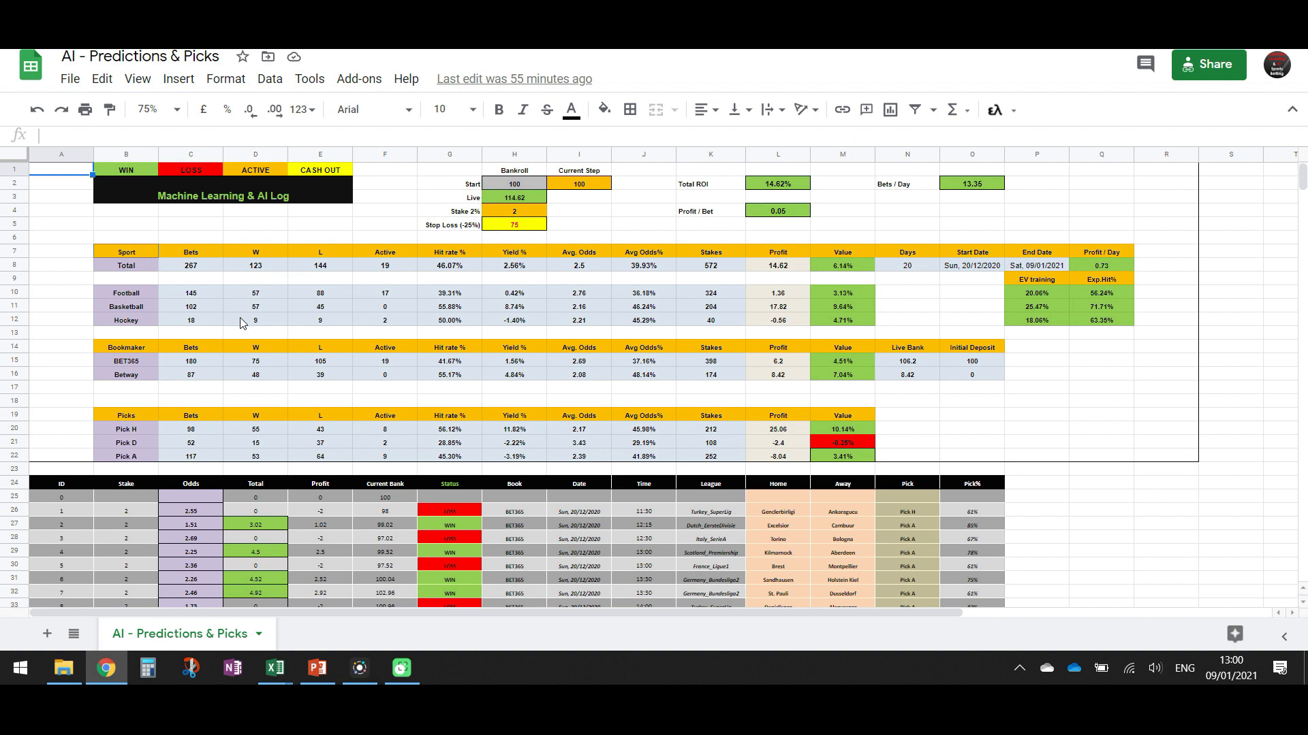
pyautogui.moveTo(513, 349)
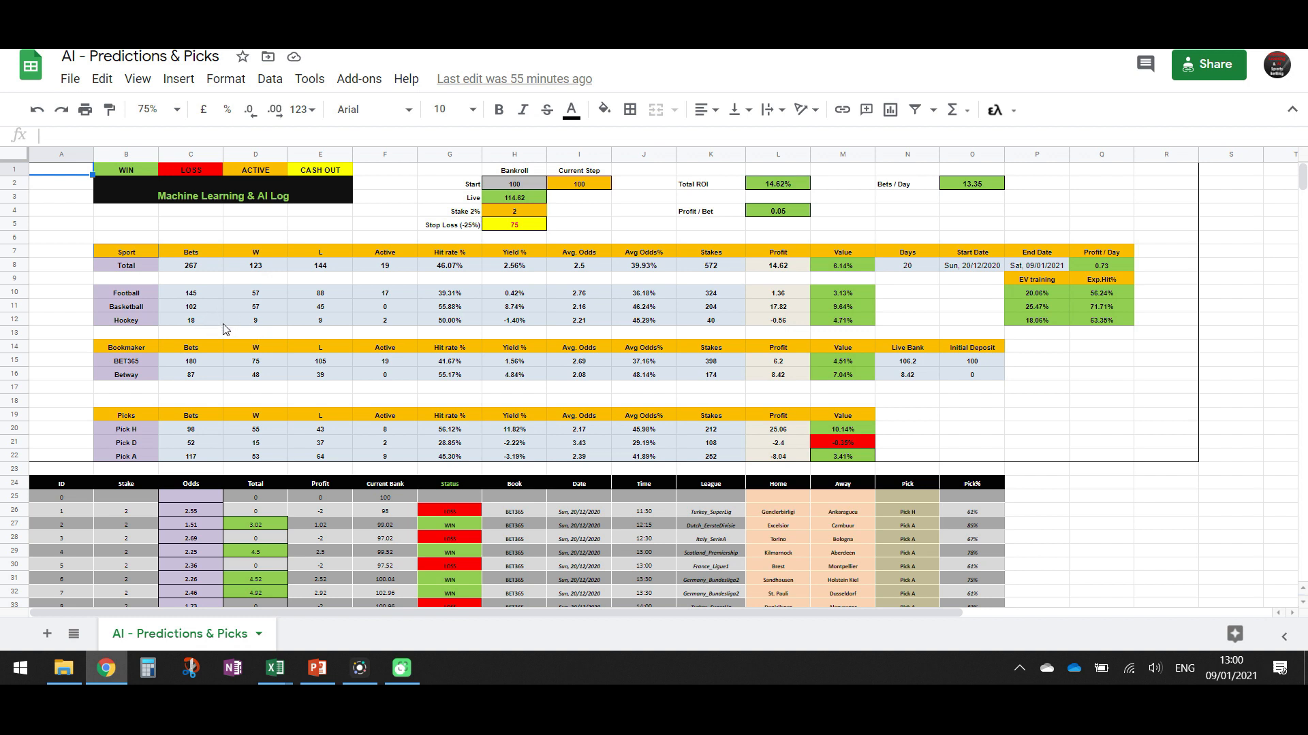
pyautogui.moveTo(257, 317)
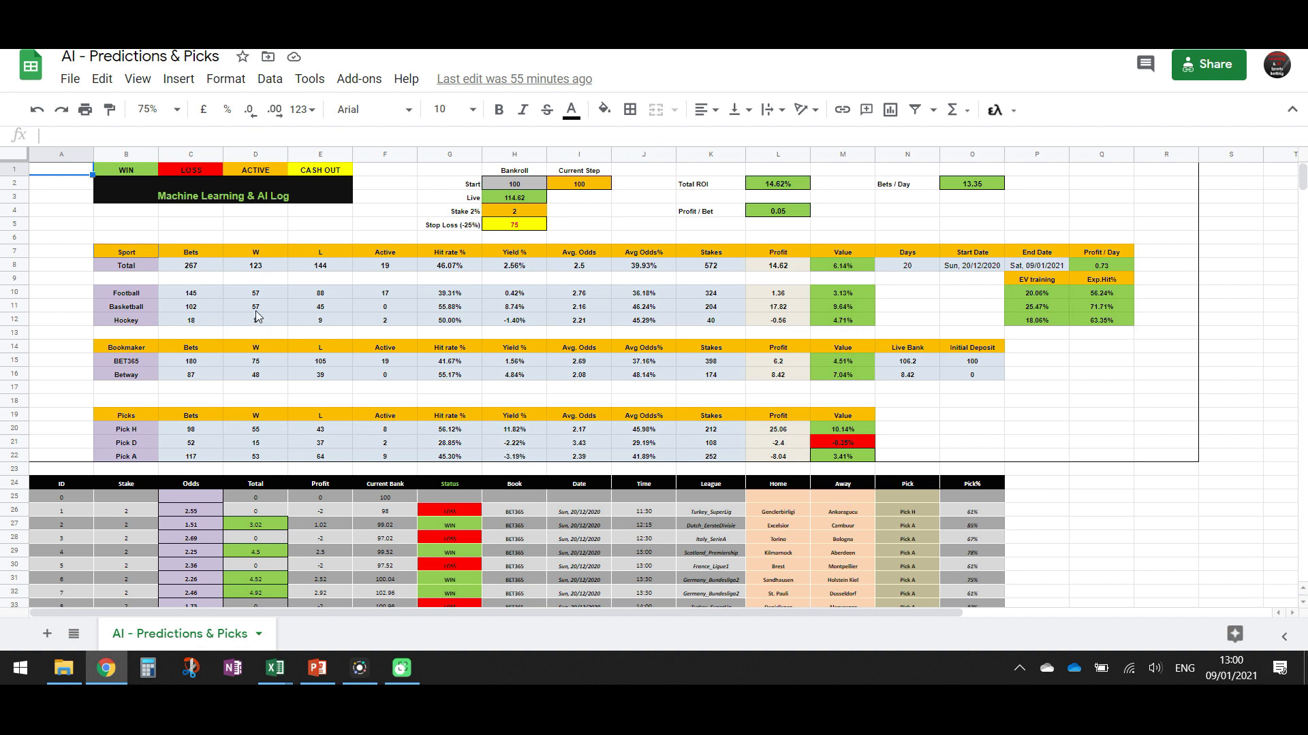
pyautogui.moveTo(790, 313)
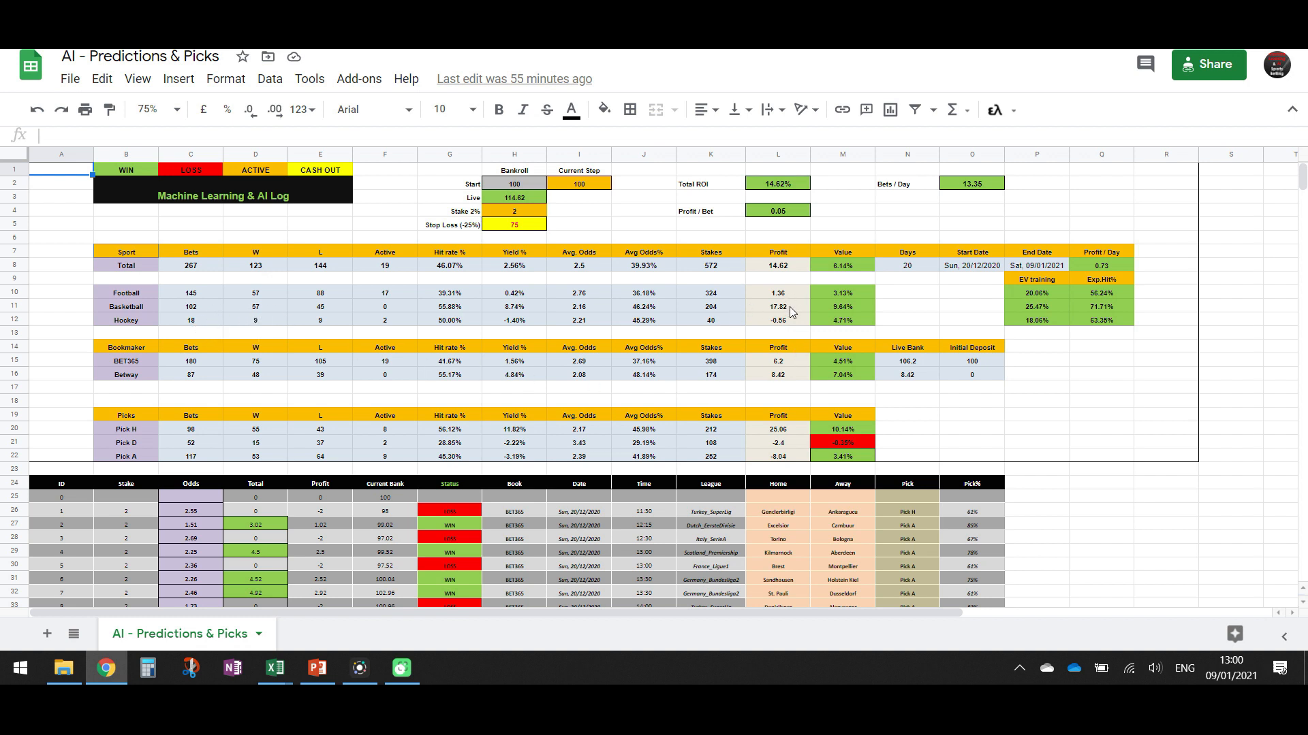
pyautogui.moveTo(761, 333)
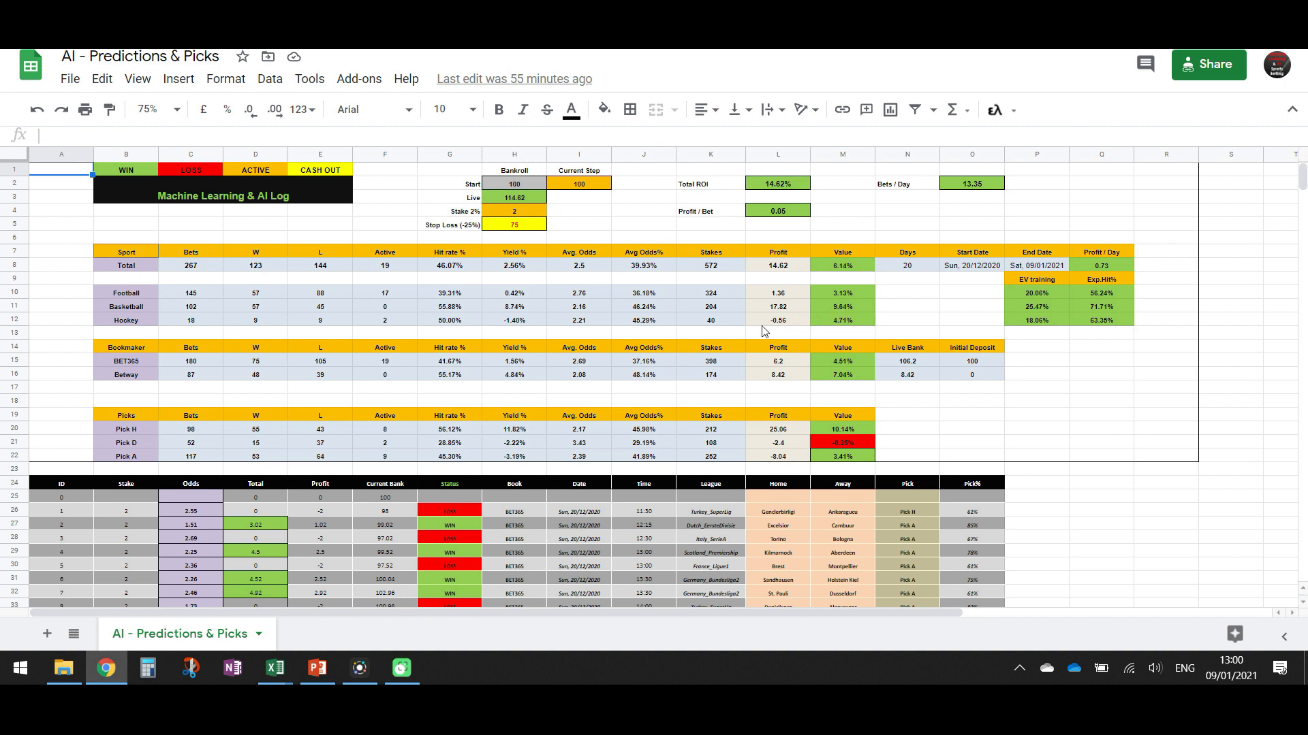
pyautogui.moveTo(605, 336)
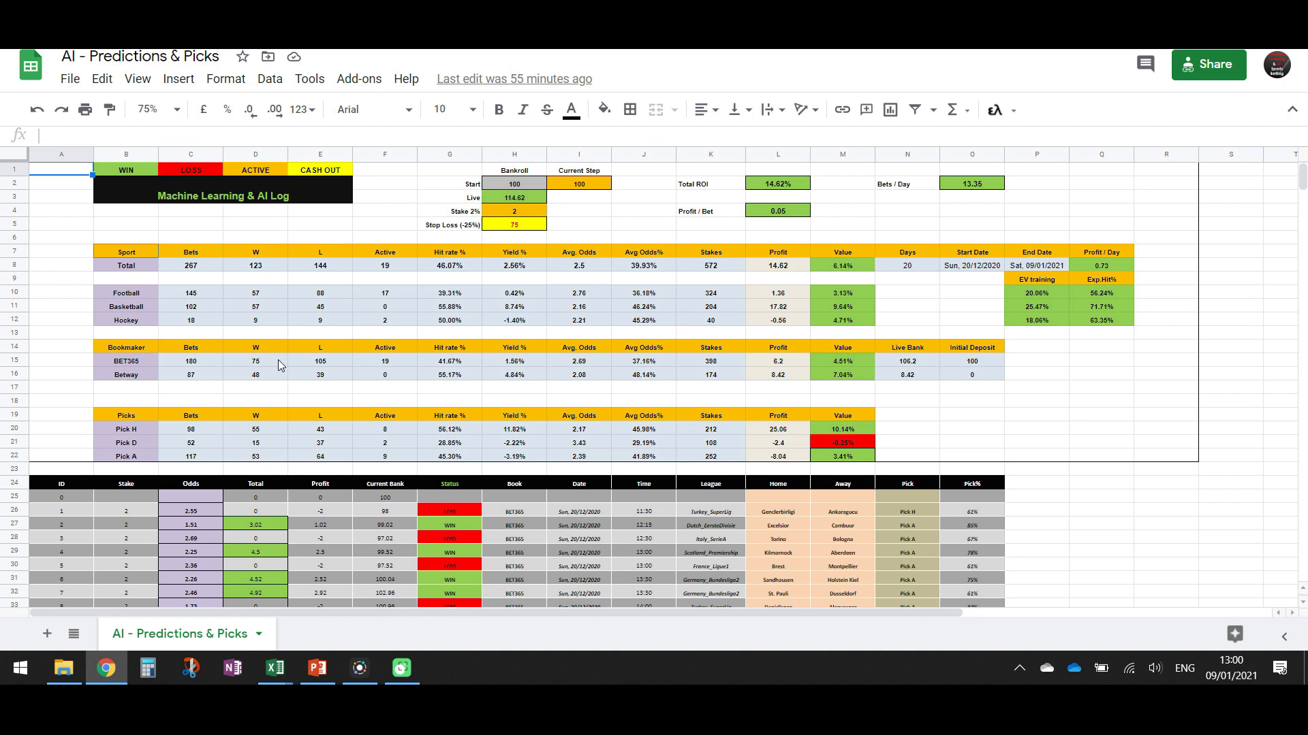
pyautogui.moveTo(844, 325)
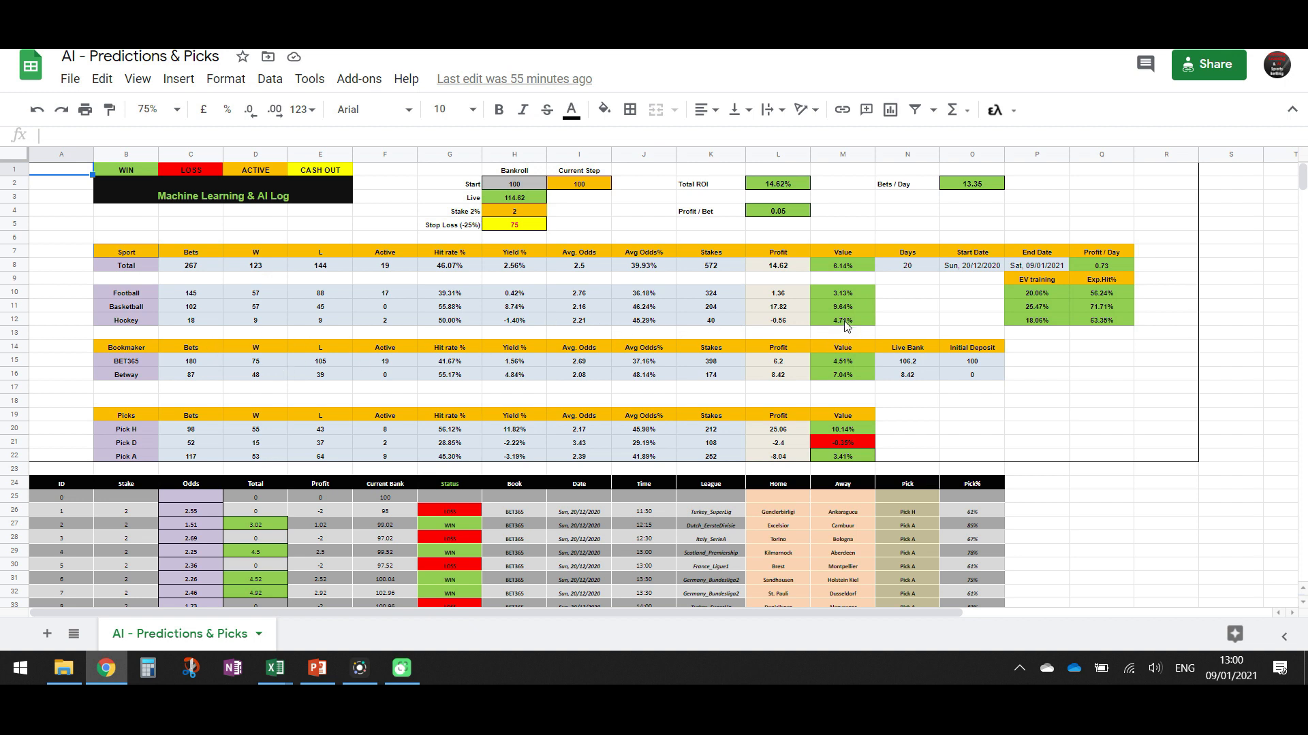
pyautogui.moveTo(820, 320)
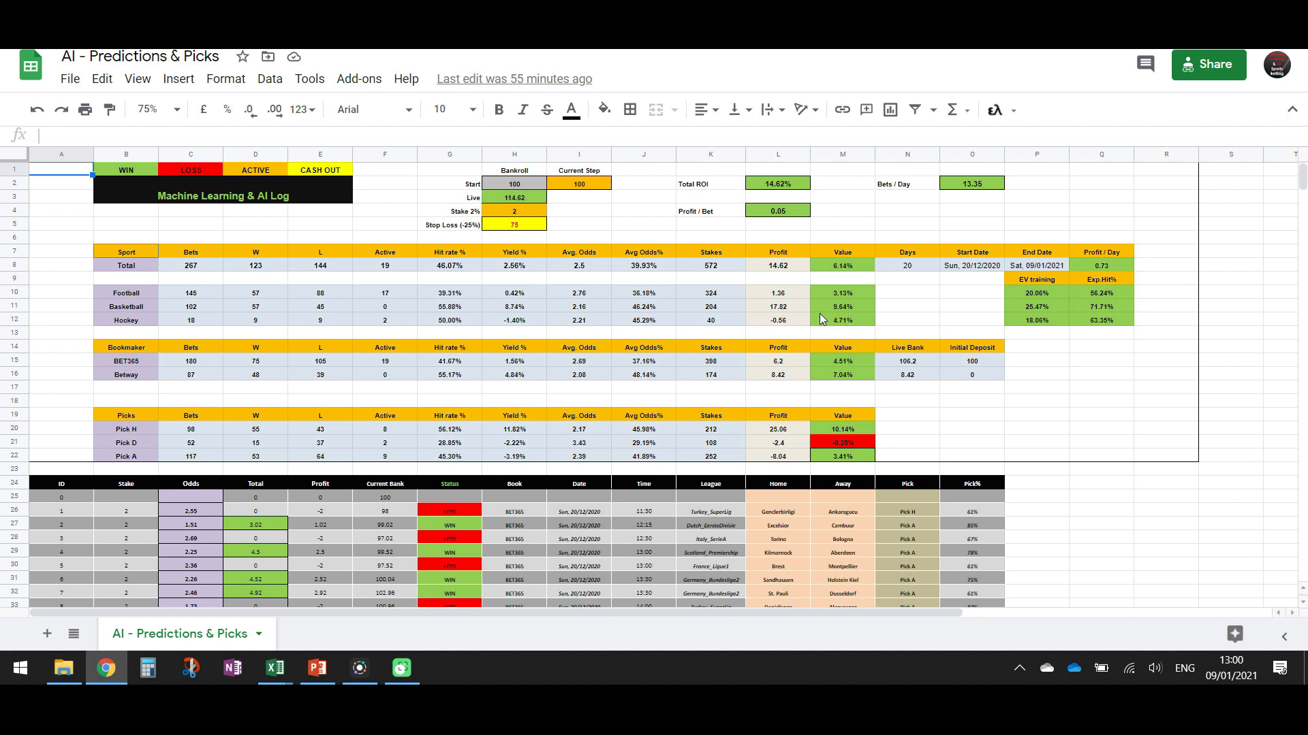
pyautogui.moveTo(203, 335)
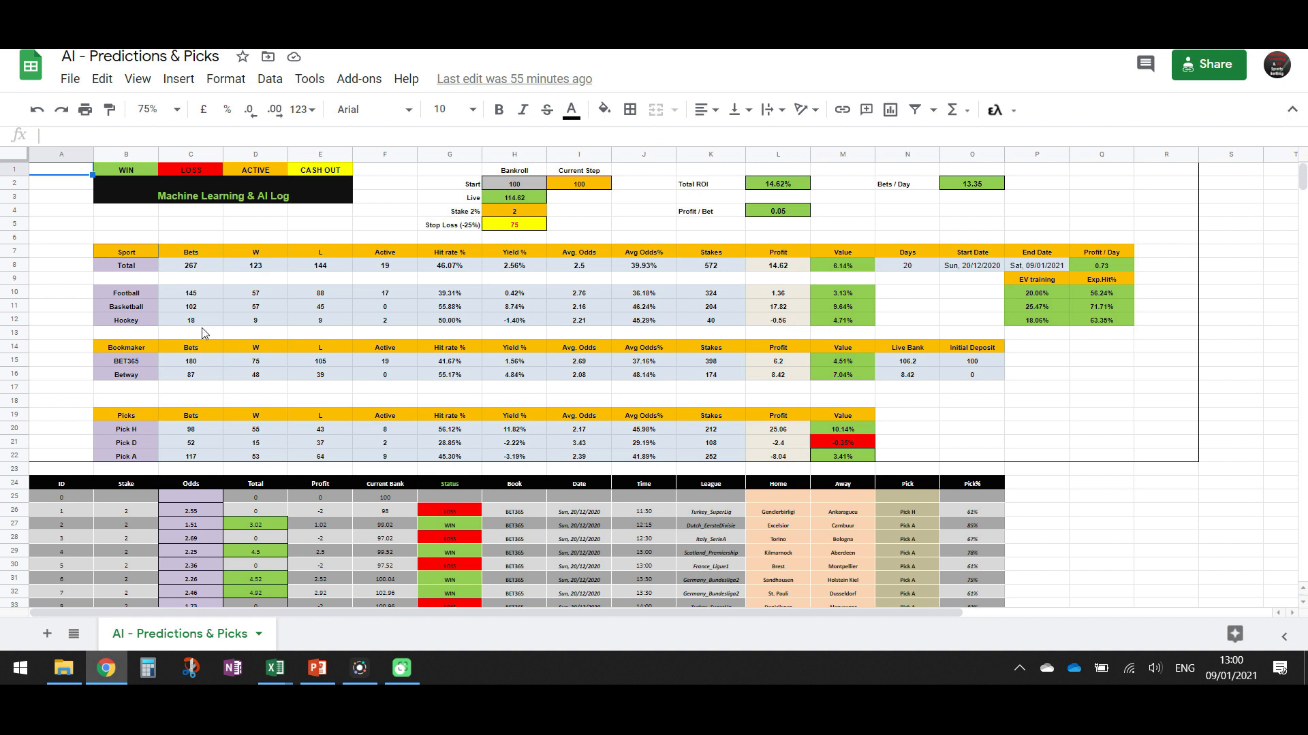
pyautogui.moveTo(194, 325)
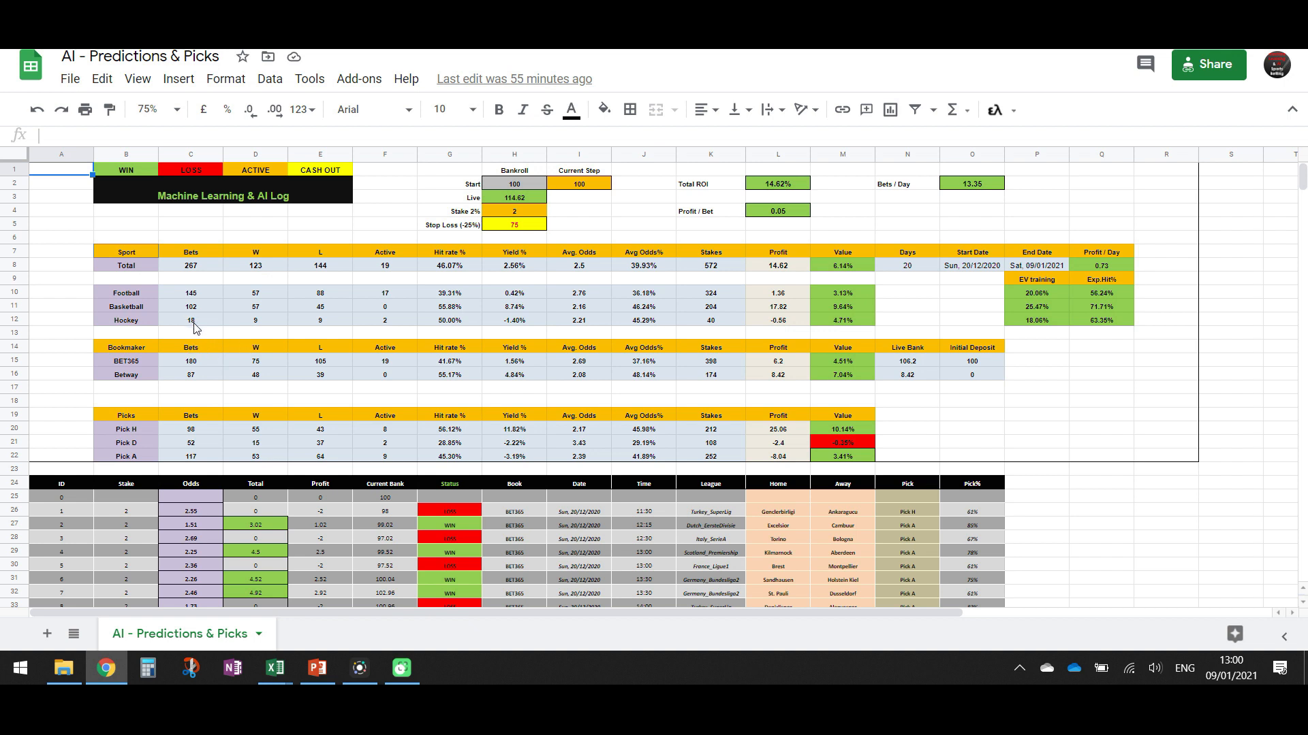
pyautogui.moveTo(862, 333)
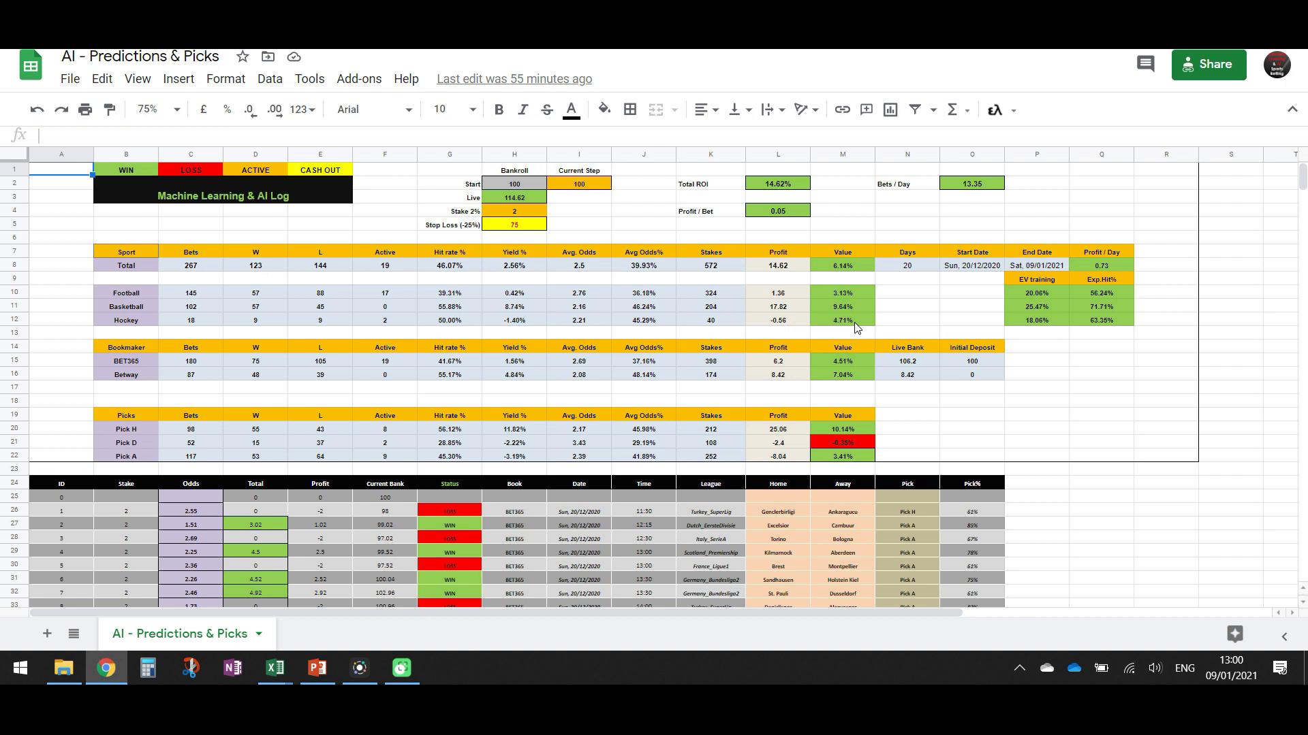
pyautogui.moveTo(853, 326)
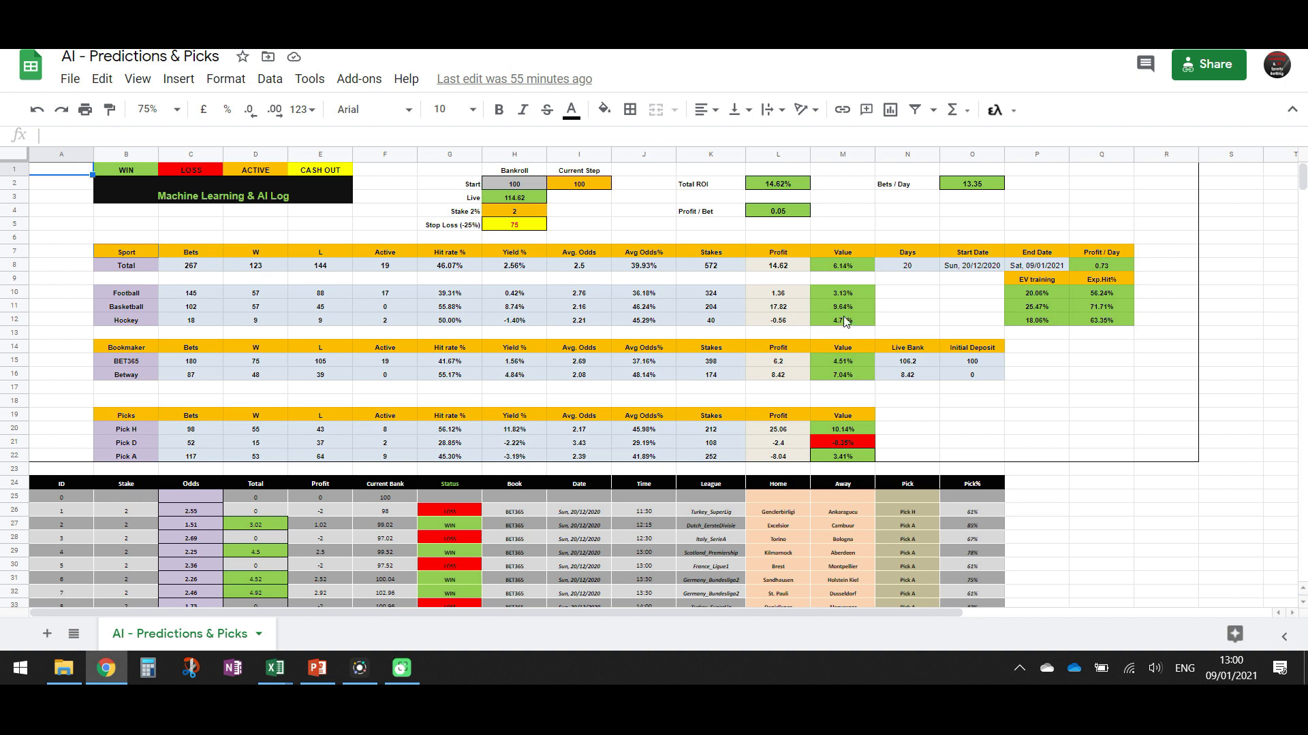
pyautogui.moveTo(848, 311)
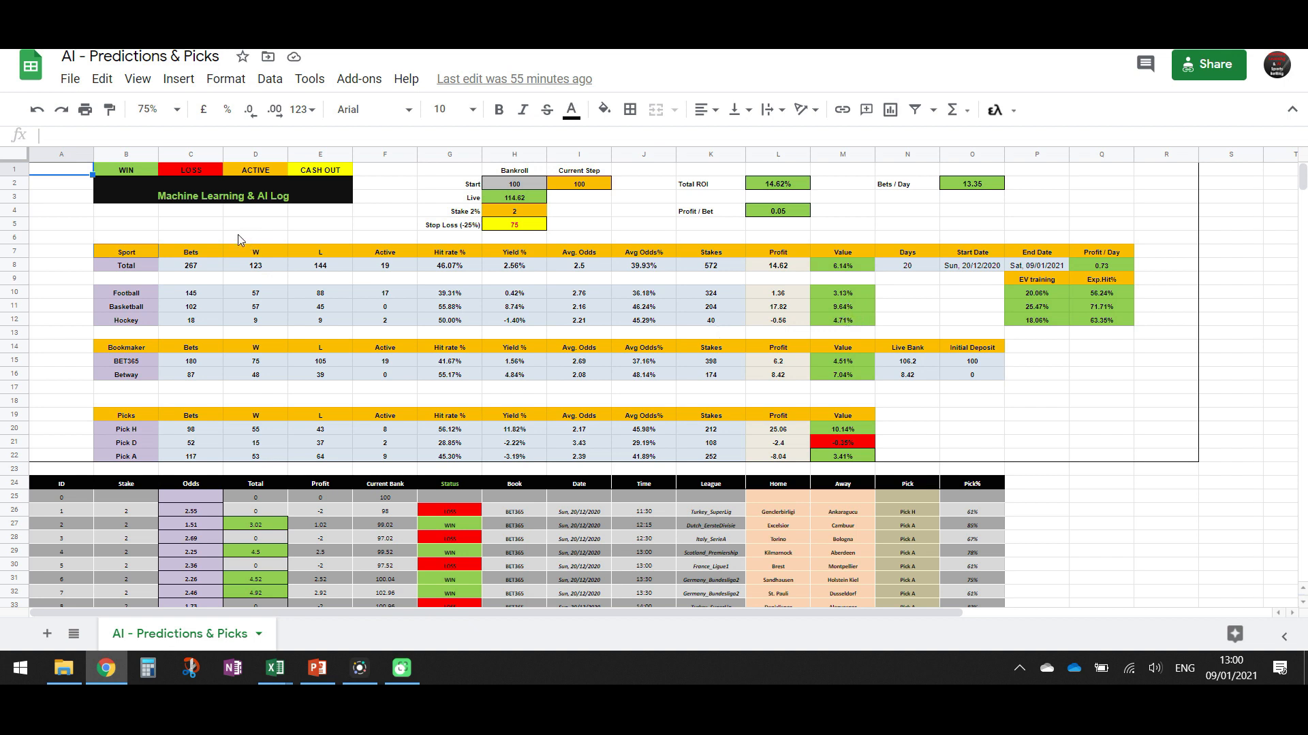
pyautogui.moveTo(207, 278)
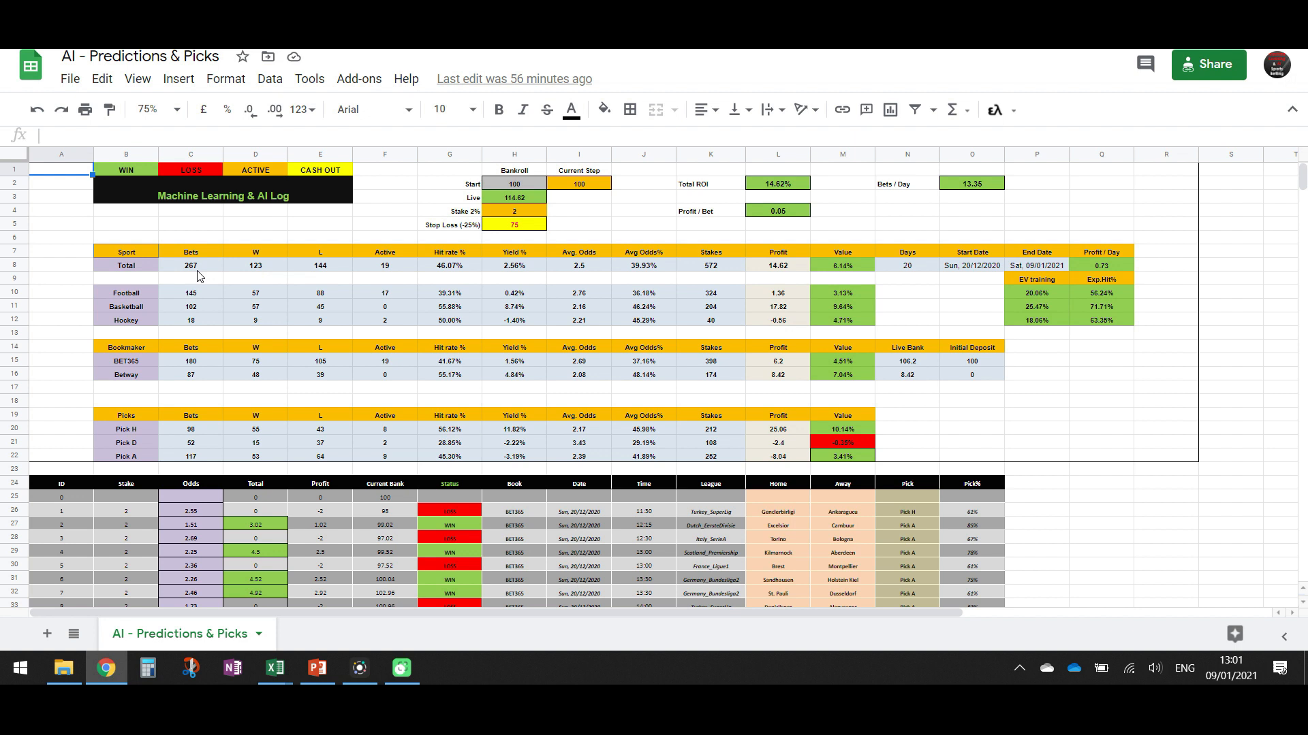
pyautogui.moveTo(479, 268)
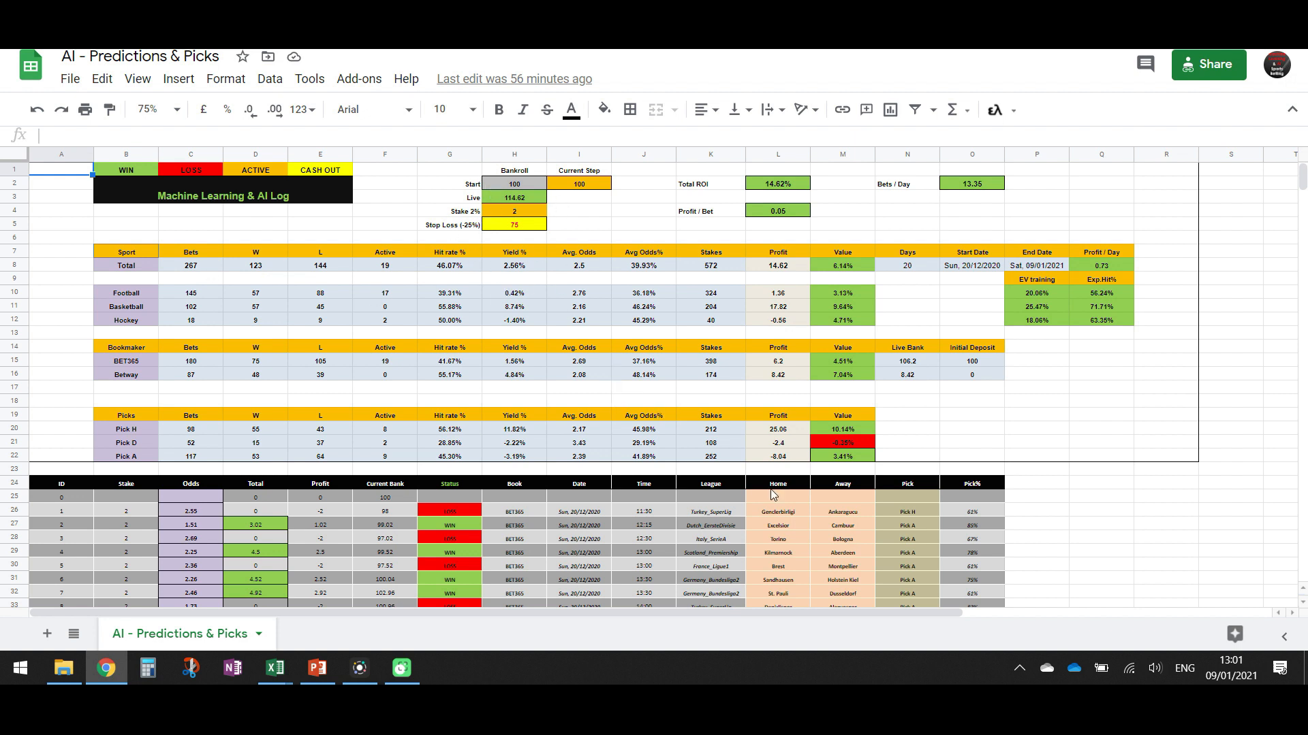
pyautogui.moveTo(879, 332)
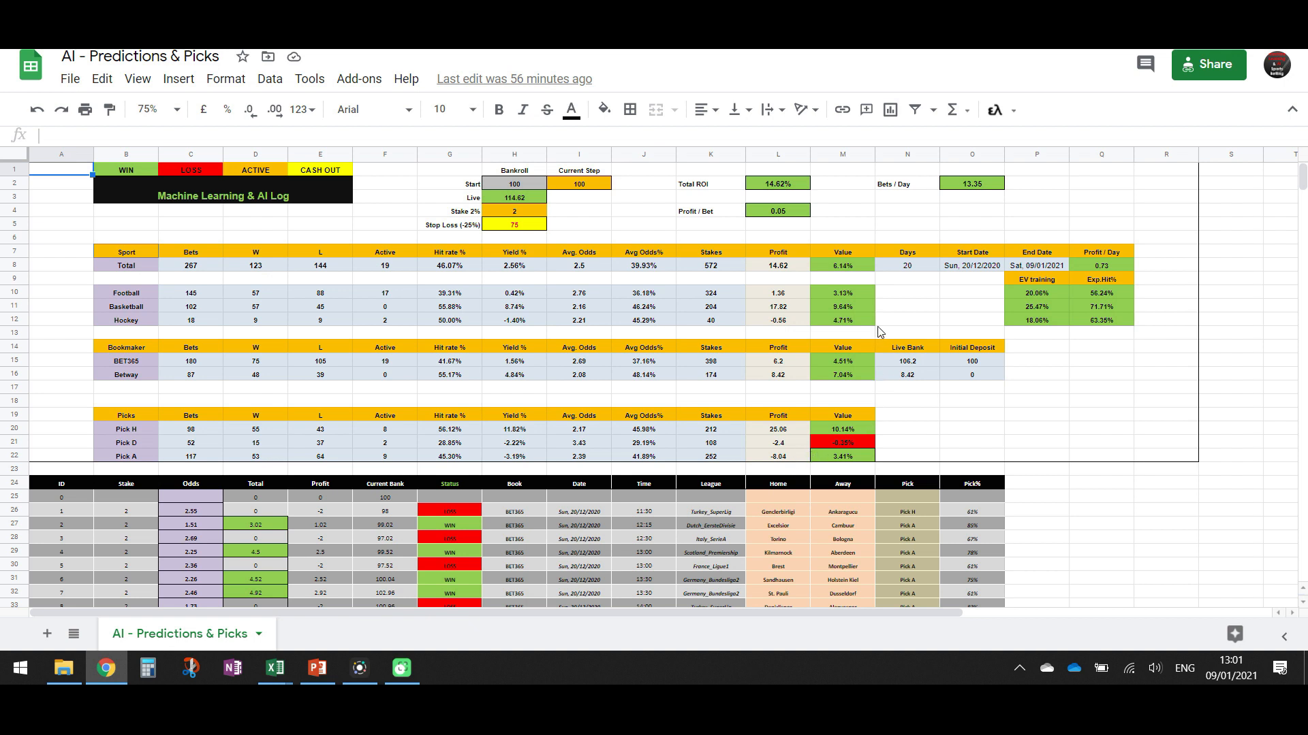
pyautogui.moveTo(865, 365)
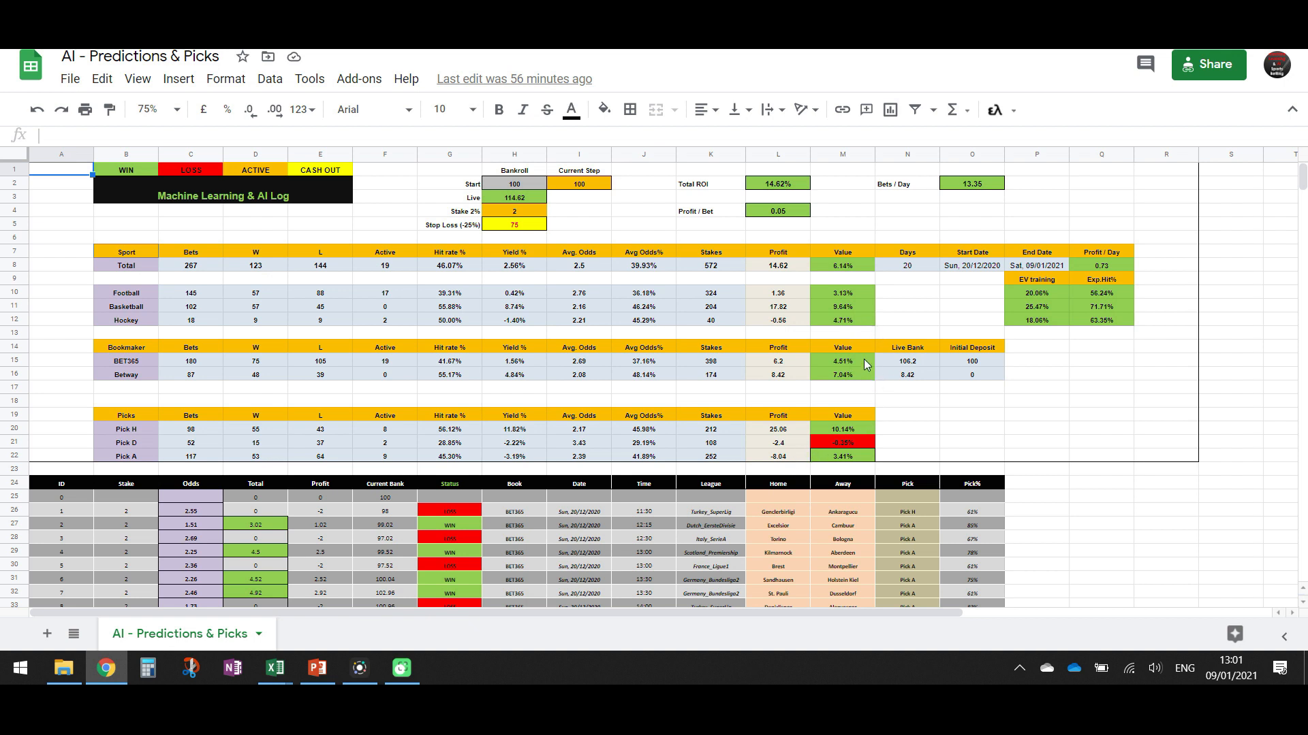
pyautogui.moveTo(848, 452)
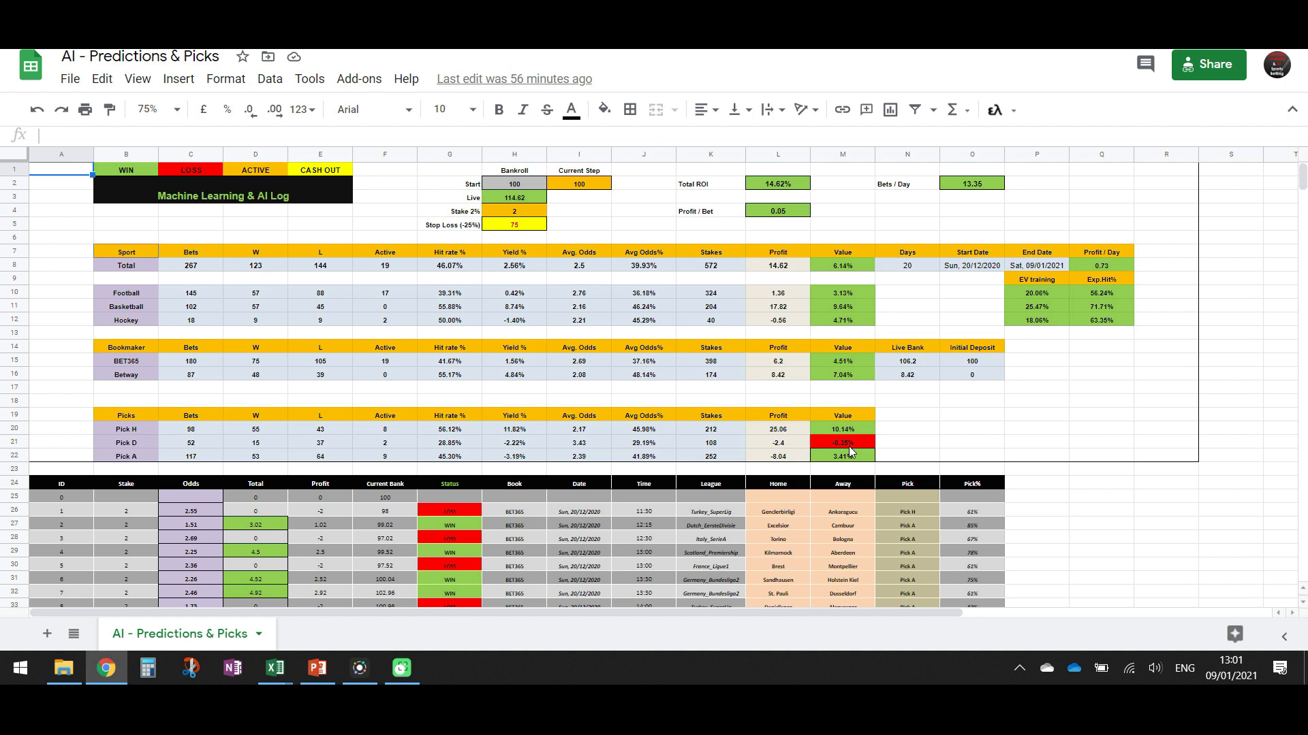
pyautogui.moveTo(785, 308)
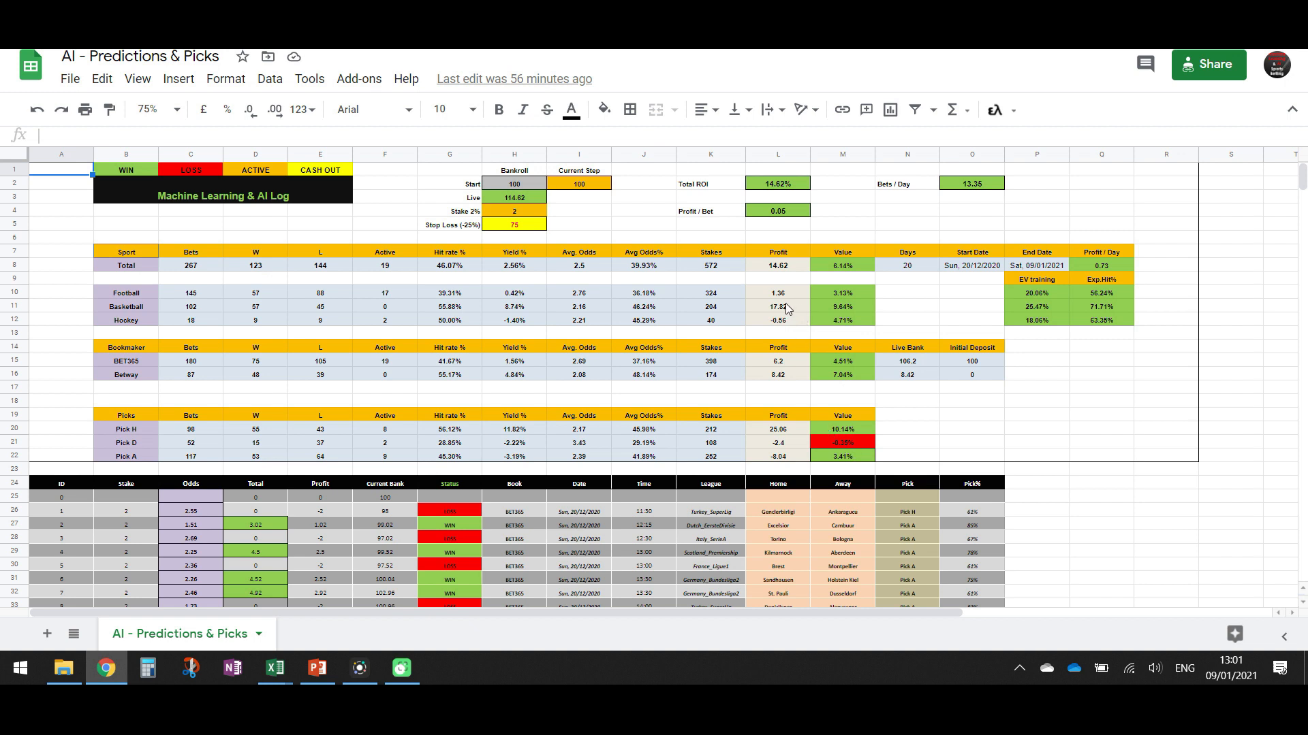
pyautogui.moveTo(809, 310)
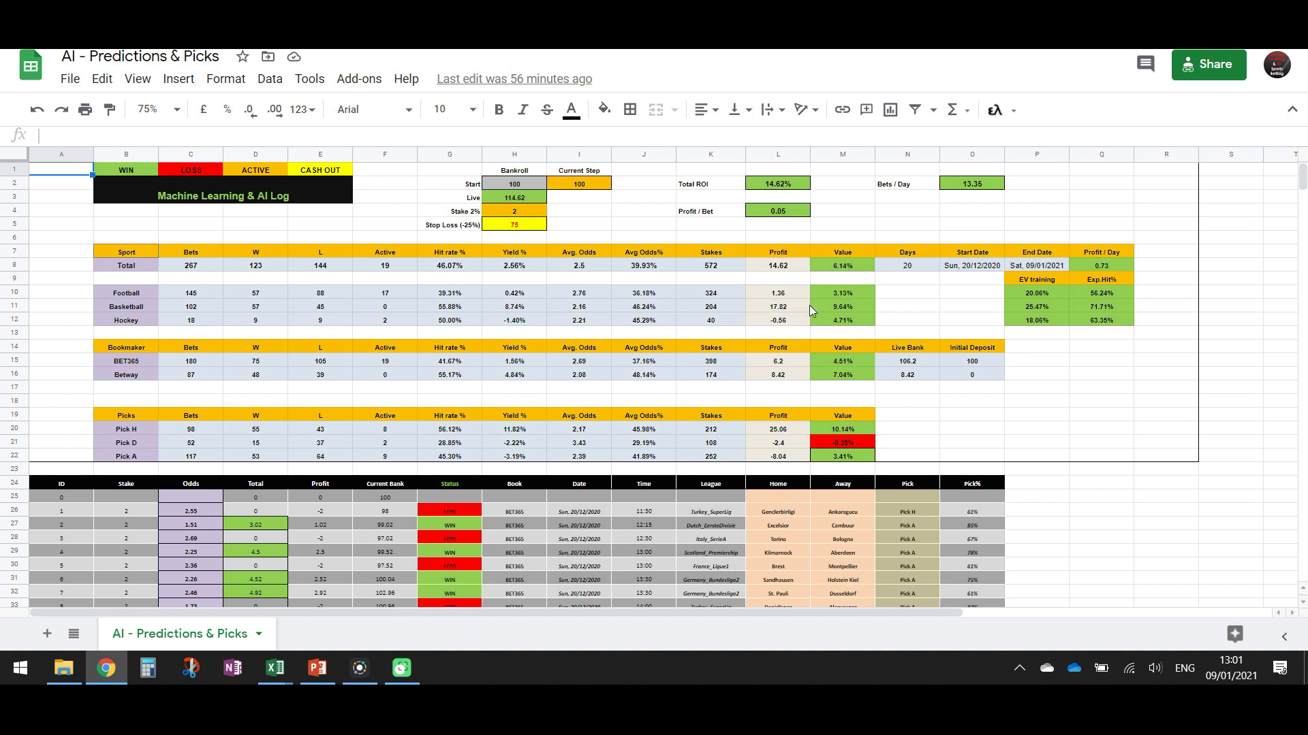
pyautogui.moveTo(775, 346)
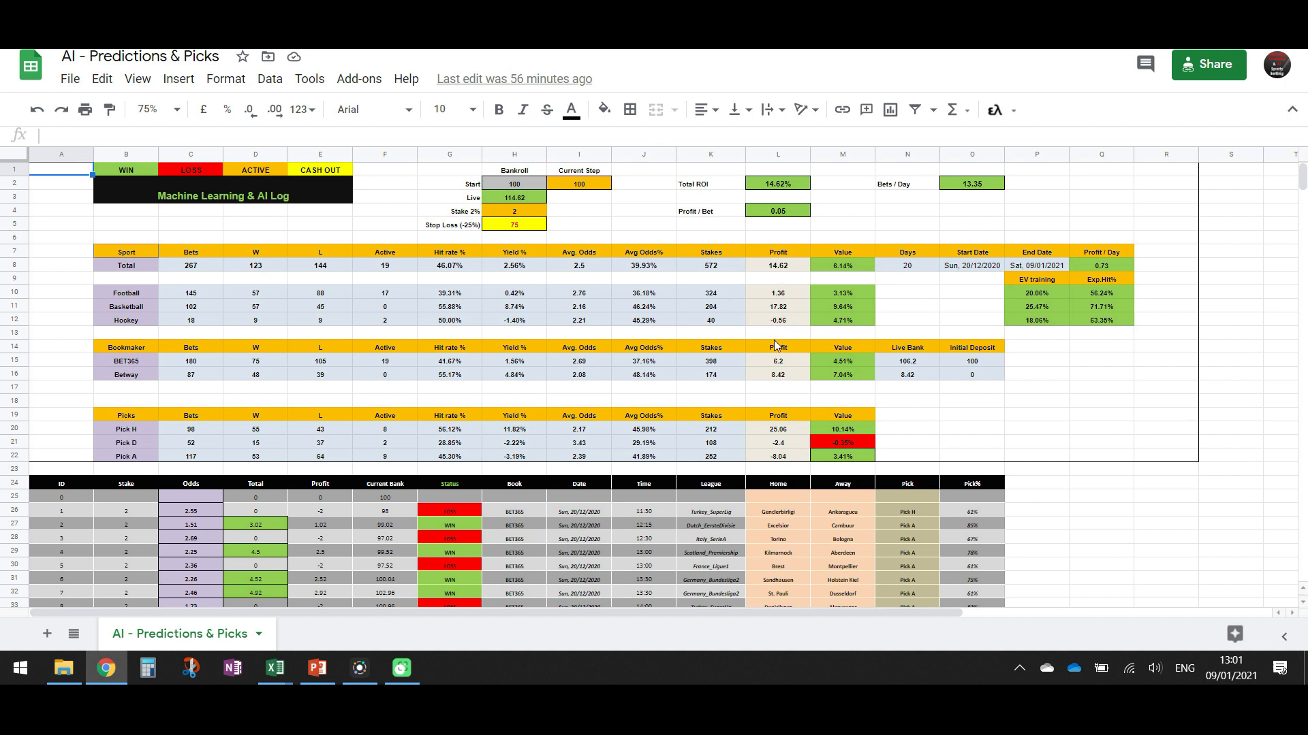
pyautogui.moveTo(803, 339)
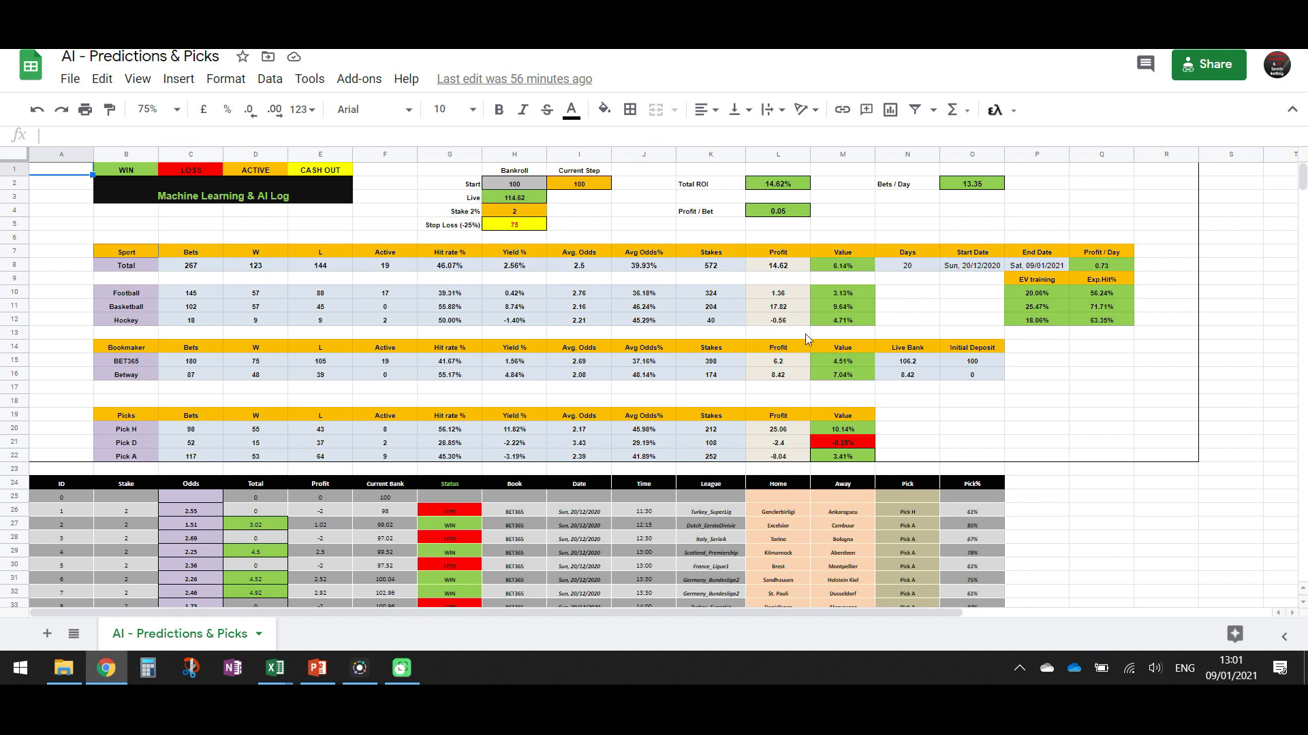
pyautogui.moveTo(697, 311)
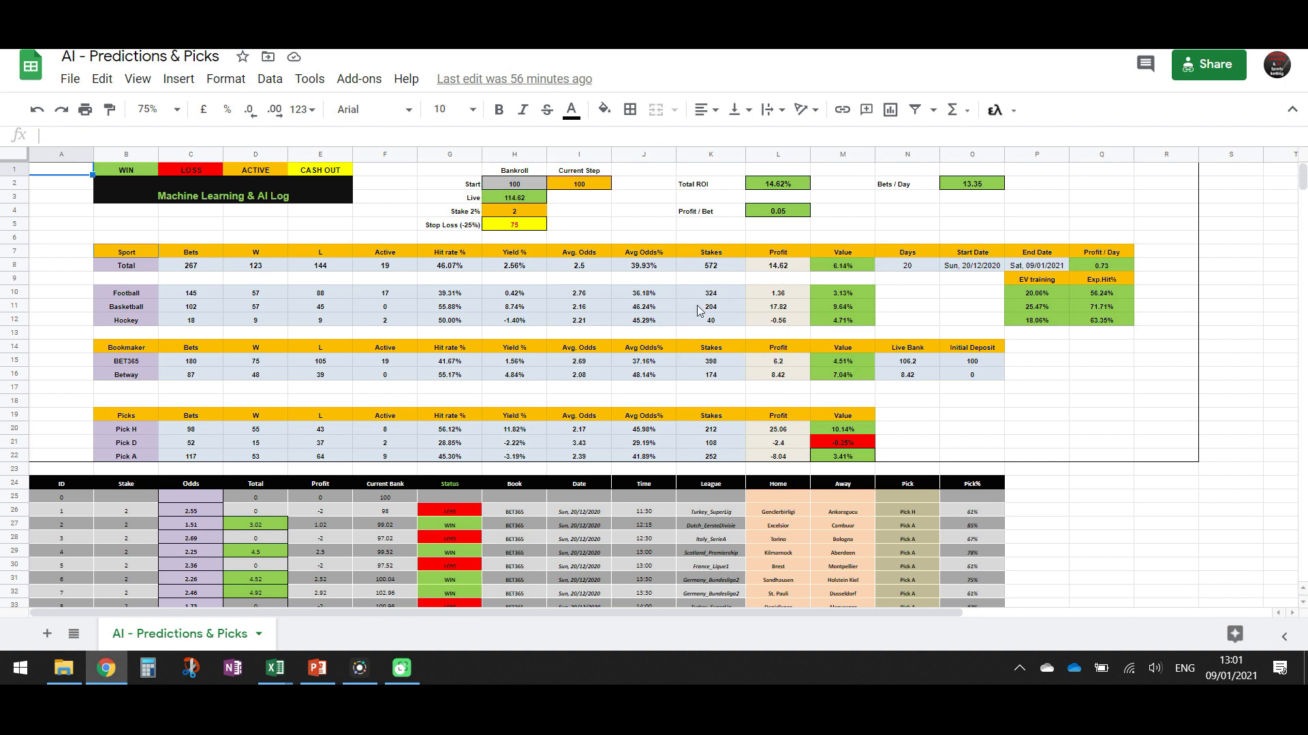
pyautogui.moveTo(784, 333)
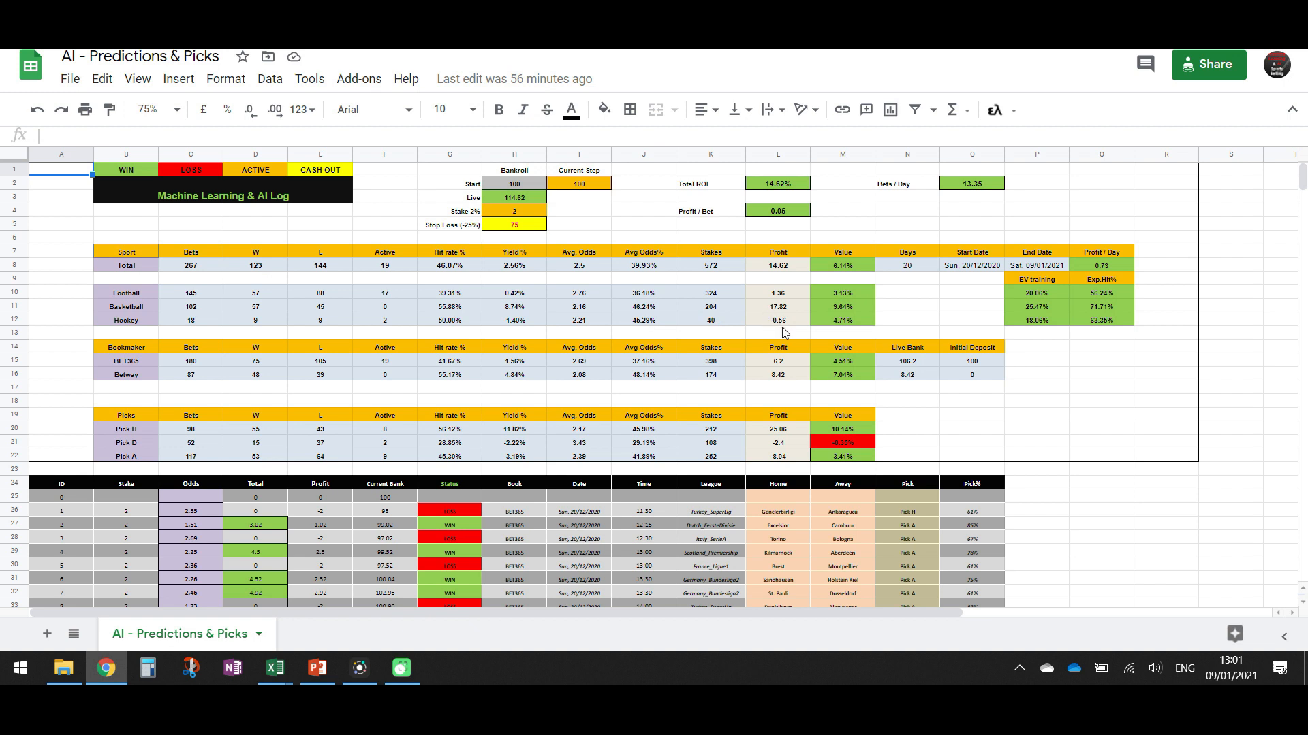
pyautogui.moveTo(210, 311)
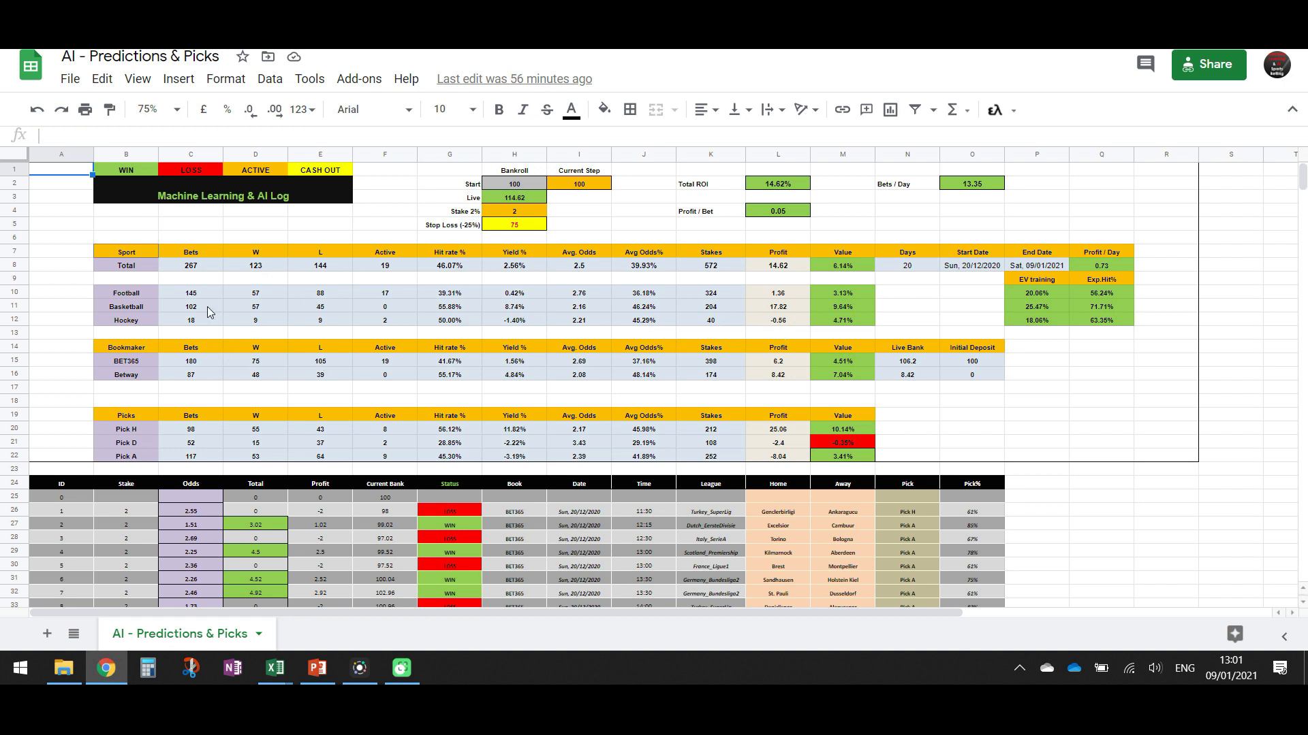
pyautogui.moveTo(200, 274)
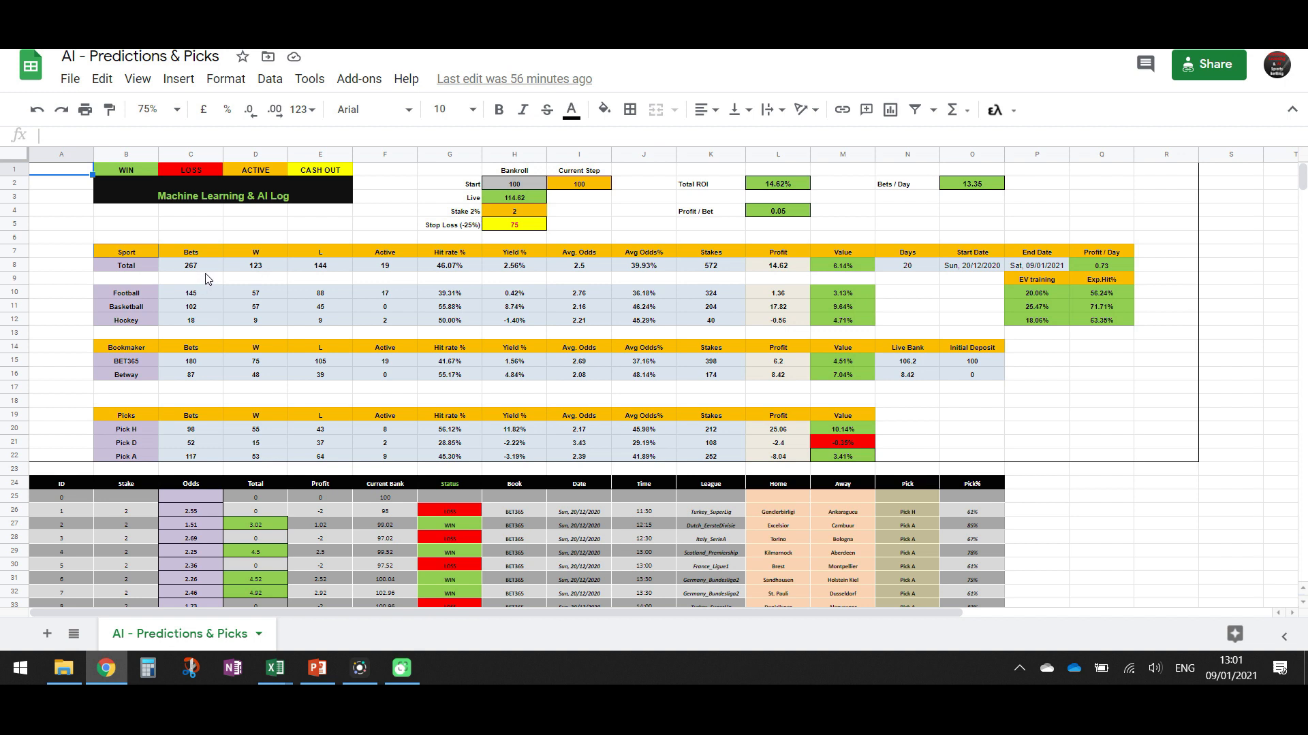
pyautogui.moveTo(183, 362)
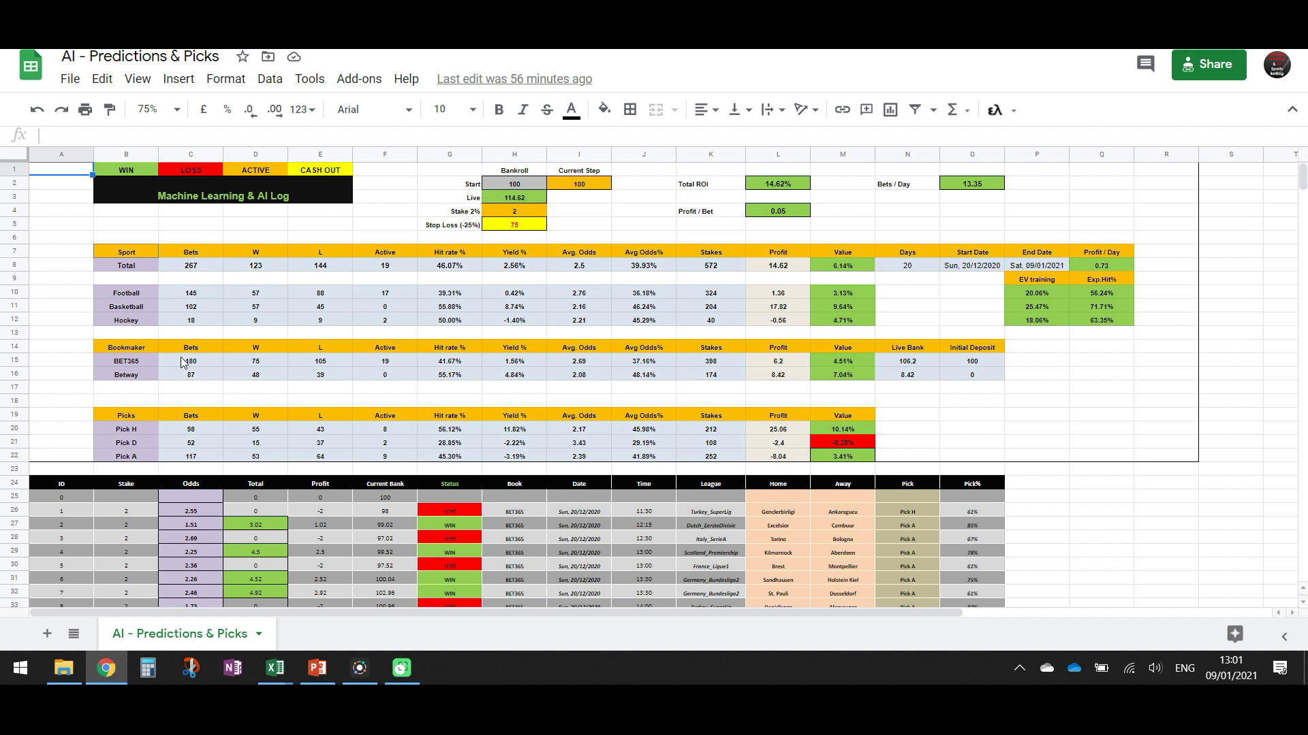
pyautogui.moveTo(211, 309)
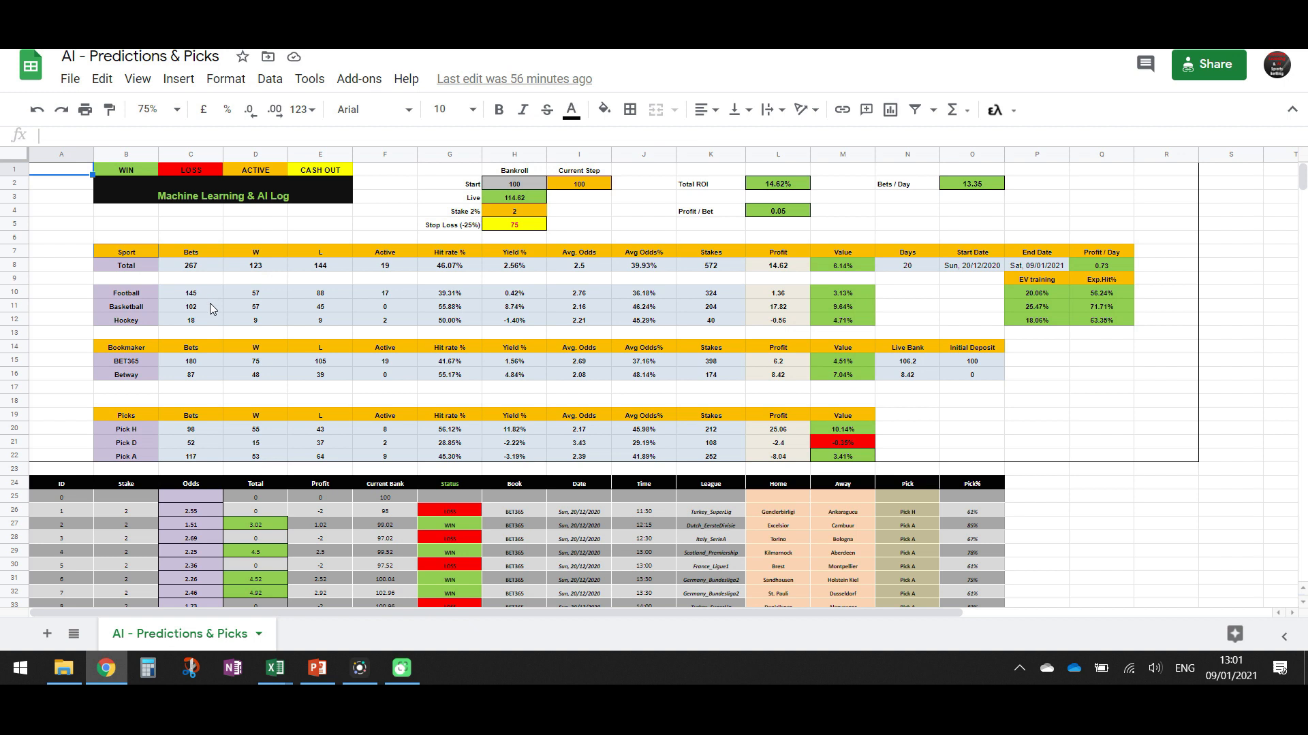
pyautogui.moveTo(203, 332)
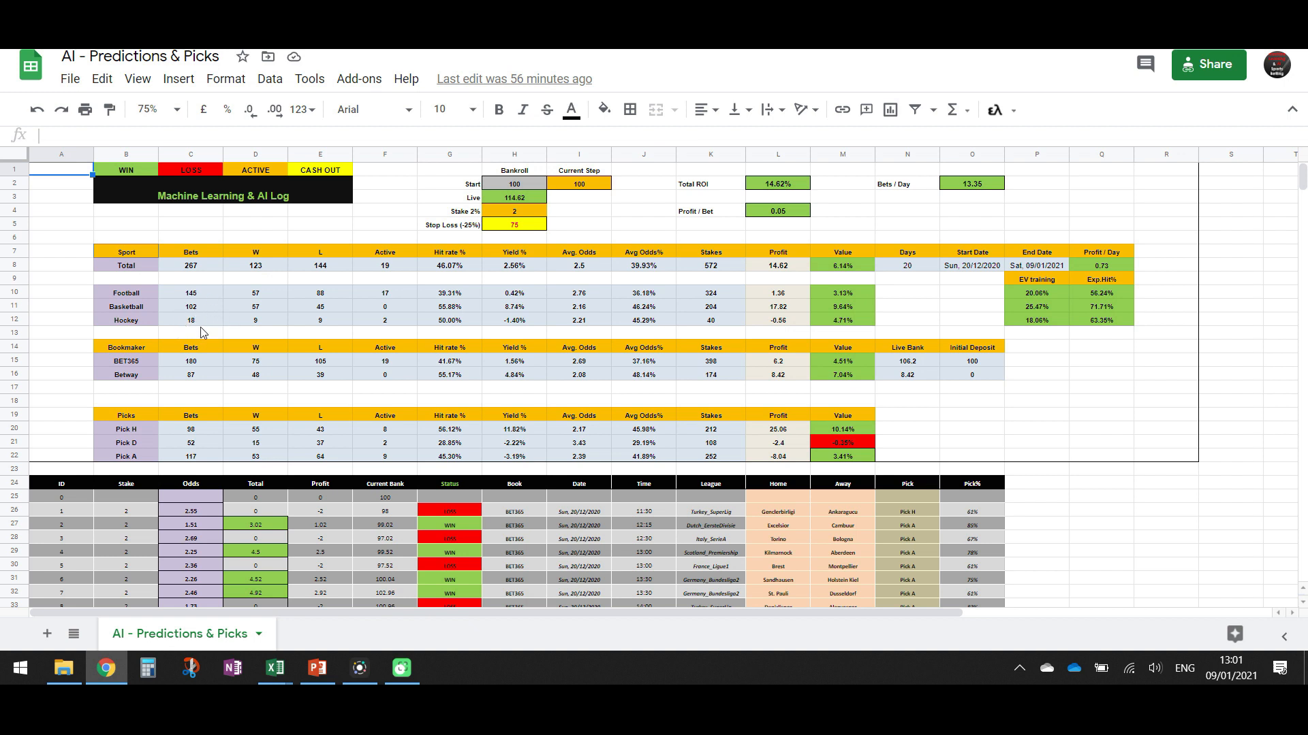
pyautogui.moveTo(237, 330)
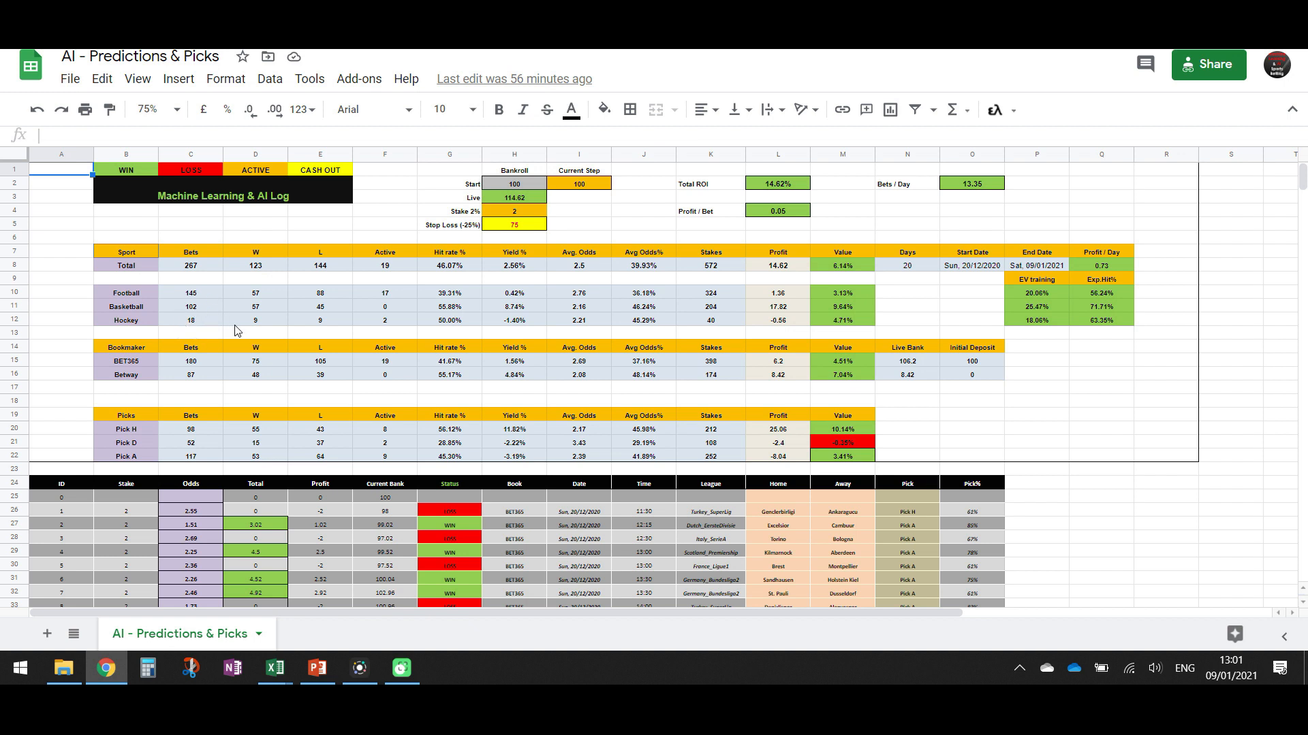
pyautogui.moveTo(604, 437)
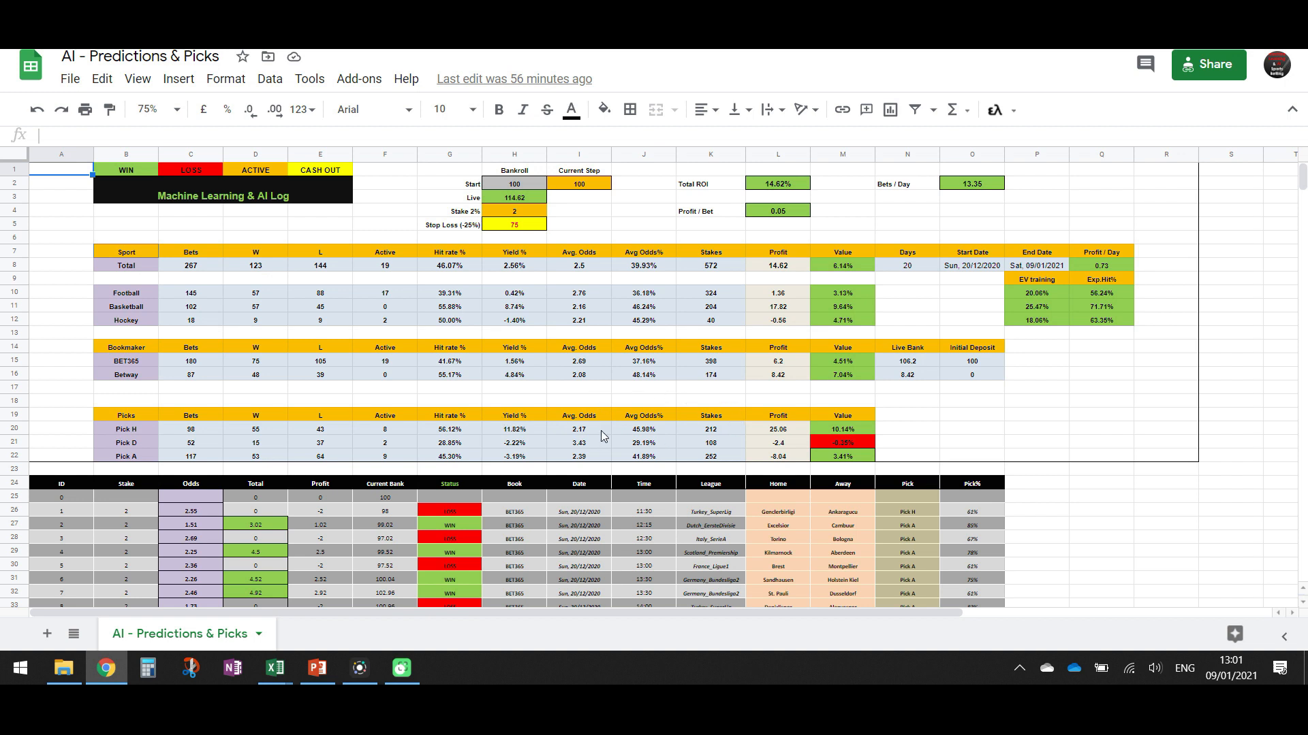
pyautogui.moveTo(165, 440)
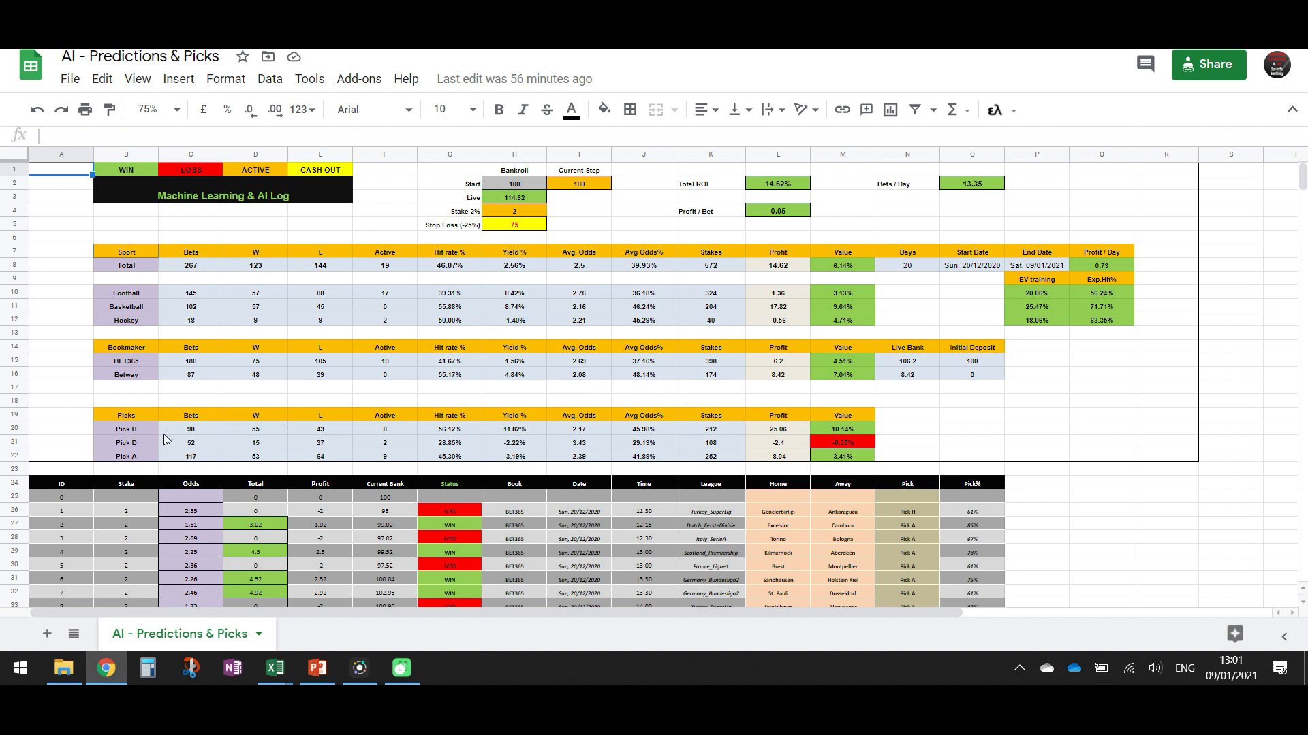
pyautogui.moveTo(136, 440)
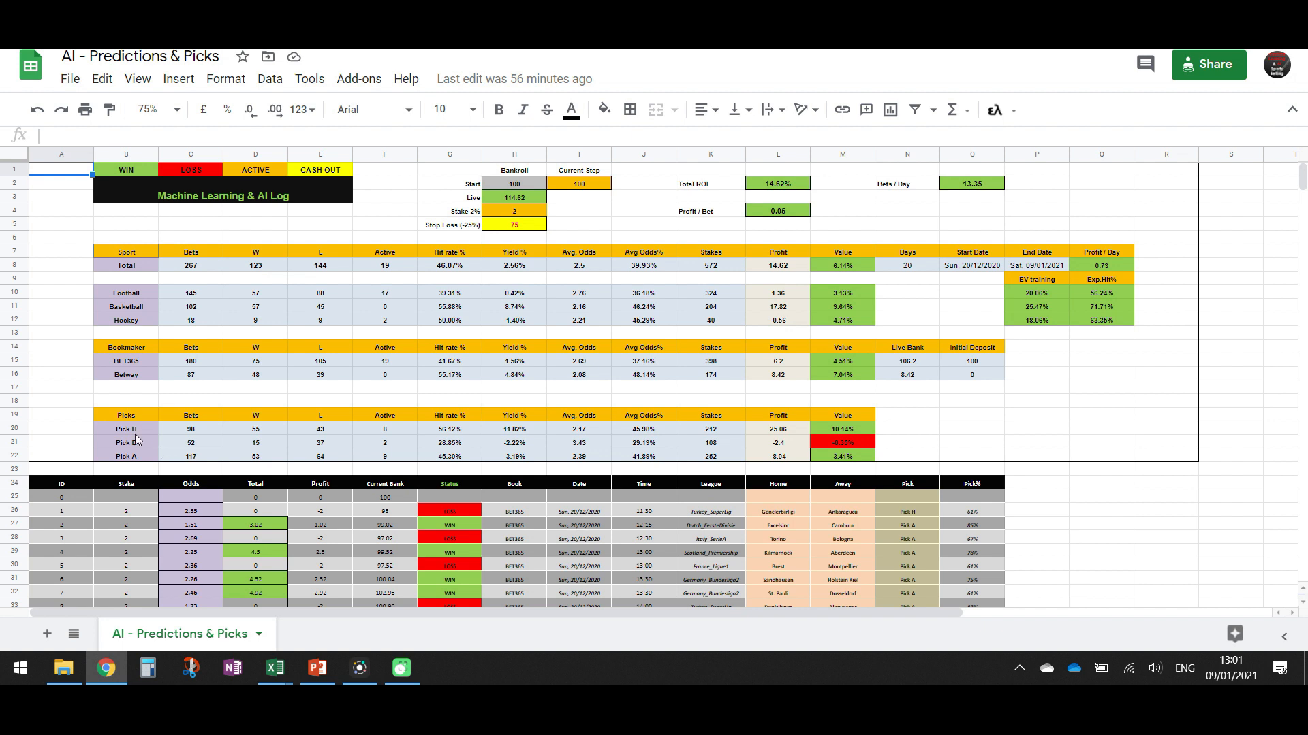
pyautogui.moveTo(431, 474)
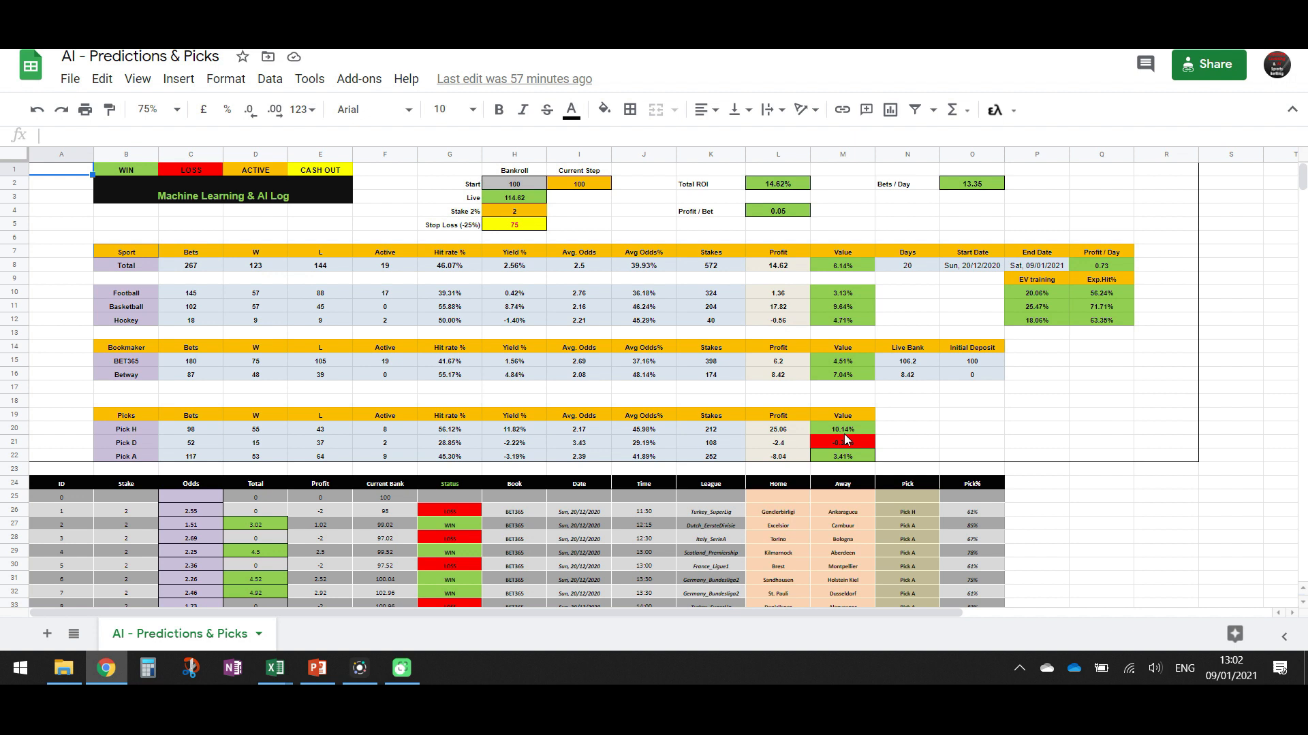
pyautogui.moveTo(774, 442)
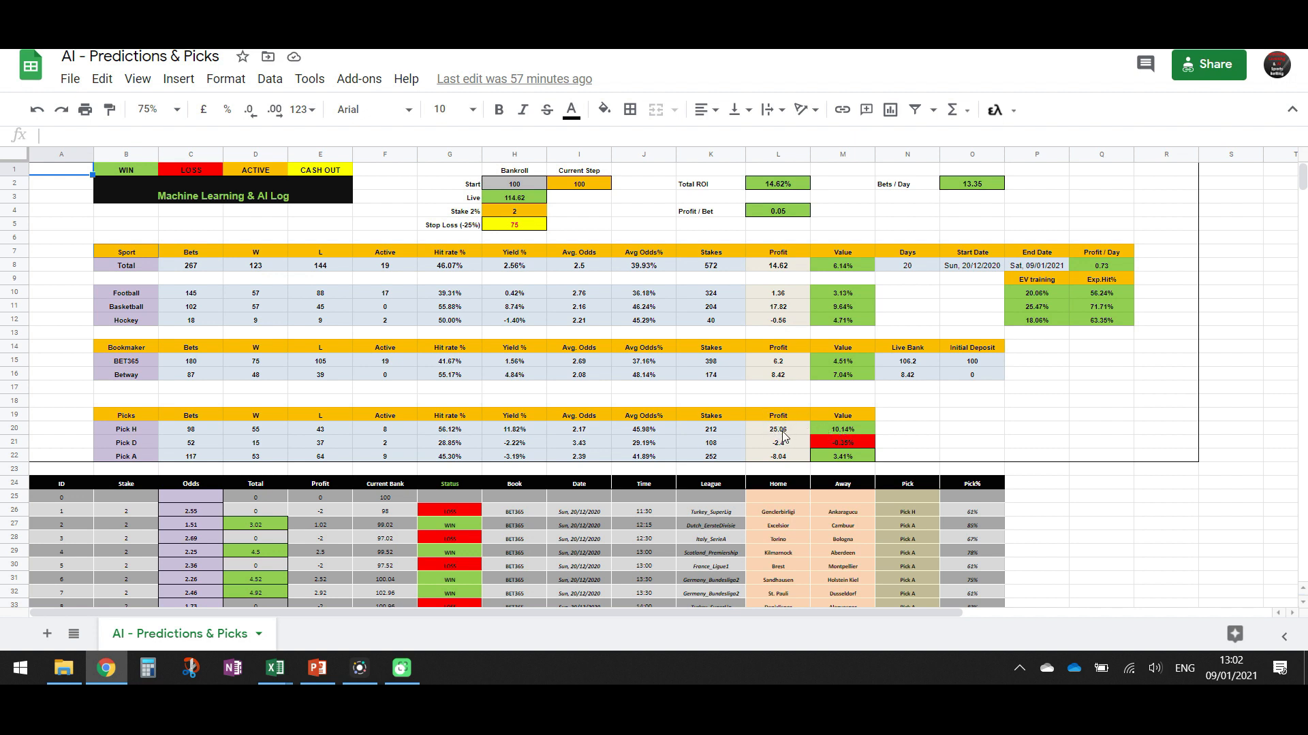
pyautogui.moveTo(827, 436)
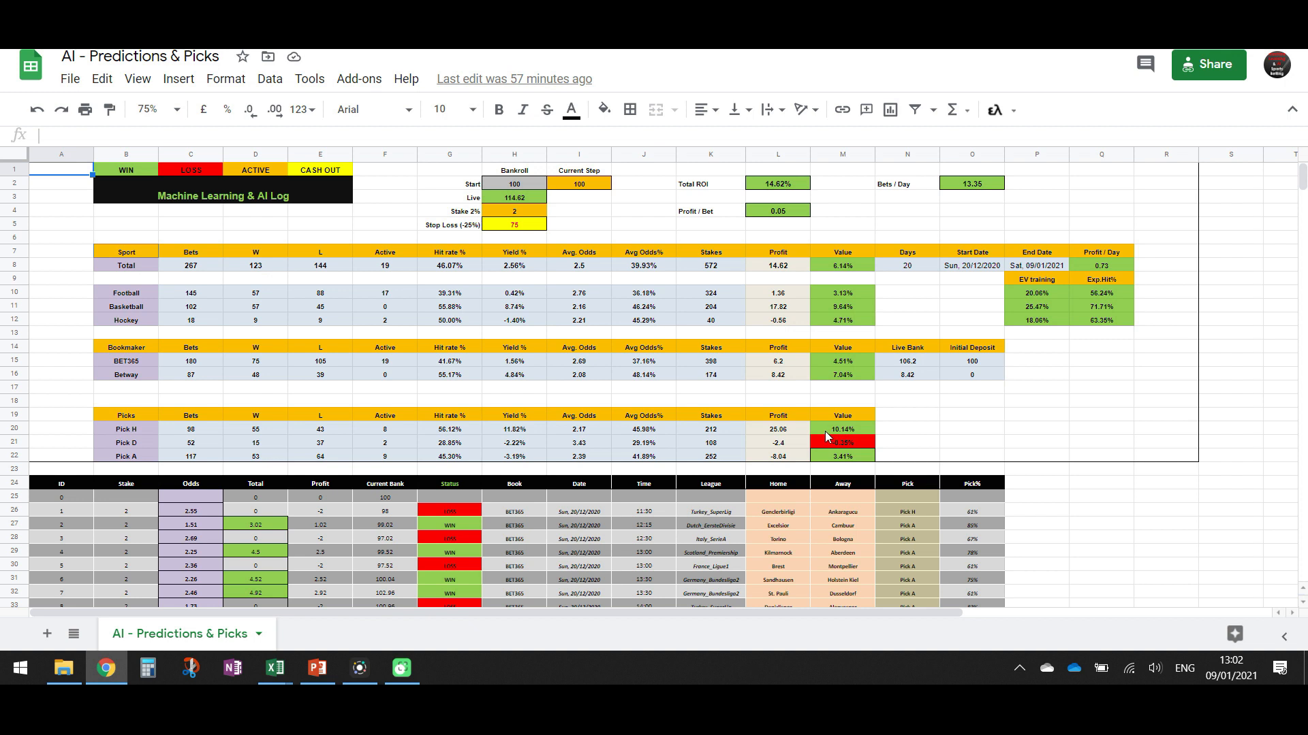
pyautogui.moveTo(774, 429)
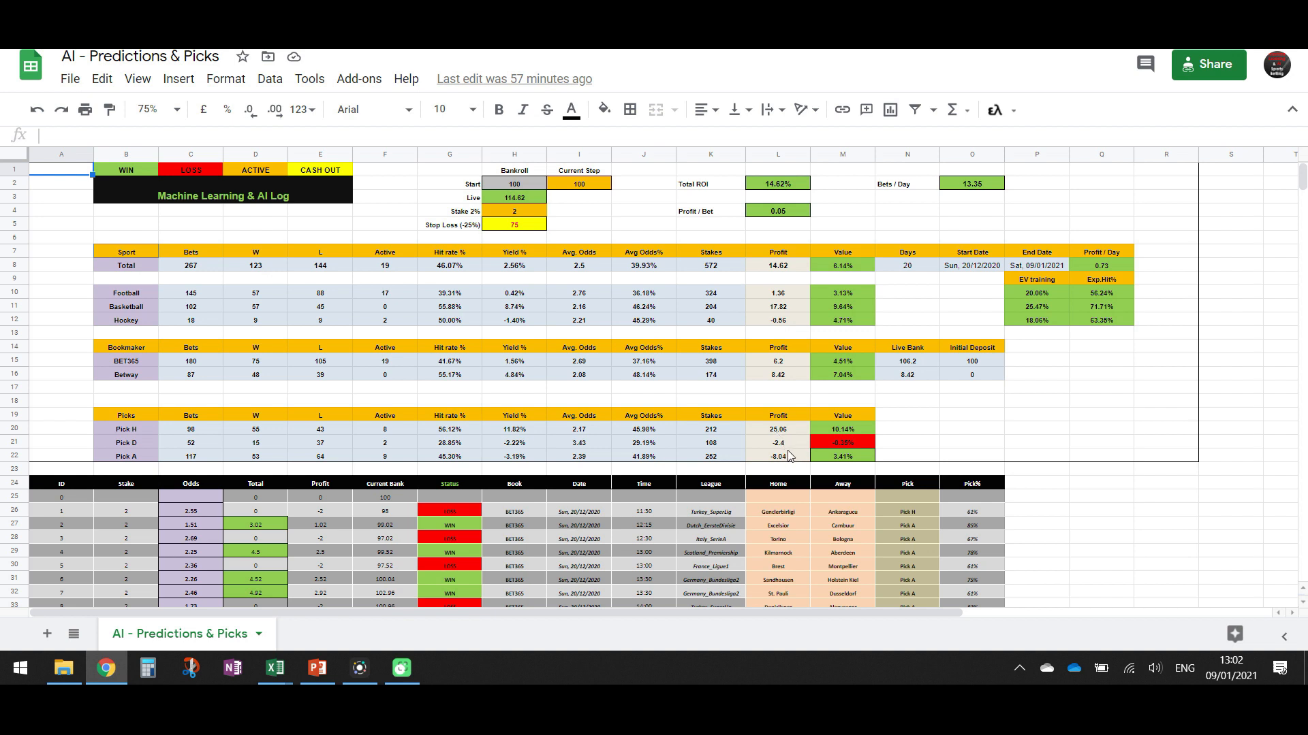
pyautogui.moveTo(829, 449)
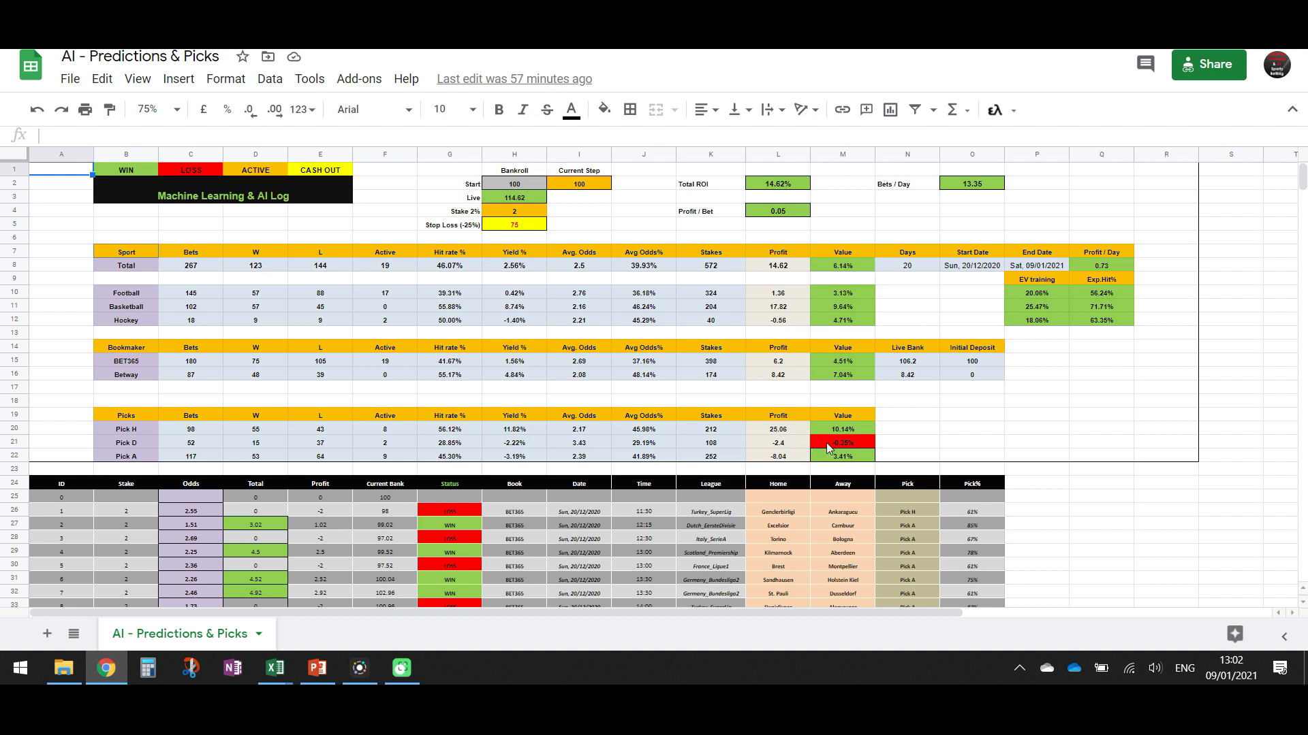
pyautogui.moveTo(844, 462)
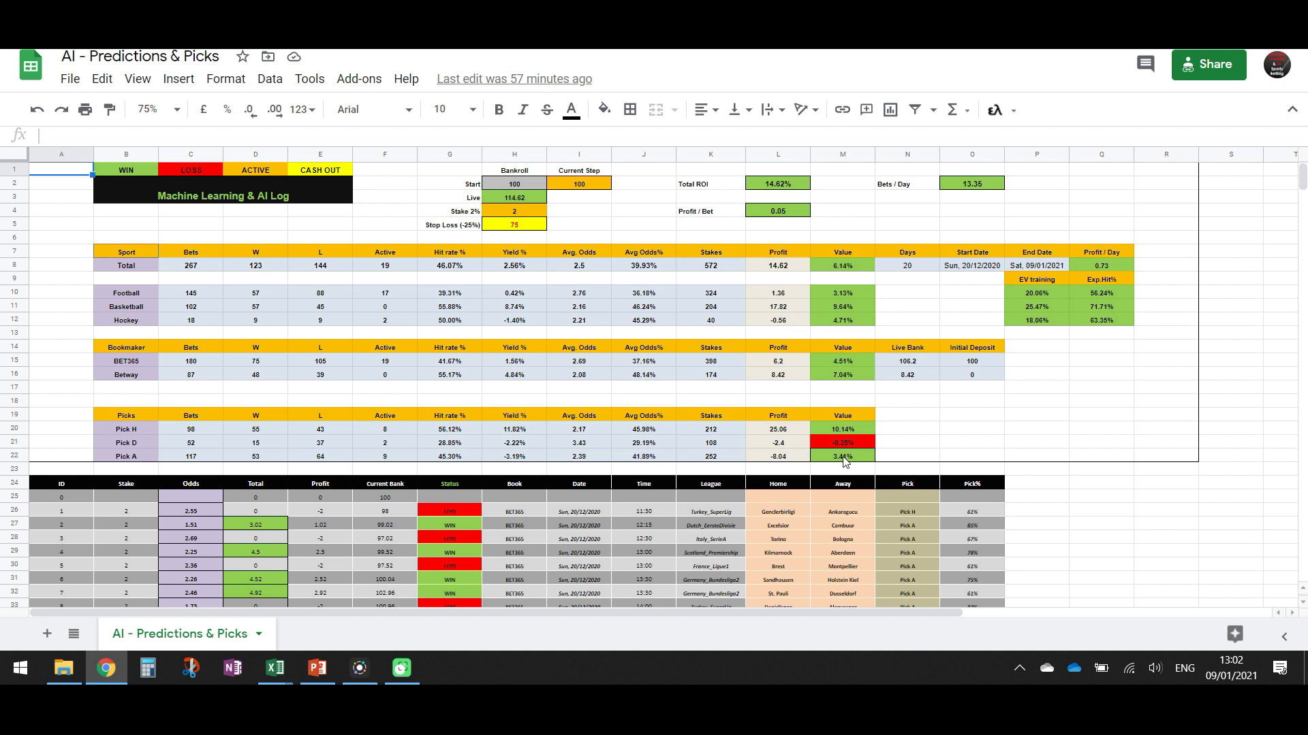
pyautogui.moveTo(192, 438)
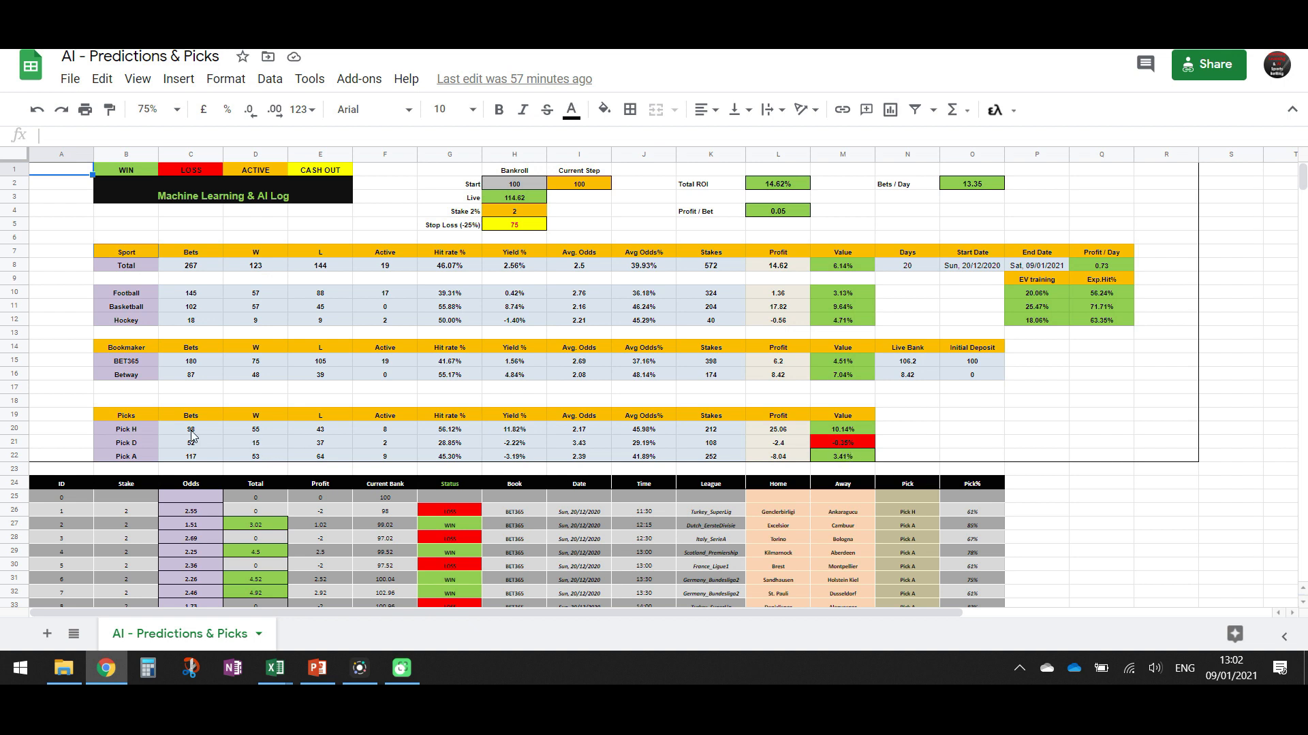
pyautogui.moveTo(197, 465)
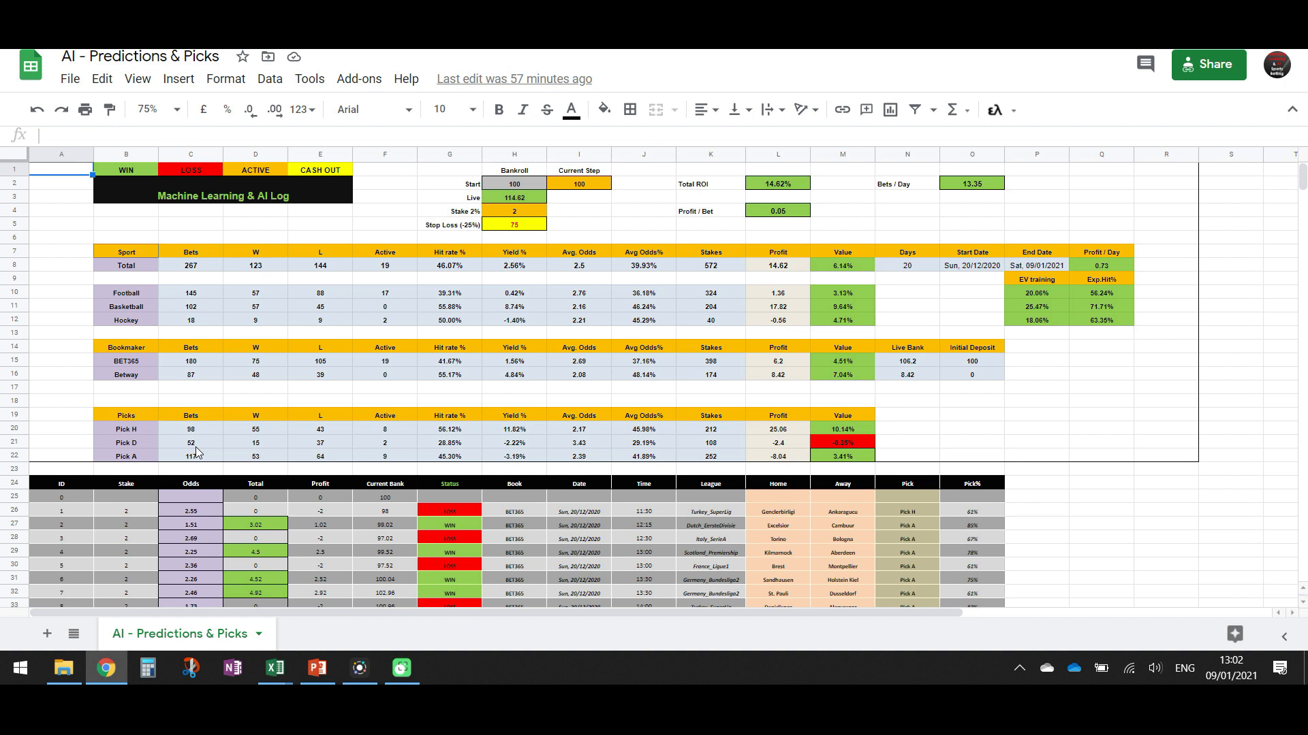
pyautogui.moveTo(218, 462)
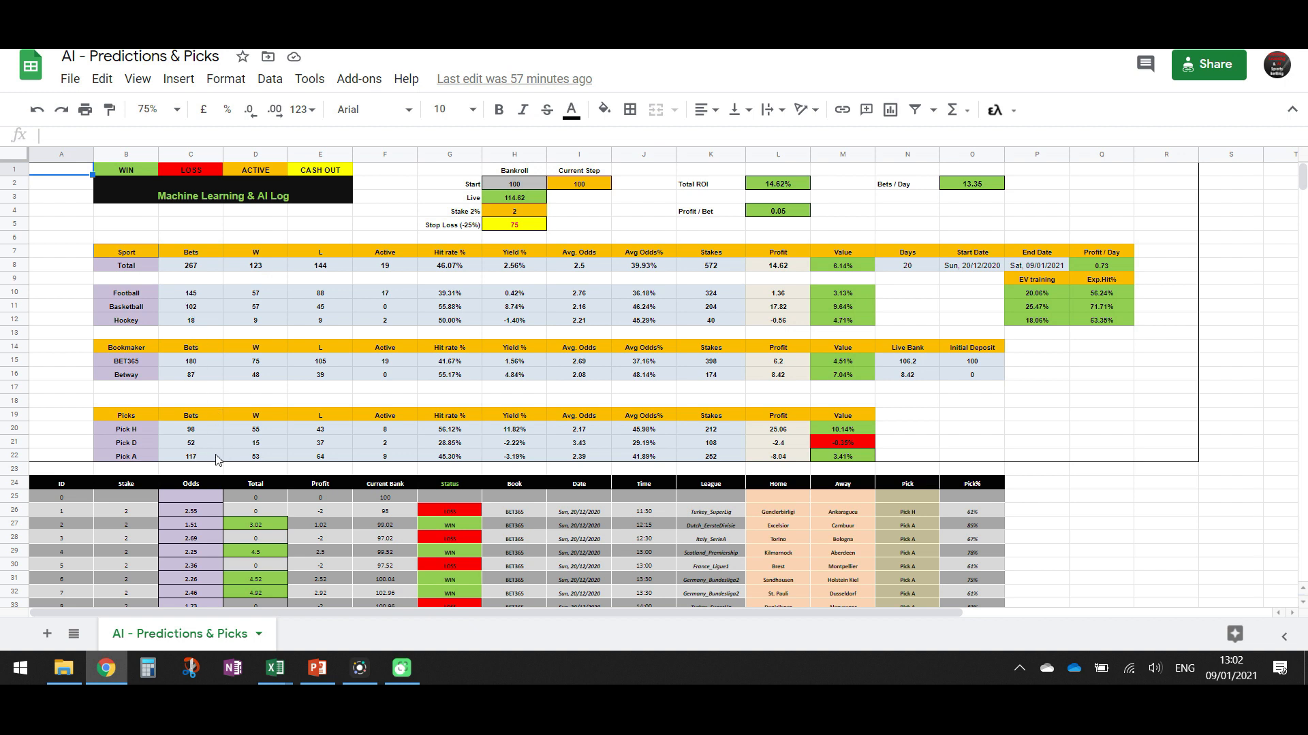
pyautogui.moveTo(490, 464)
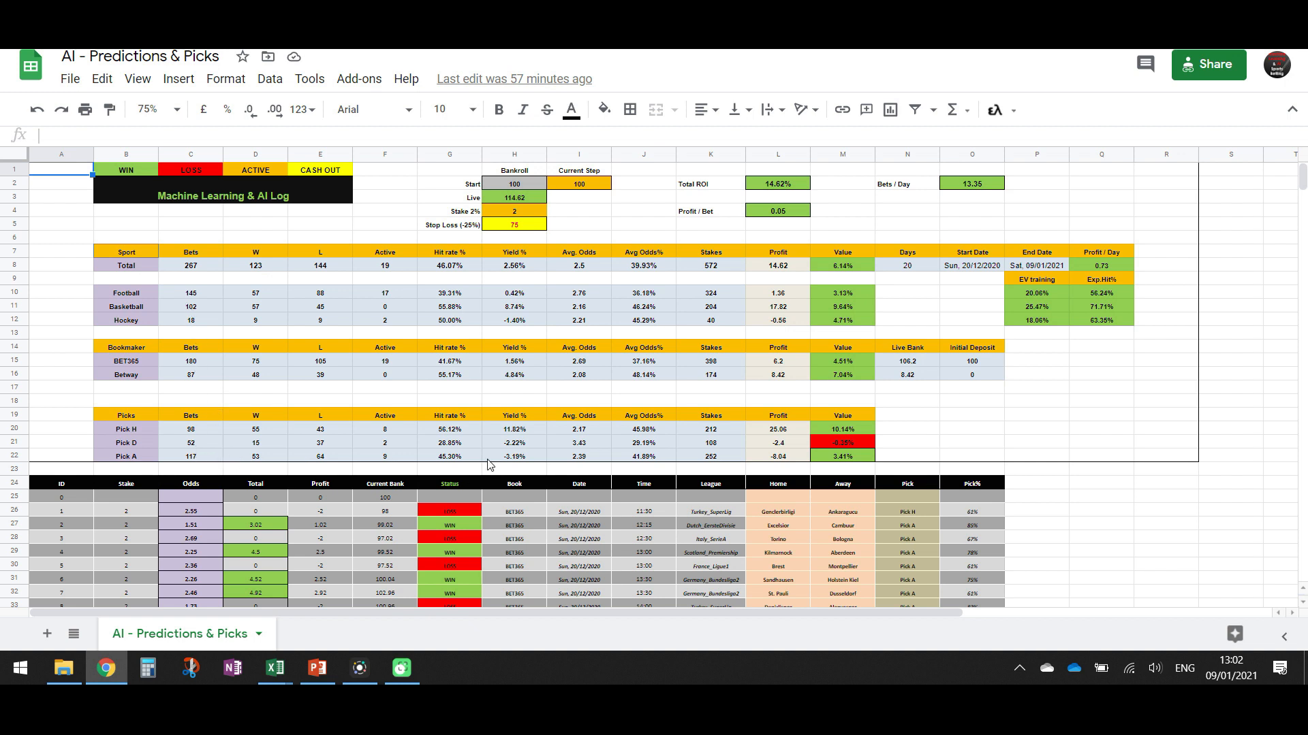
pyautogui.moveTo(779, 440)
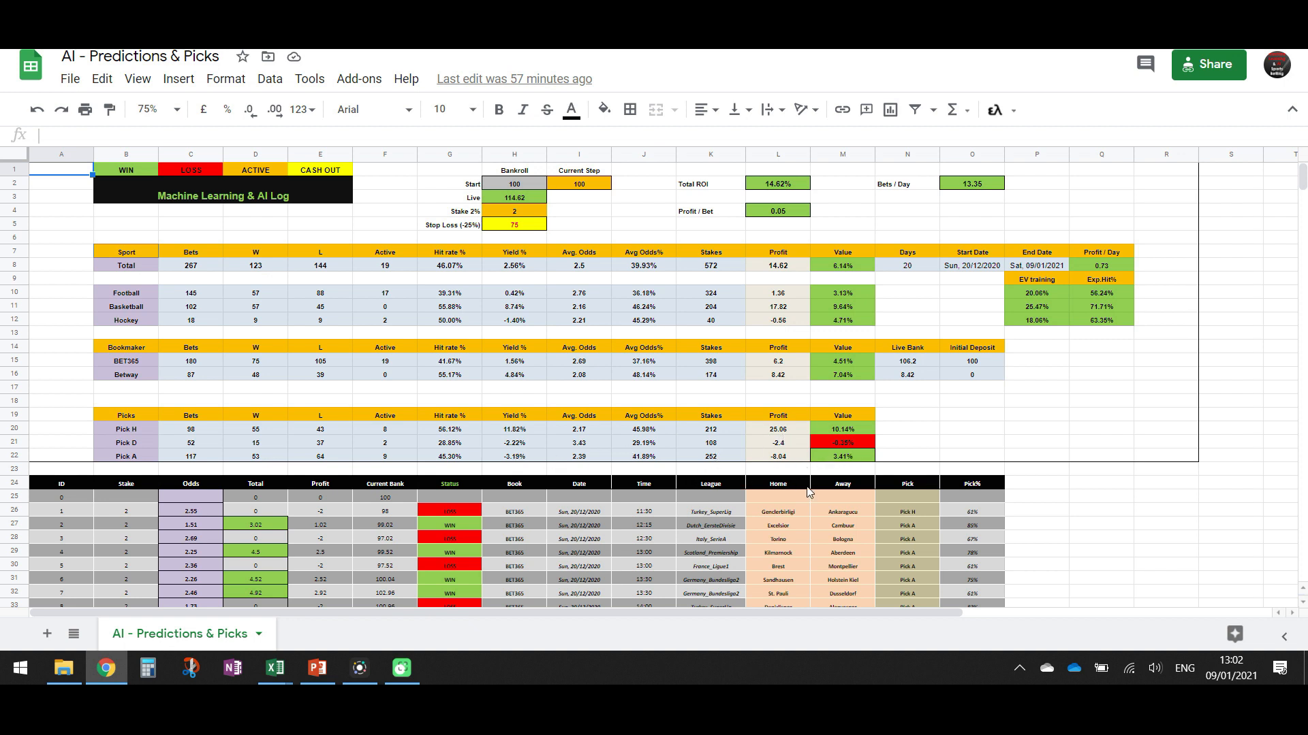
pyautogui.moveTo(832, 465)
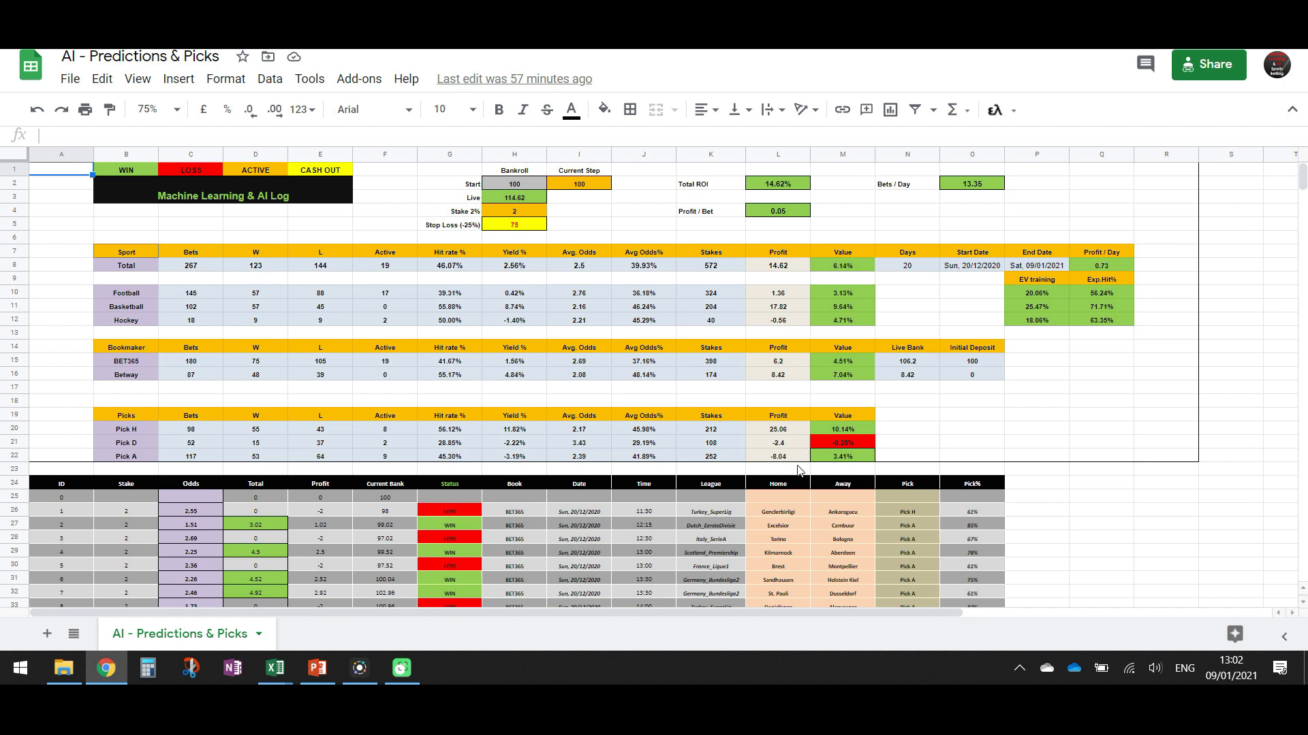
pyautogui.moveTo(838, 457)
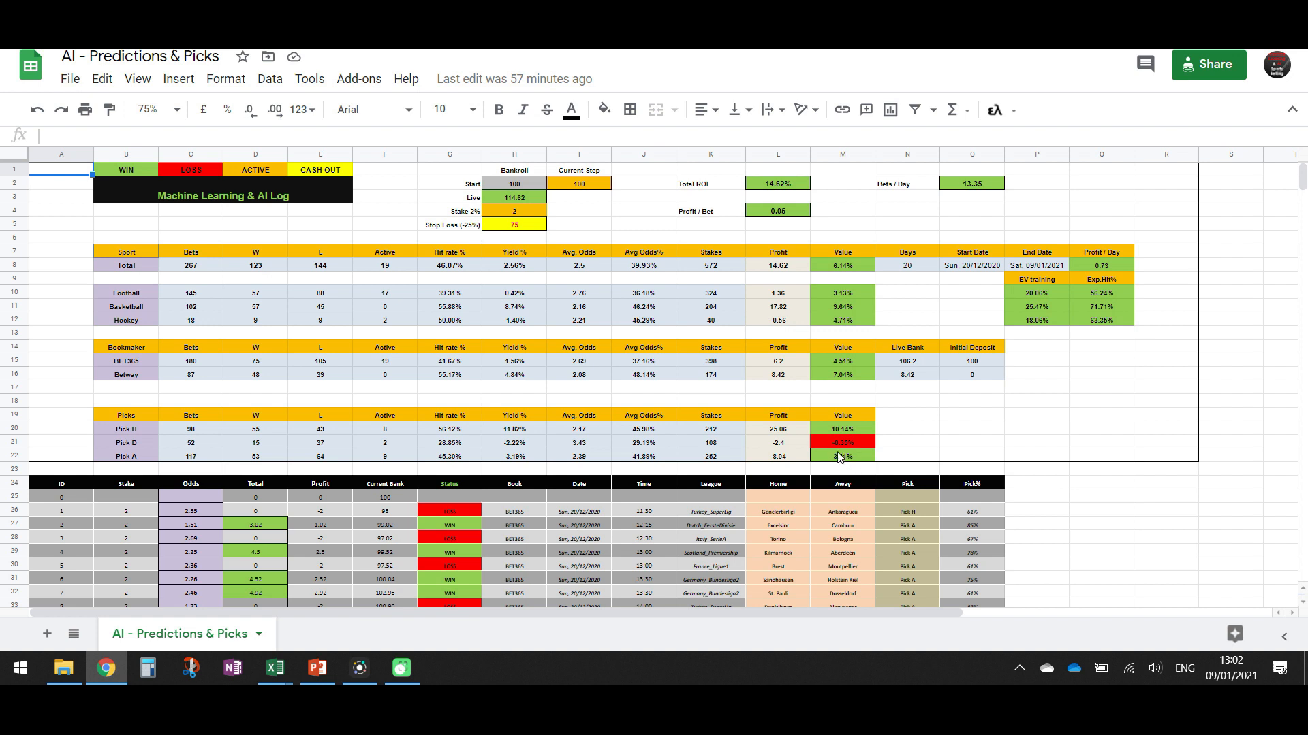
pyautogui.moveTo(744, 431)
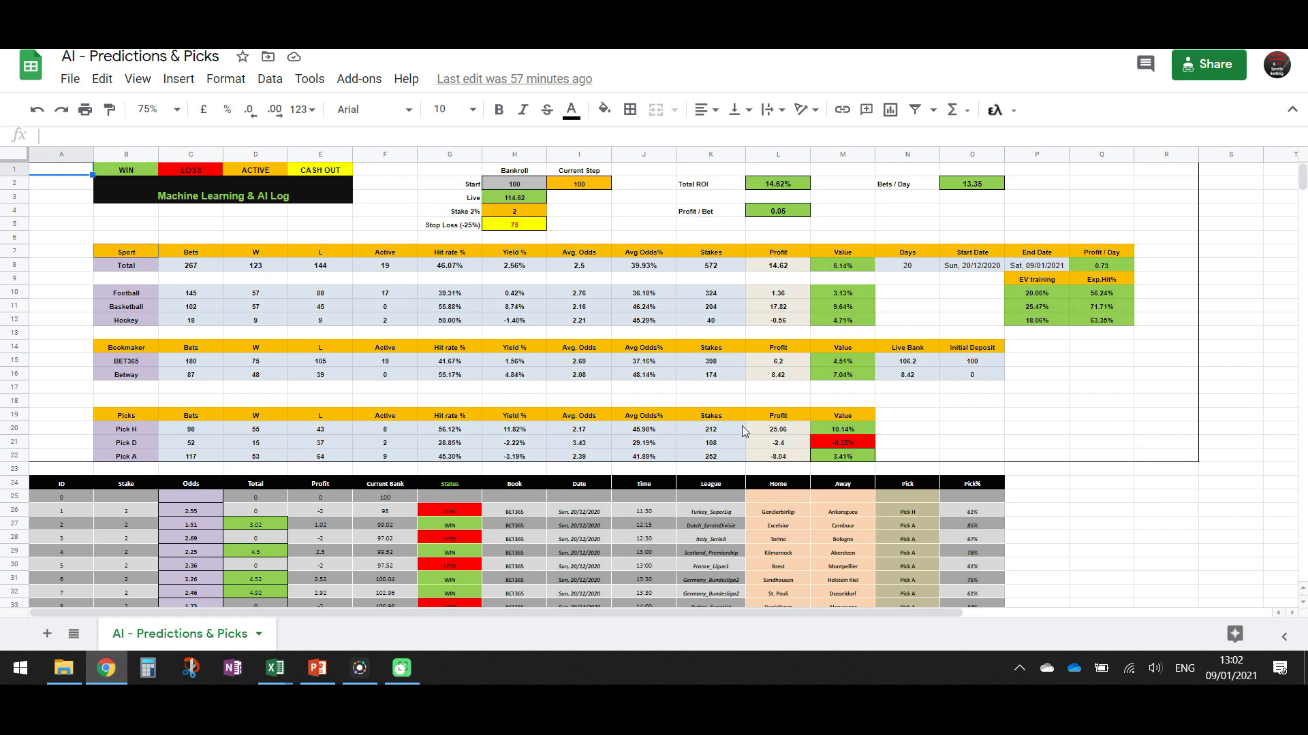
pyautogui.moveTo(478, 508)
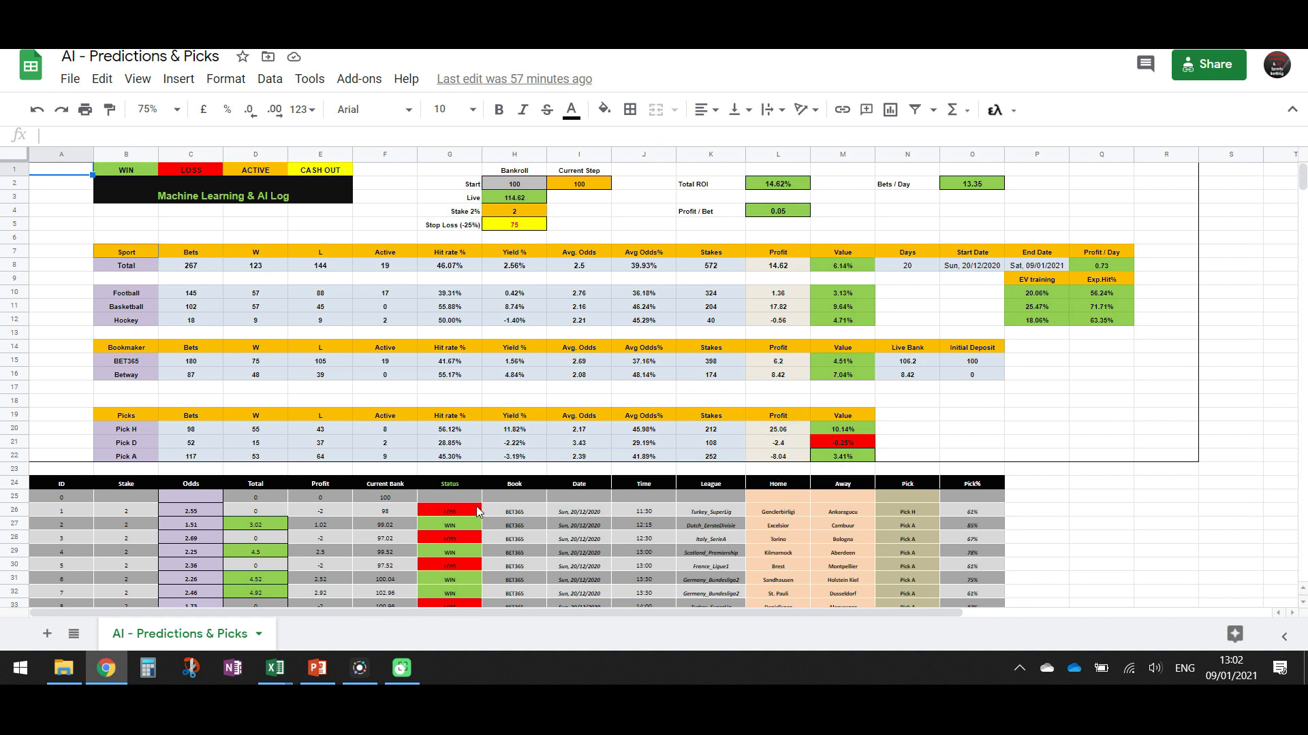
pyautogui.moveTo(807, 467)
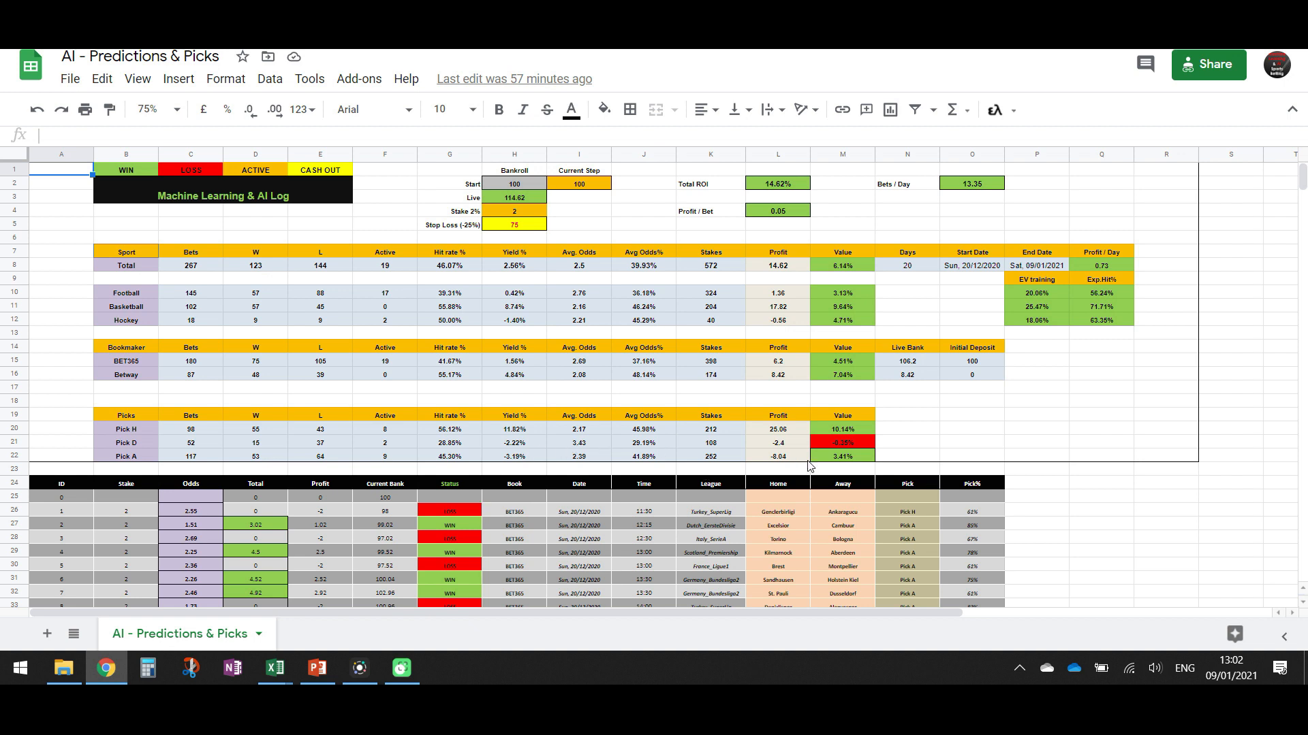
pyautogui.moveTo(860, 350)
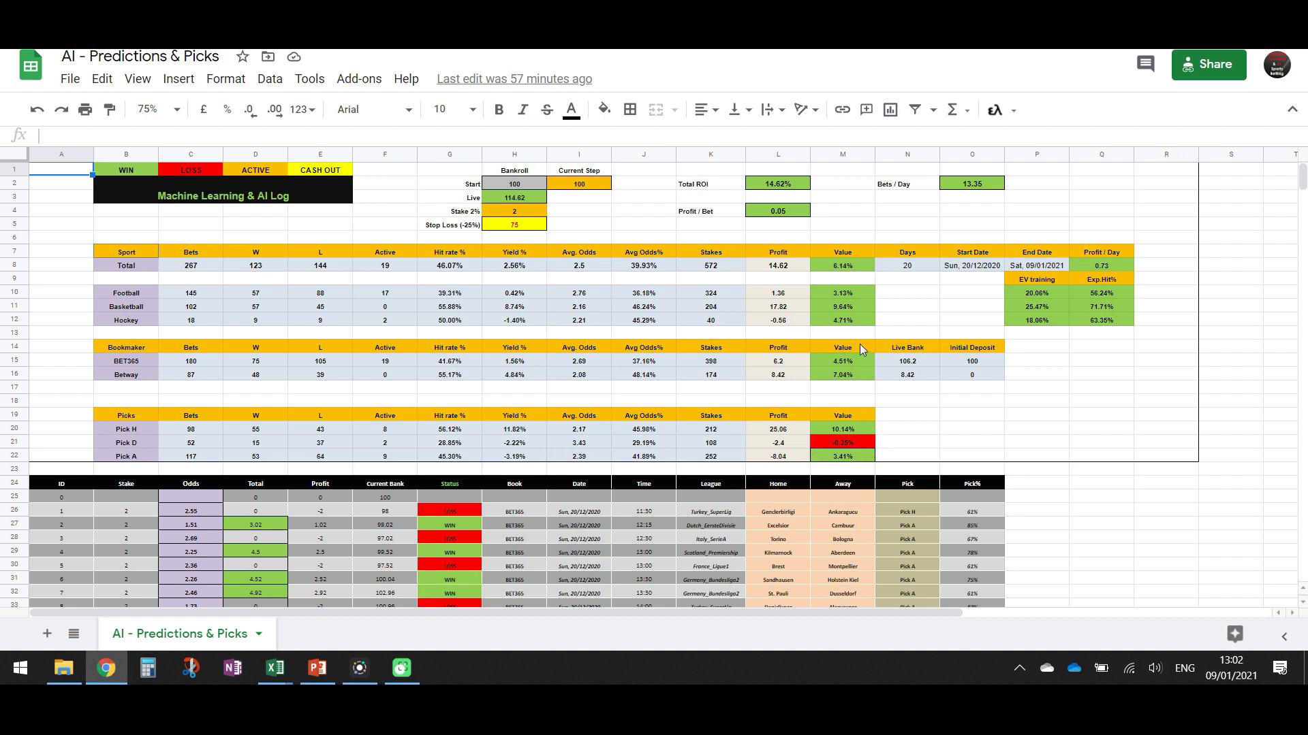
pyautogui.moveTo(845, 335)
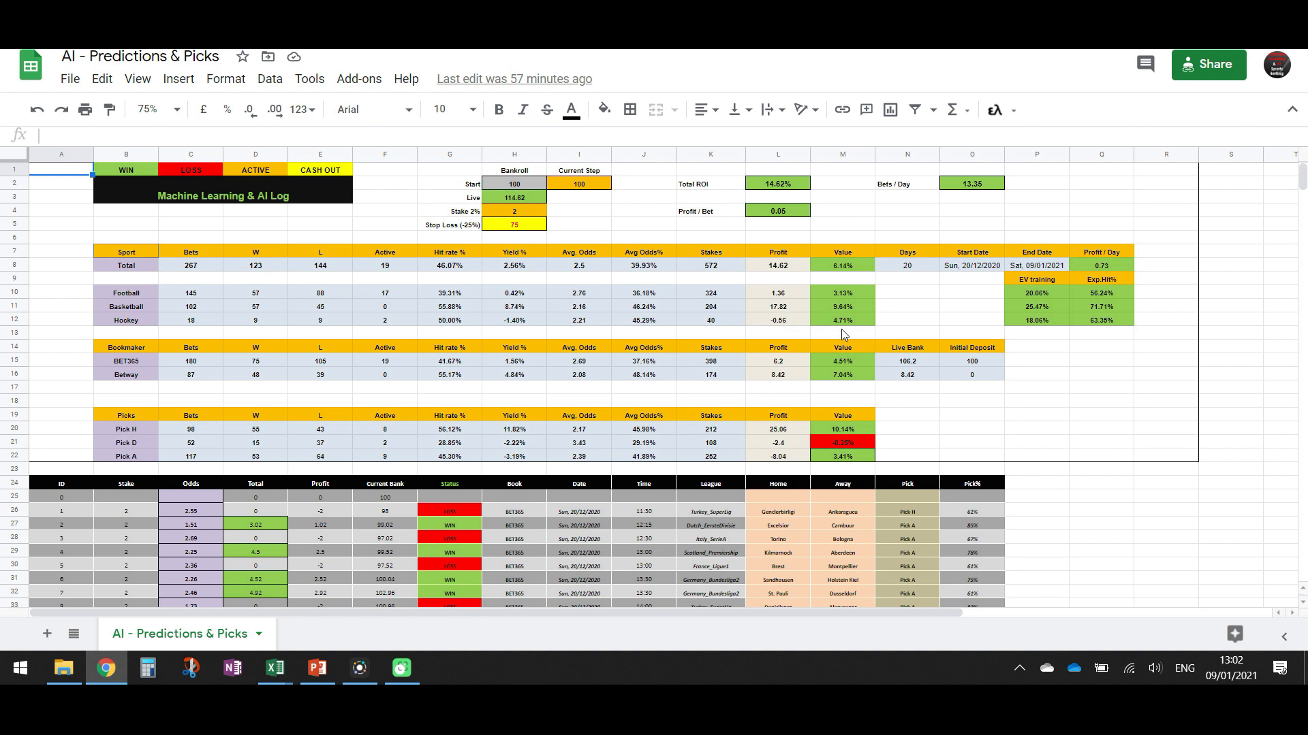
pyautogui.moveTo(143, 311)
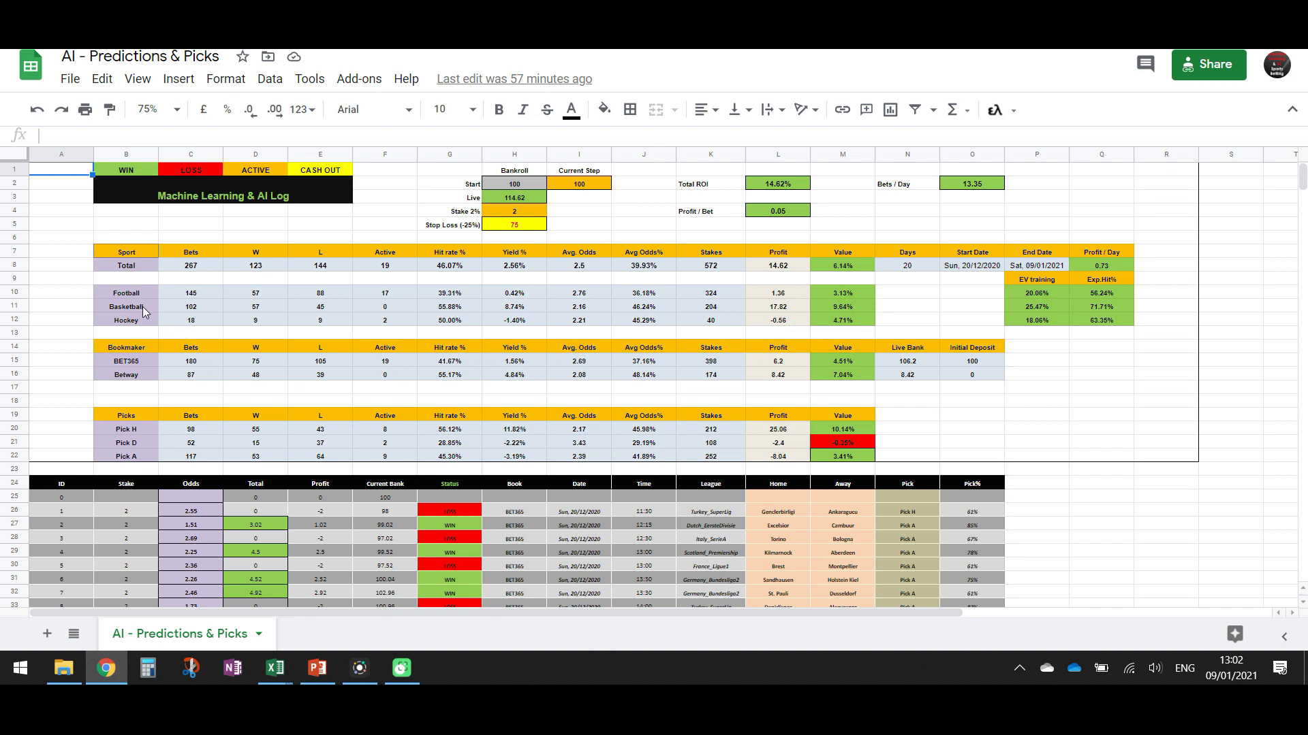
pyautogui.moveTo(788, 452)
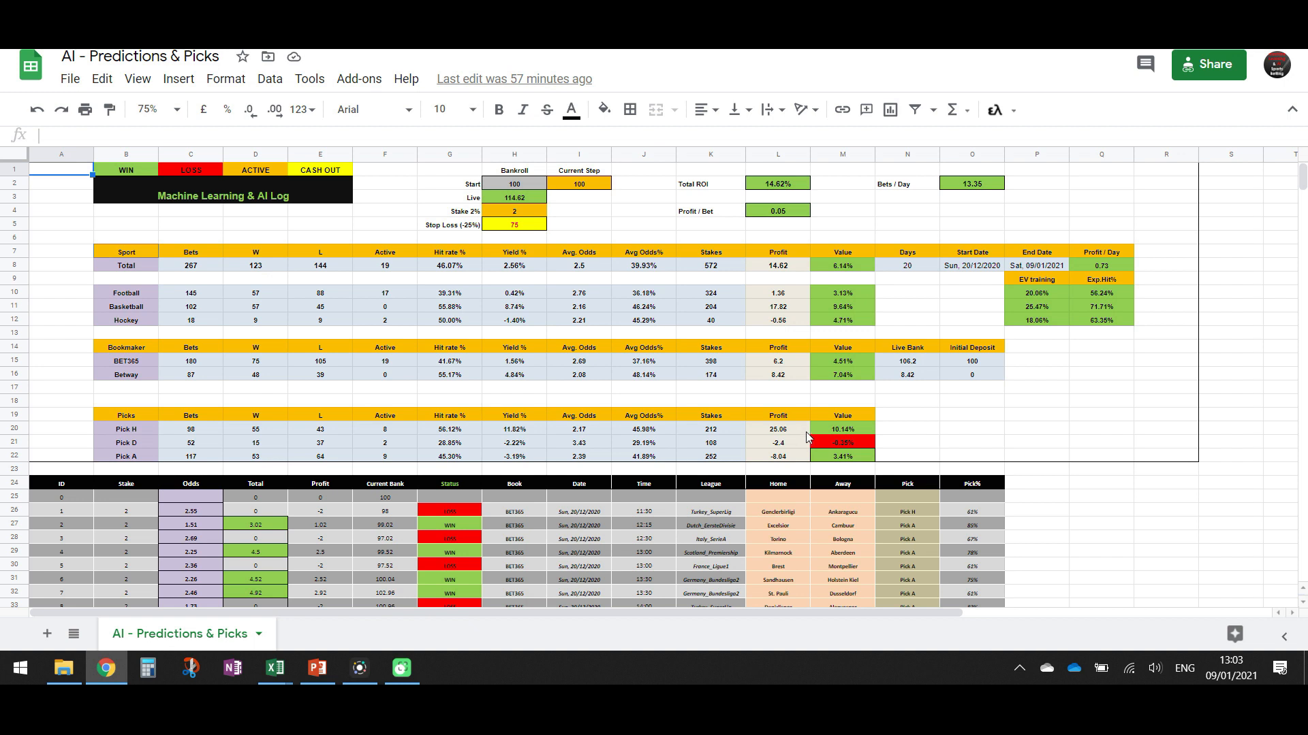
pyautogui.moveTo(768, 489)
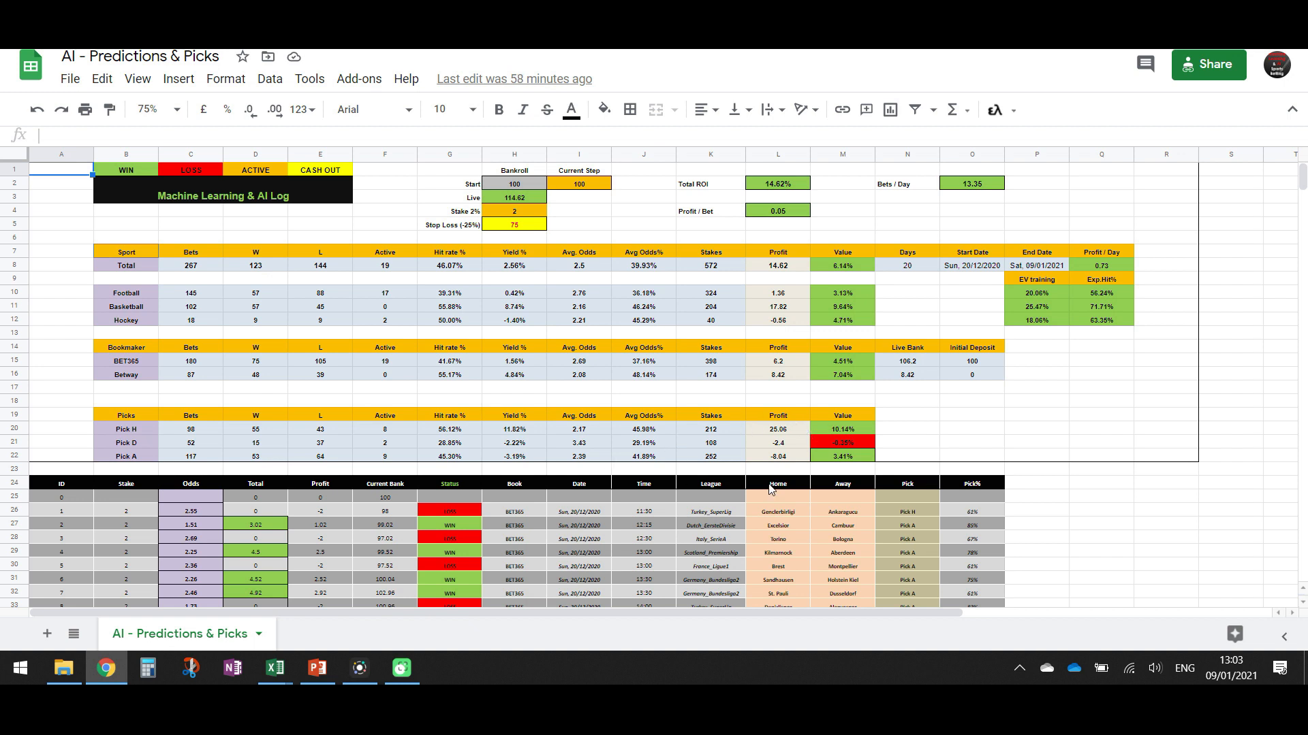
pyautogui.moveTo(808, 444)
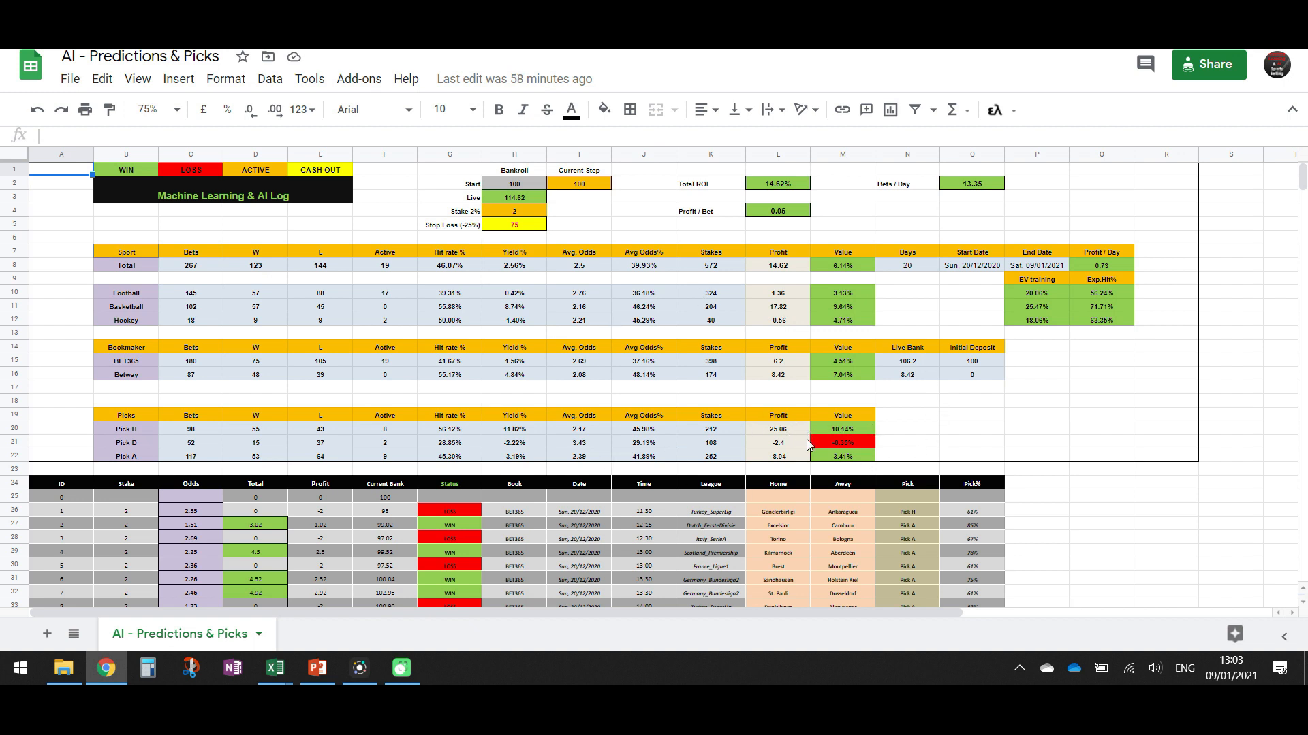
pyautogui.moveTo(854, 310)
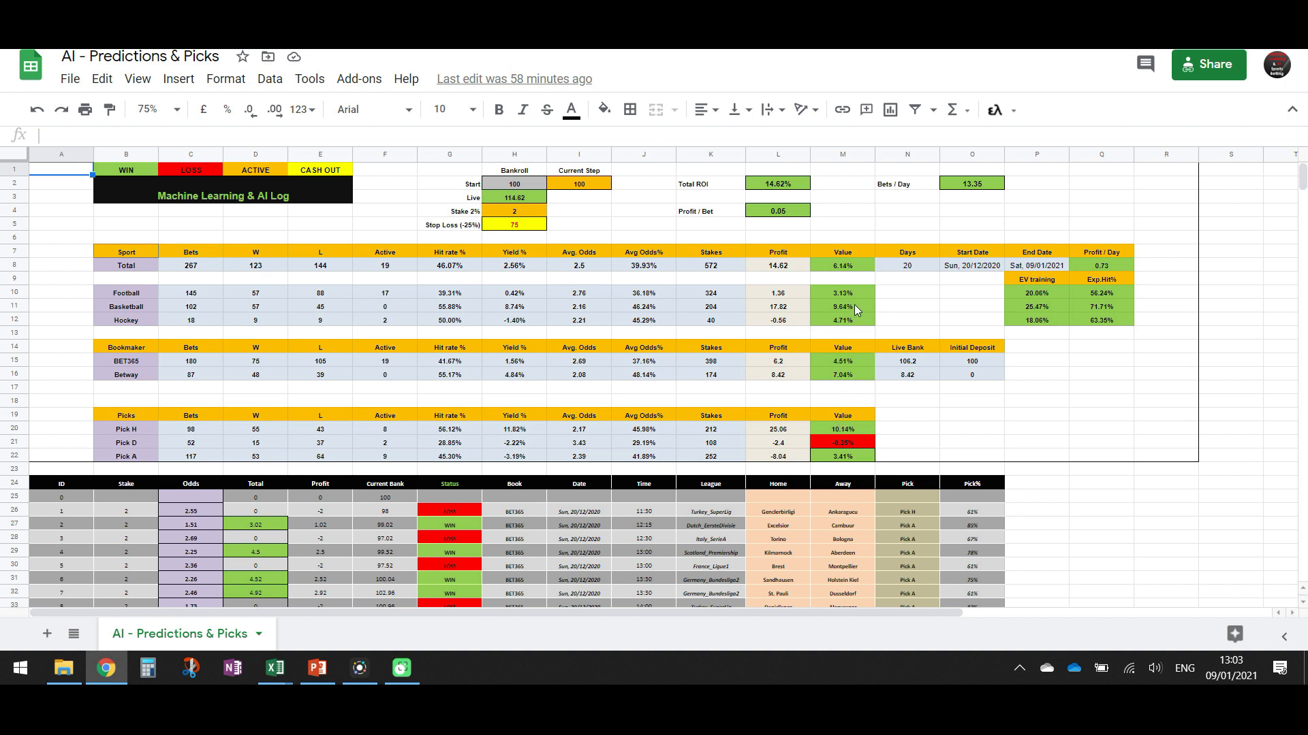
pyautogui.moveTo(684, 447)
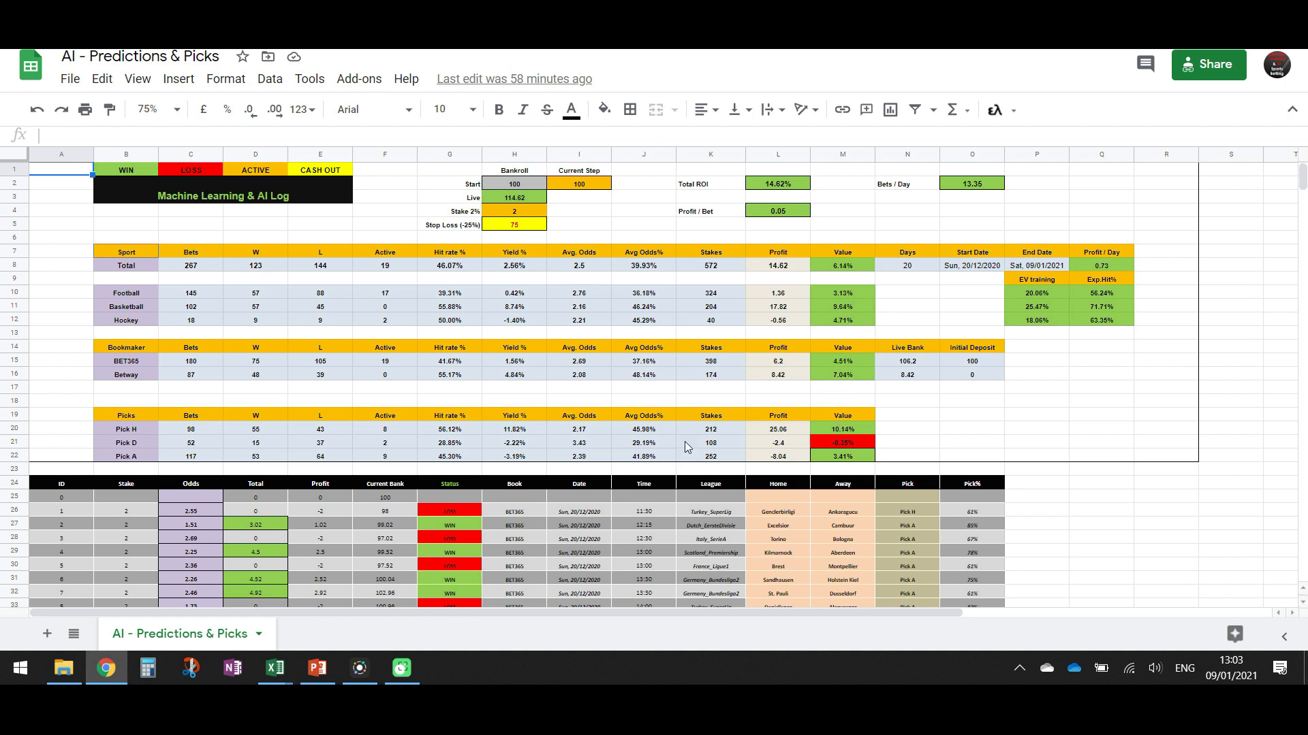
pyautogui.moveTo(822, 433)
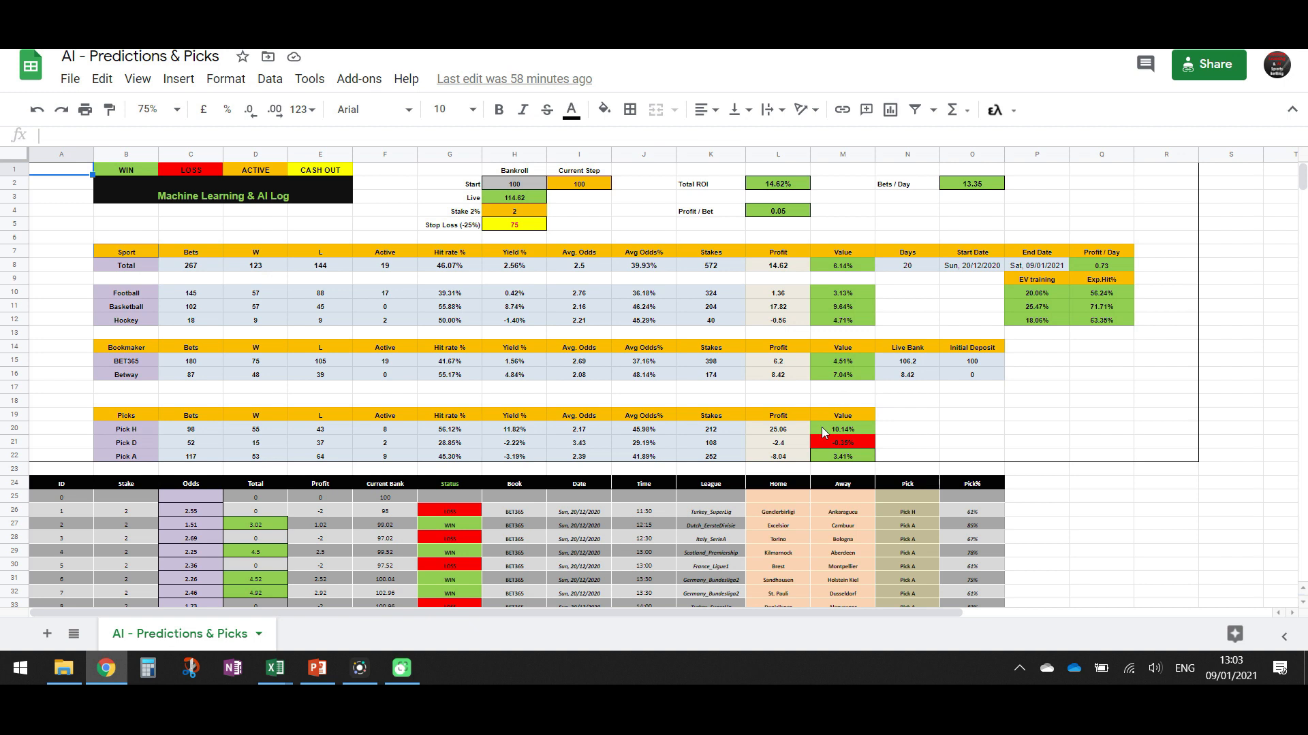
pyautogui.moveTo(885, 402)
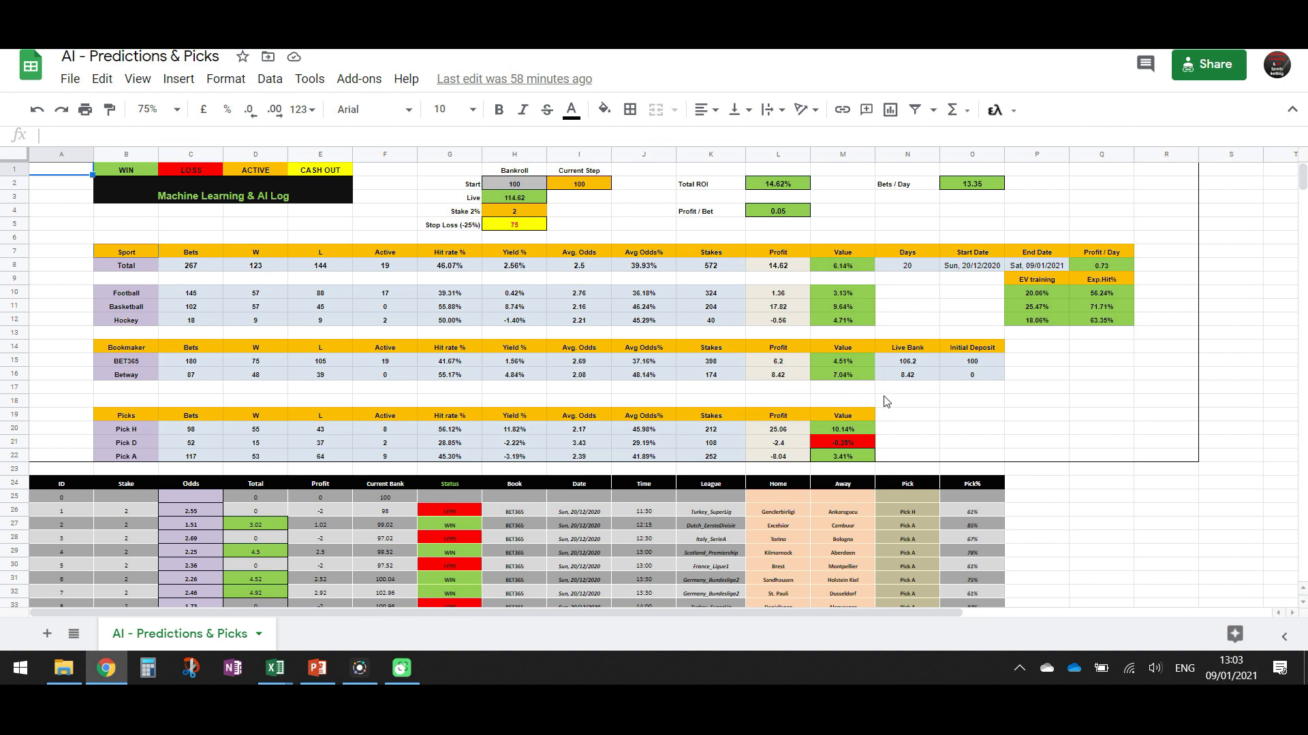
pyautogui.moveTo(833, 342)
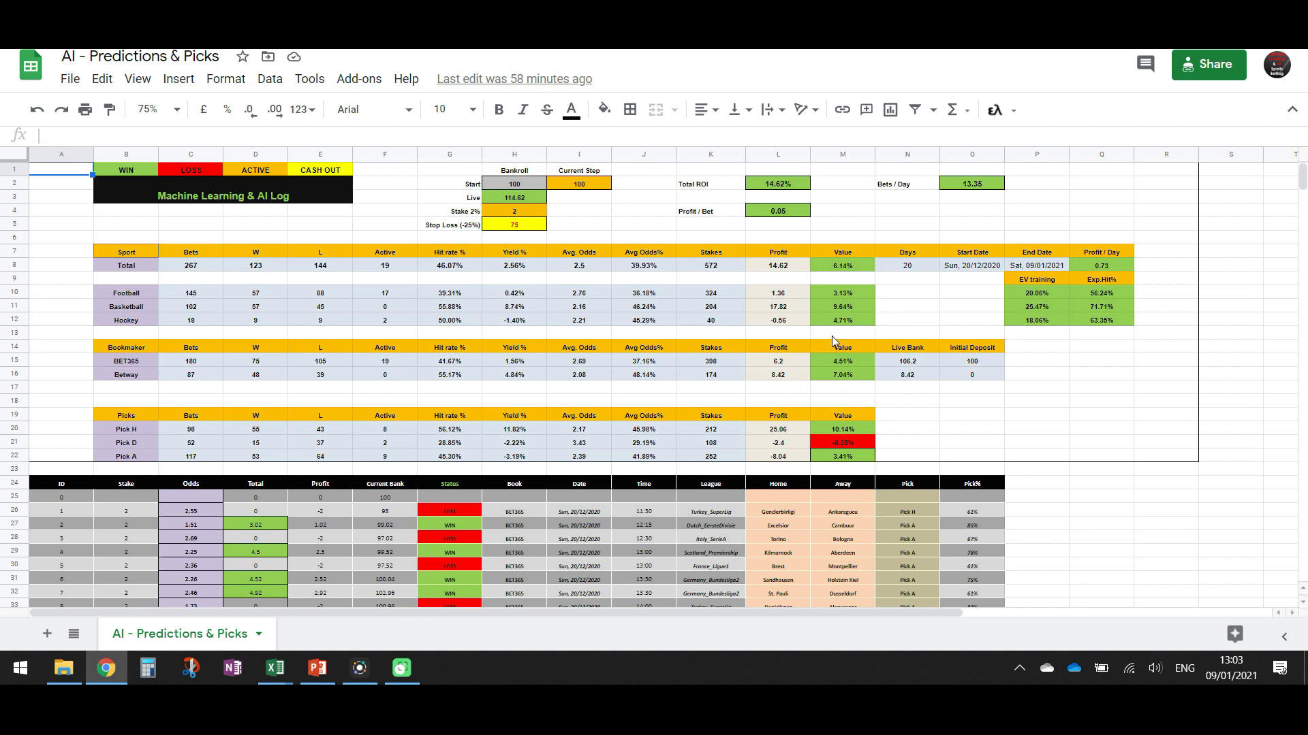
pyautogui.moveTo(891, 367)
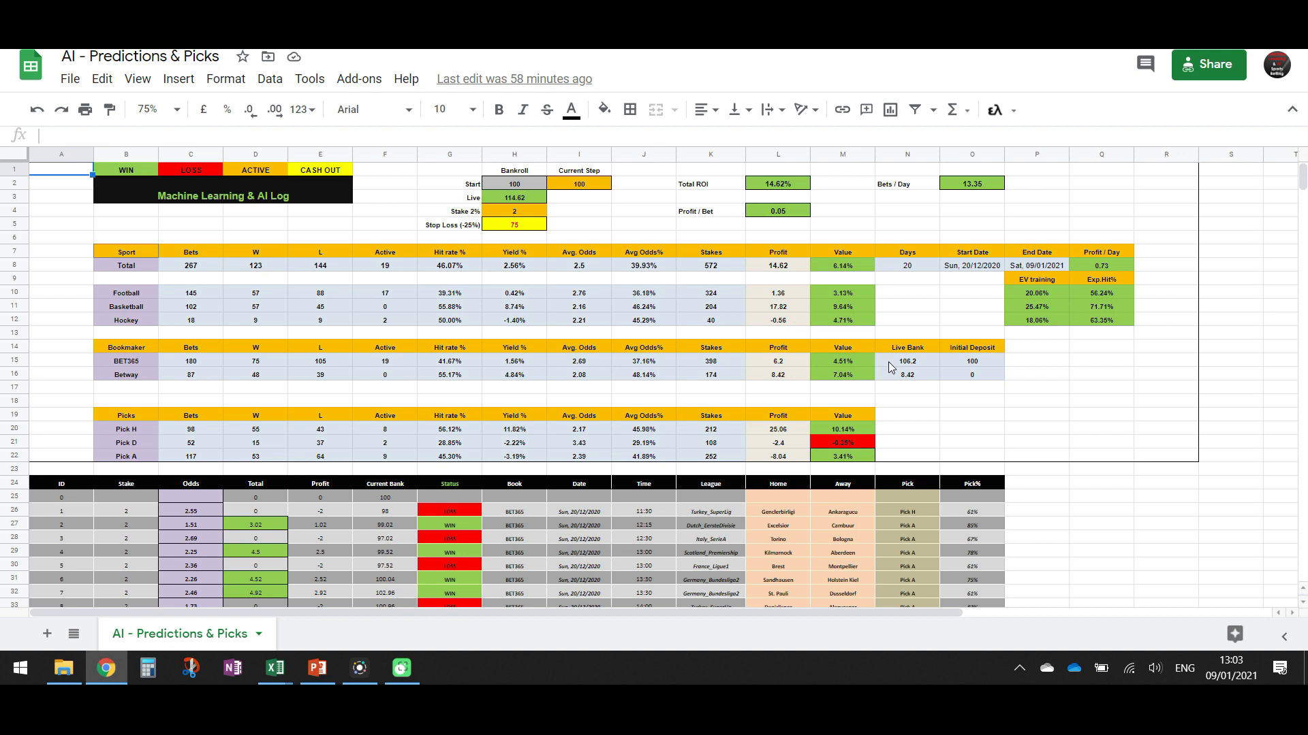
pyautogui.moveTo(798, 301)
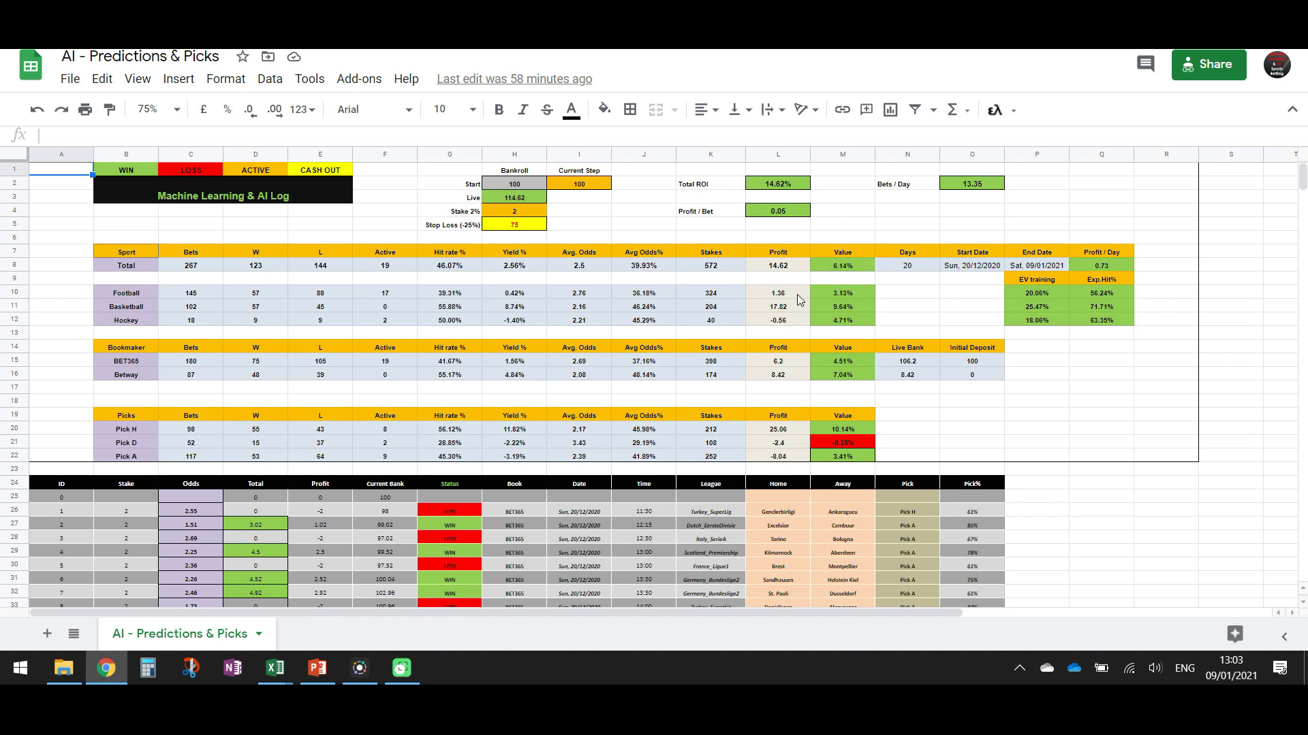
pyautogui.moveTo(836, 447)
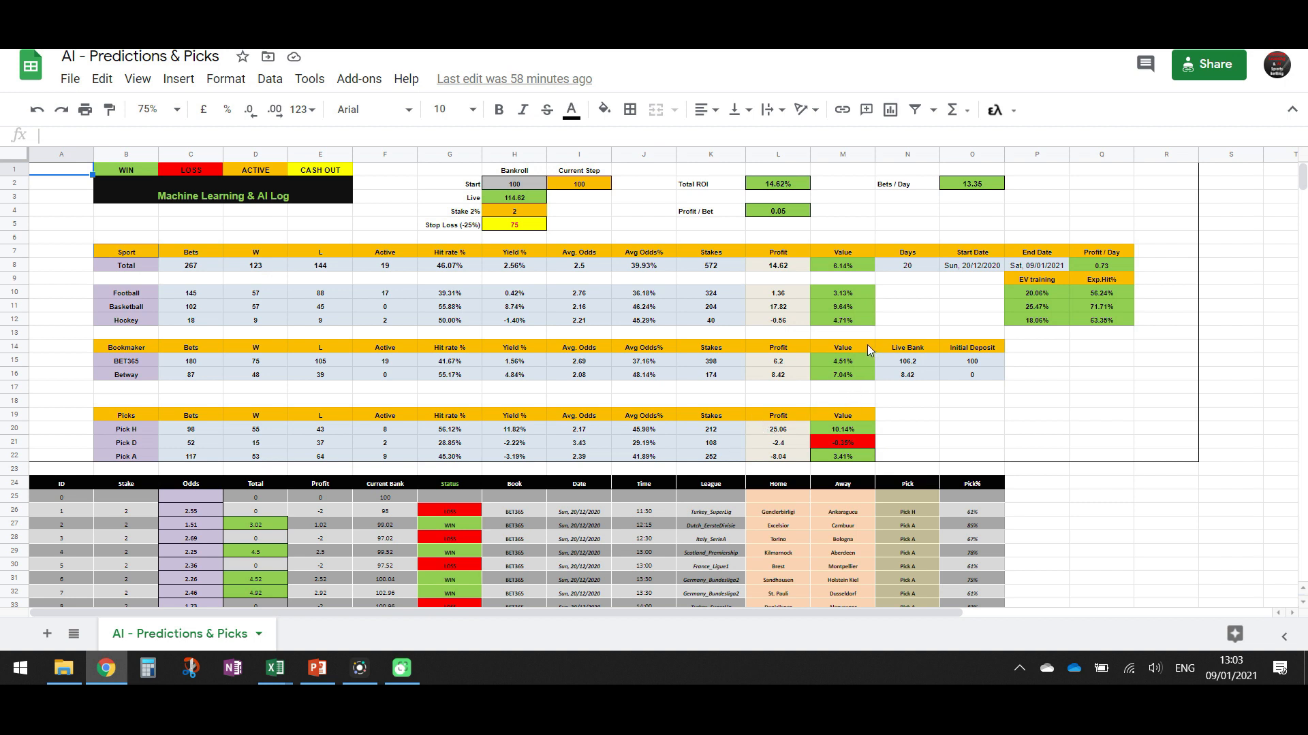
pyautogui.moveTo(670, 393)
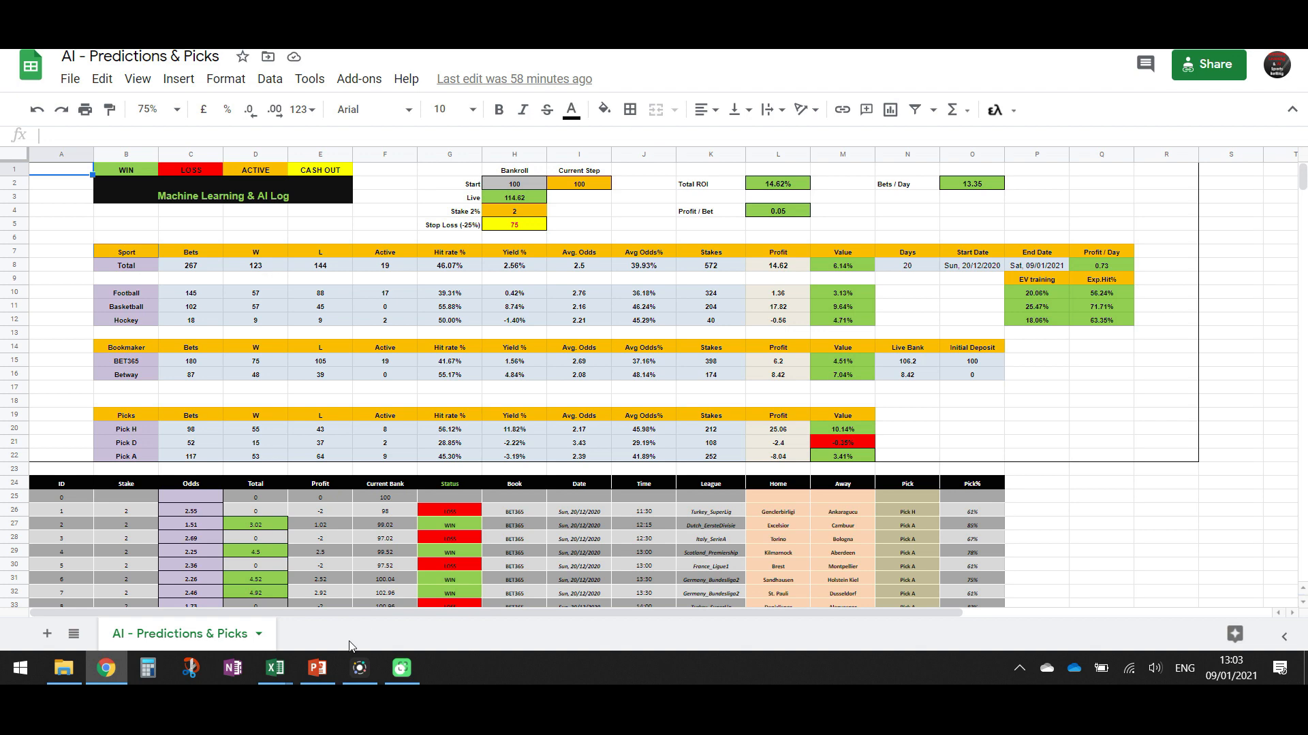
pyautogui.moveTo(274, 667)
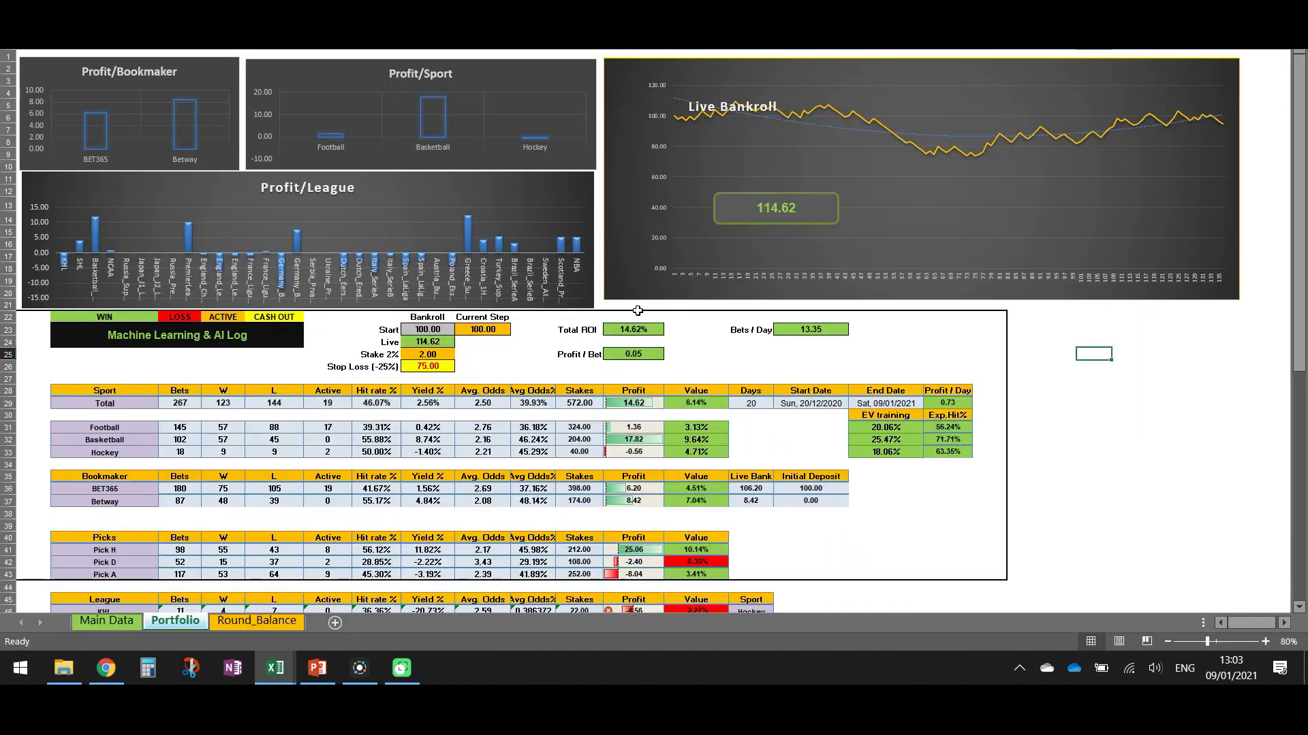
pyautogui.moveTo(692, 143)
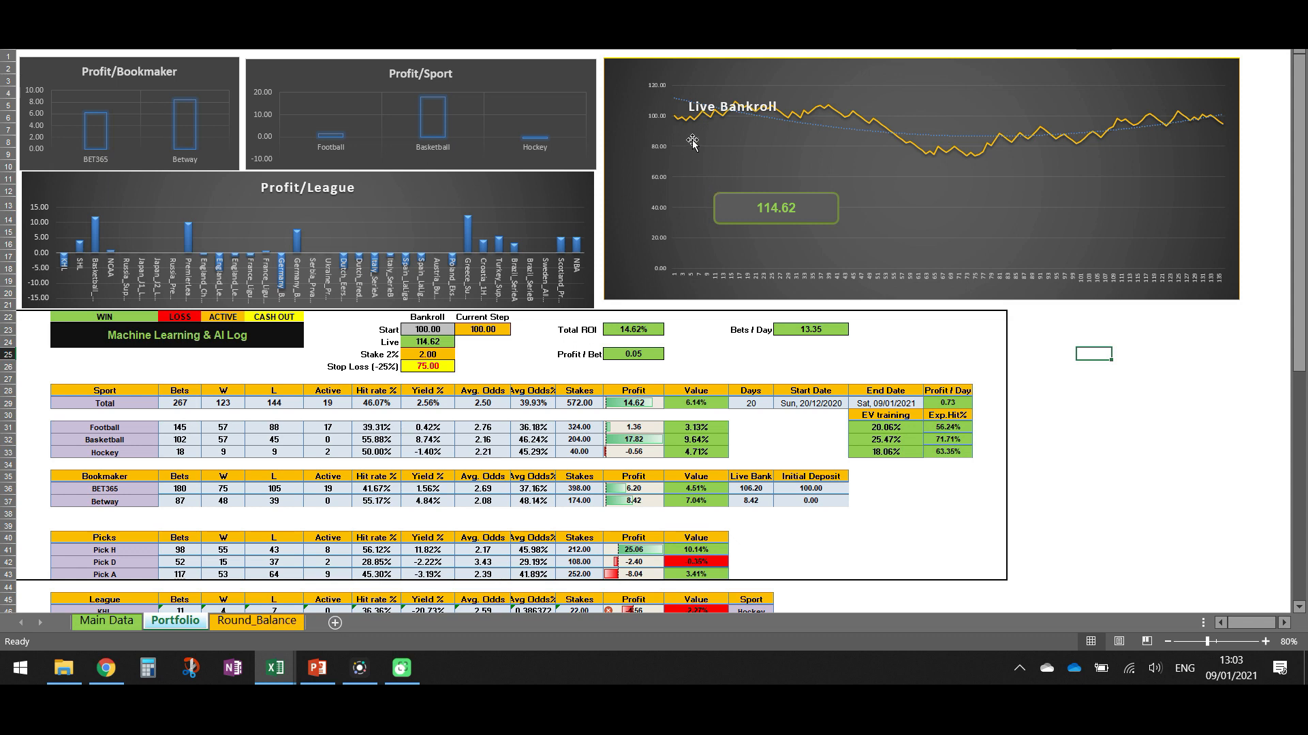
pyautogui.moveTo(676, 123)
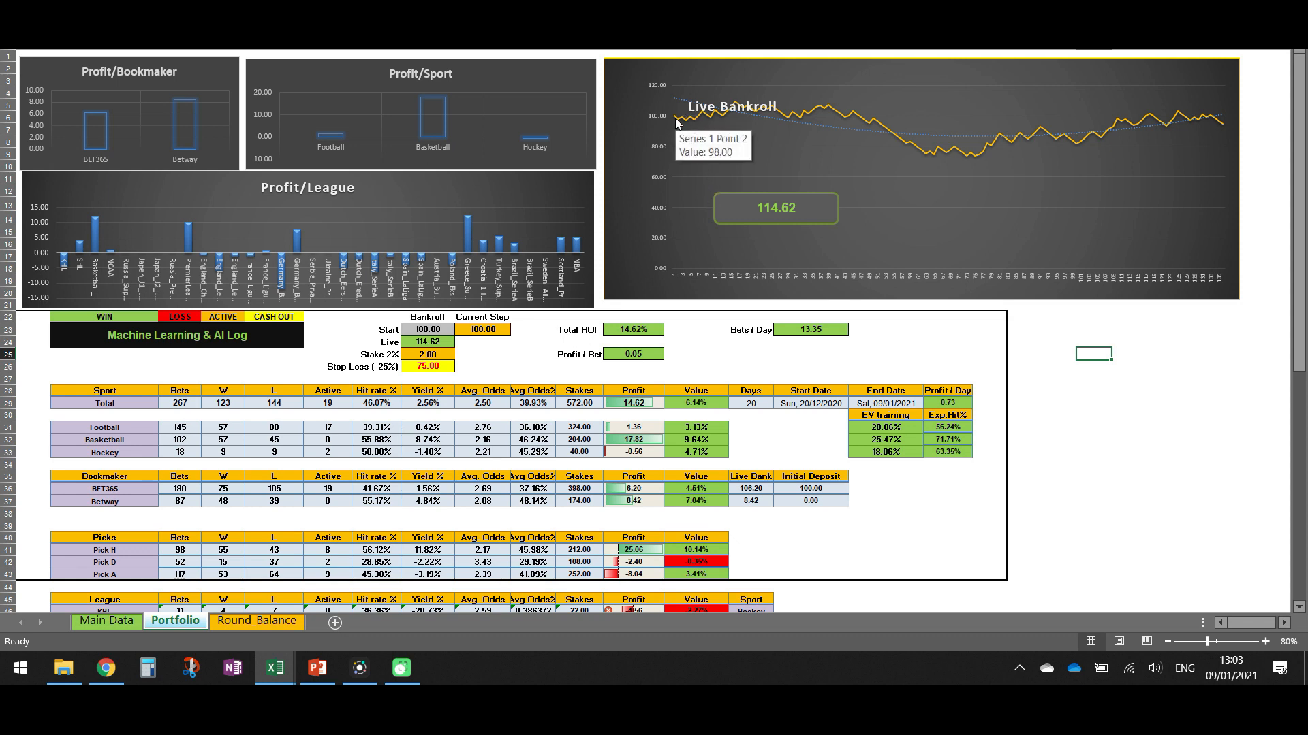
pyautogui.moveTo(789, 115)
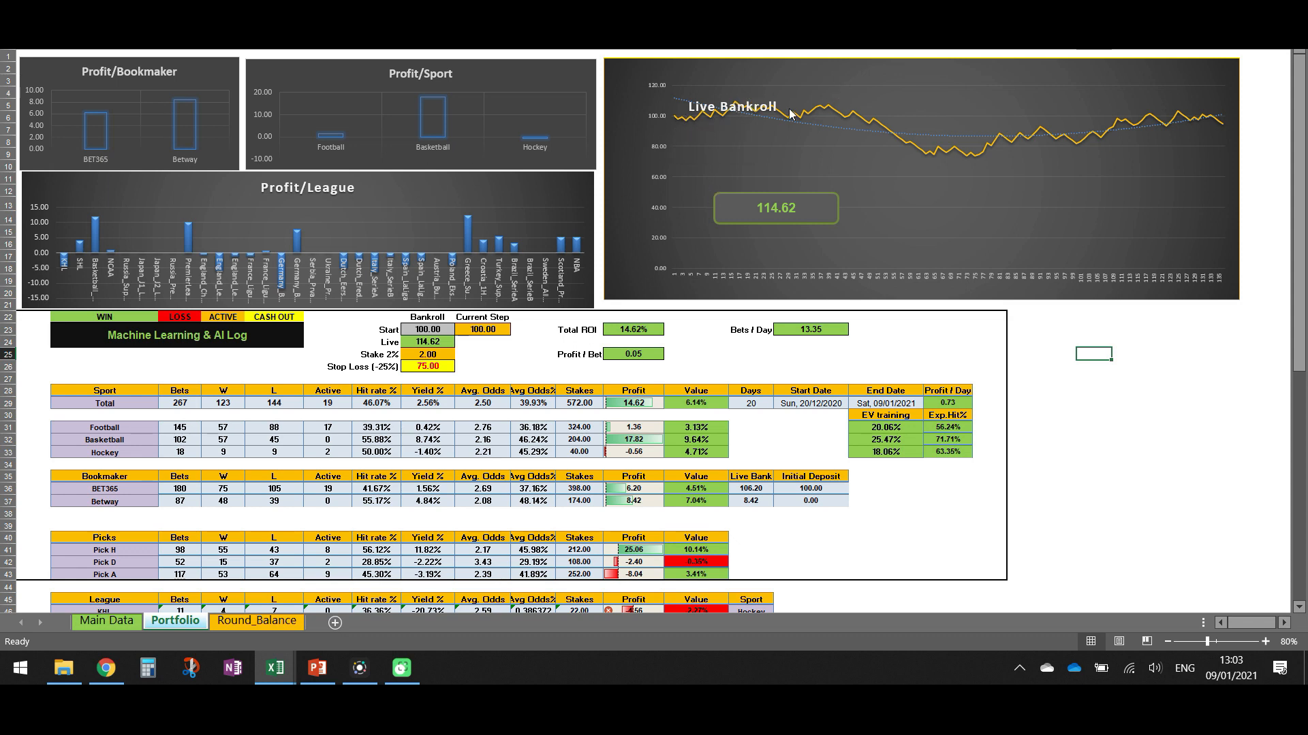
pyautogui.moveTo(746, 107)
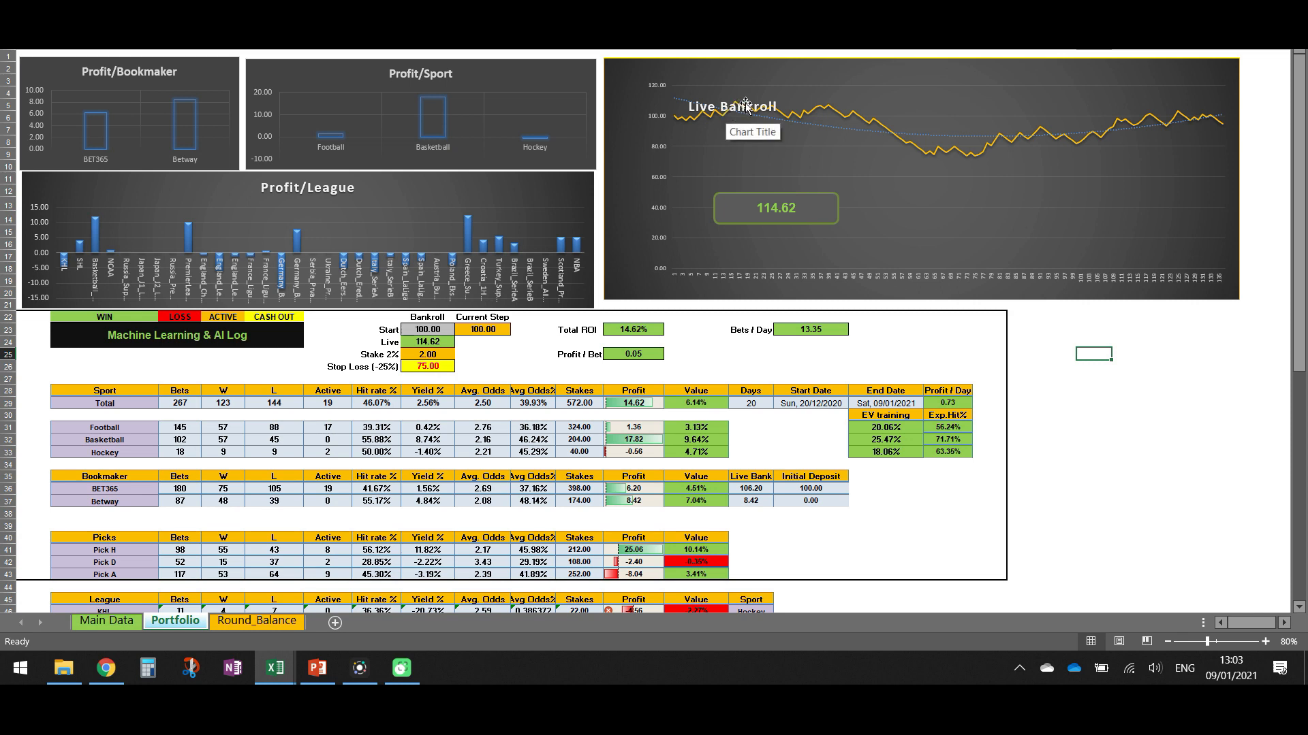
pyautogui.moveTo(934, 160)
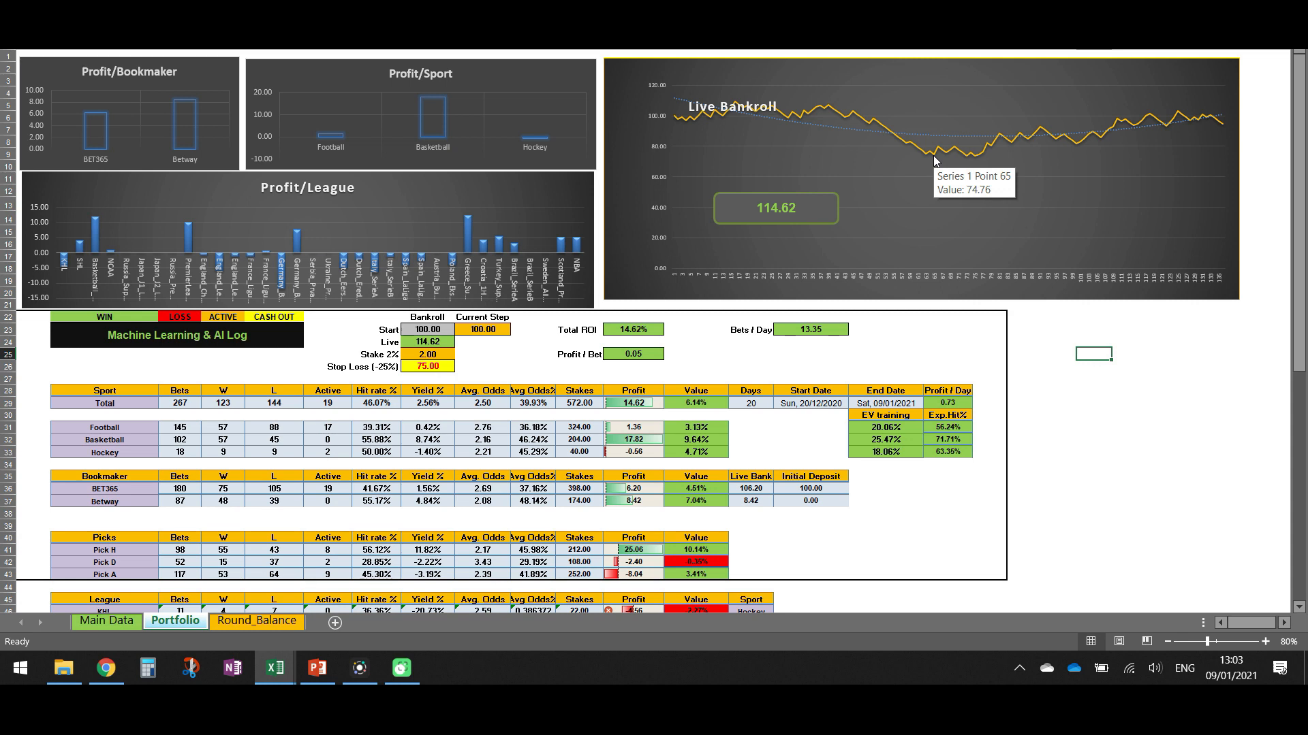
pyautogui.moveTo(867, 121)
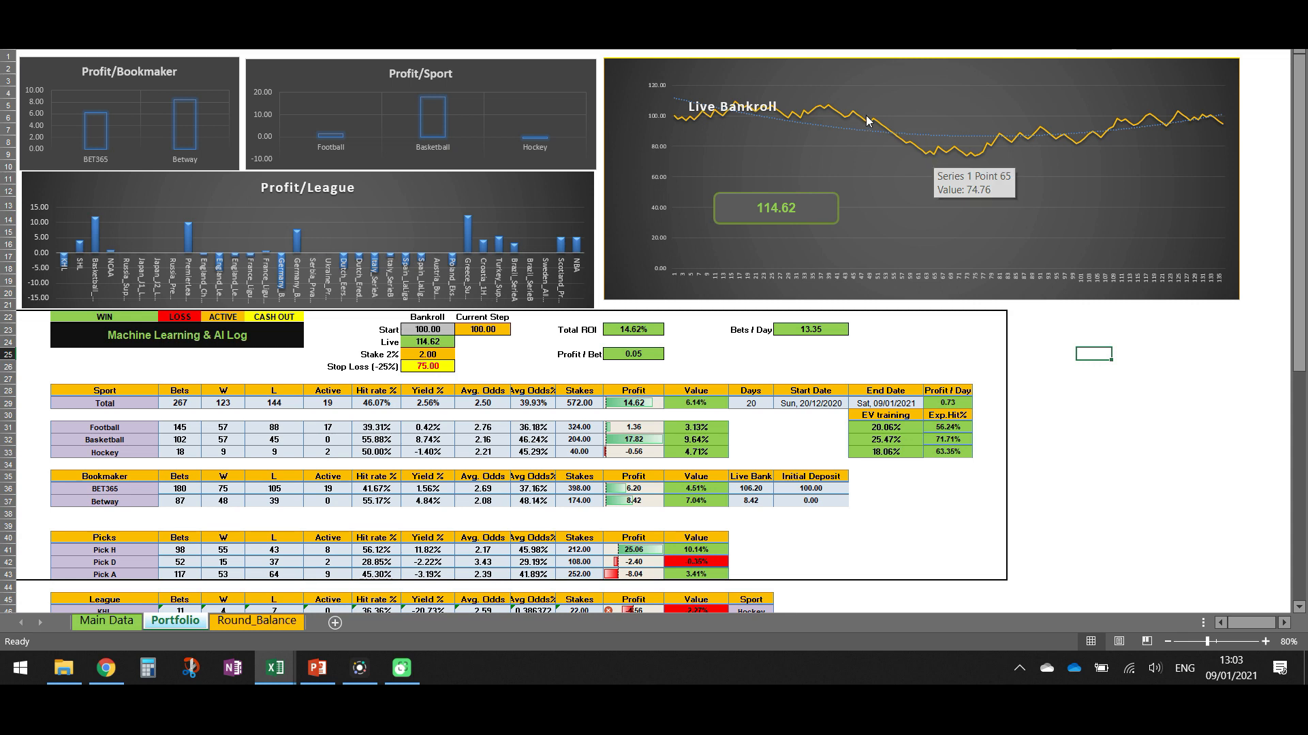
pyautogui.moveTo(1008, 140)
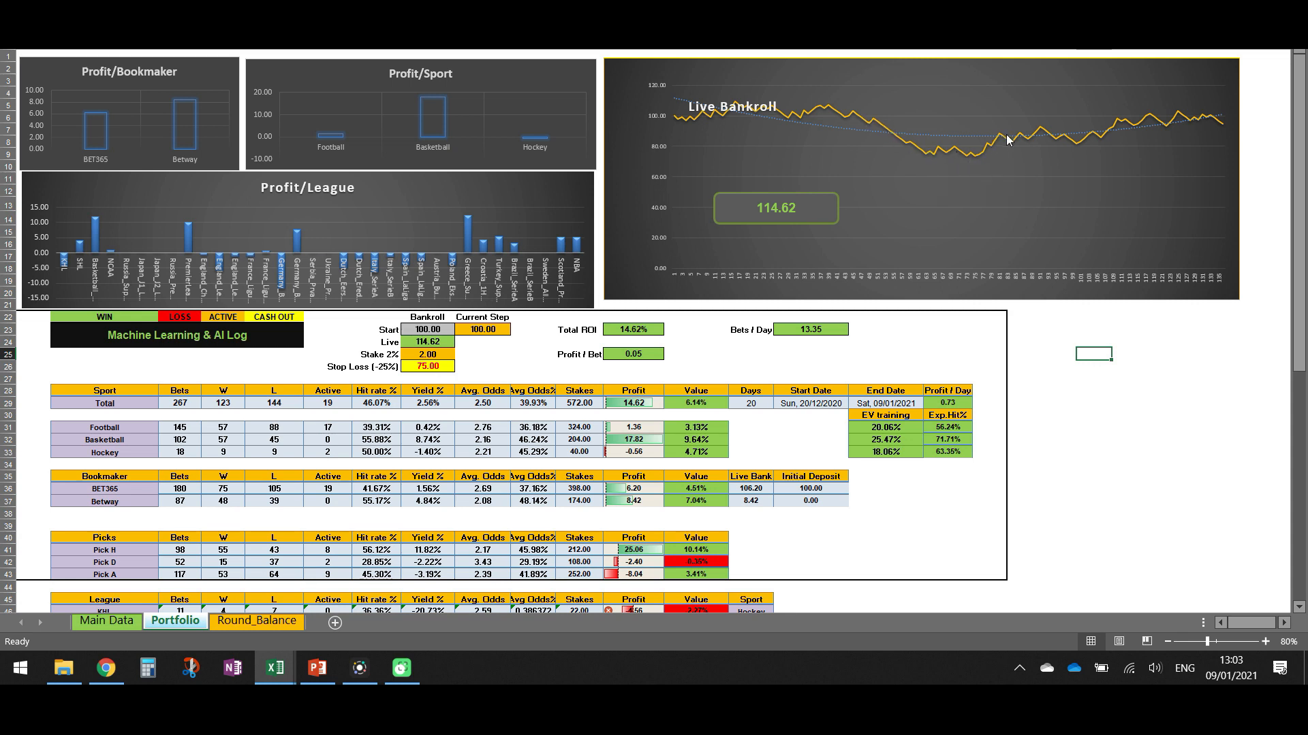
pyautogui.moveTo(778, 123)
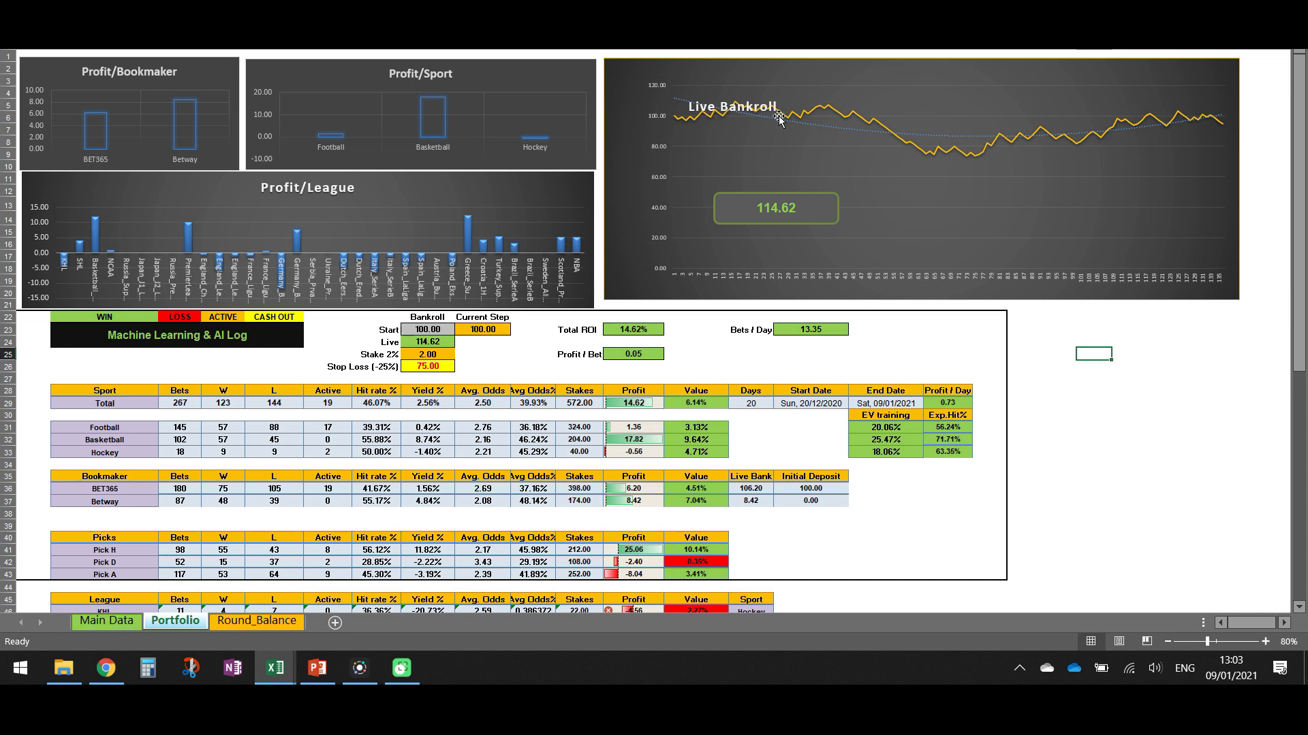
pyautogui.moveTo(892, 148)
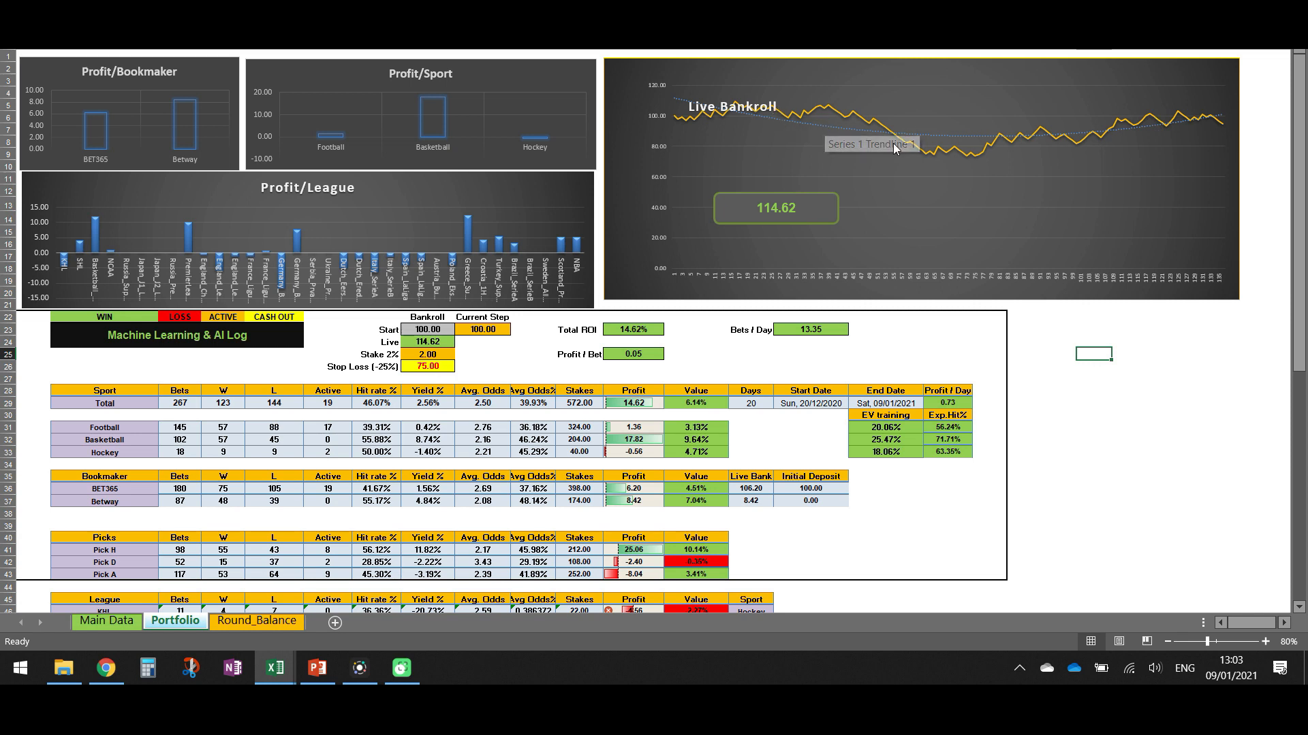
pyautogui.moveTo(794, 134)
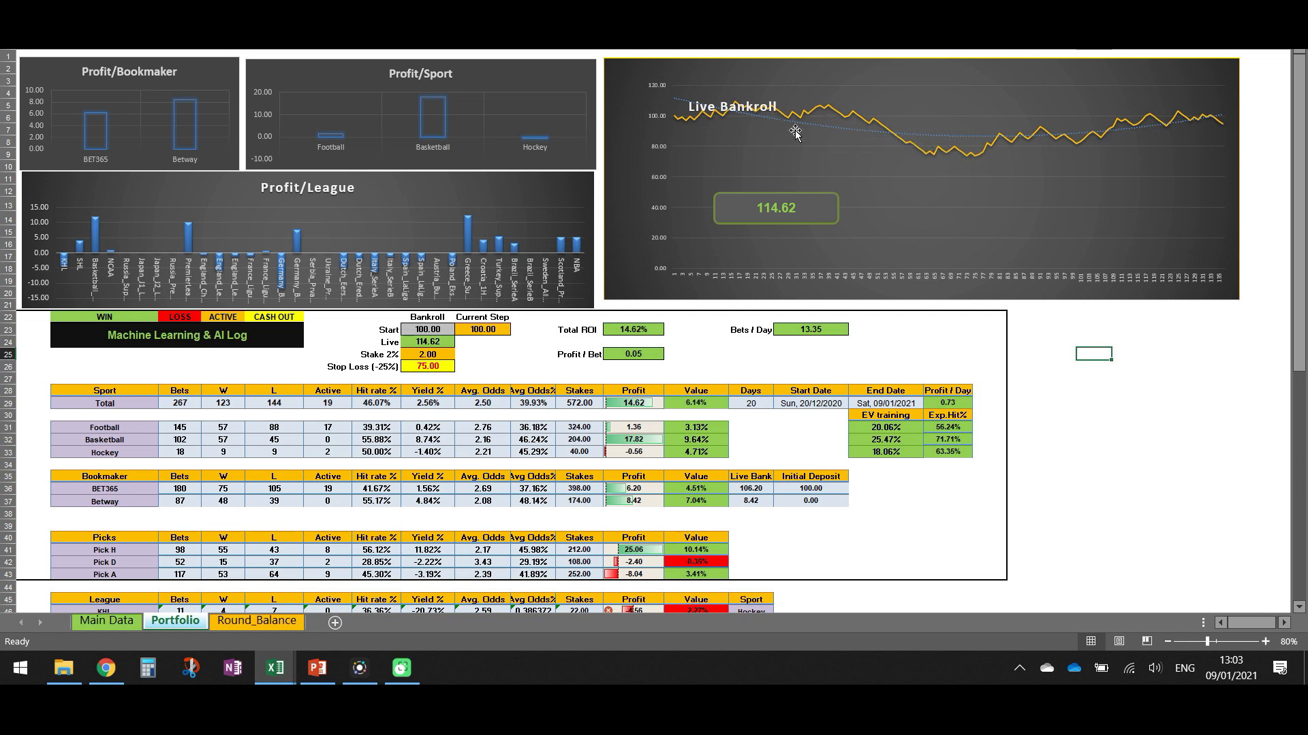
pyautogui.moveTo(1206, 109)
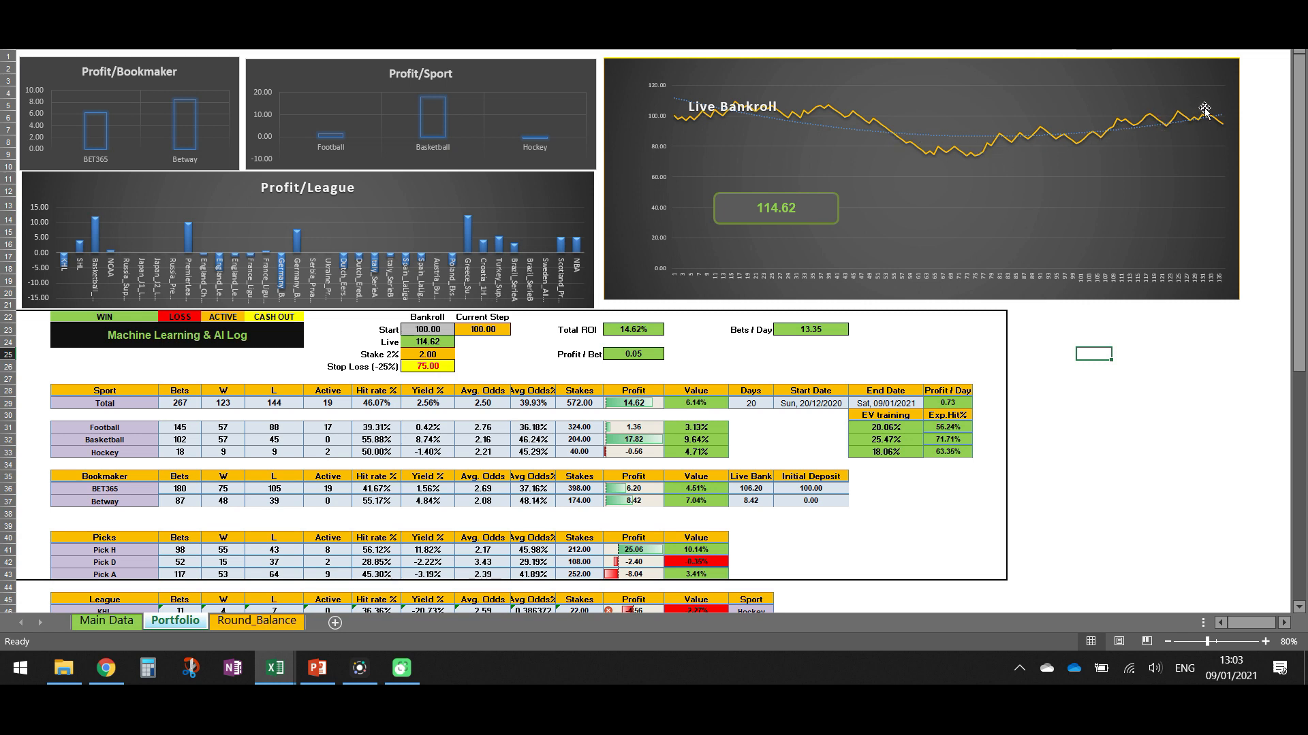
pyautogui.moveTo(798, 159)
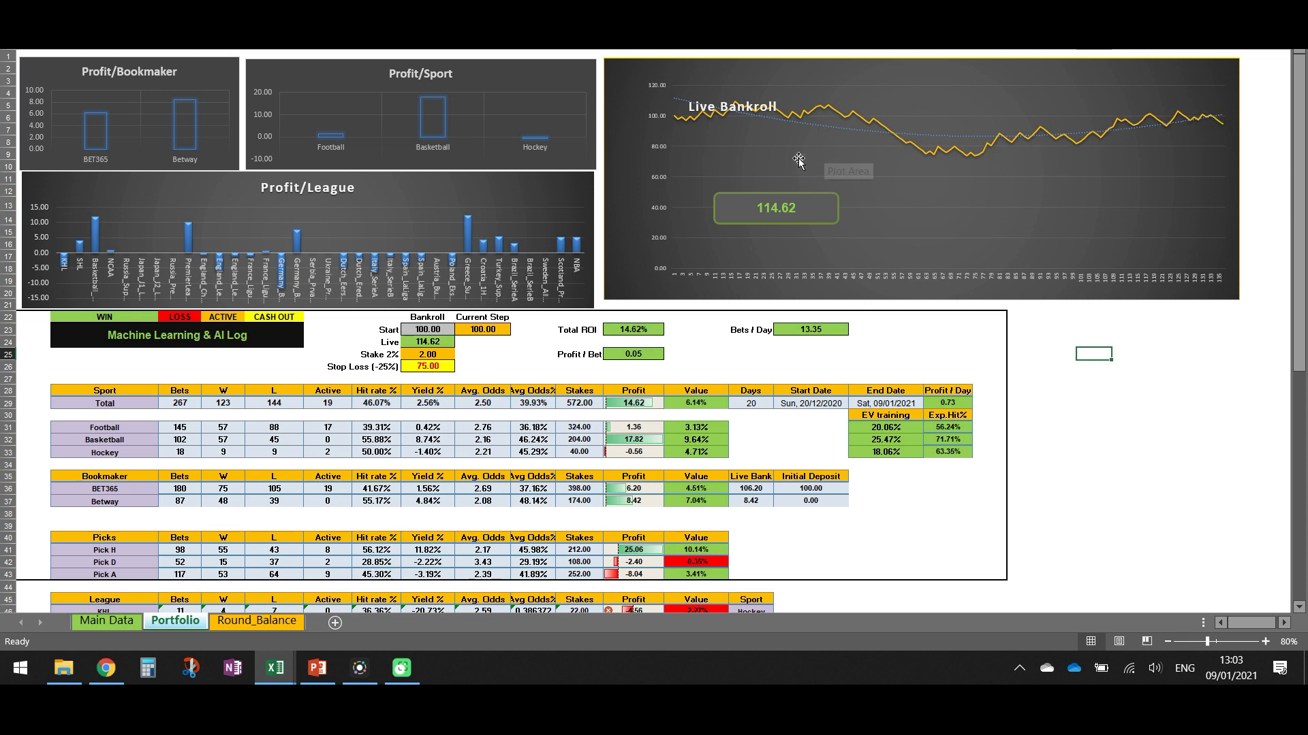
pyautogui.moveTo(786, 233)
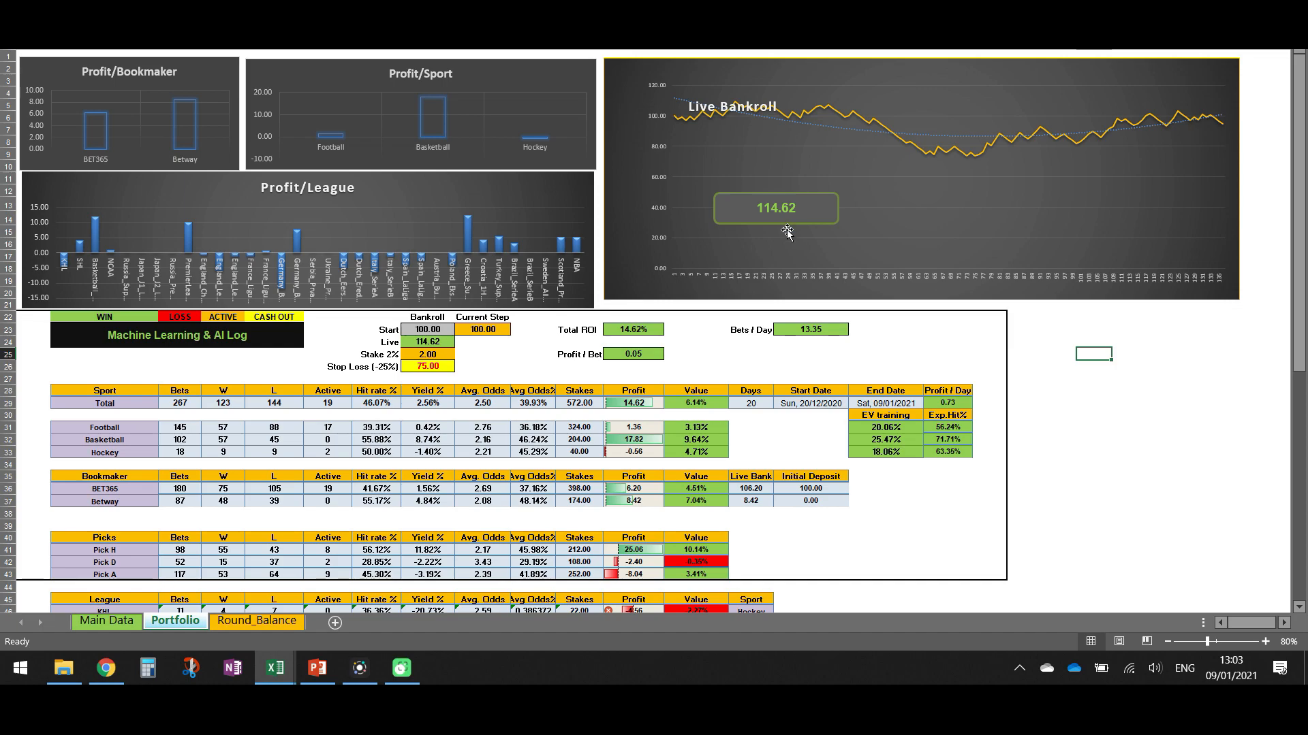
# Step: Scroll the Portfolio sheet down to the per-league results table
pyautogui.scroll(-3)
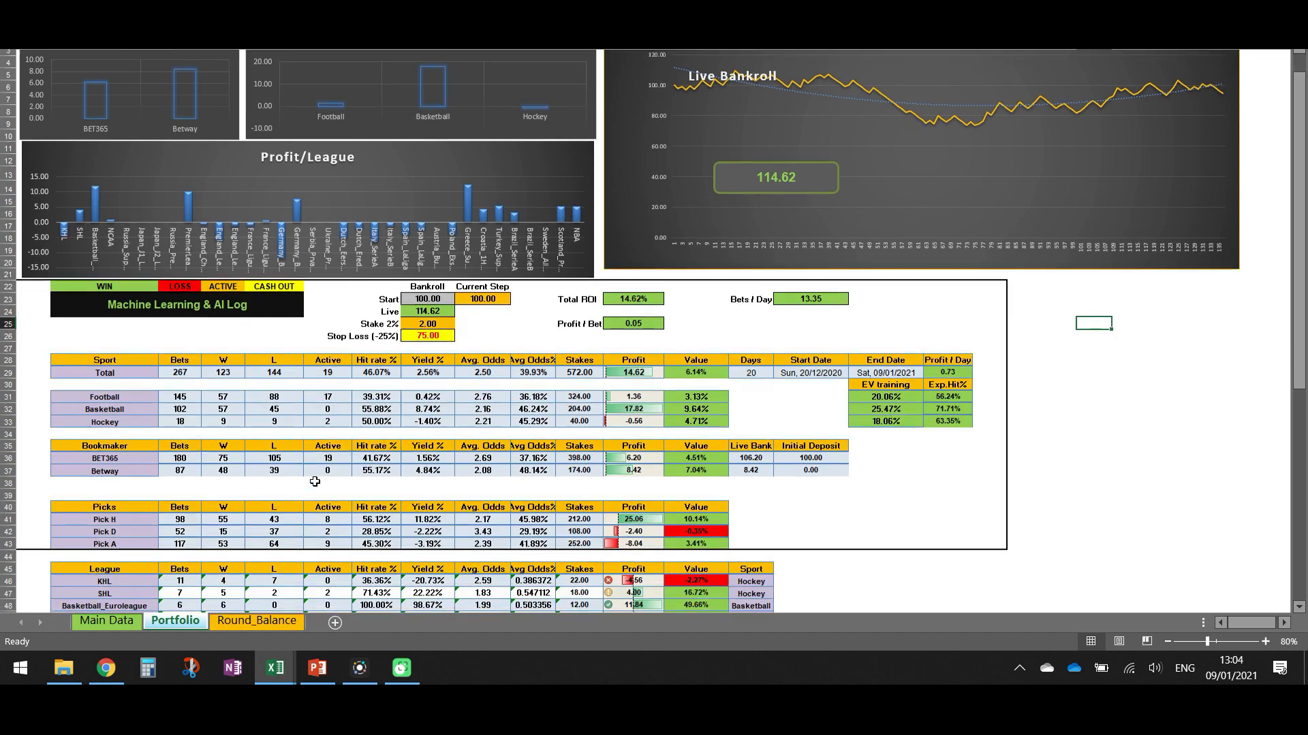
pyautogui.scroll(-3)
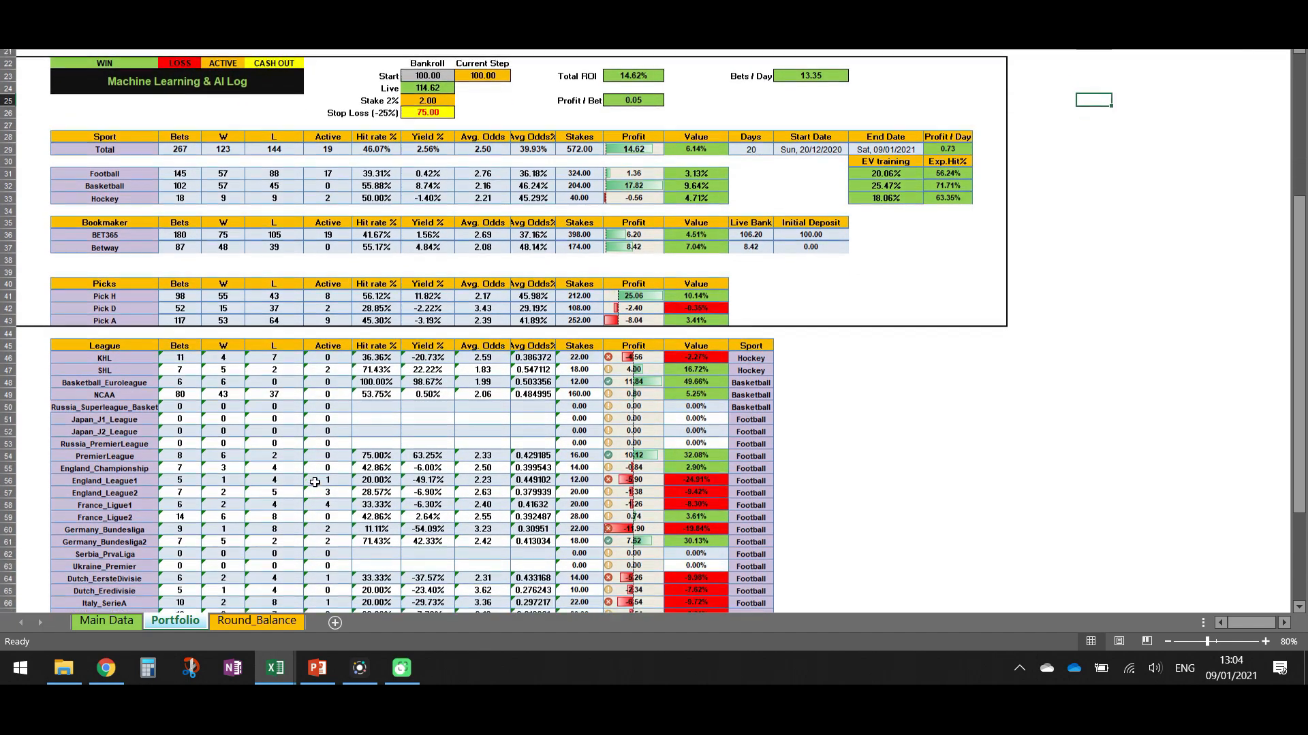
pyautogui.scroll(-3)
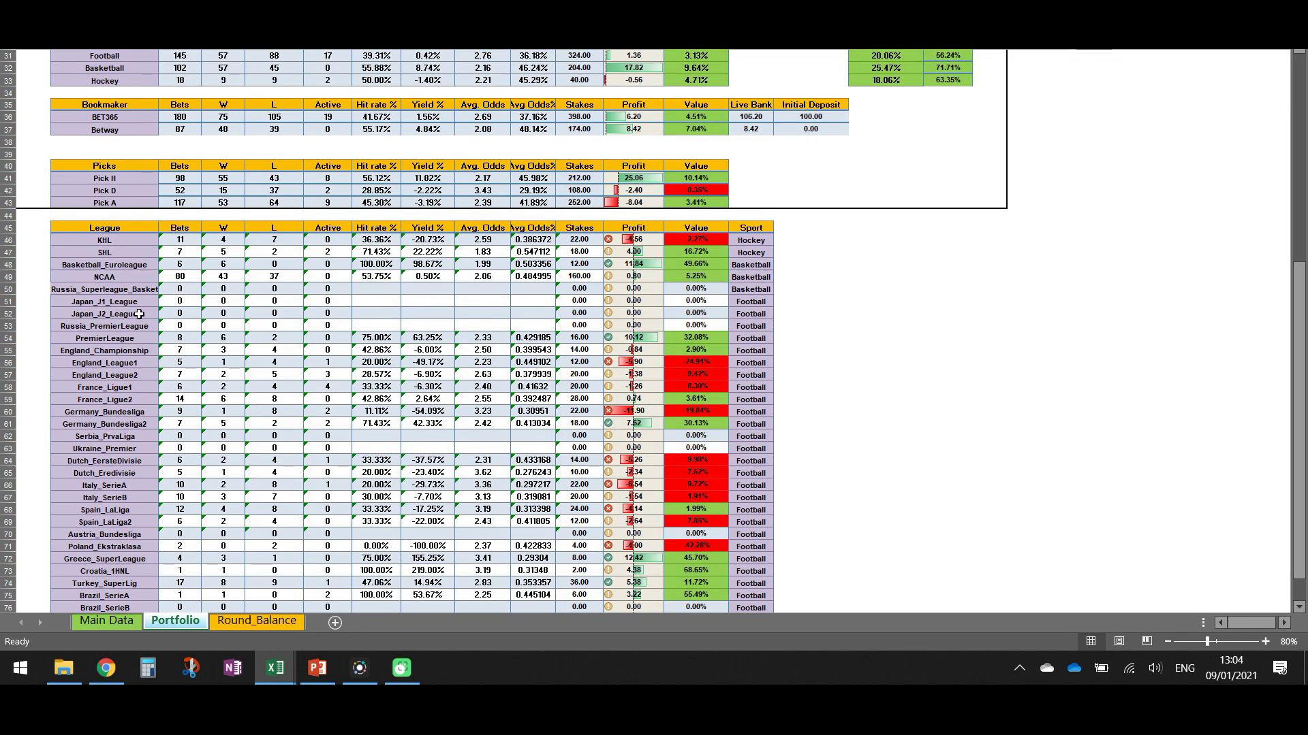
pyautogui.moveTo(159, 269)
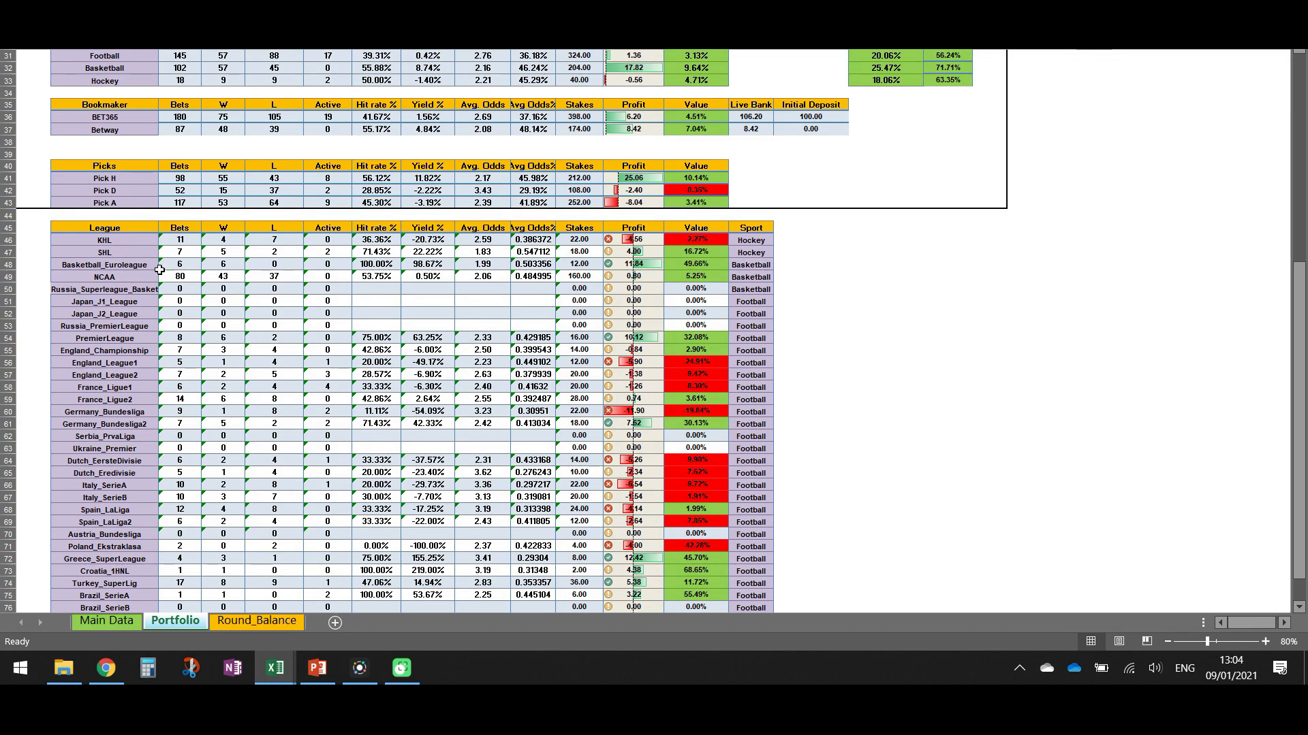
pyautogui.moveTo(120, 243)
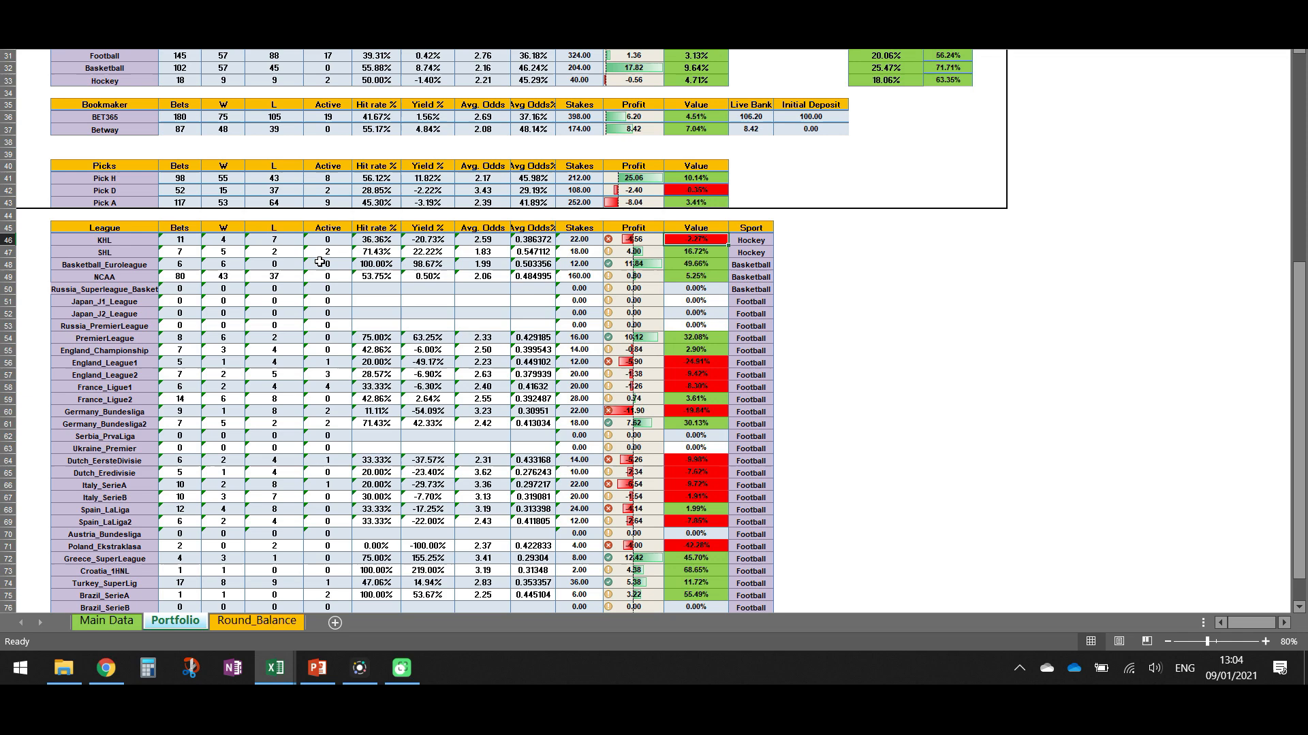
pyautogui.moveTo(188, 246)
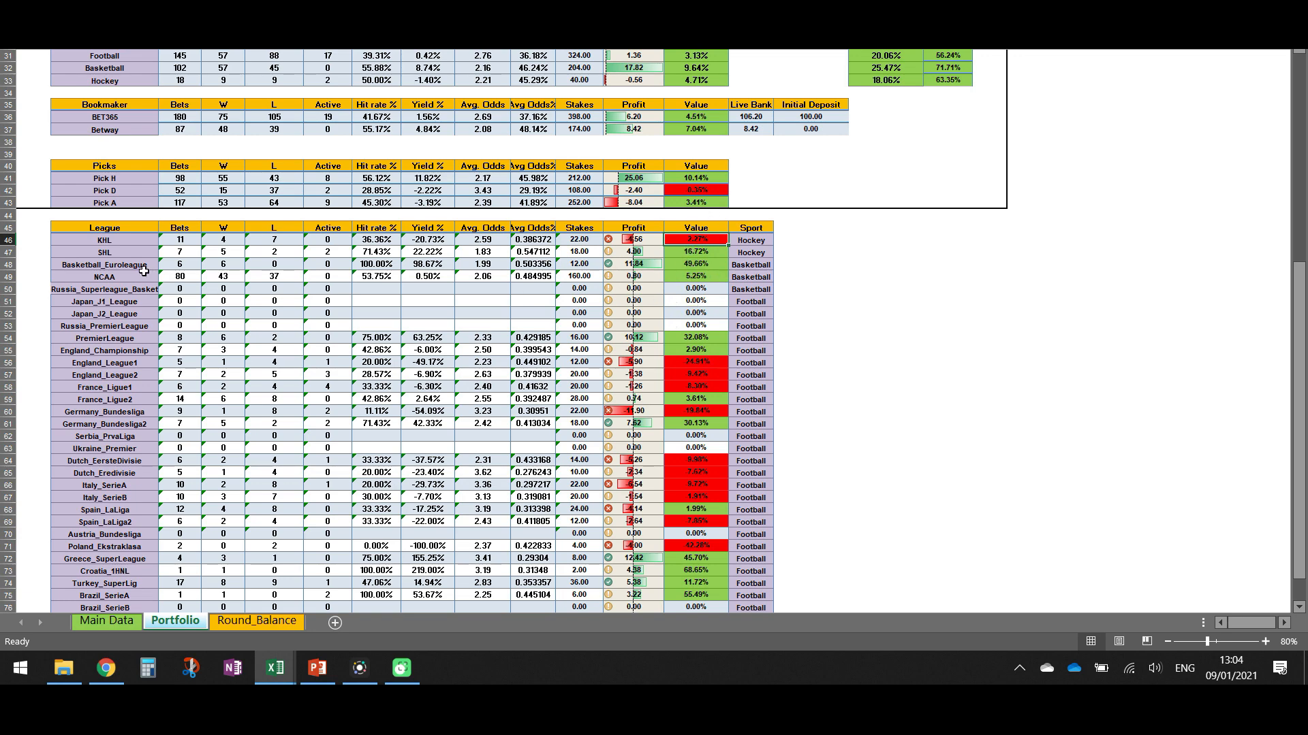
pyautogui.moveTo(228, 276)
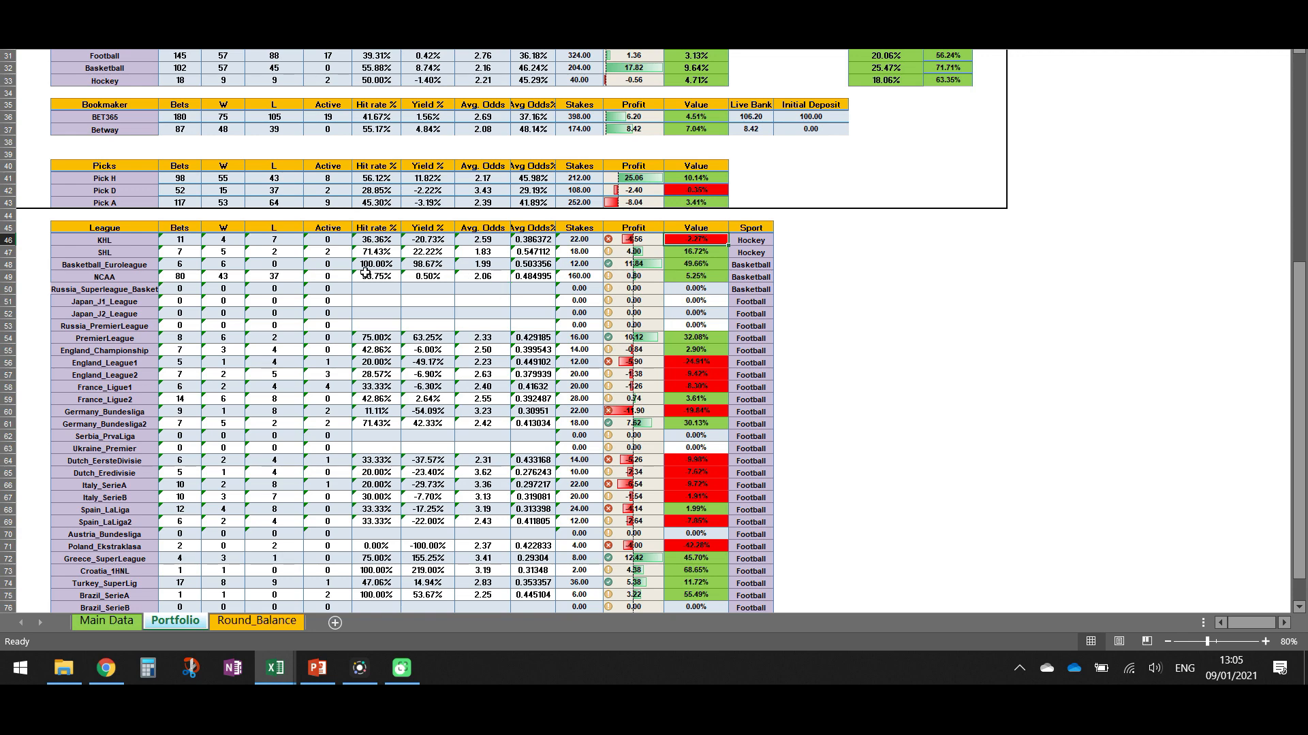
pyautogui.scroll(-3)
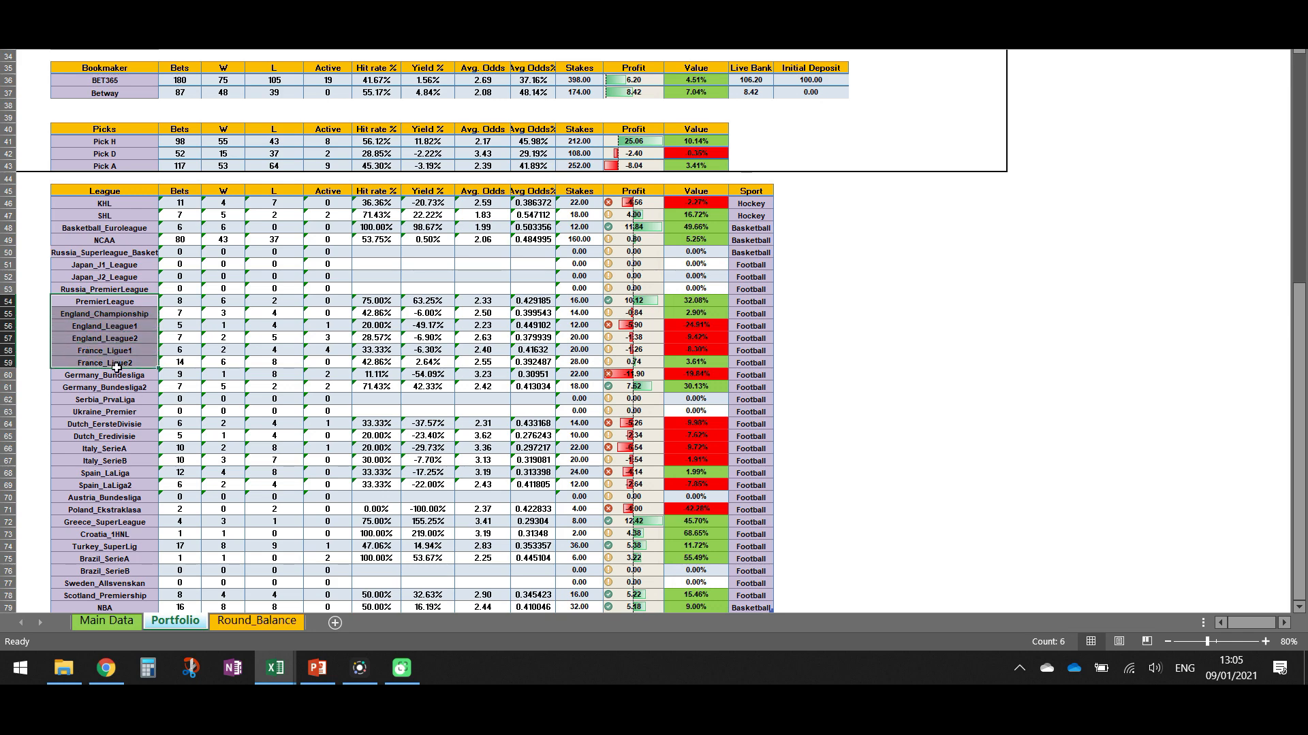
# Step: Select Value cells for PremierLeague–Championship, England_League1–France_Ligue1 and France_Ligue2 to read status-bar totals
pyautogui.click(105, 314)
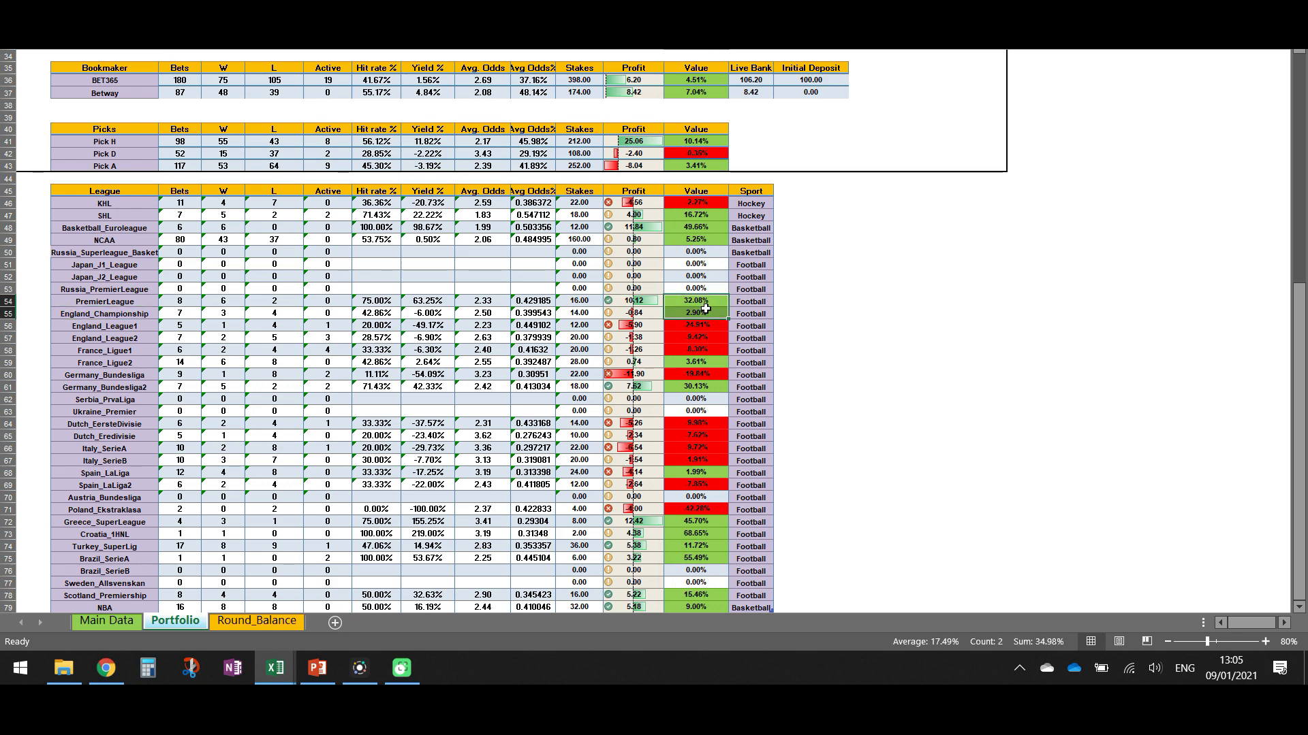
pyautogui.click(695, 350)
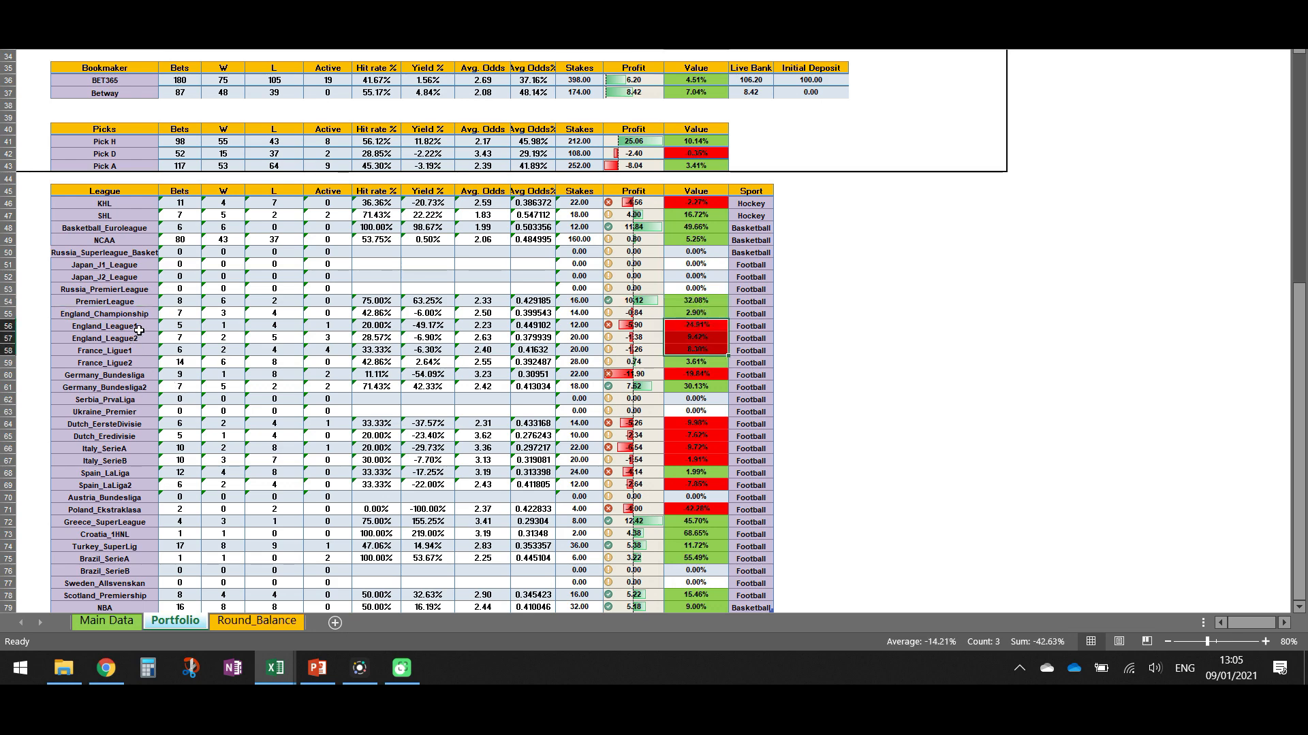
pyautogui.moveTo(133, 350)
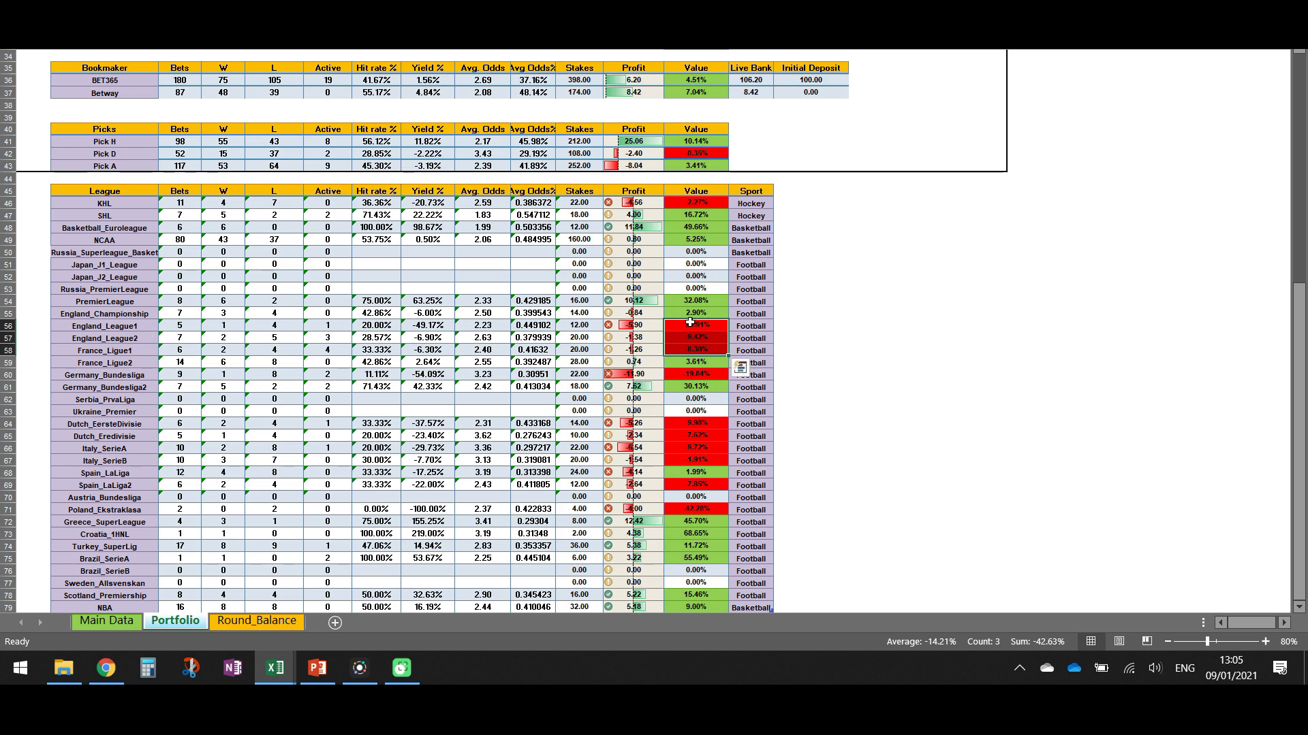
pyautogui.moveTo(674, 370)
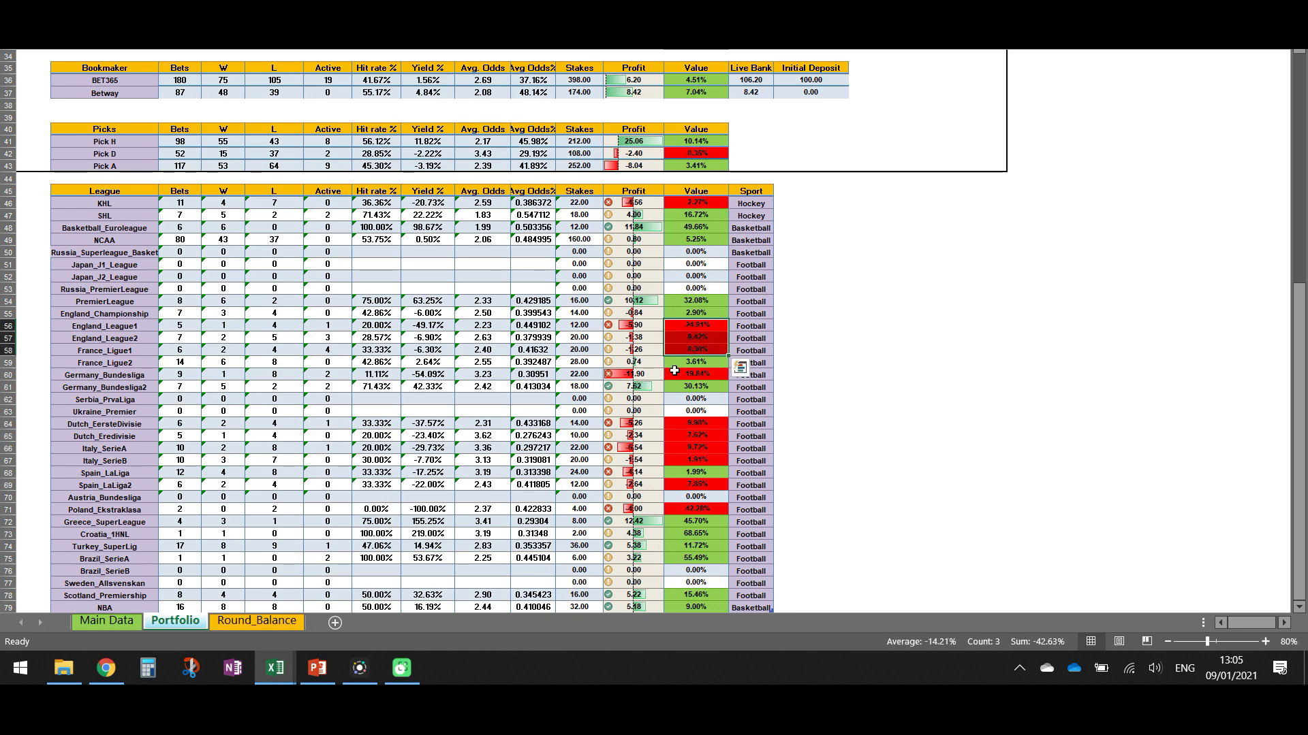
pyautogui.click(694, 361)
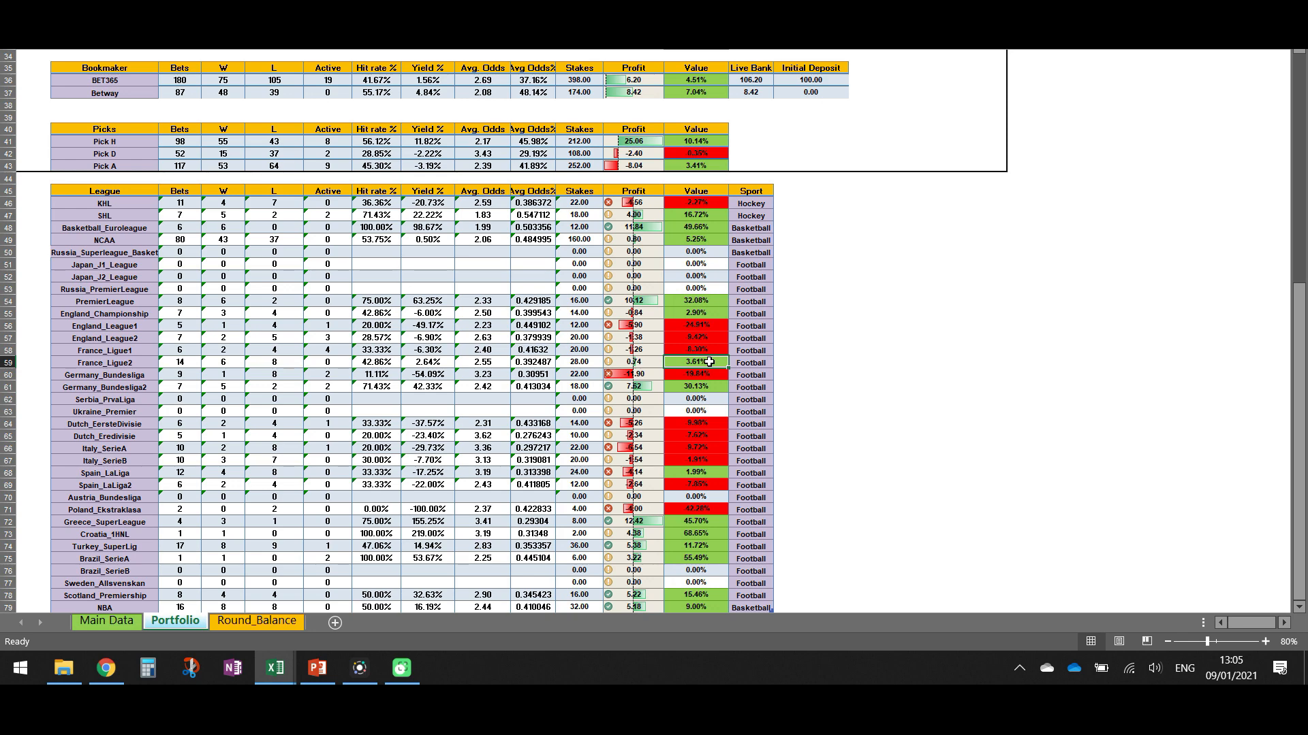
pyautogui.moveTo(709, 376)
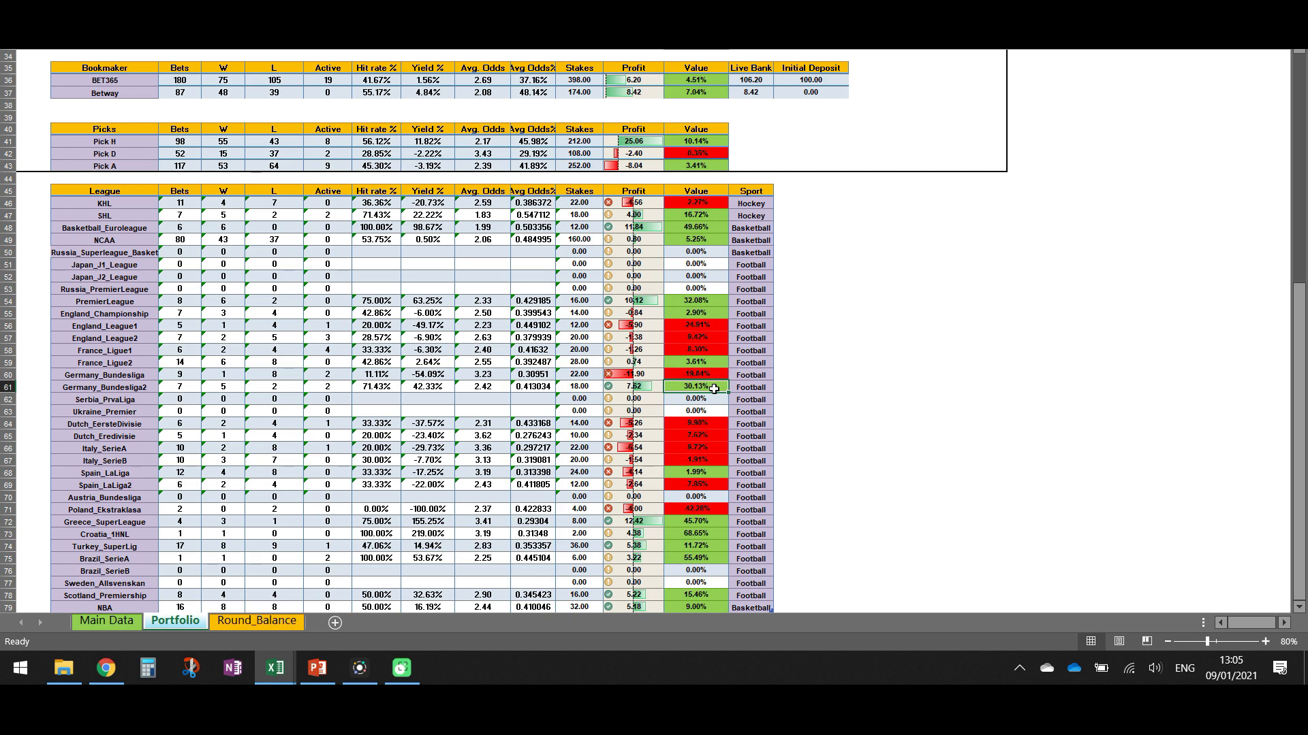
pyautogui.scroll(-3)
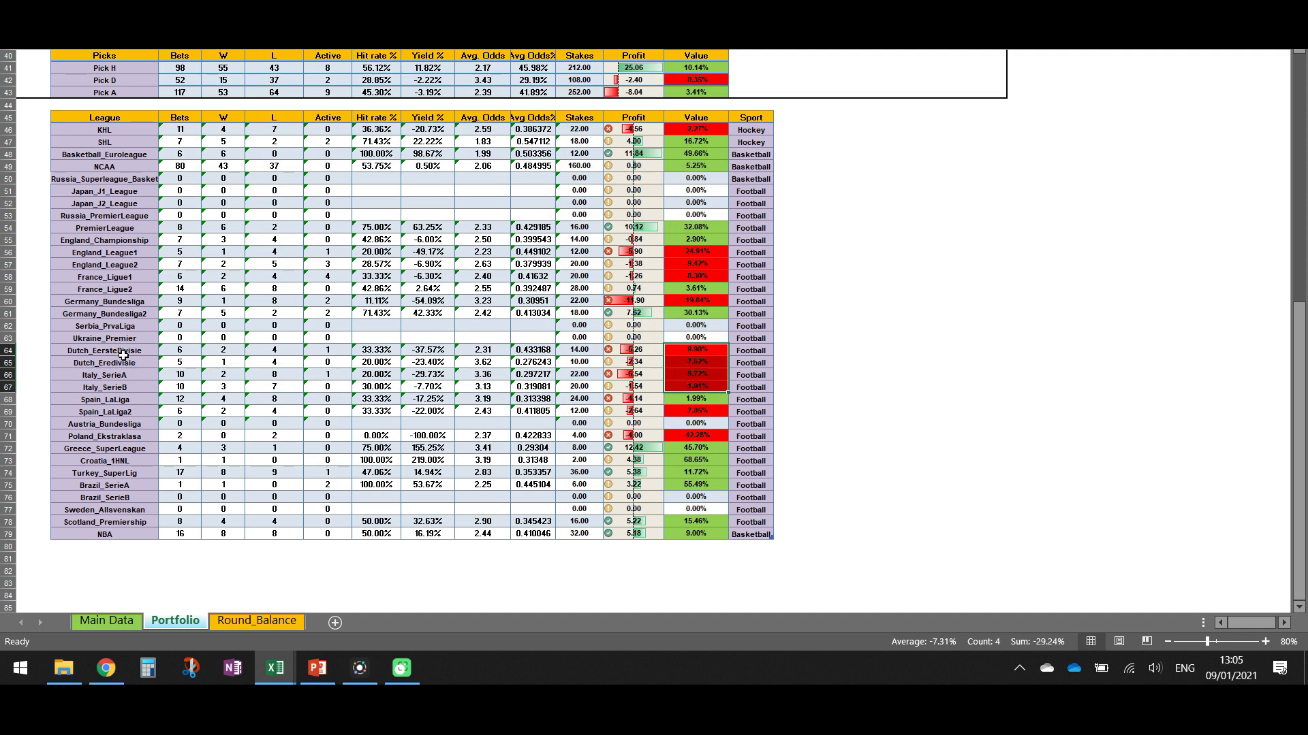
pyautogui.moveTo(137, 350)
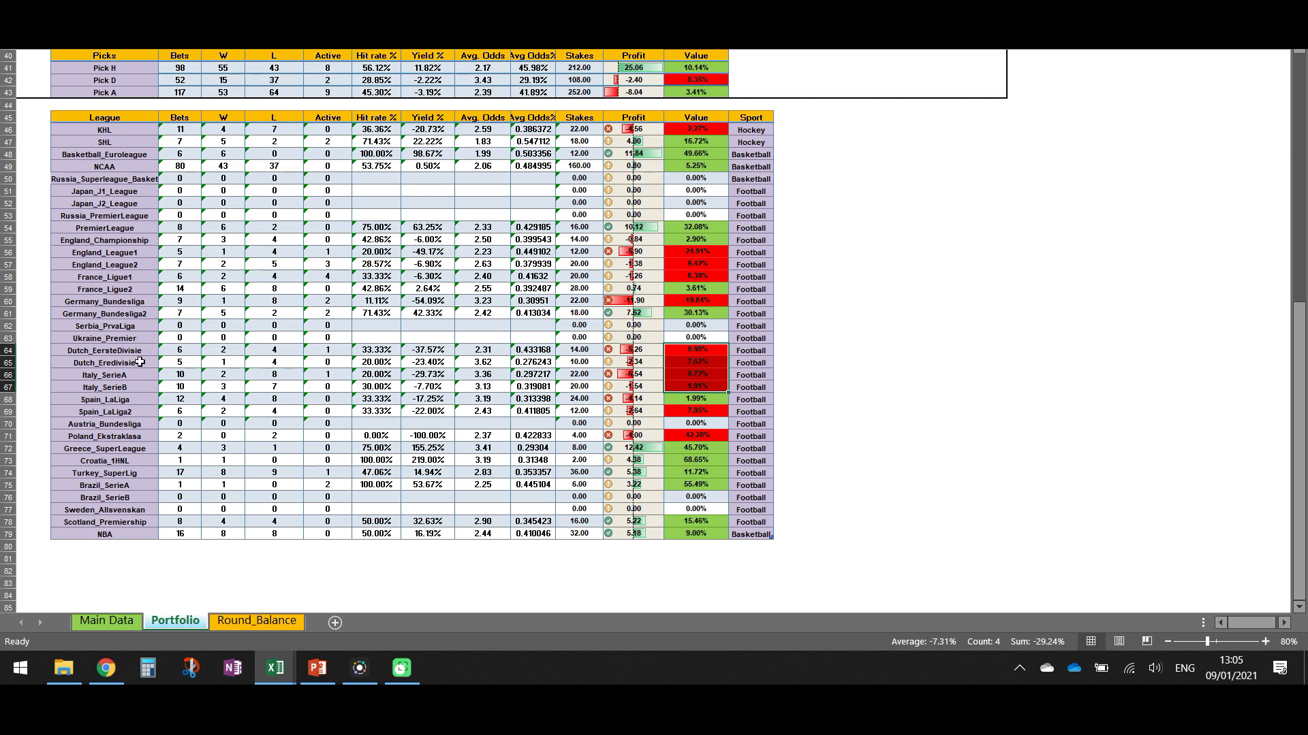
pyautogui.click(105, 374)
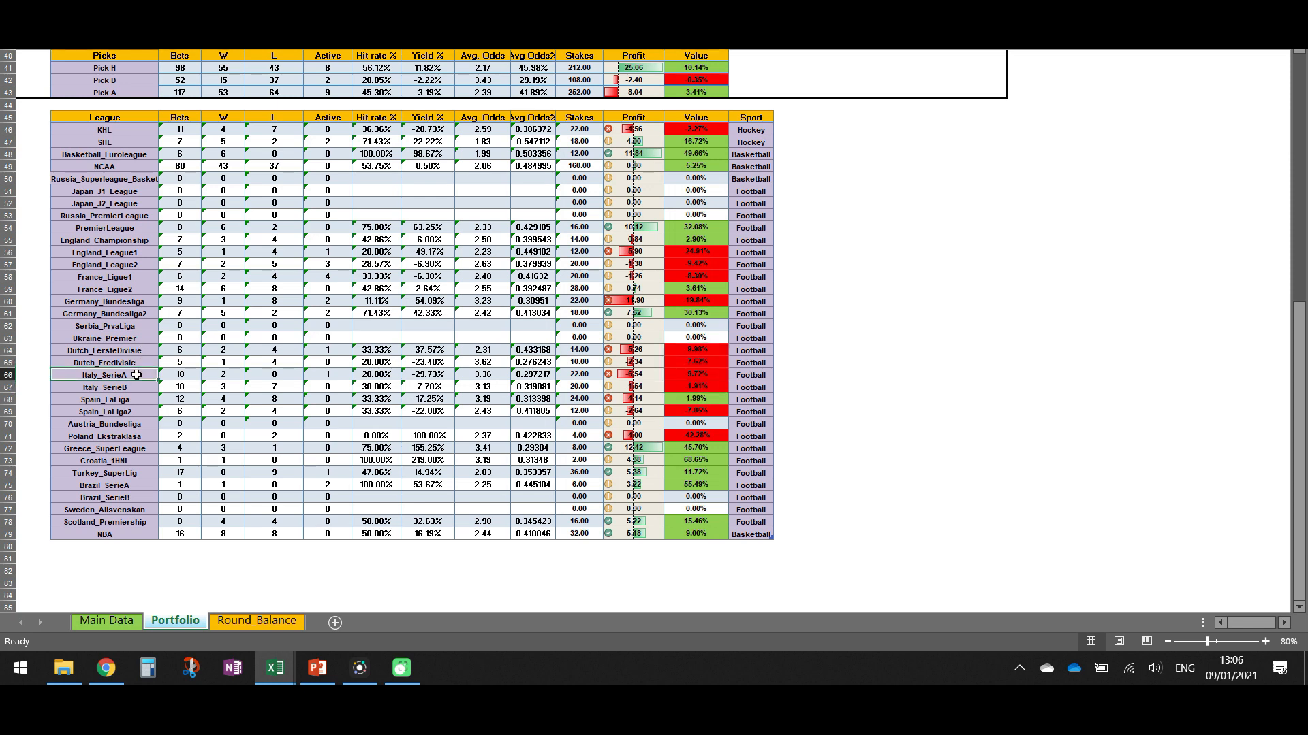
pyautogui.click(104, 385)
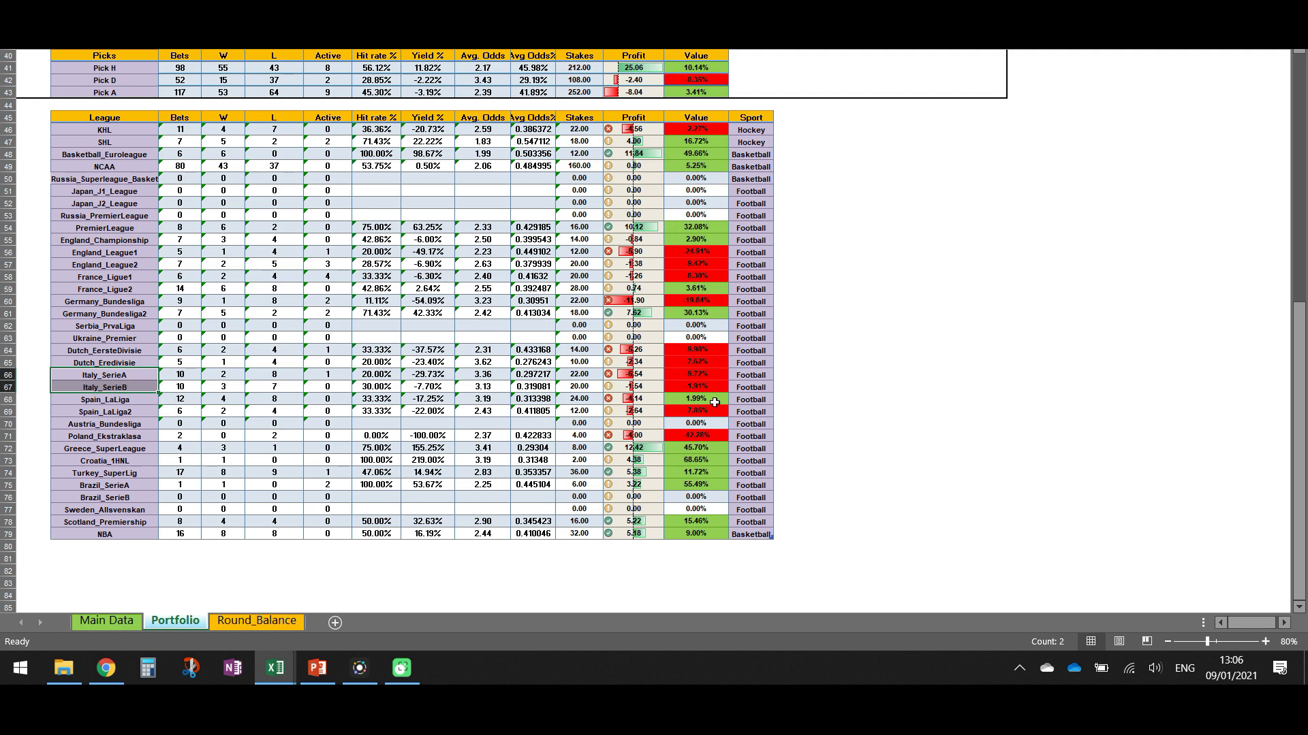
pyautogui.click(695, 386)
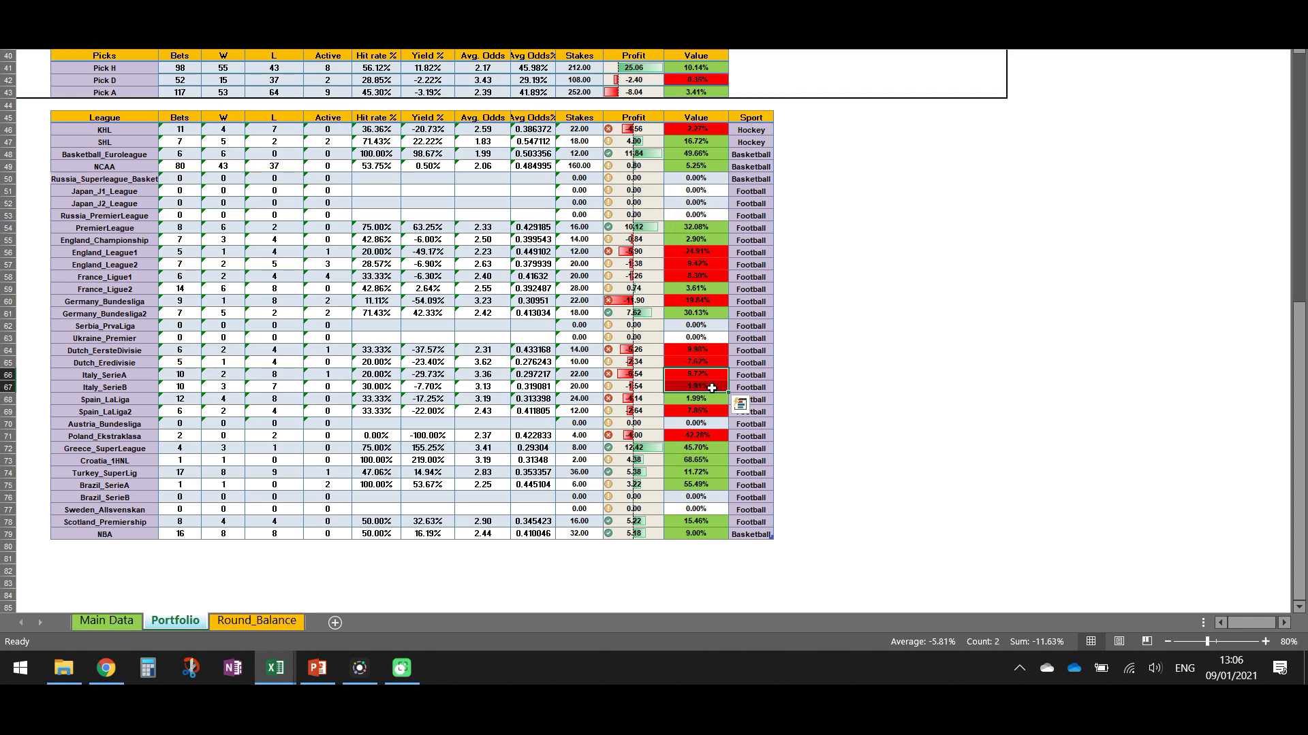
pyautogui.moveTo(737, 376)
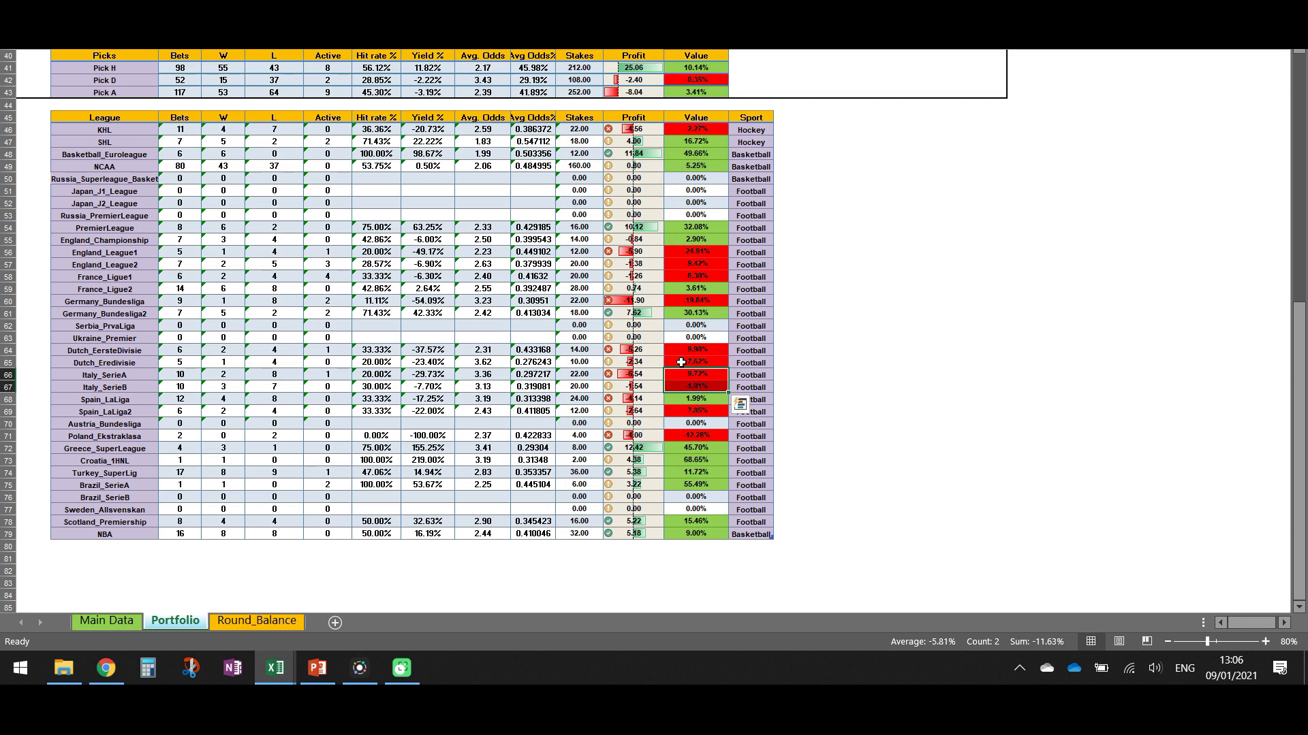
pyautogui.click(693, 399)
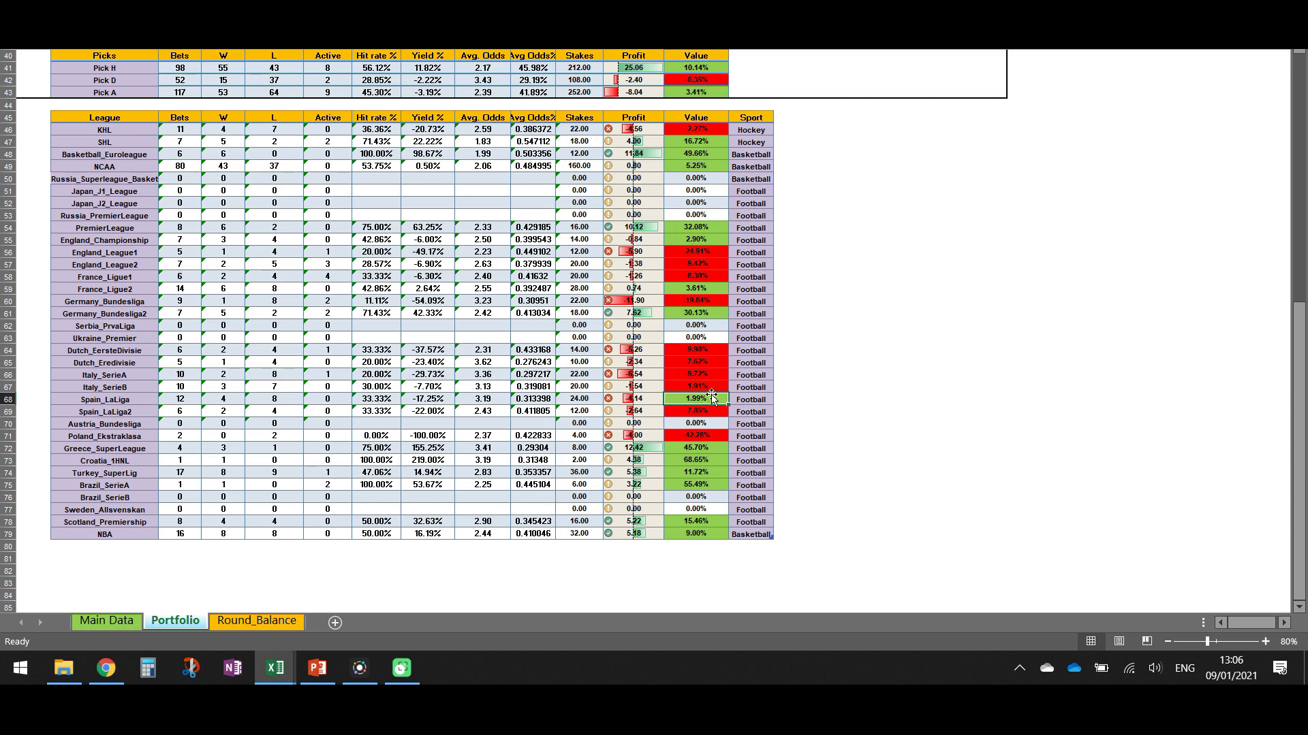
pyautogui.click(695, 410)
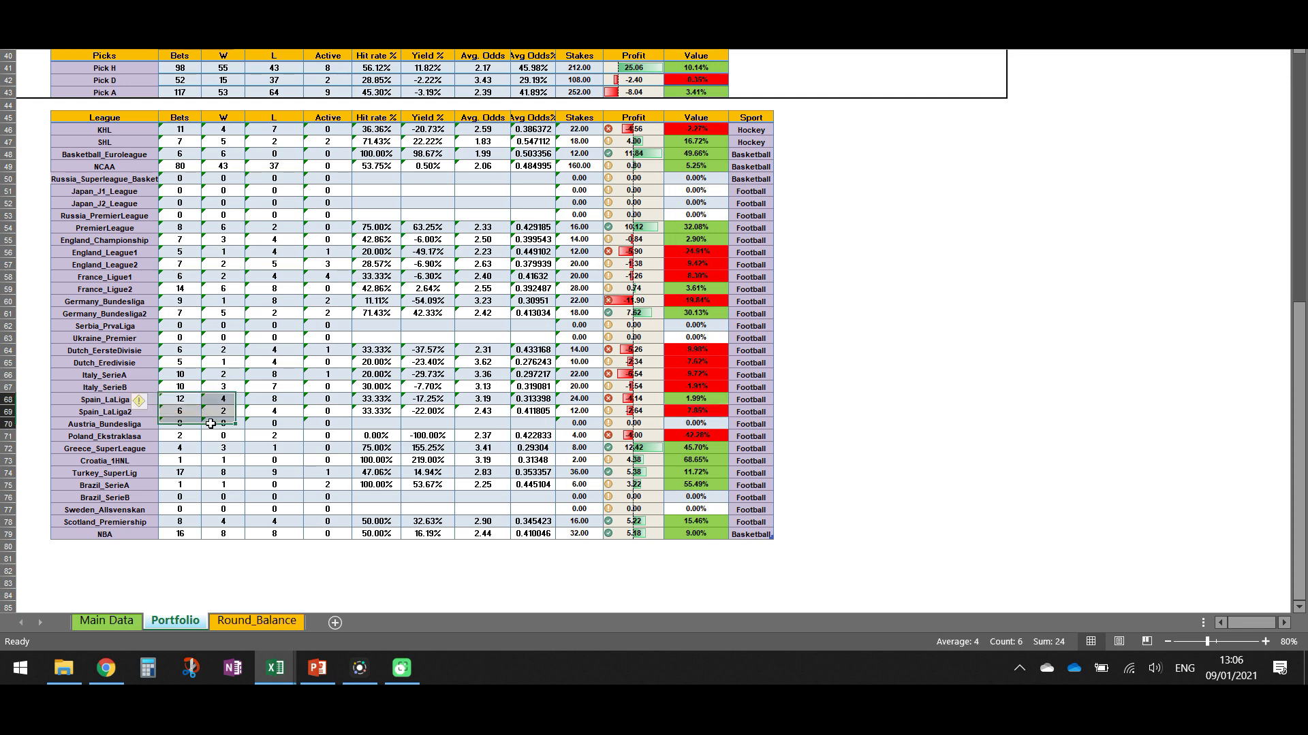
pyautogui.click(178, 422)
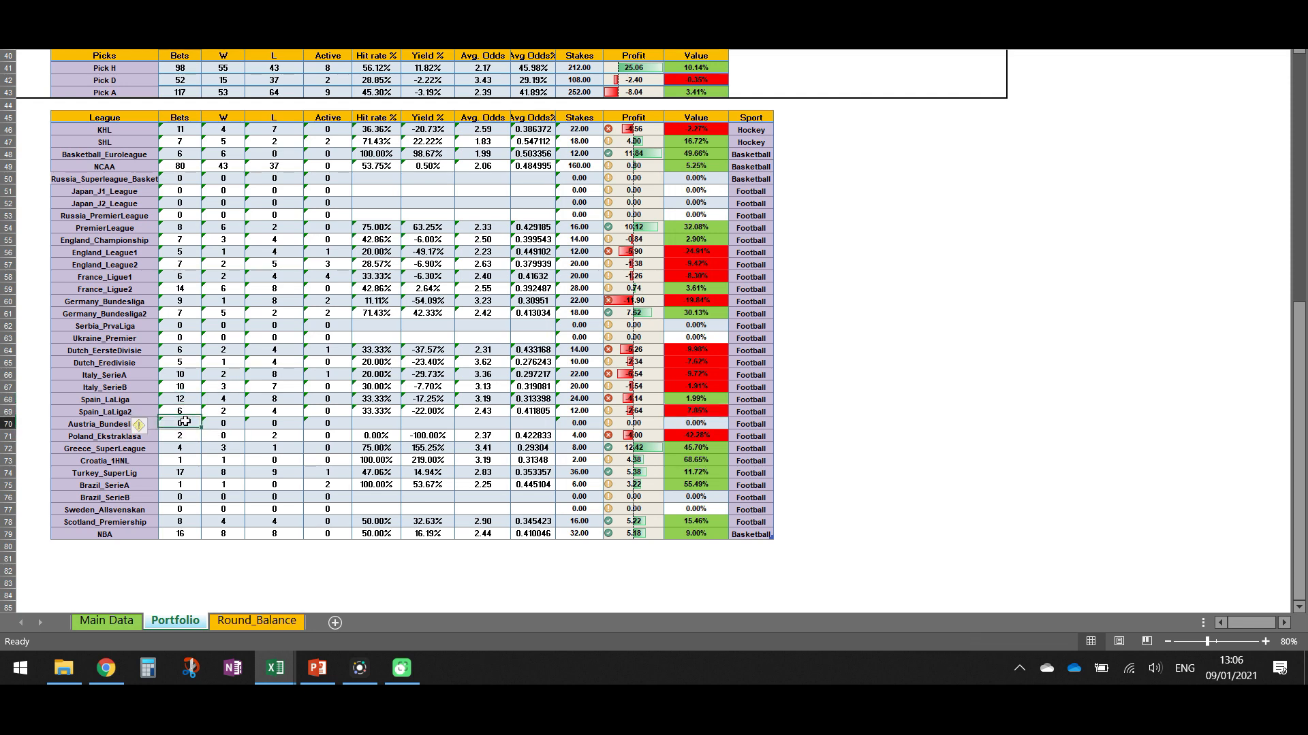
pyautogui.click(668, 458)
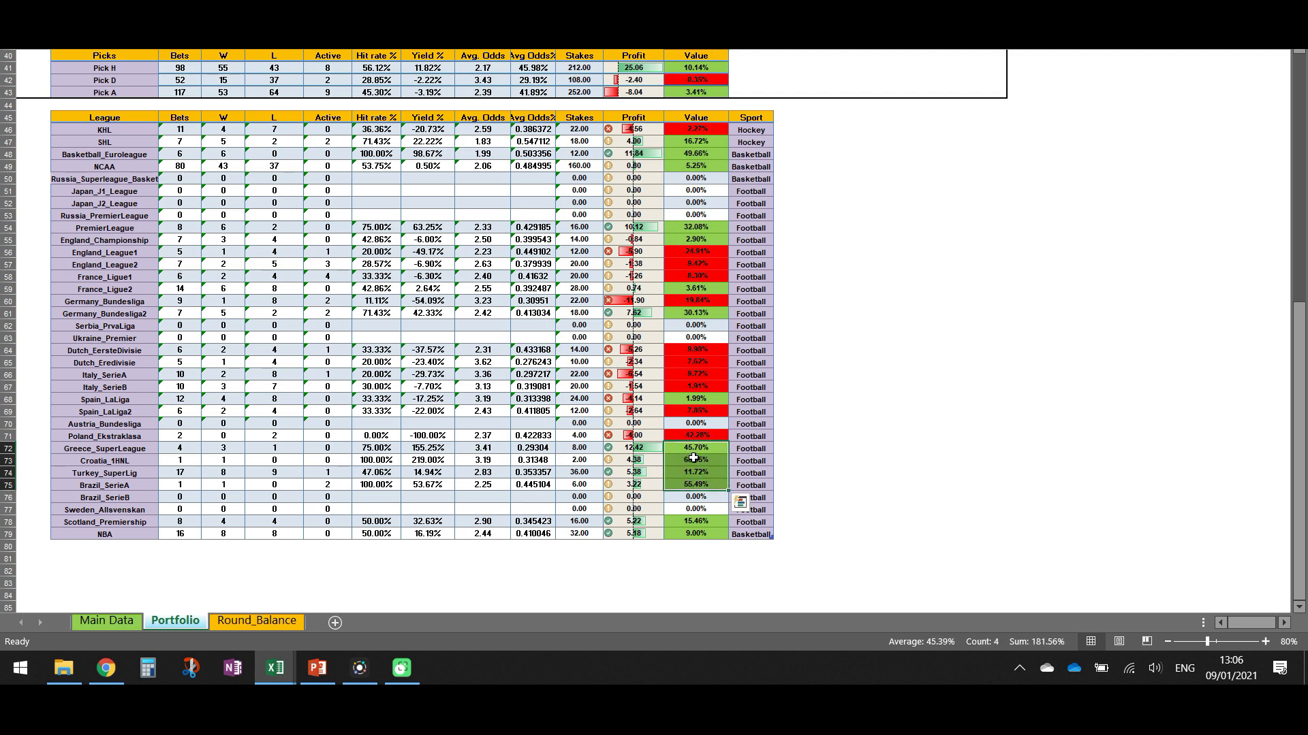
pyautogui.click(104, 459)
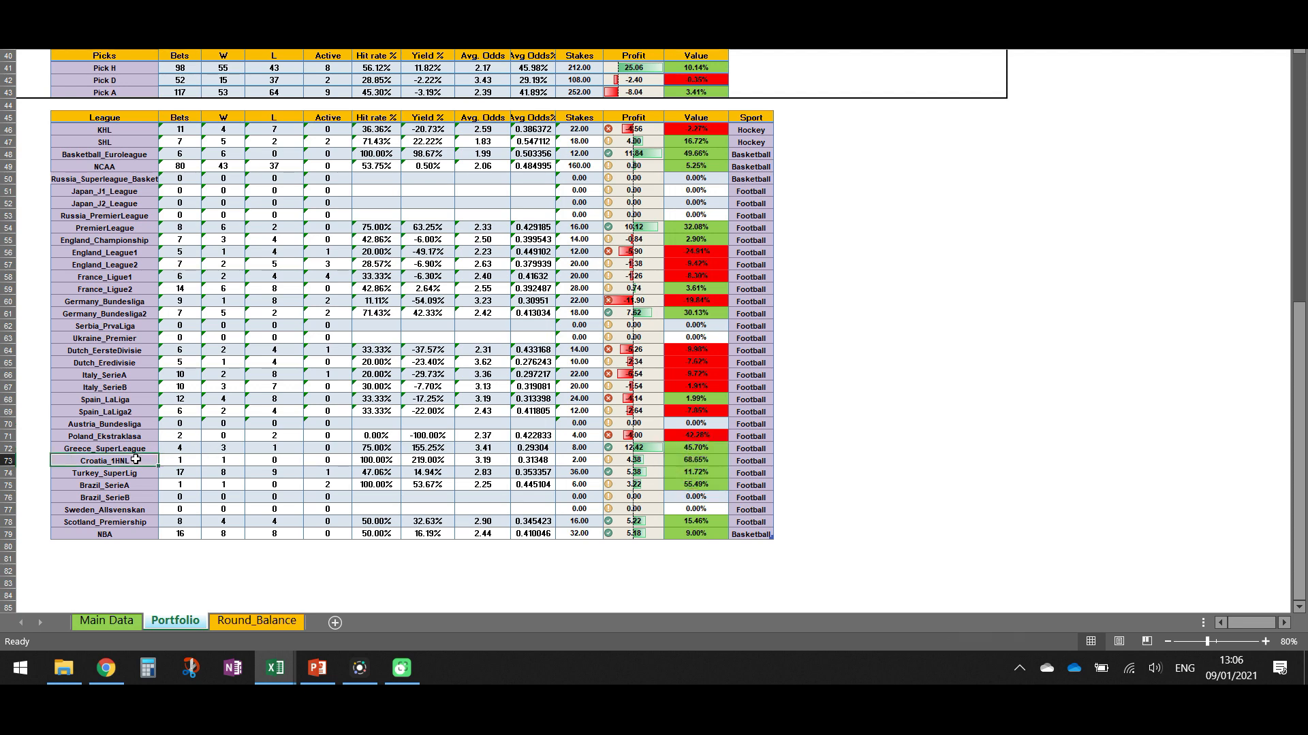
pyautogui.click(104, 473)
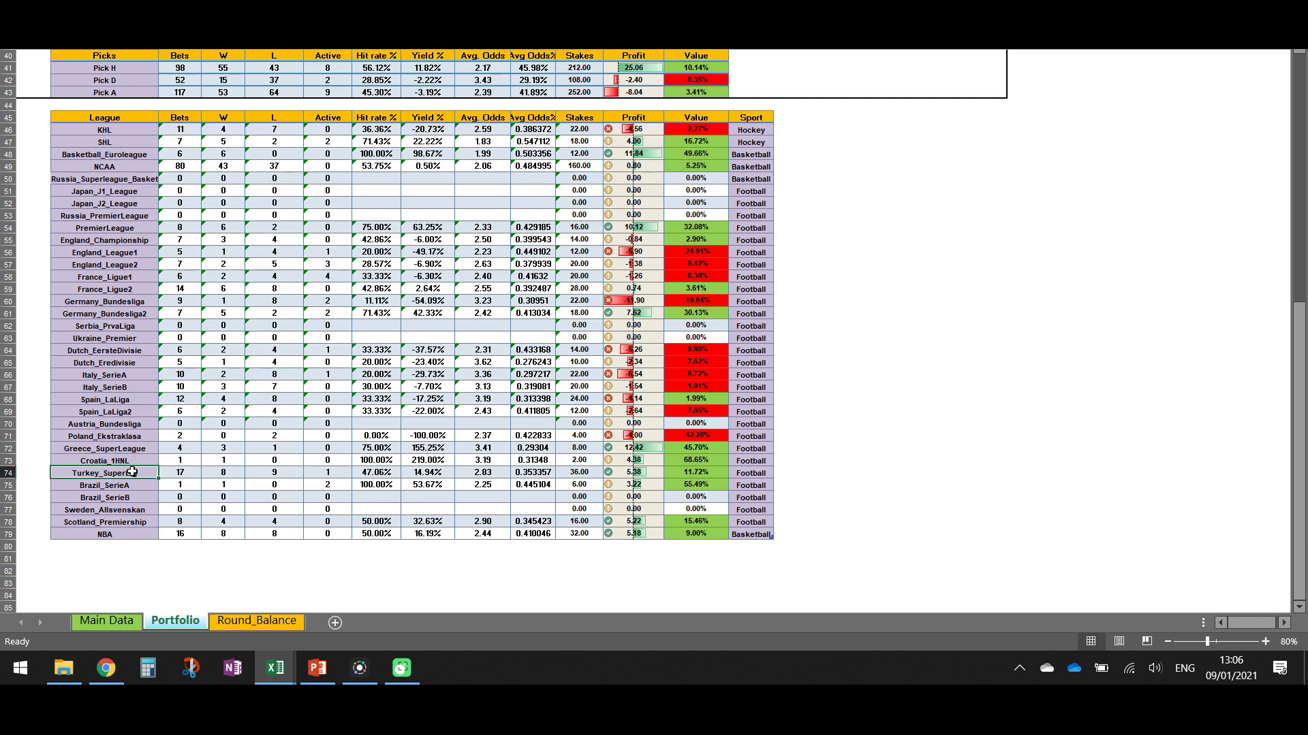
pyautogui.click(105, 485)
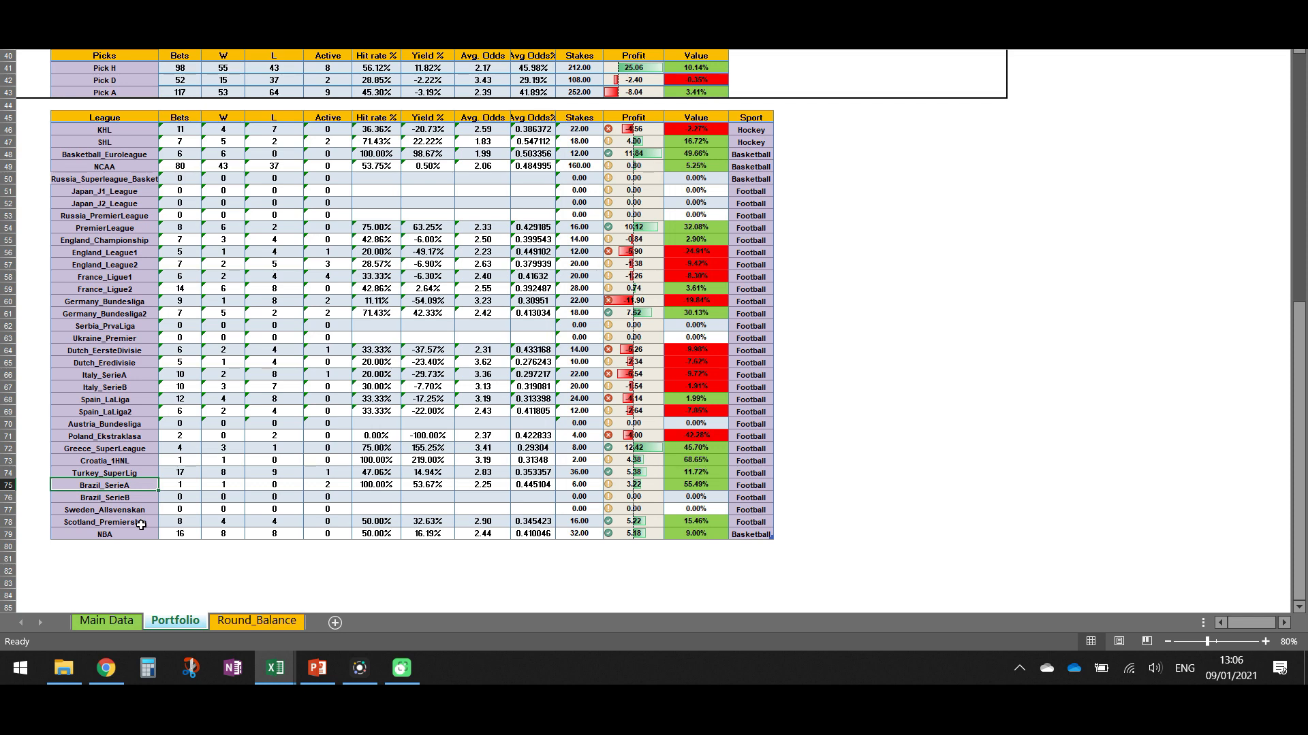
pyautogui.click(103, 521)
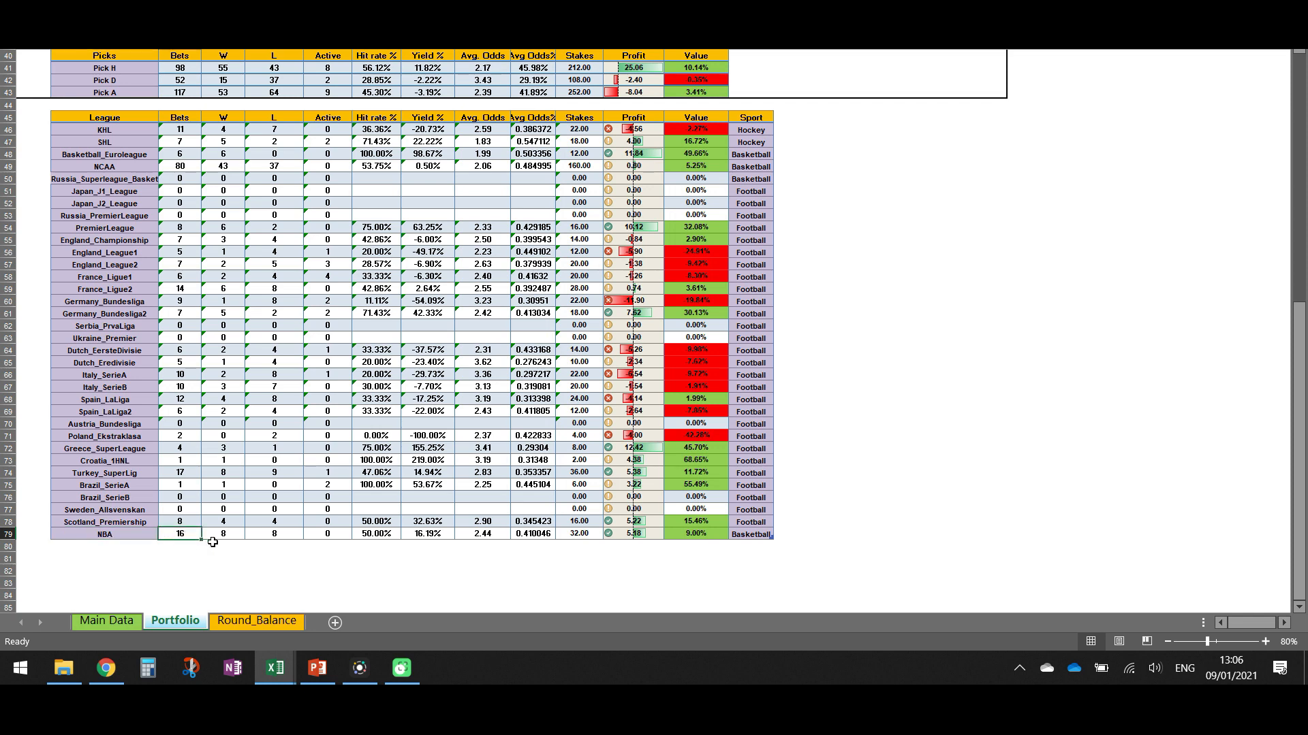
pyautogui.moveTo(233, 529)
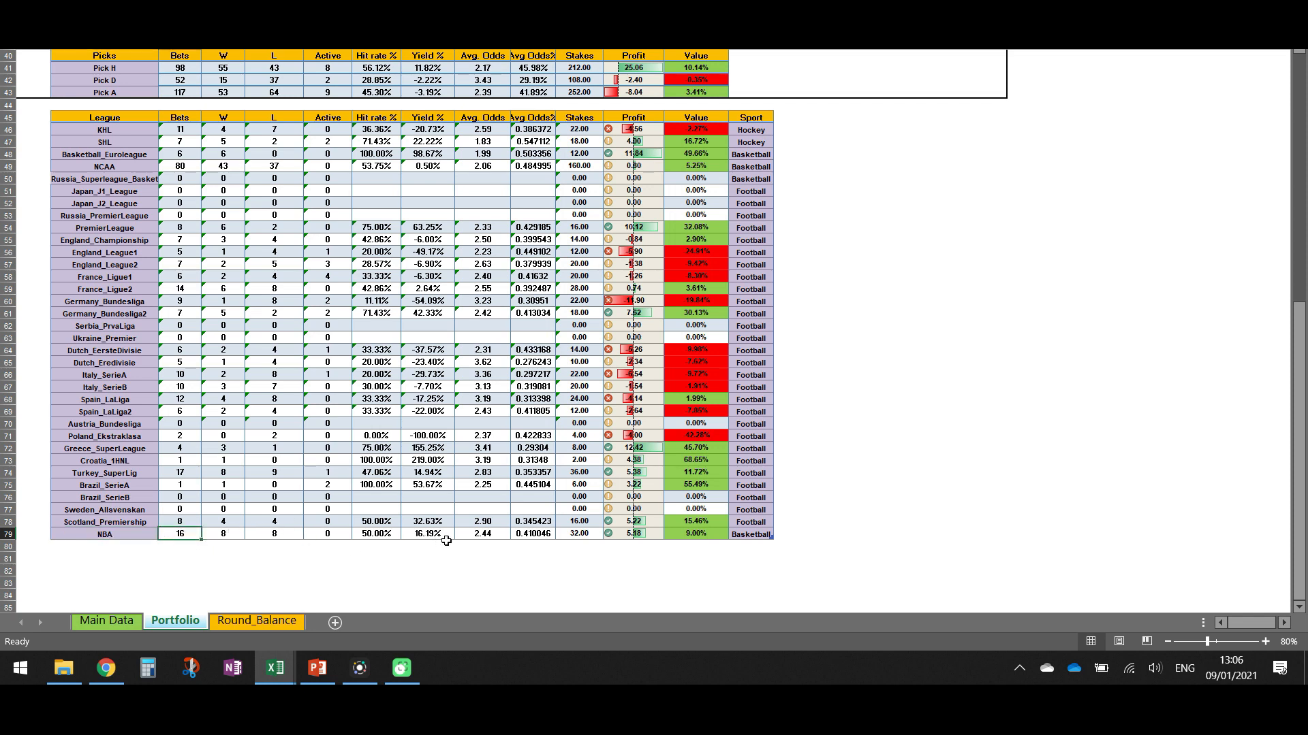
pyautogui.click(375, 534)
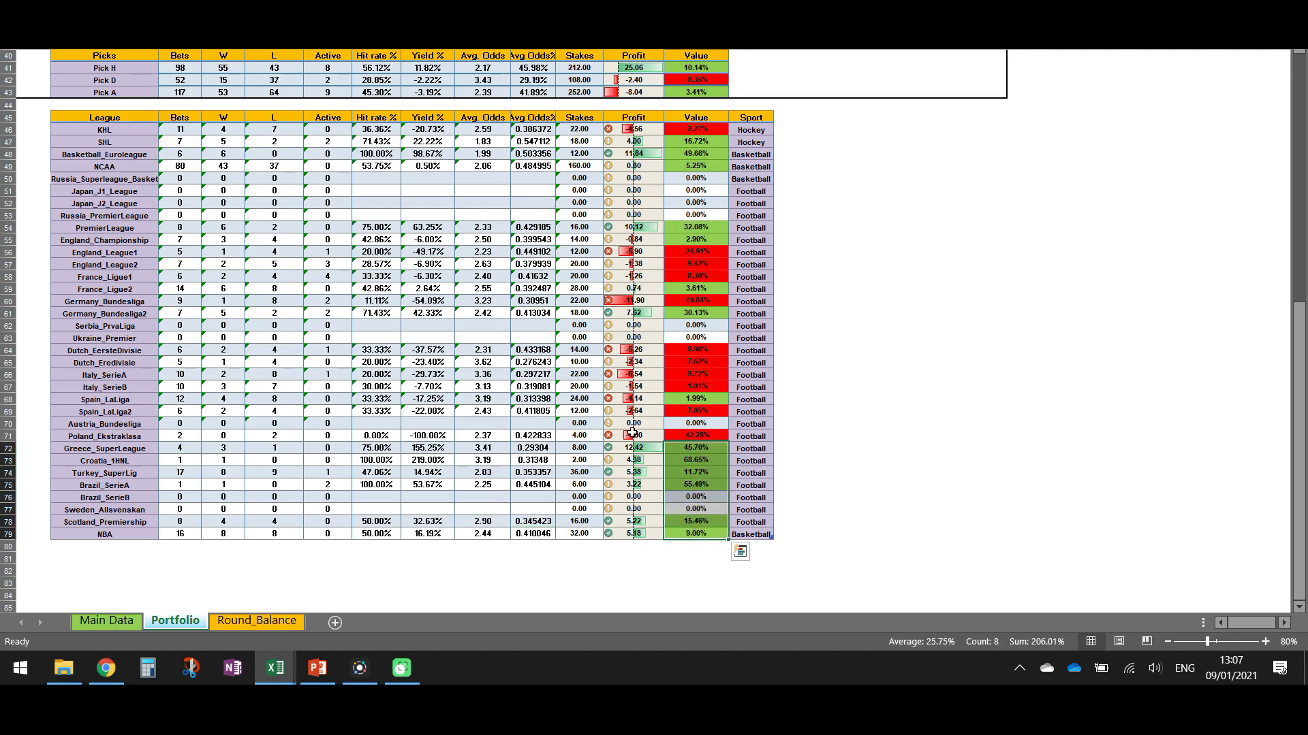
# Step: Scroll back to row 1 showing the Profit charts, Live Bankroll chart and bankroll summary (114.62)
pyautogui.scroll(3)
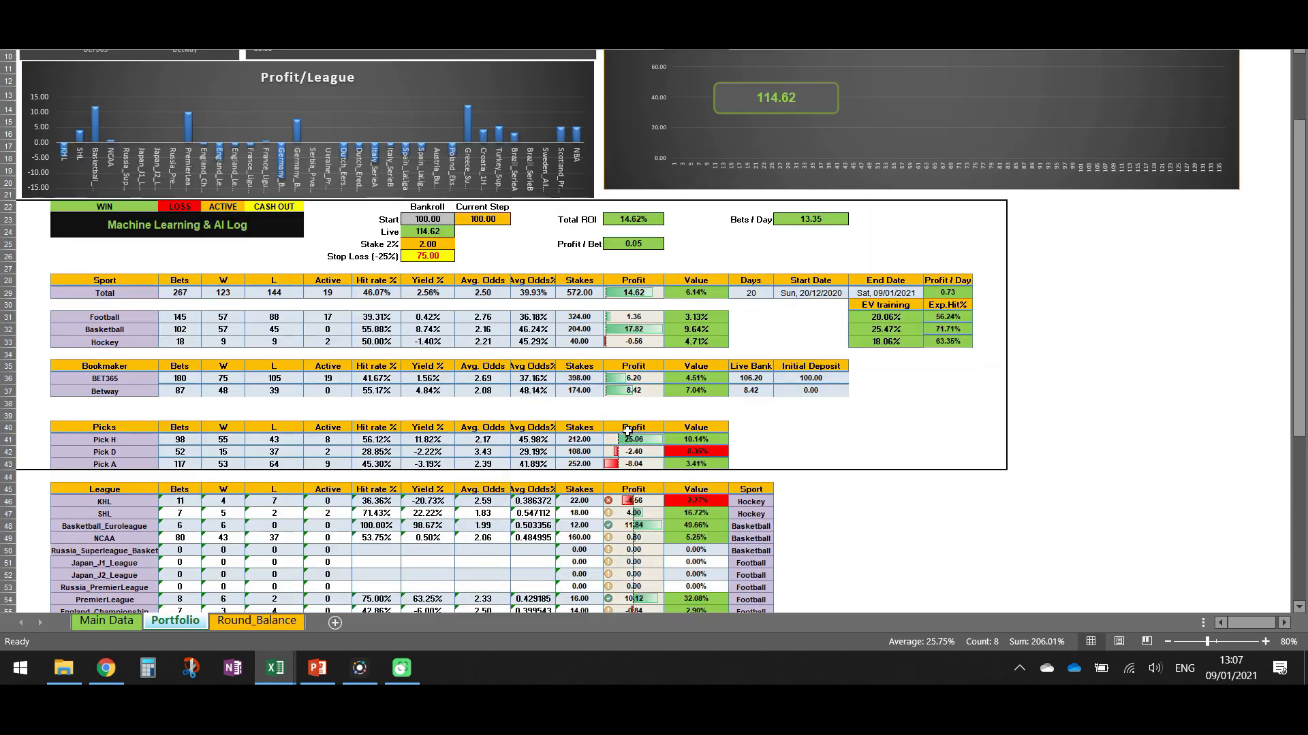
pyautogui.scroll(3)
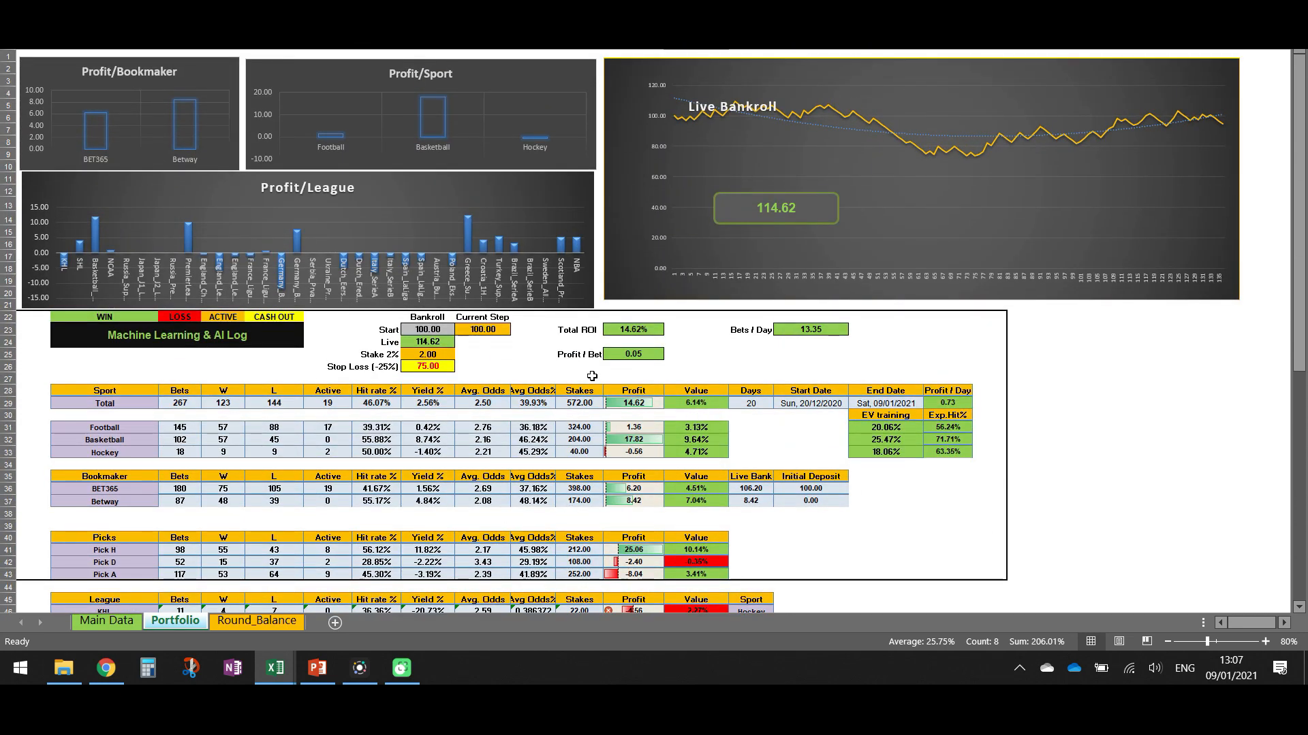
pyautogui.moveTo(497, 362)
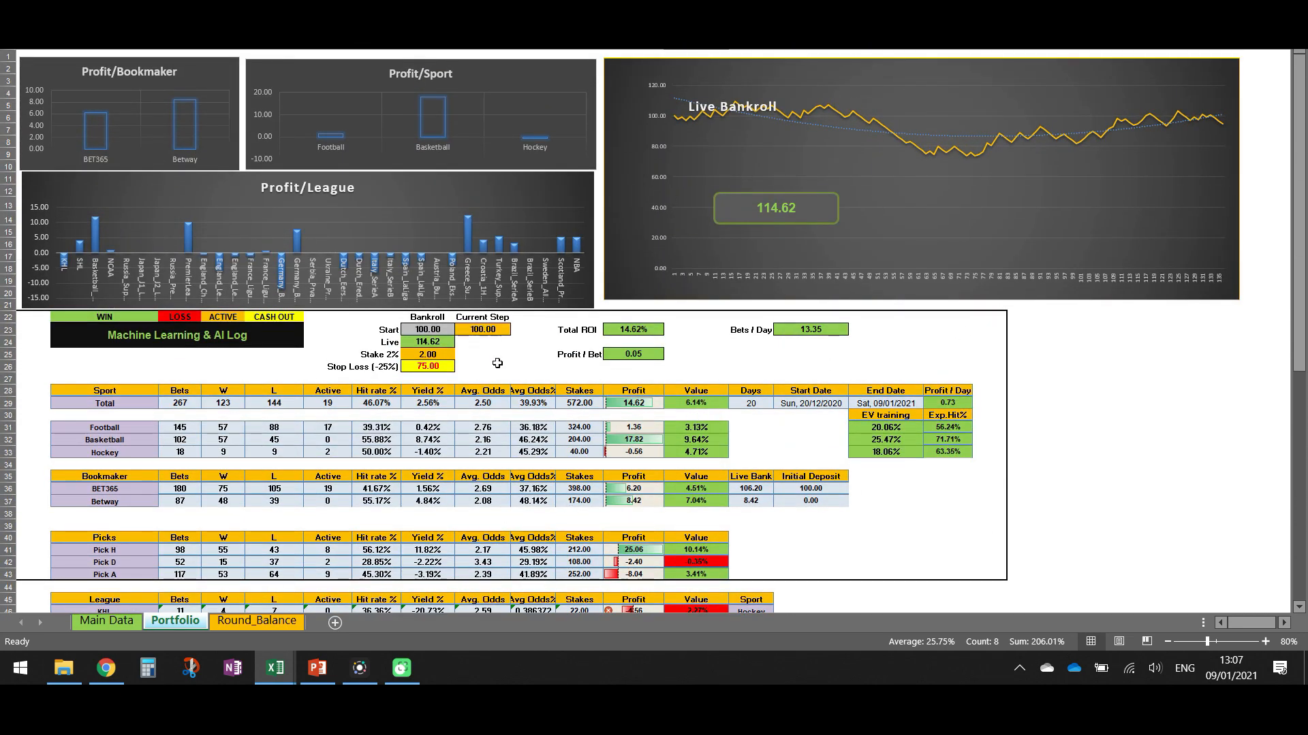
pyautogui.moveTo(641, 336)
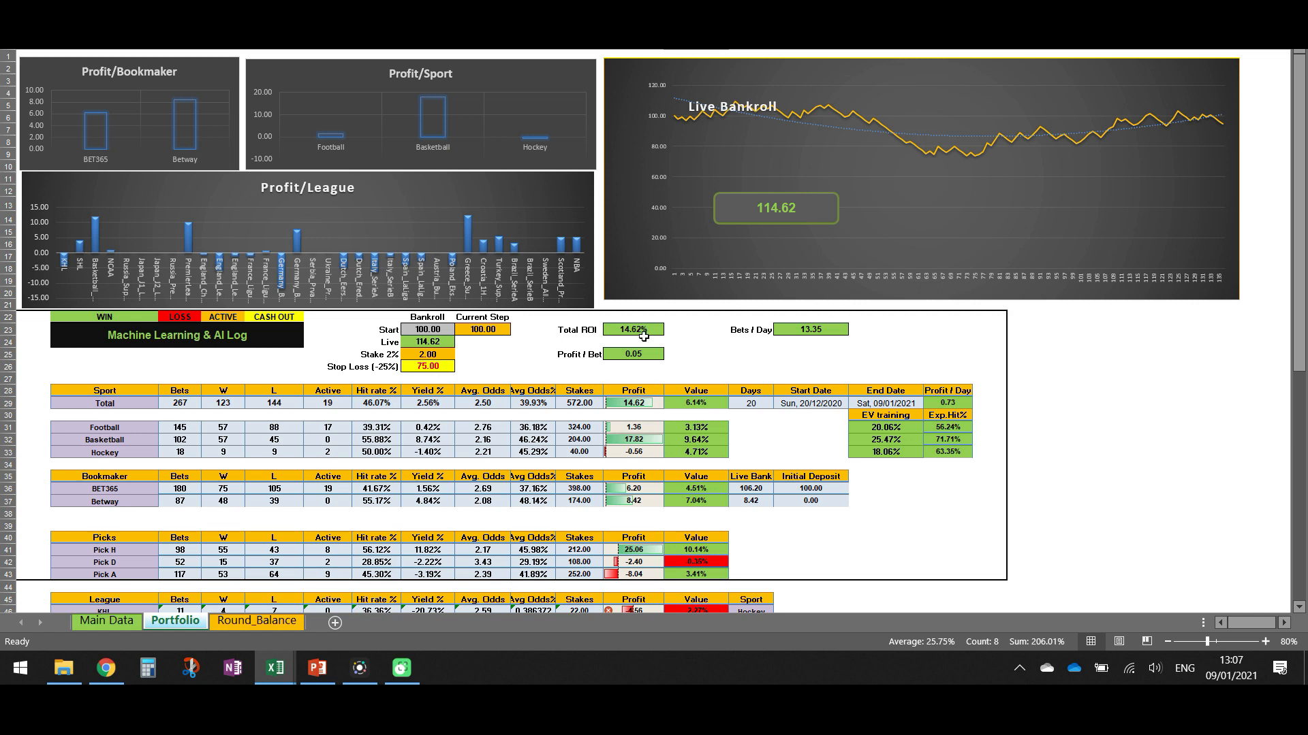
pyautogui.moveTo(421, 377)
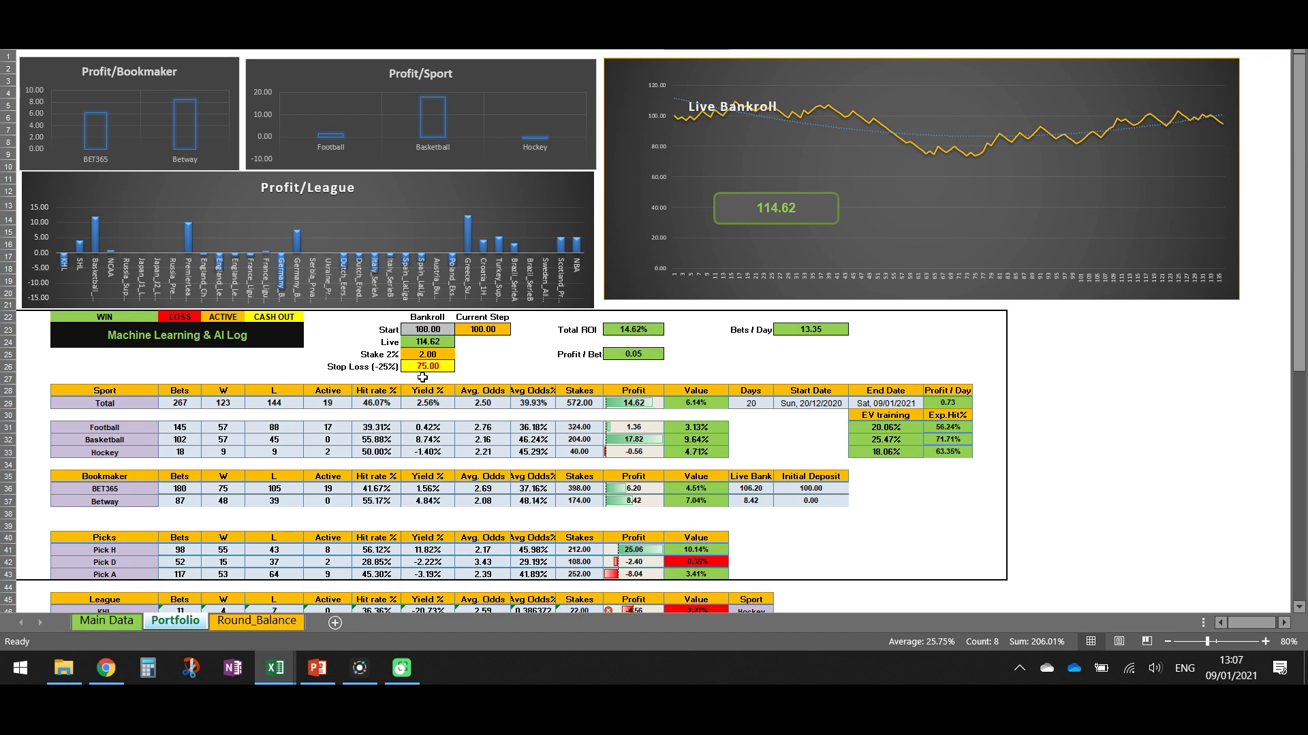
pyautogui.moveTo(287, 417)
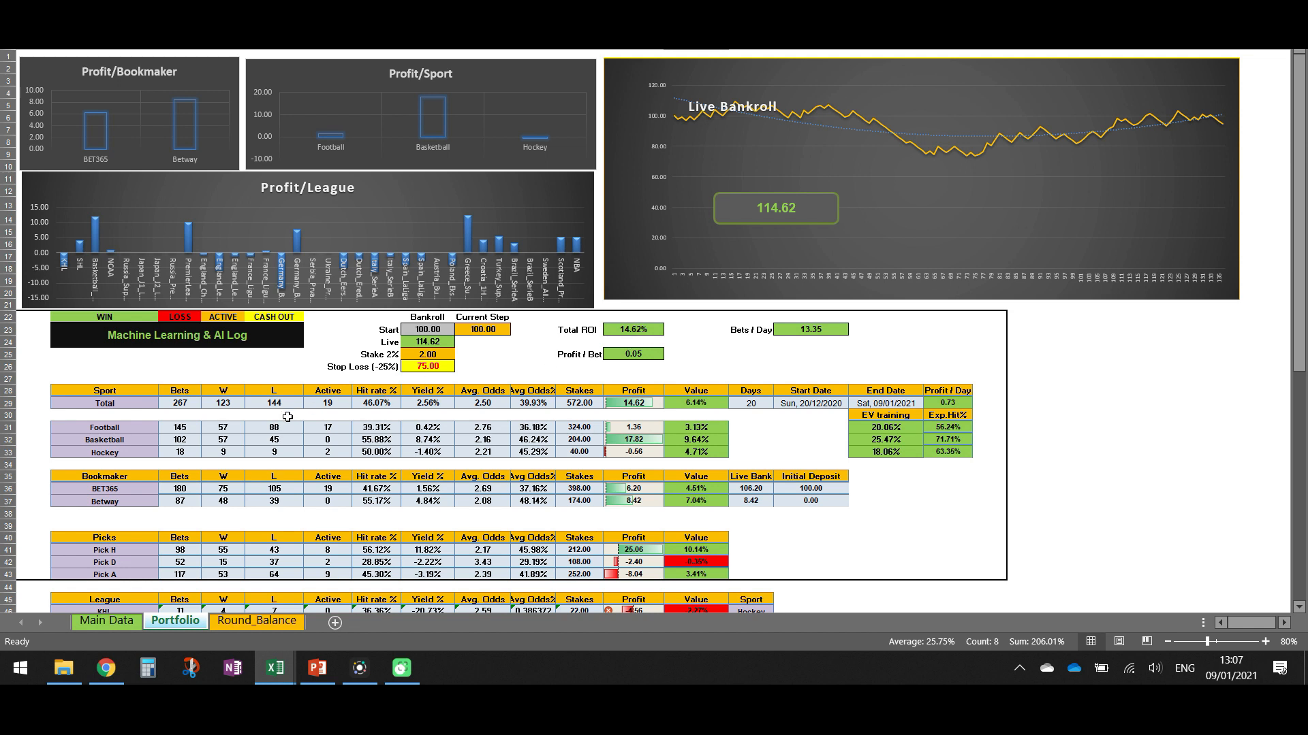
pyautogui.moveTo(678, 477)
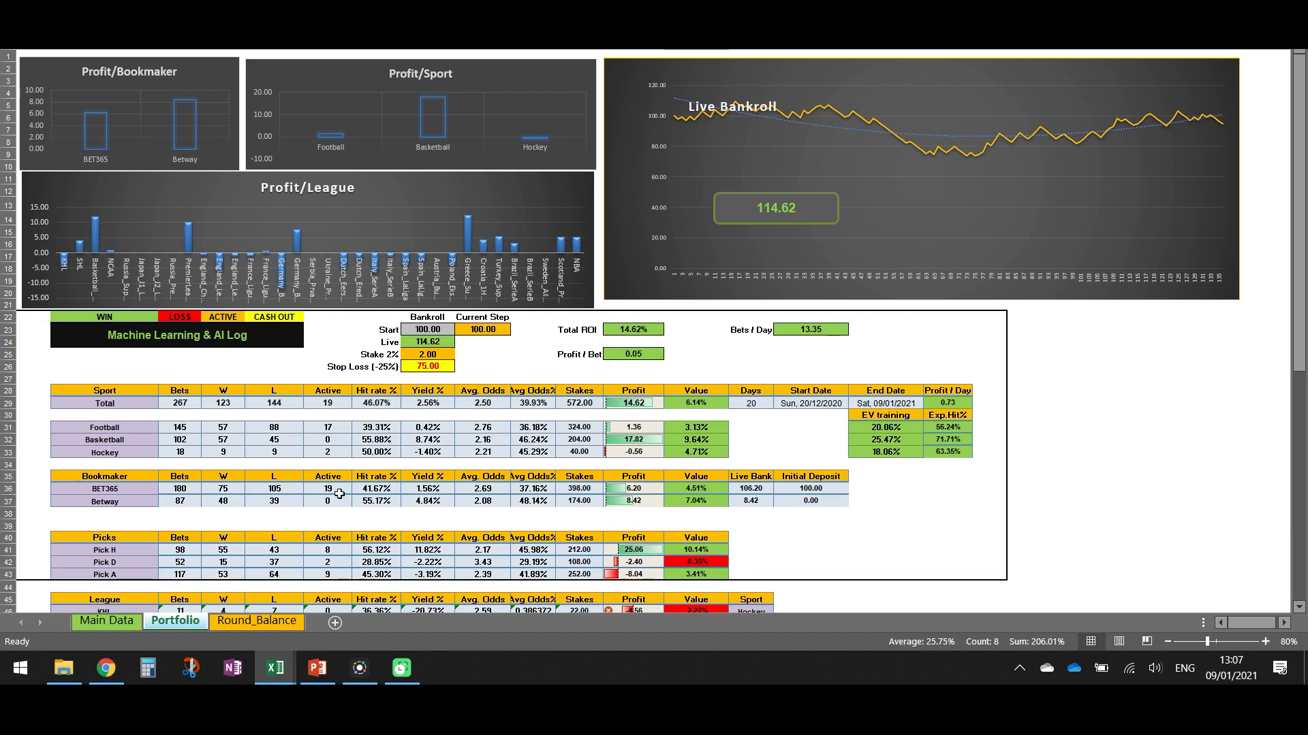
pyautogui.scroll(-3)
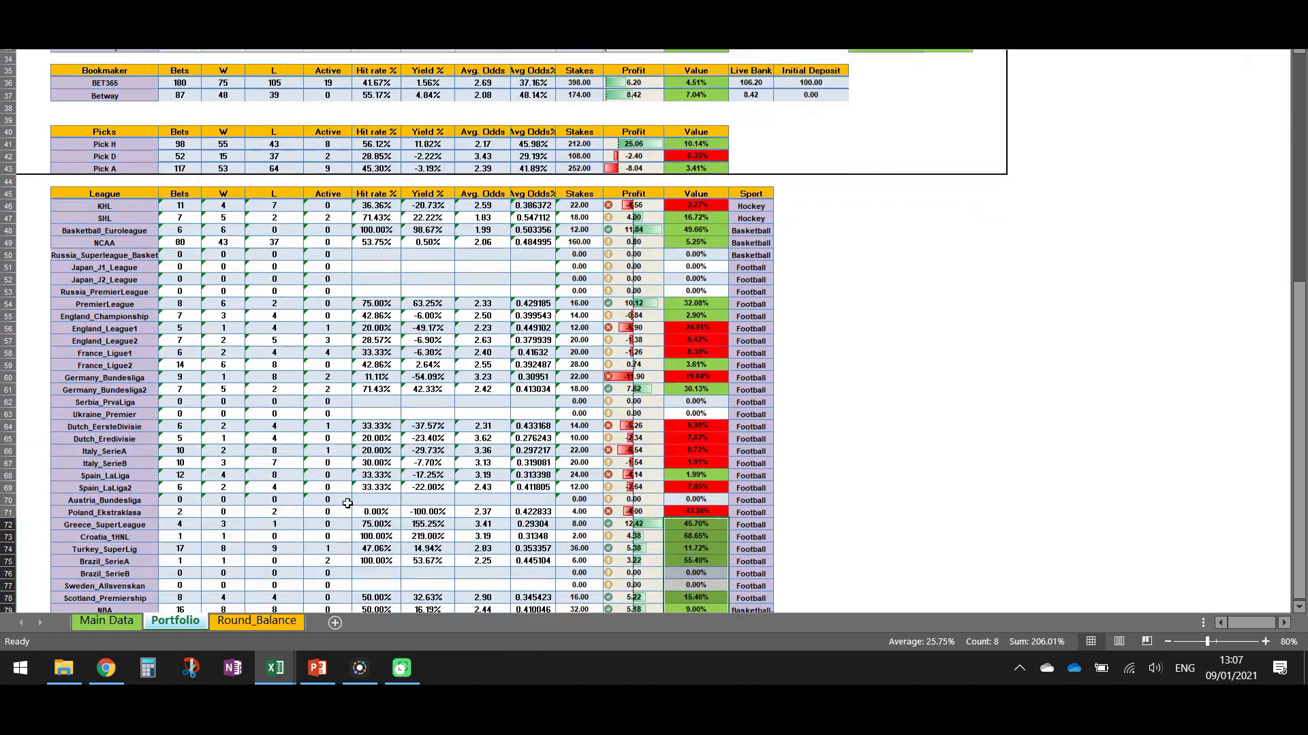
pyautogui.scroll(-3)
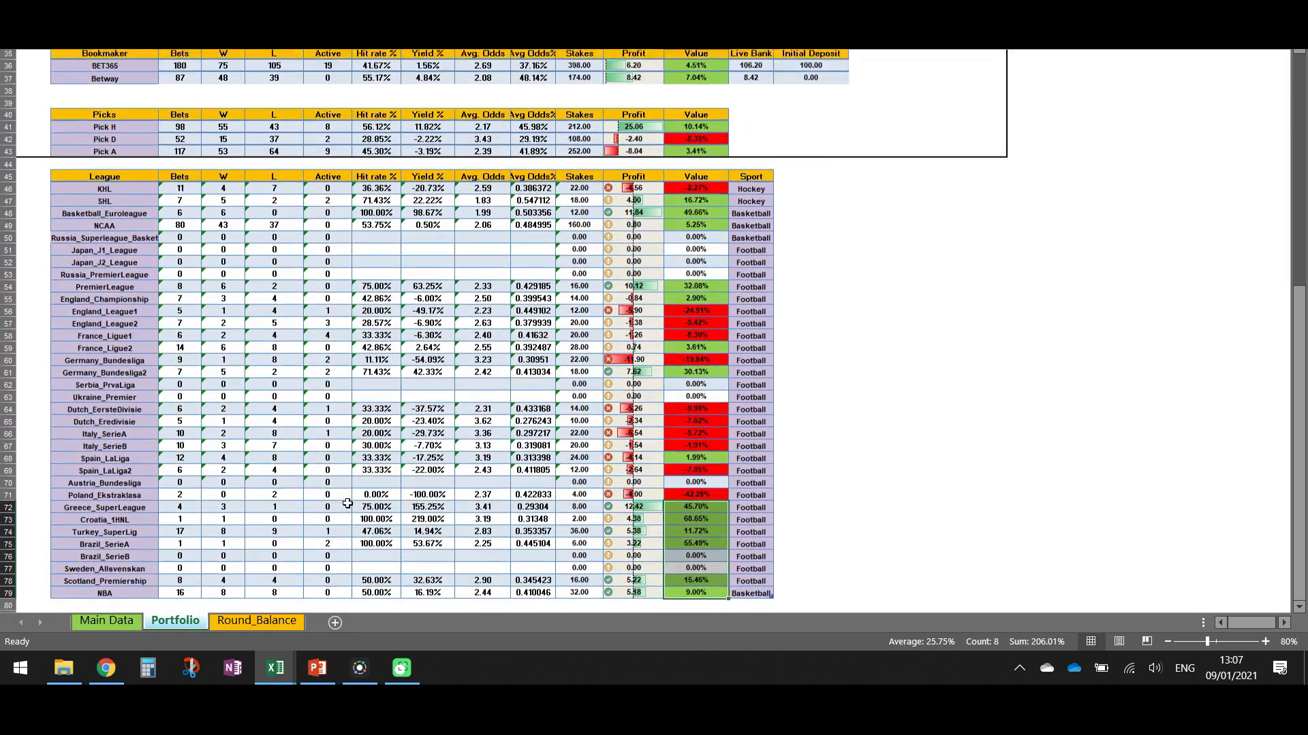
pyautogui.scroll(3)
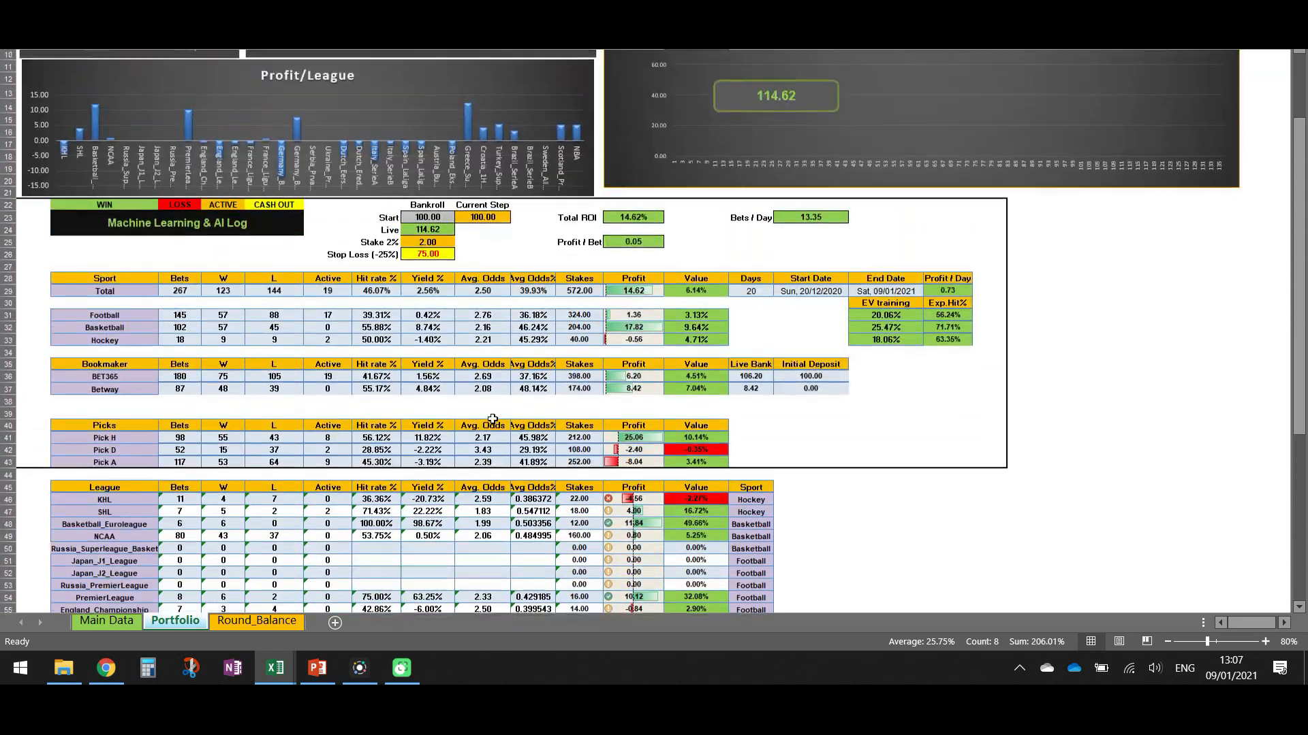
pyautogui.scroll(3)
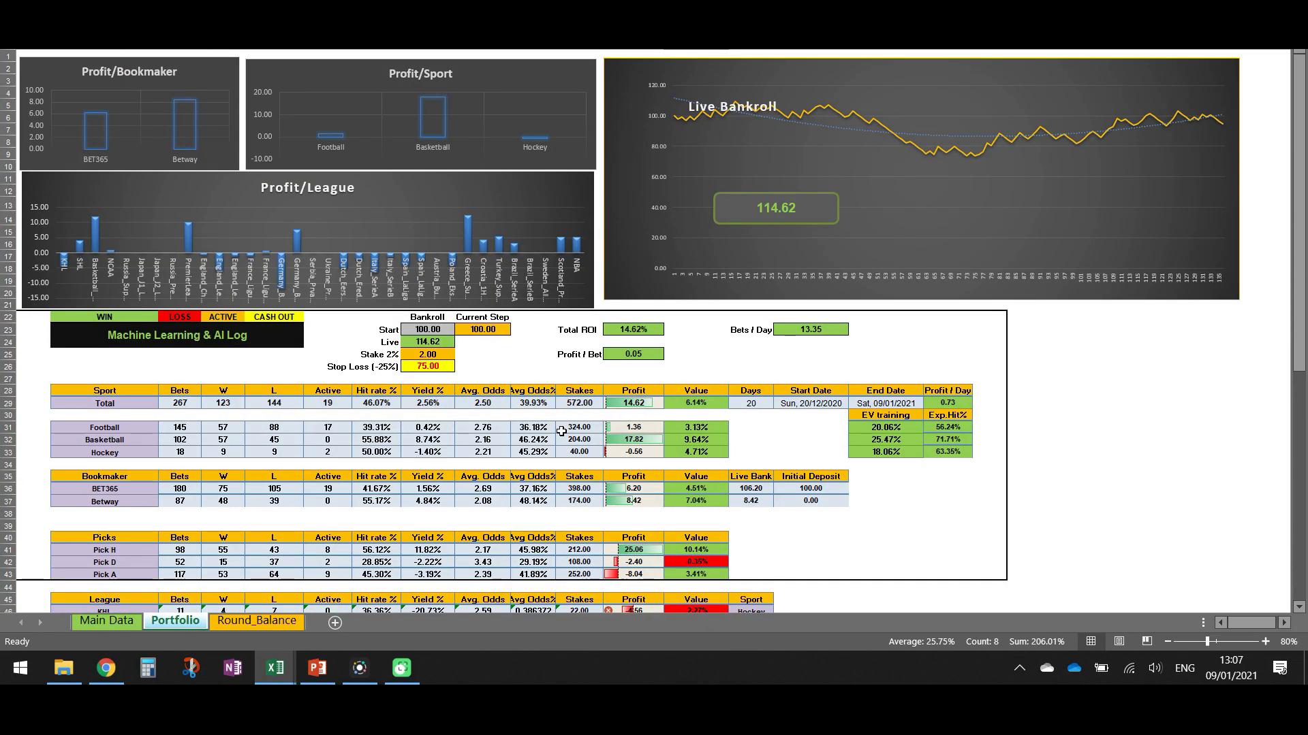
pyautogui.moveTo(486, 452)
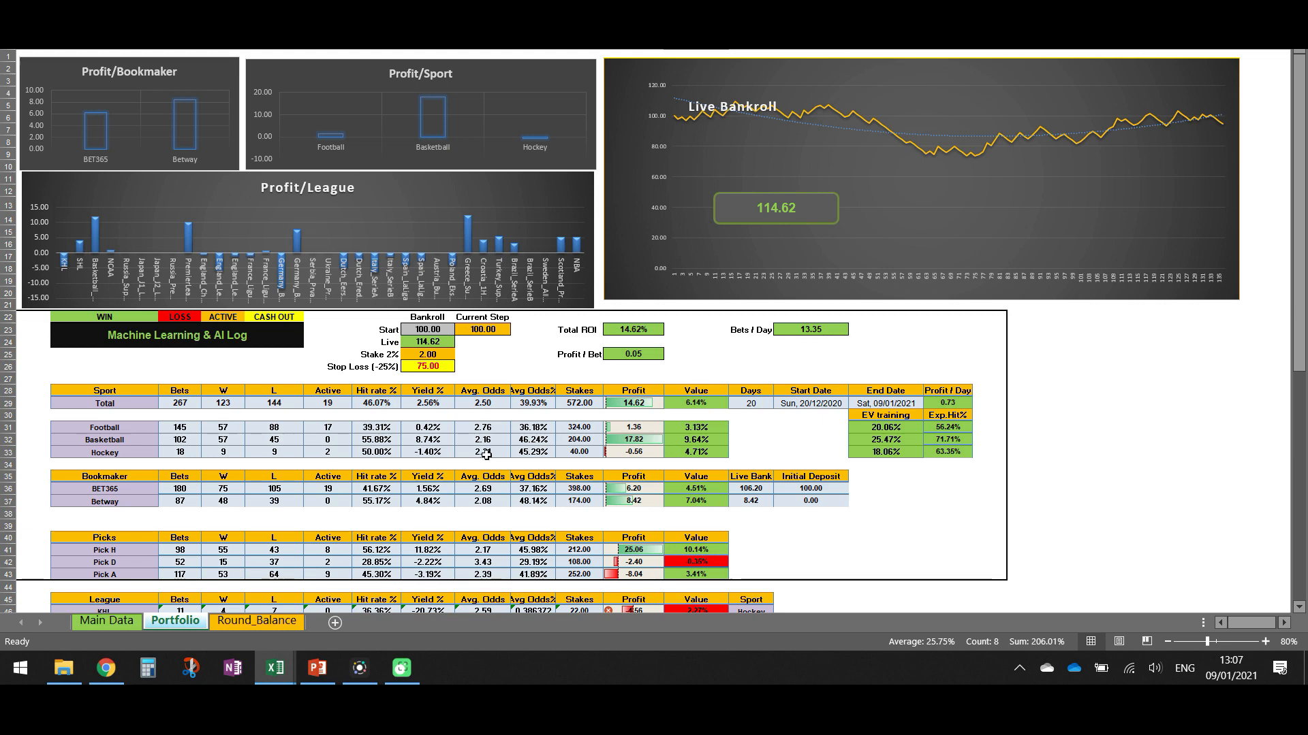